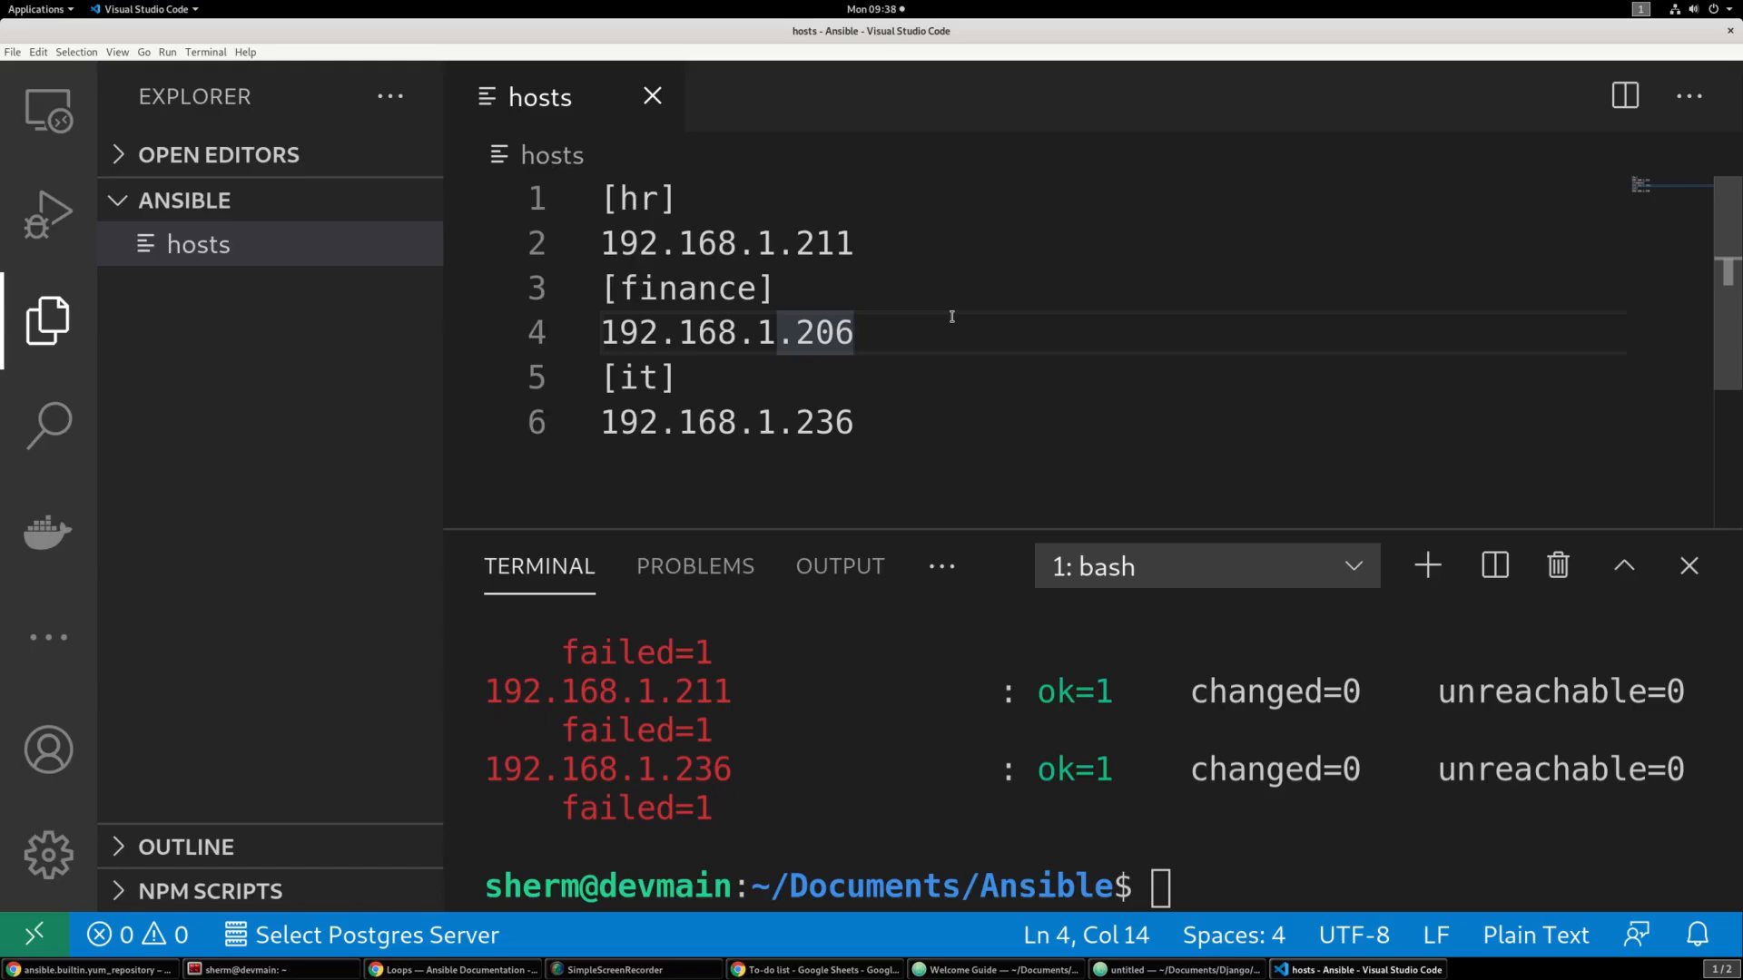
{"action": "mouse_move", "coordinate": [975, 237]}
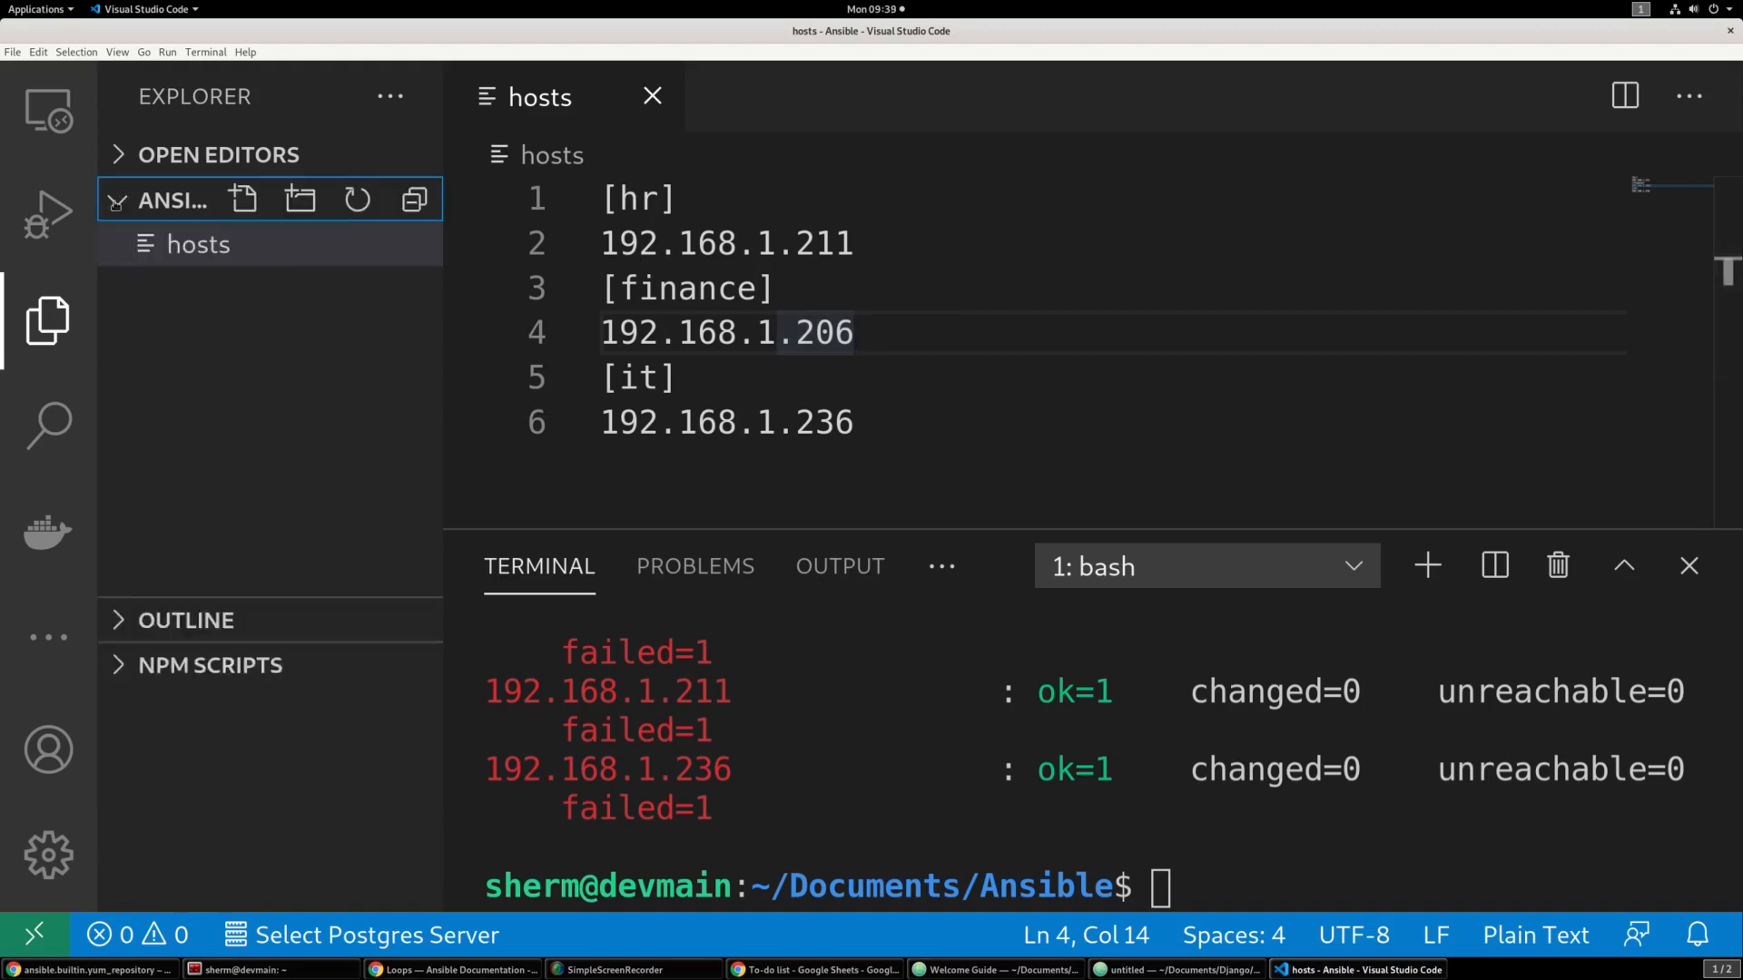
Review the hr, finance and it host groups and clear the old failed output from the terminal.
{"action": "left_click", "coordinate": [197, 243]}
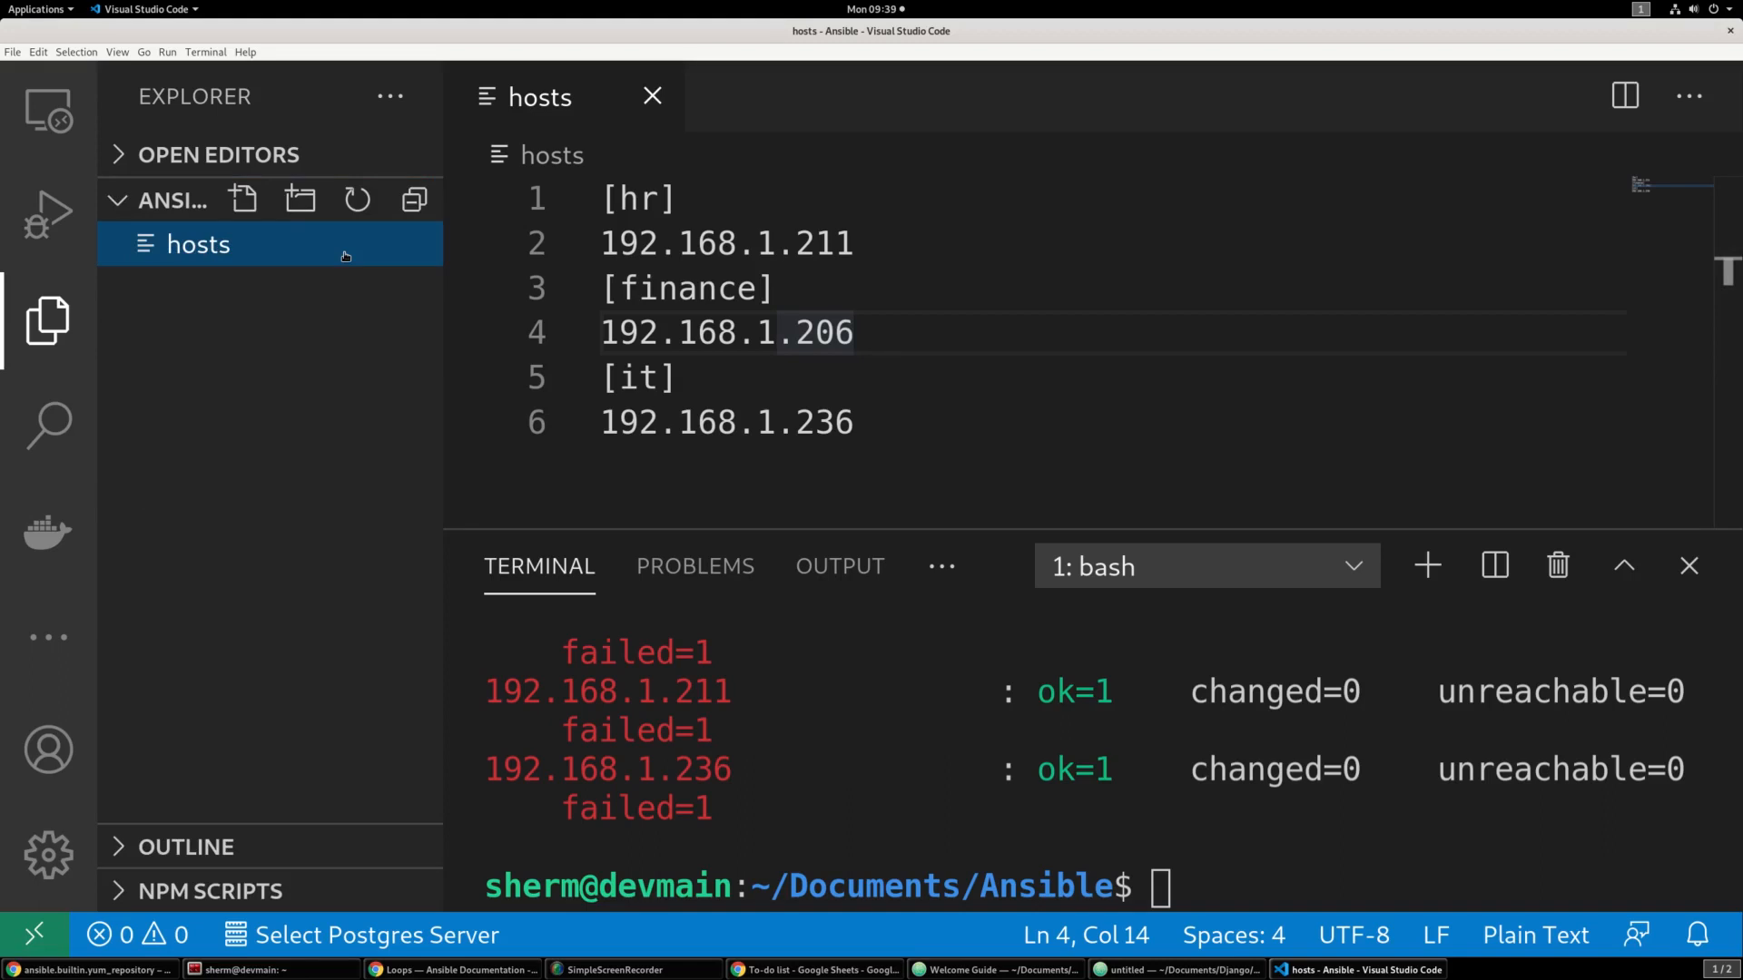
{"action": "left_click", "coordinate": [657, 198]}
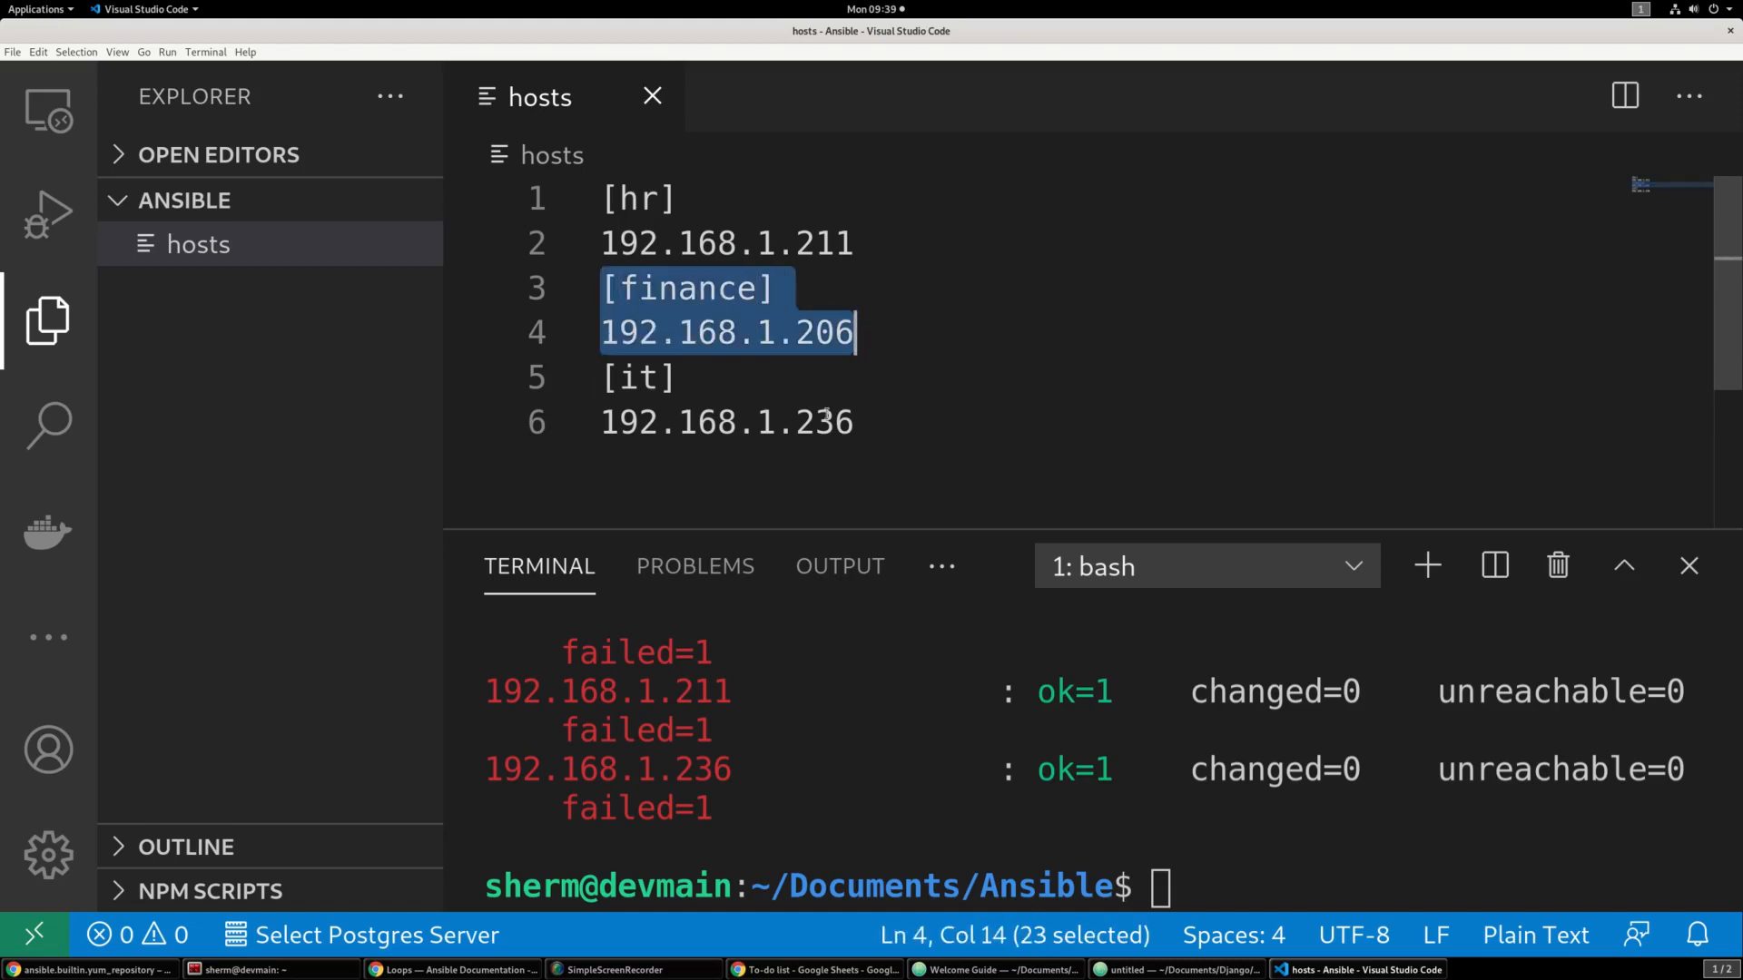
{"action": "left_click", "coordinate": [856, 424]}
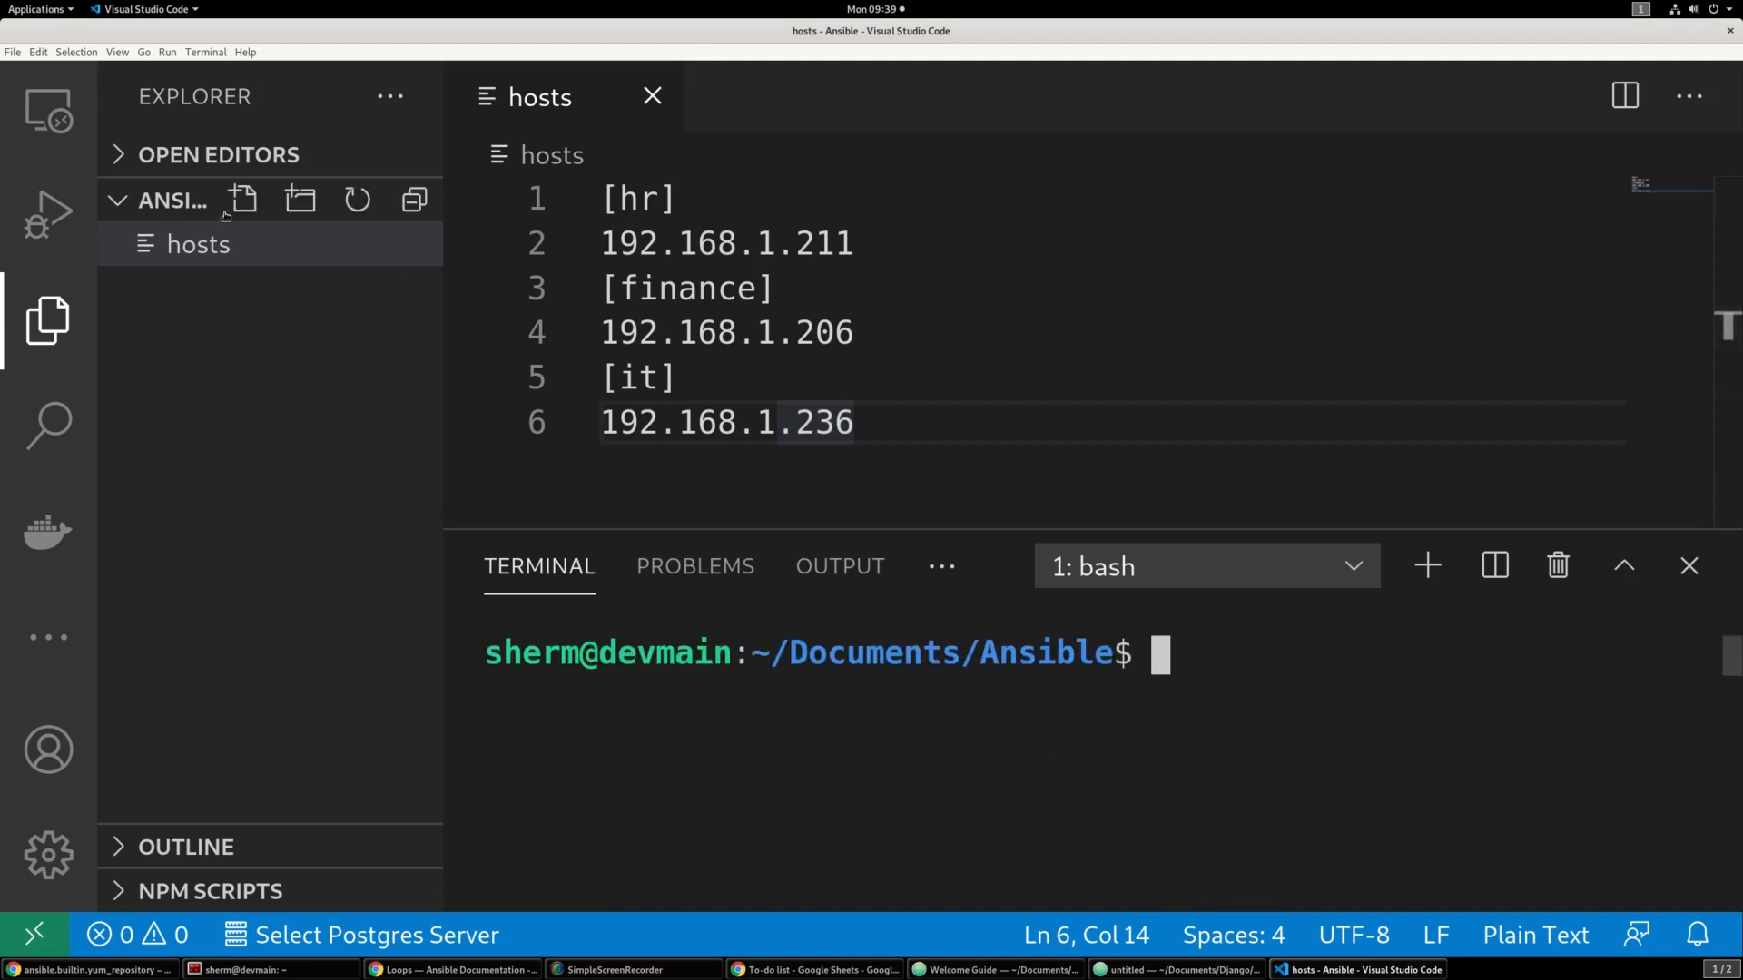
{"action": "mouse_move", "coordinate": [240, 199]}
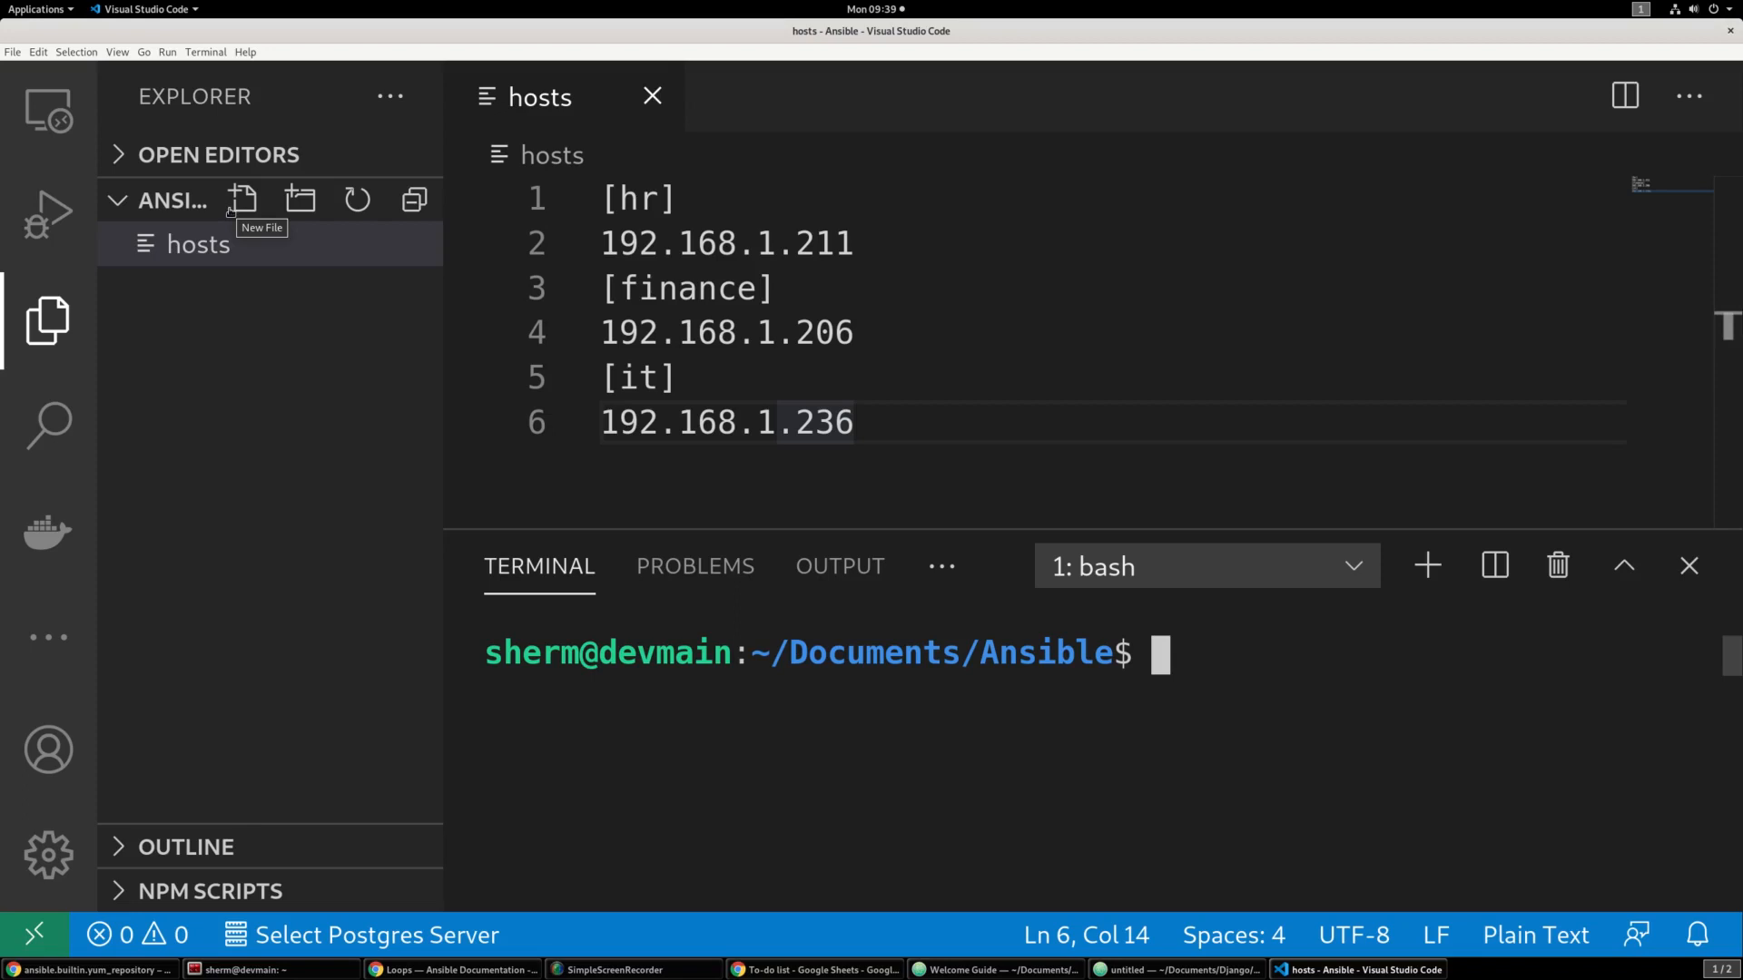
Create a new file named loopfile.yml in the Ansible folder.
{"action": "left_click", "coordinate": [244, 199]}
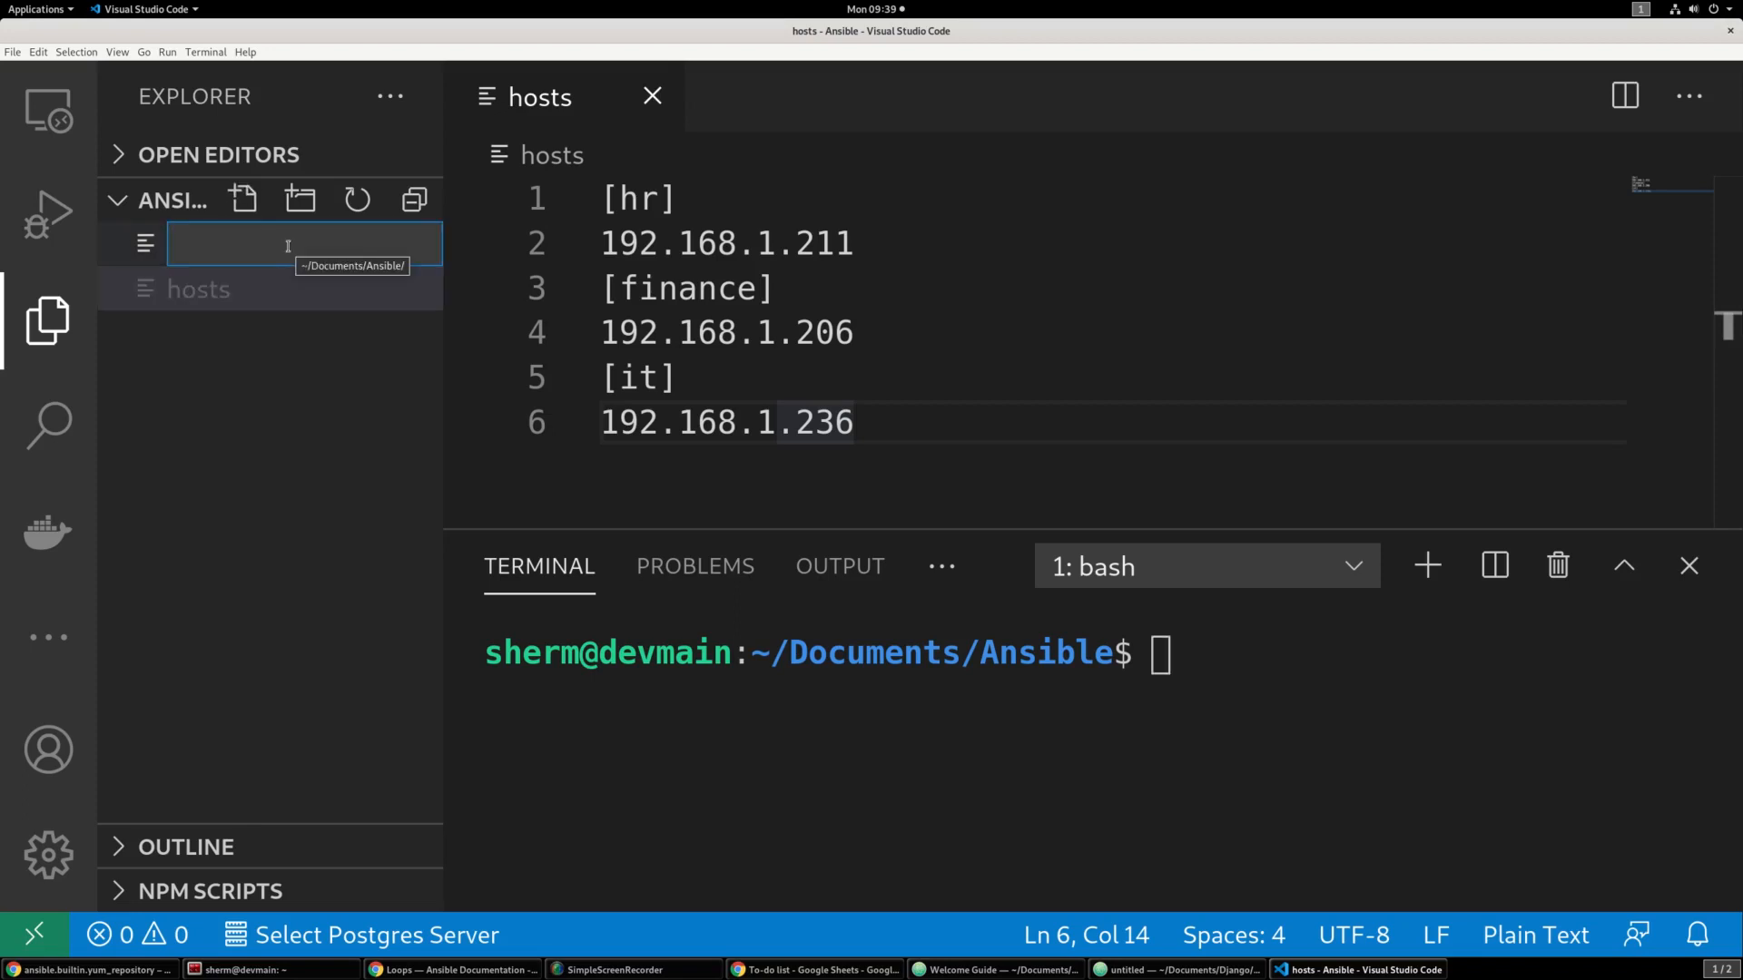
{"action": "type", "text": "loopfile.yml"}
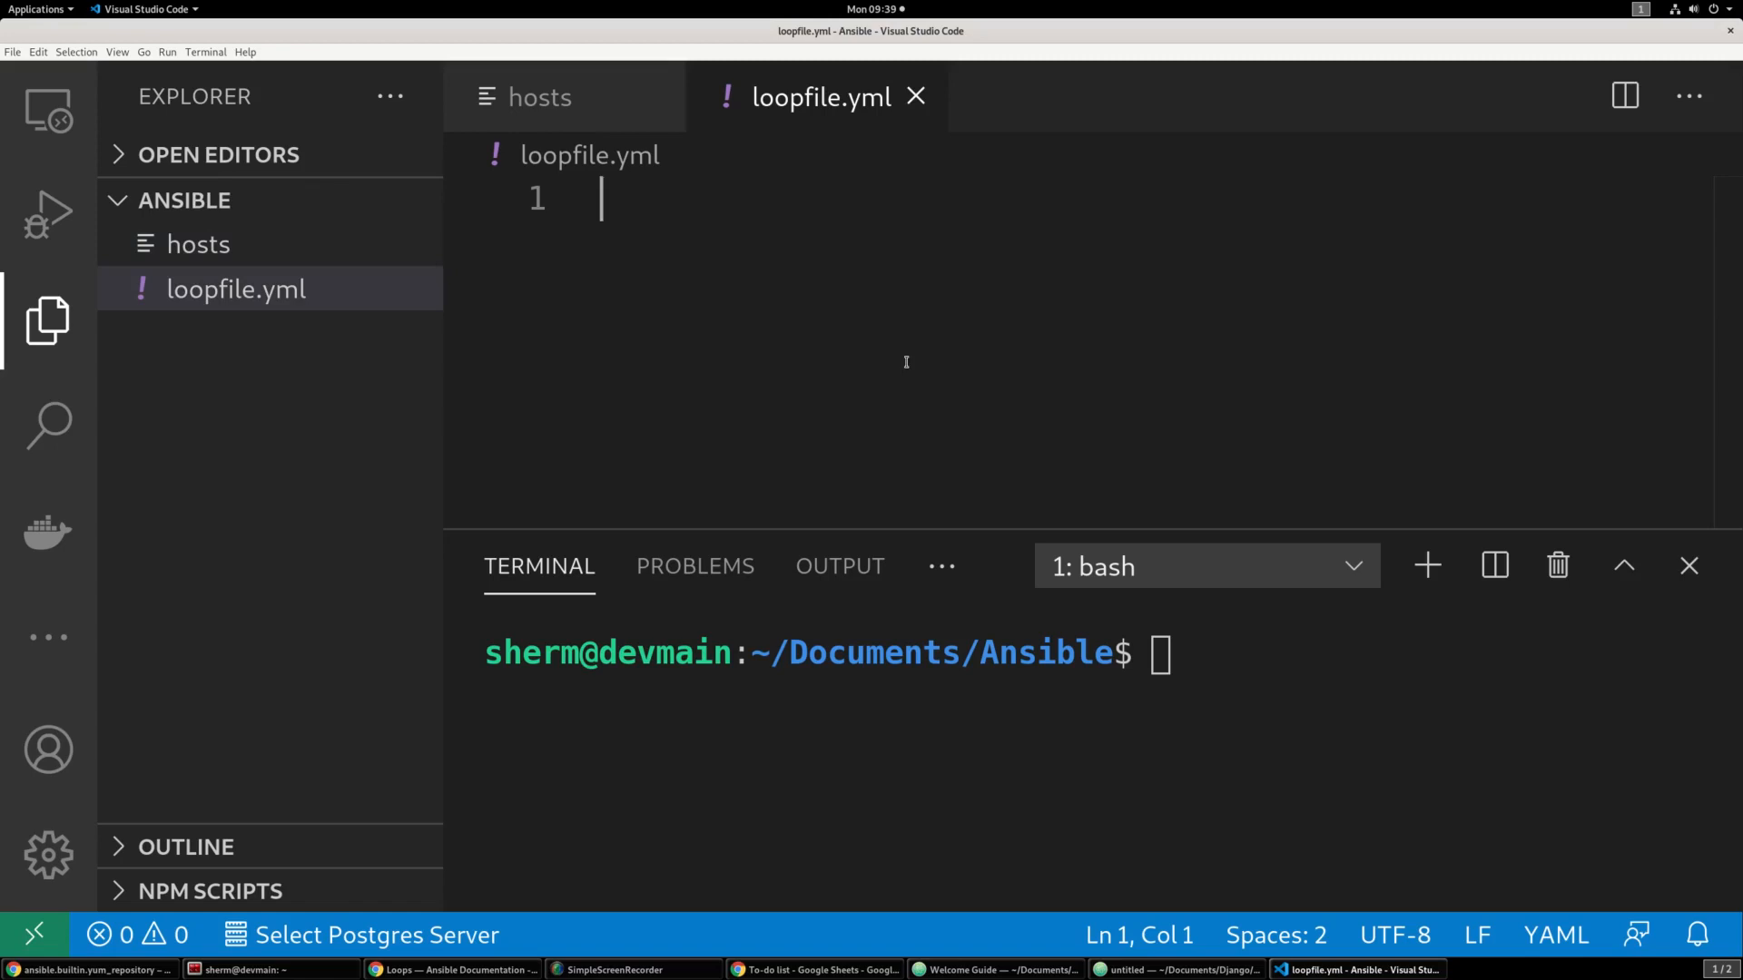
Write the play header: ---, name 'Testing loops', all hosts, become yes as root.
{"action": "type", "text": "---"}
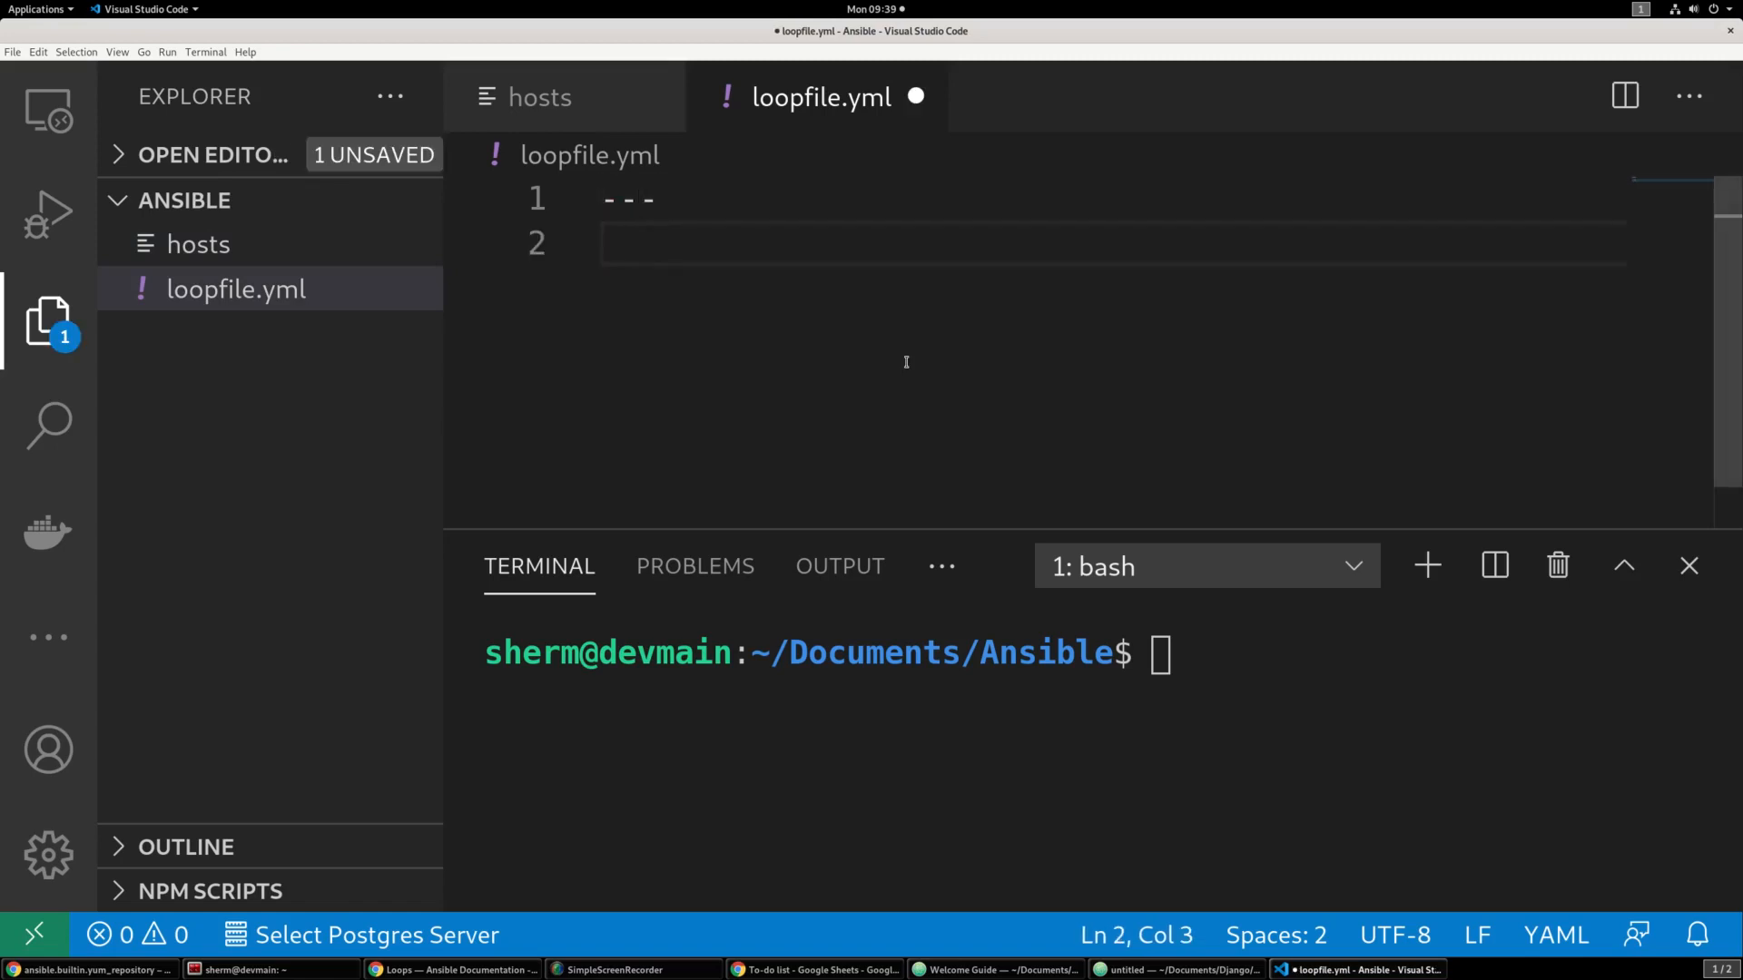
{"action": "type", "text": "- name:"}
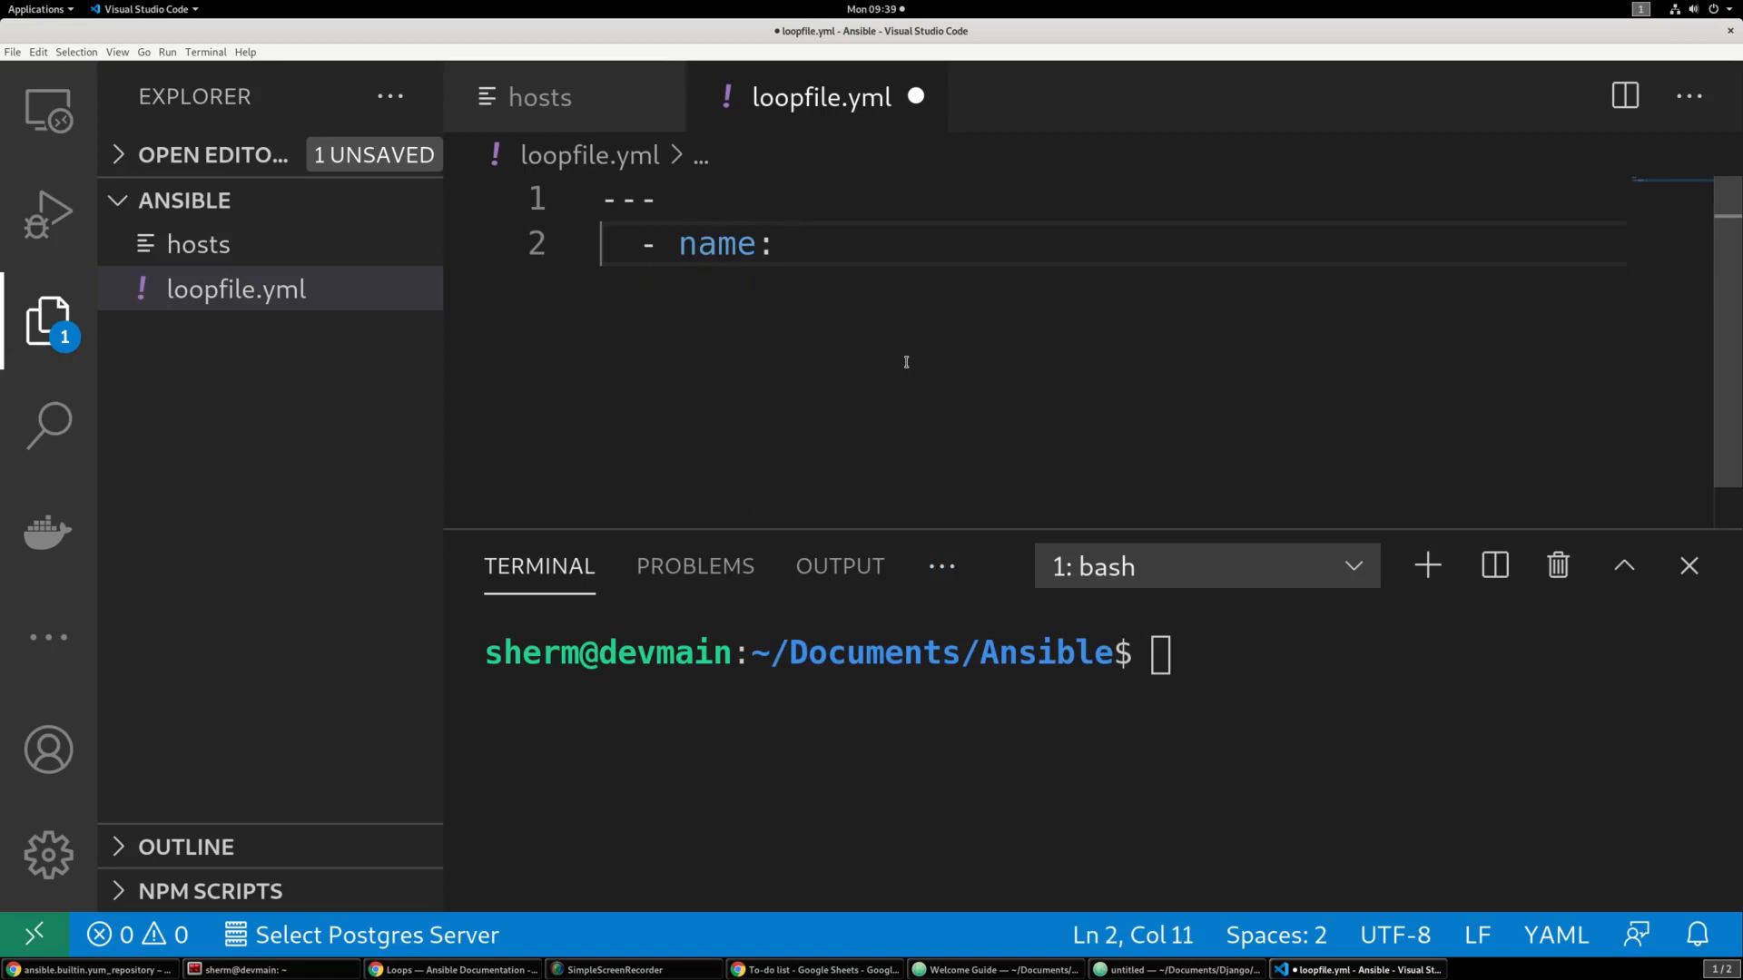
{"action": "type", "text": "T"}
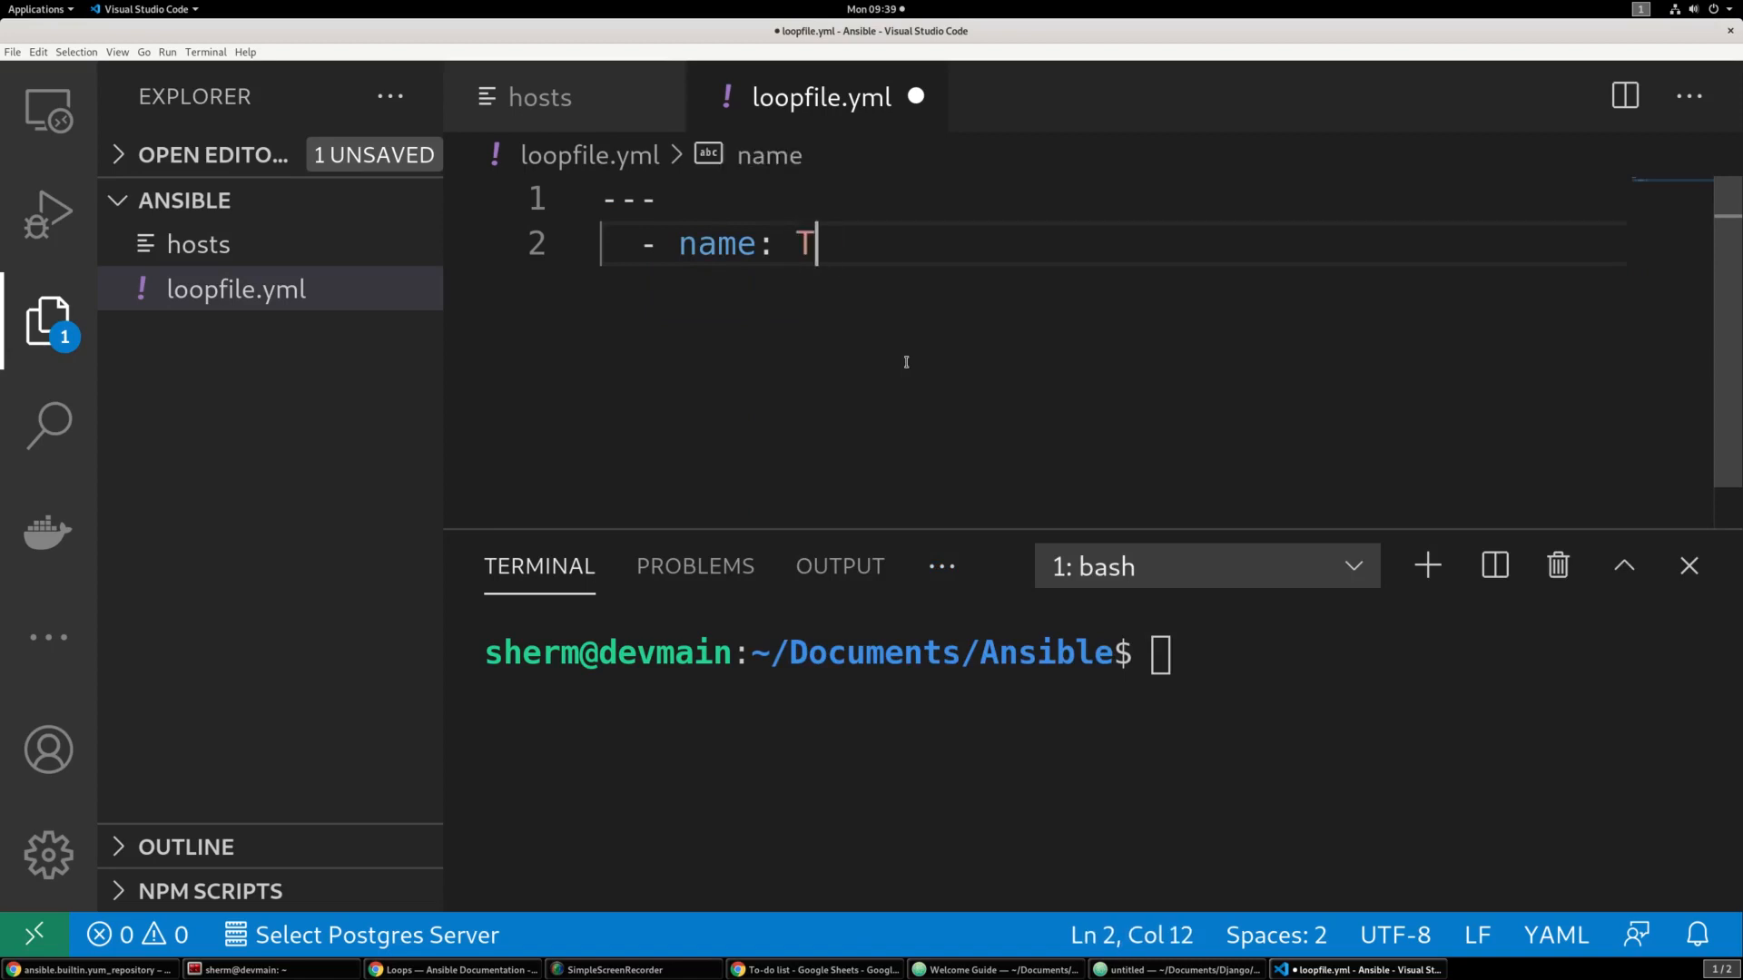
{"action": "type", "text": "esting"}
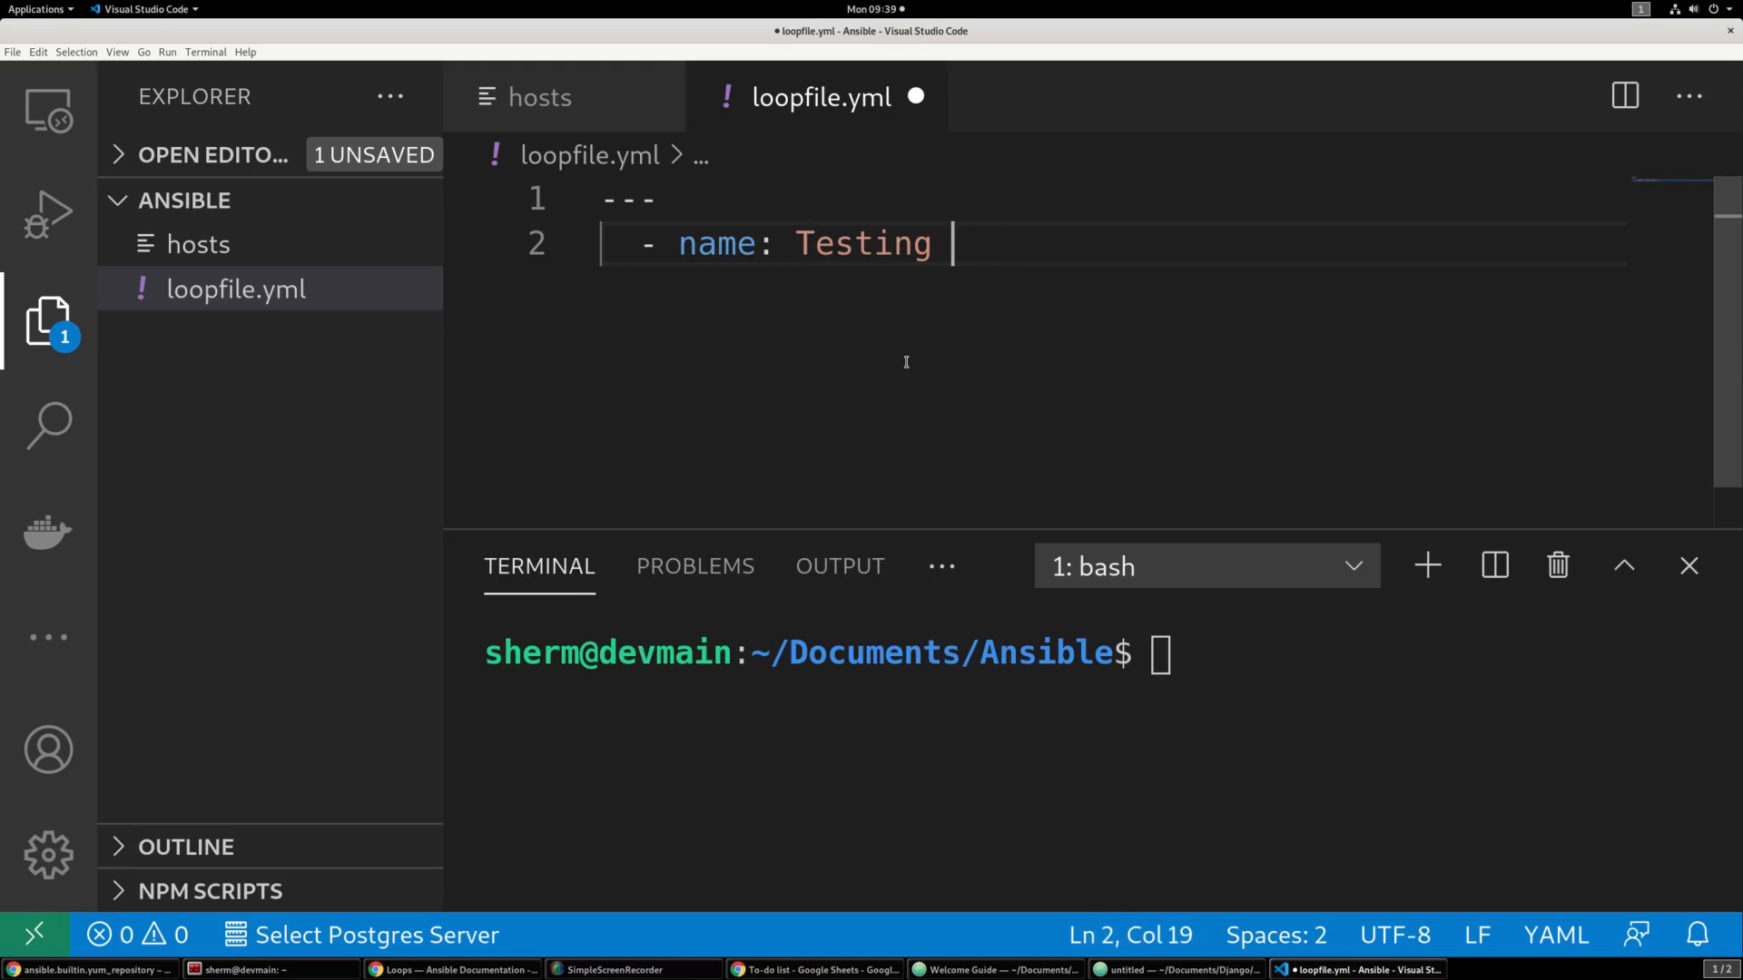
{"action": "type", "text": "loops"}
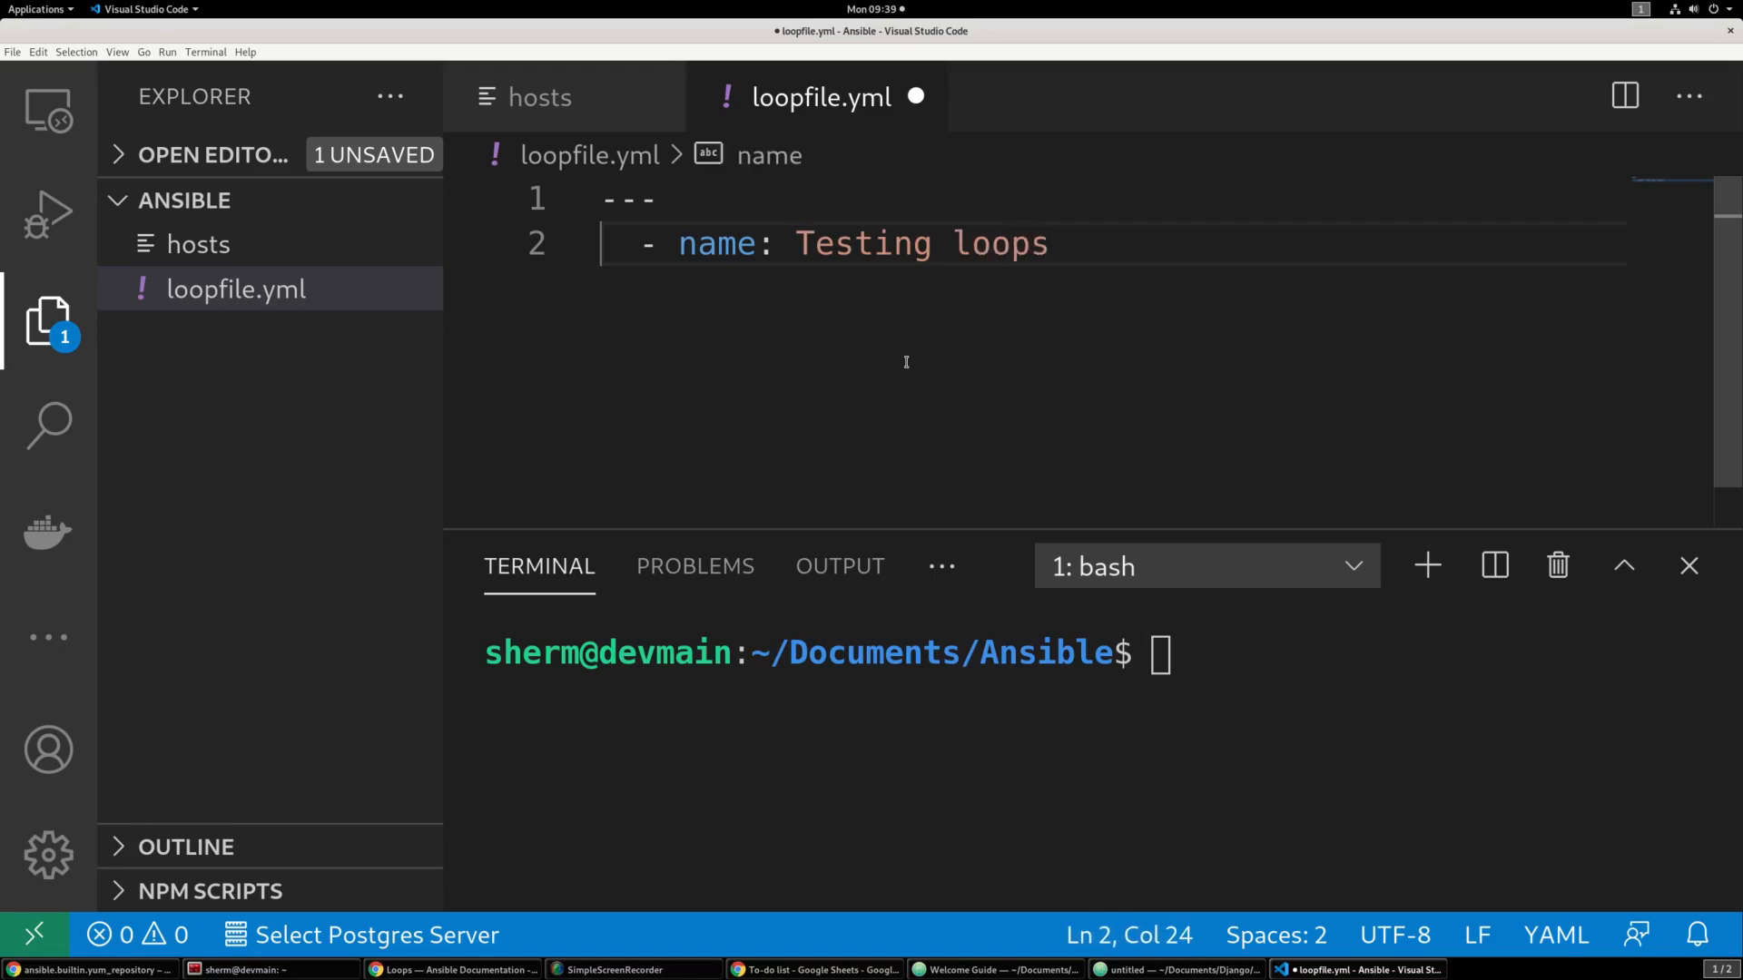
{"action": "type", "text": "hosts: all"}
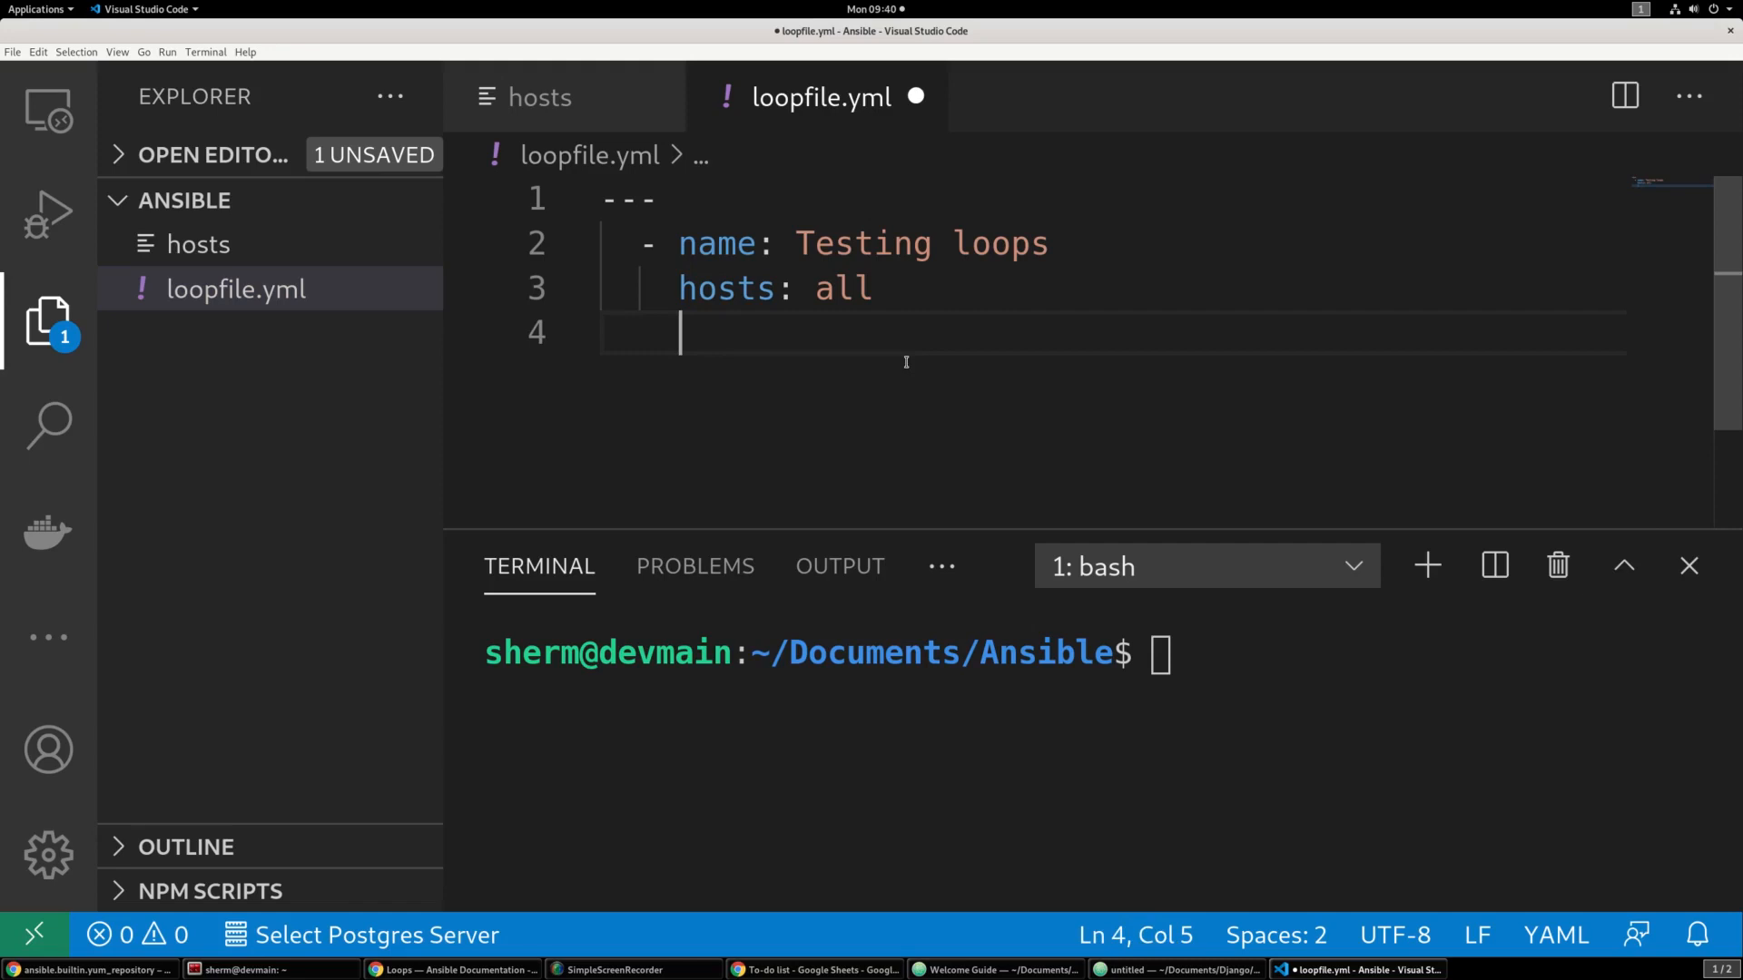
{"action": "type", "text": "become:"}
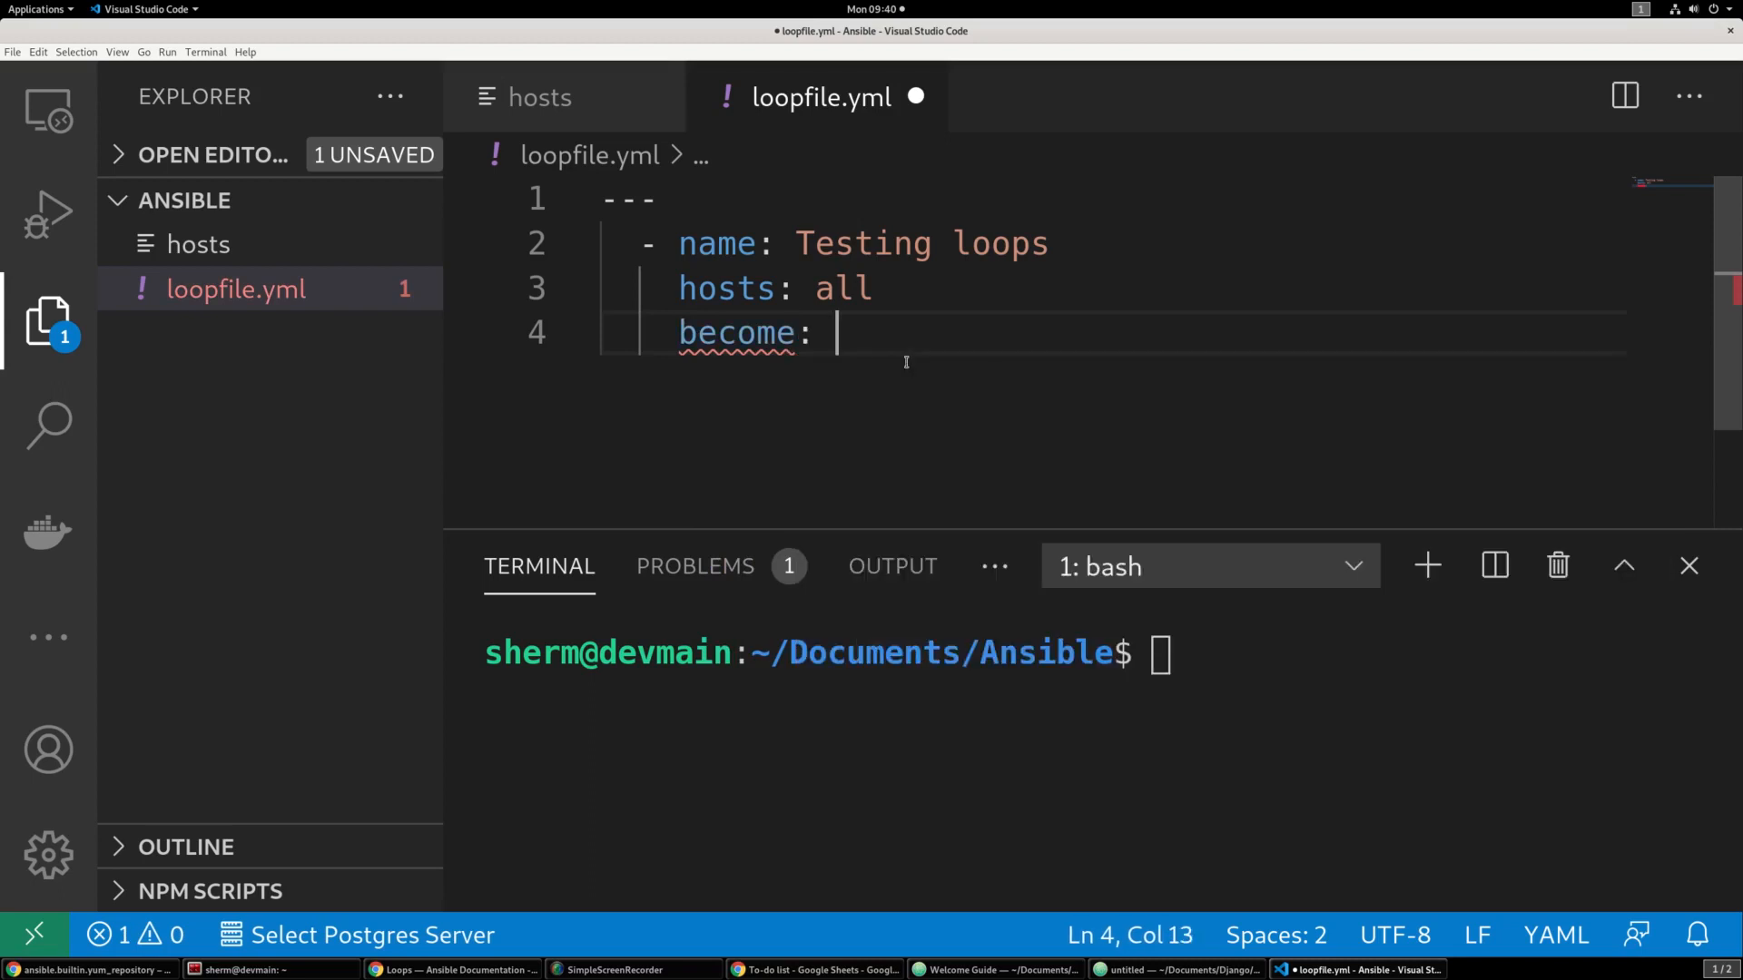
{"action": "type", "text": "yes"}
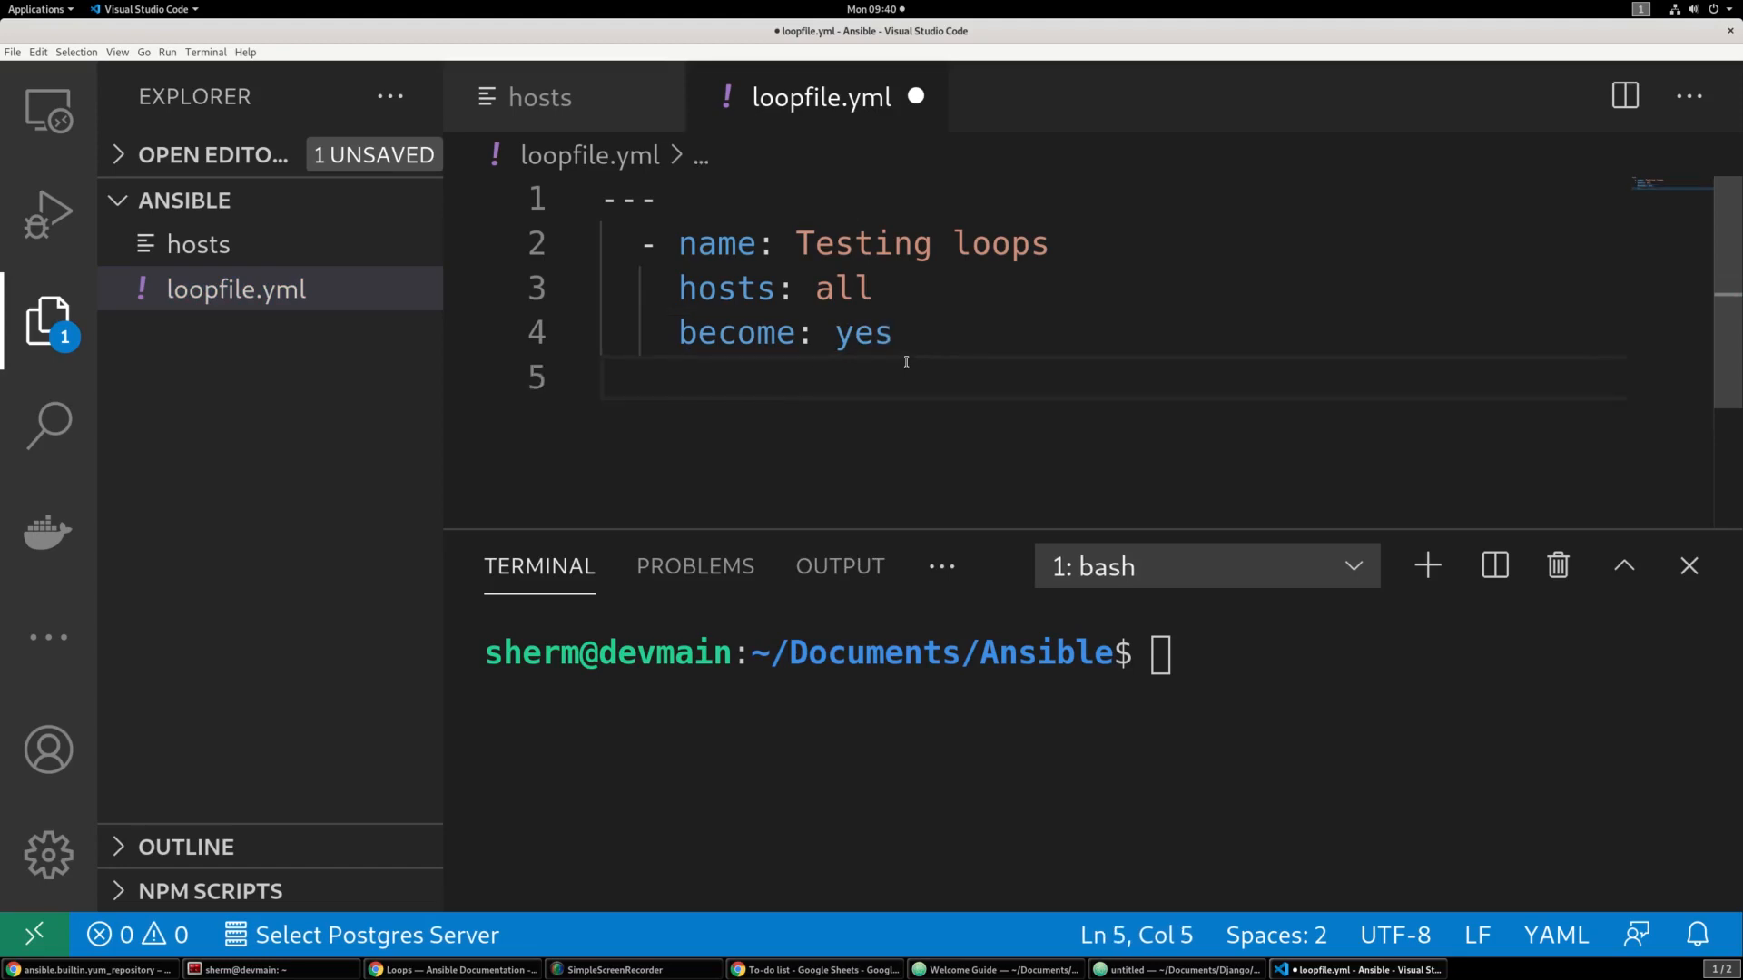
{"action": "type", "text": "become_user: root"}
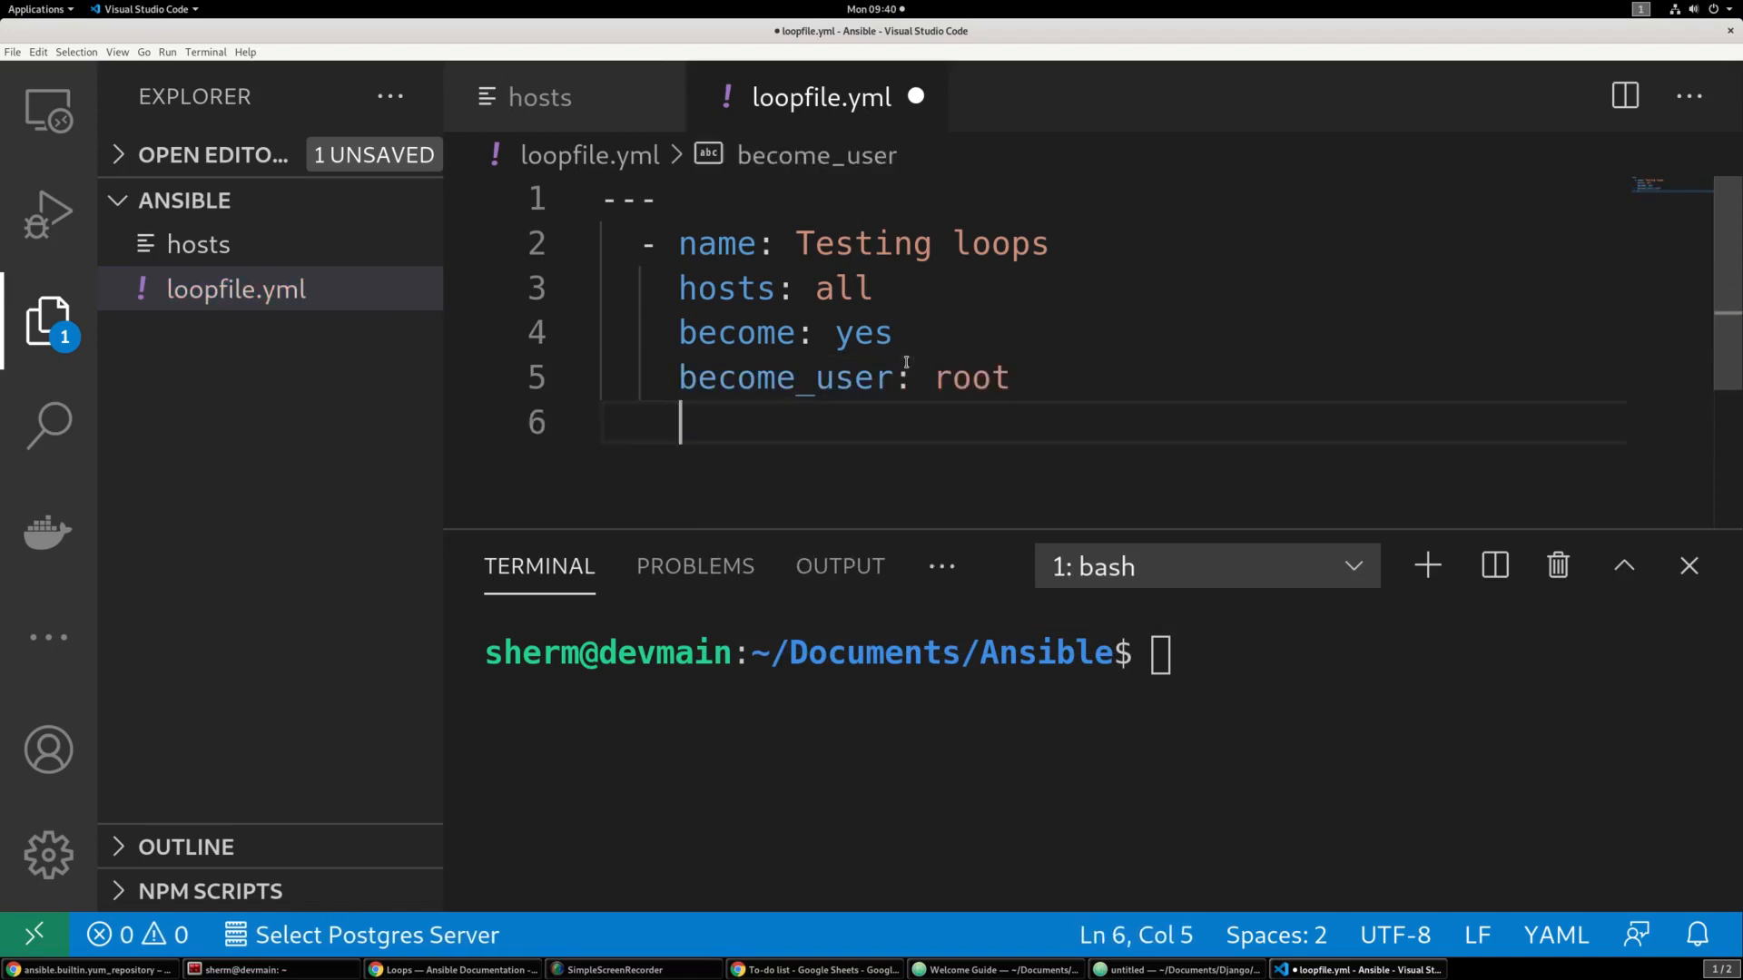
Add a vars section containing the ansible_python_interpreter key.
{"action": "type", "text": "vars:"}
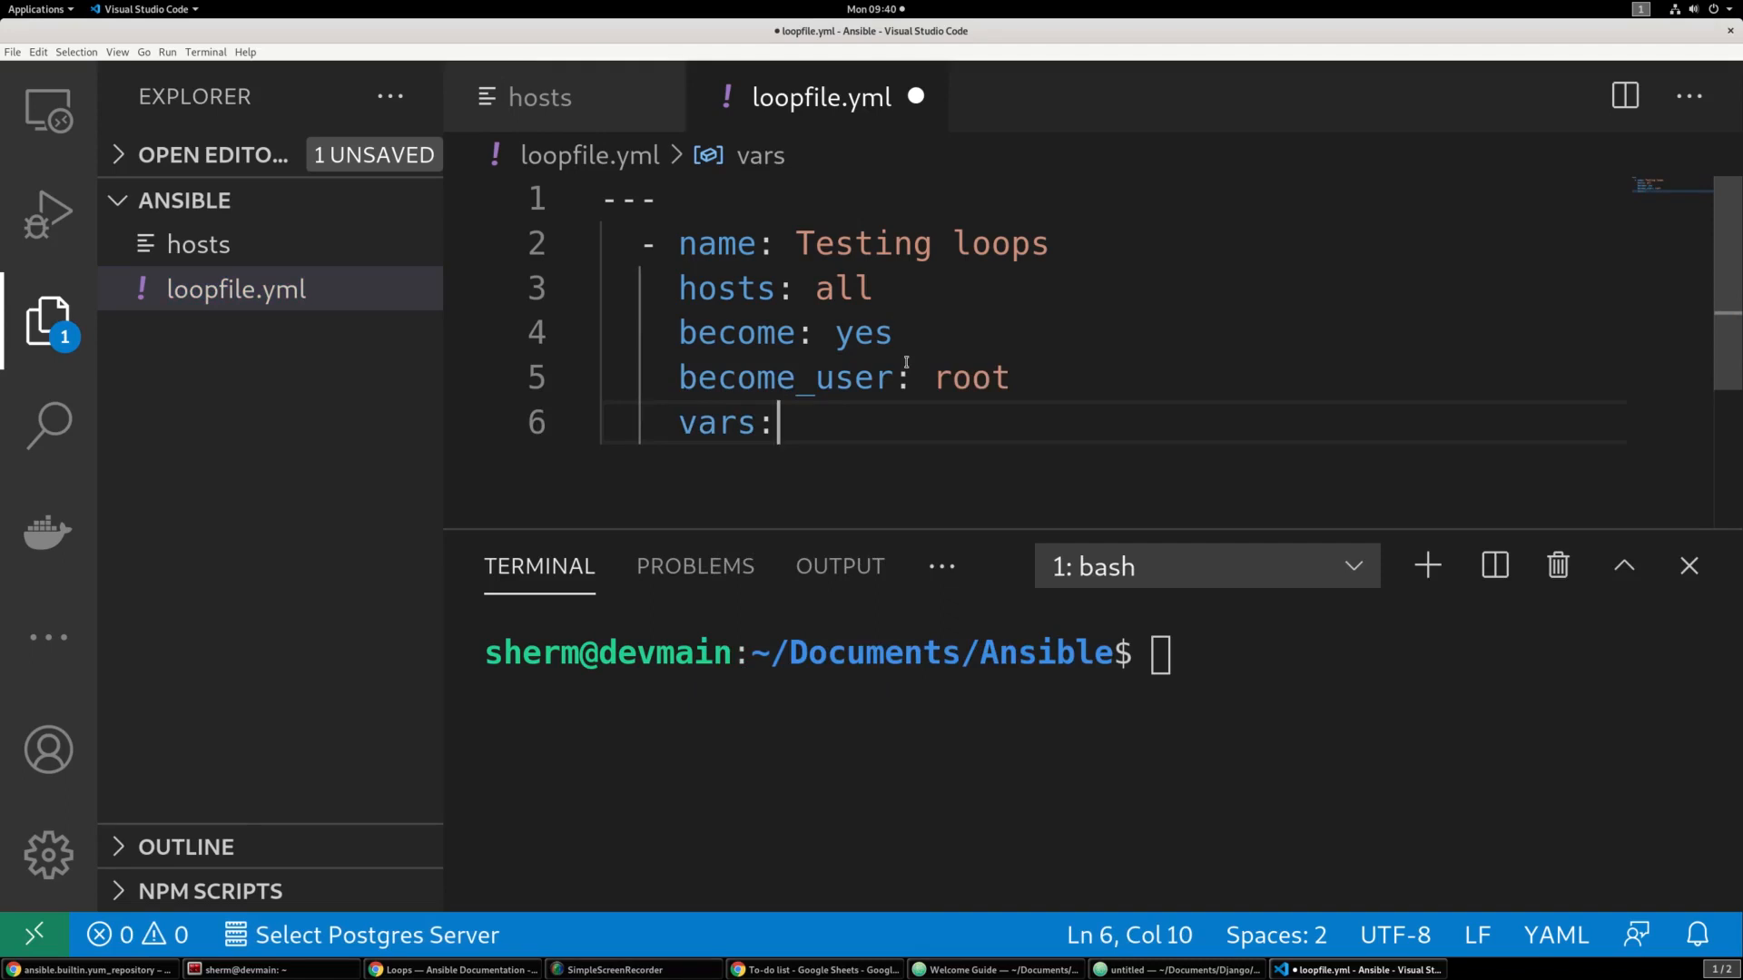
{"action": "key", "text": "Return"}
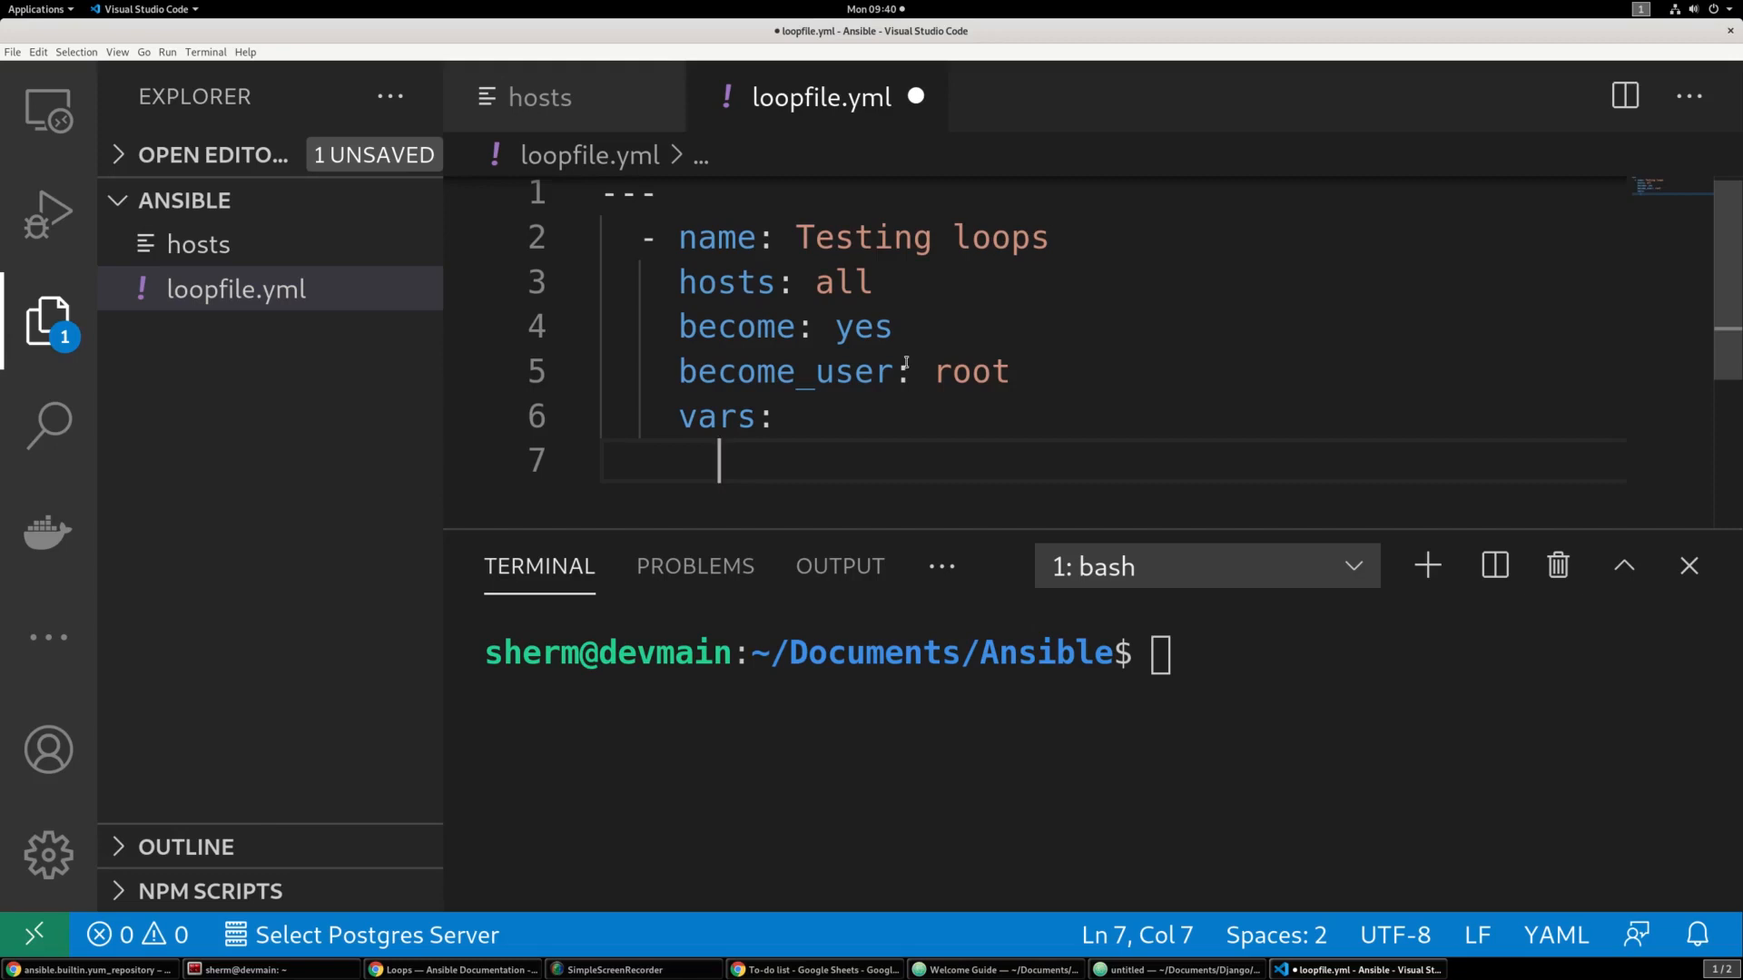
{"action": "type", "text": "a"}
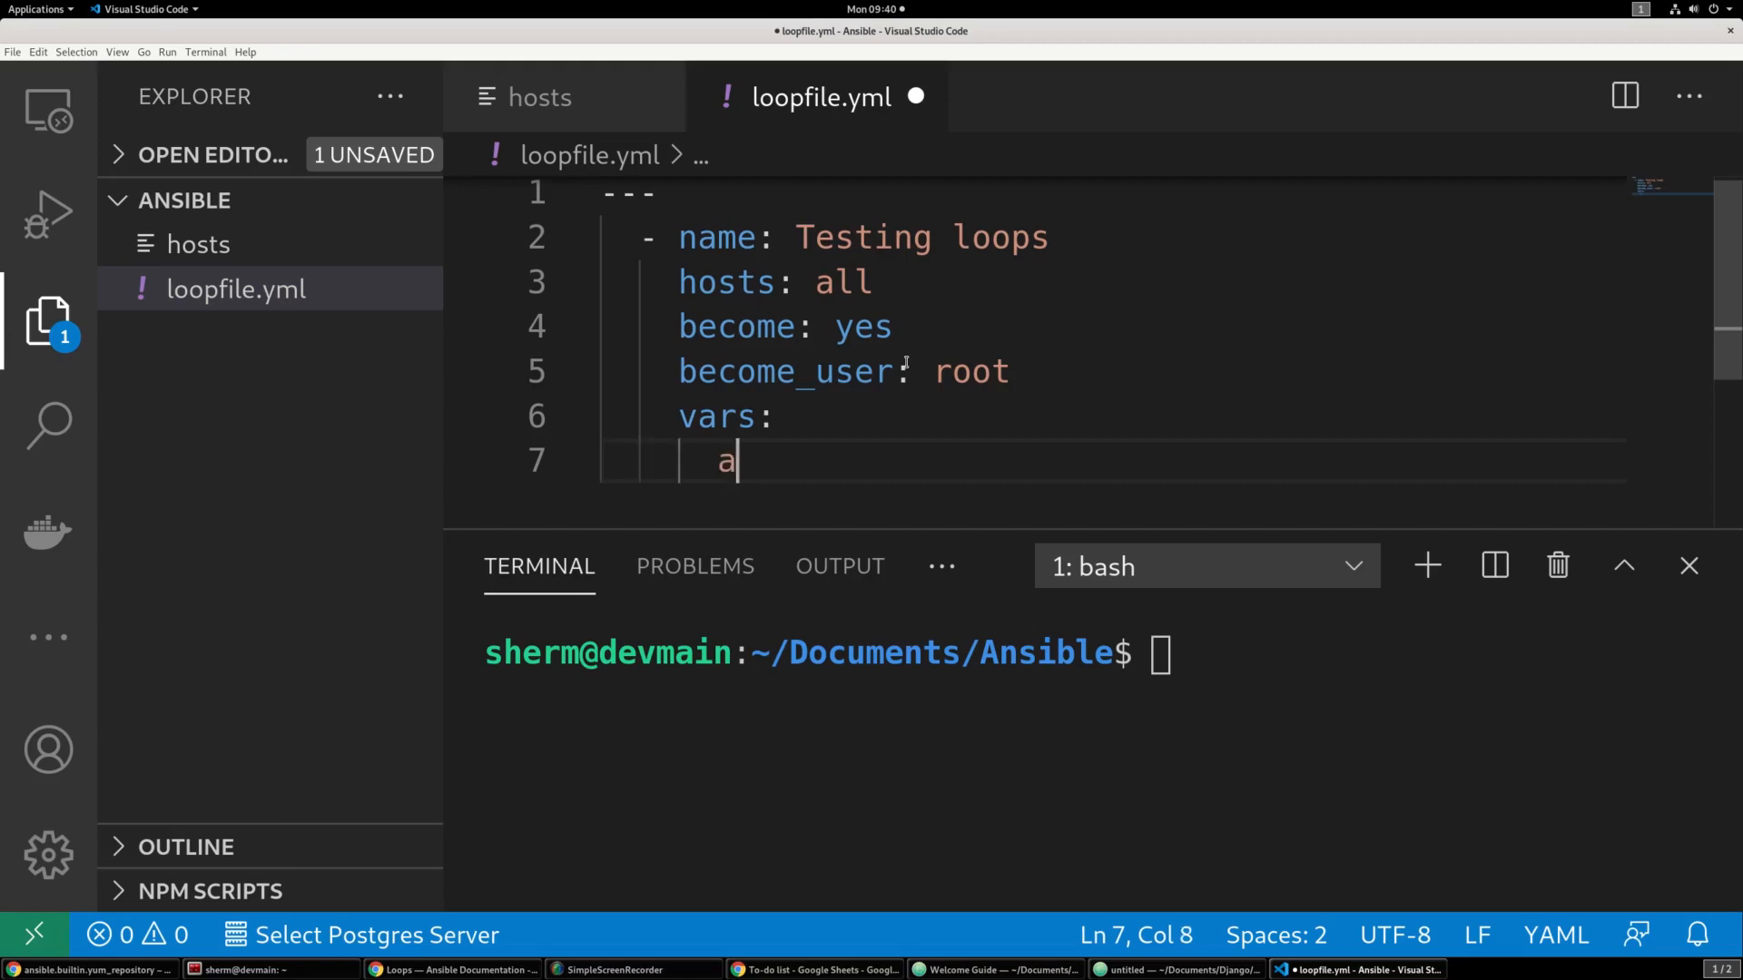
{"action": "type", "text": "nsible_python"}
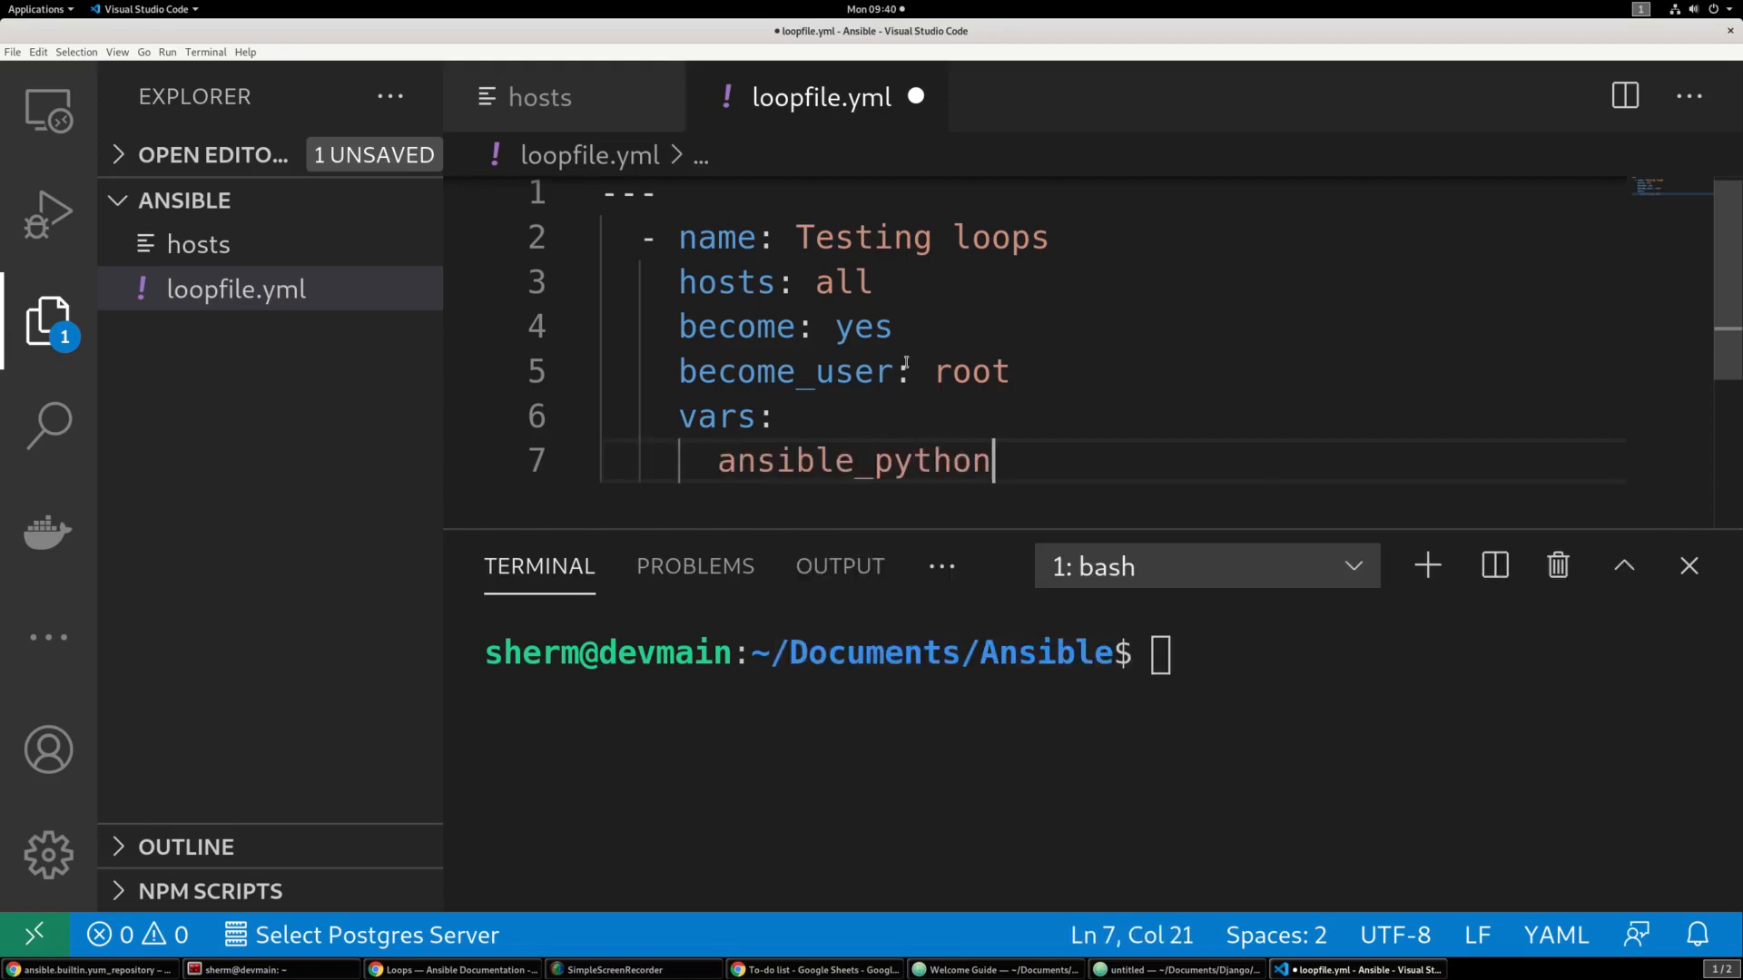
{"action": "type", "text": "_inter"}
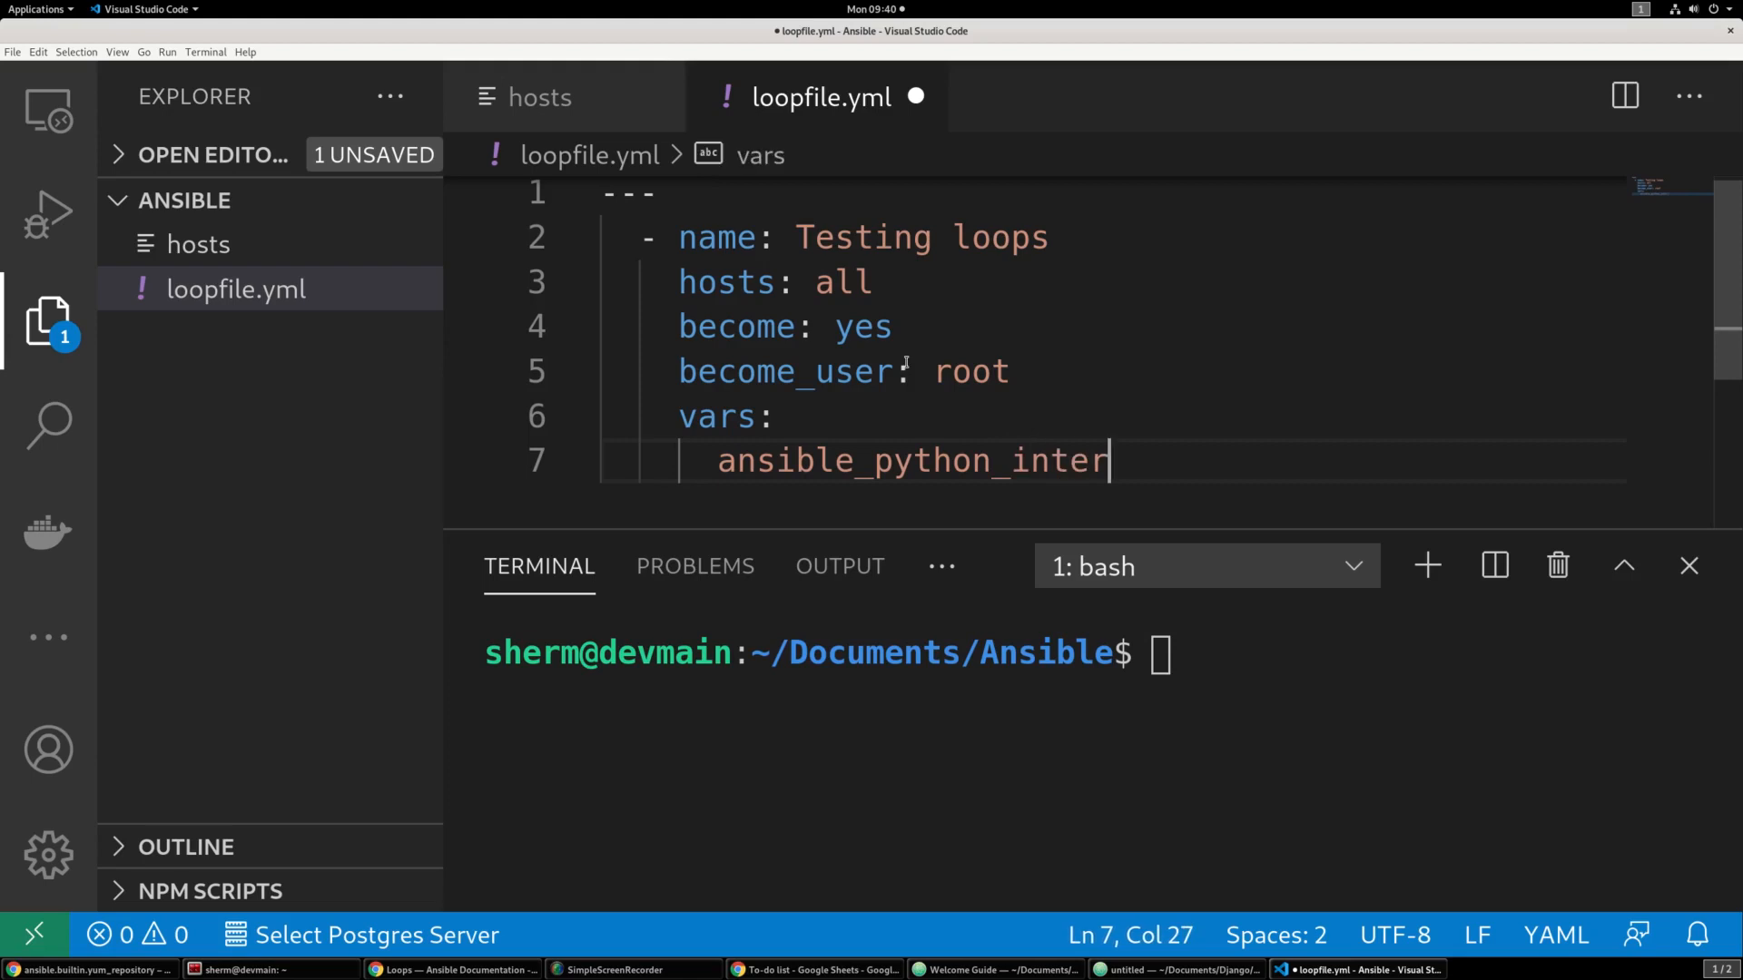
{"action": "type", "text": "preter:"}
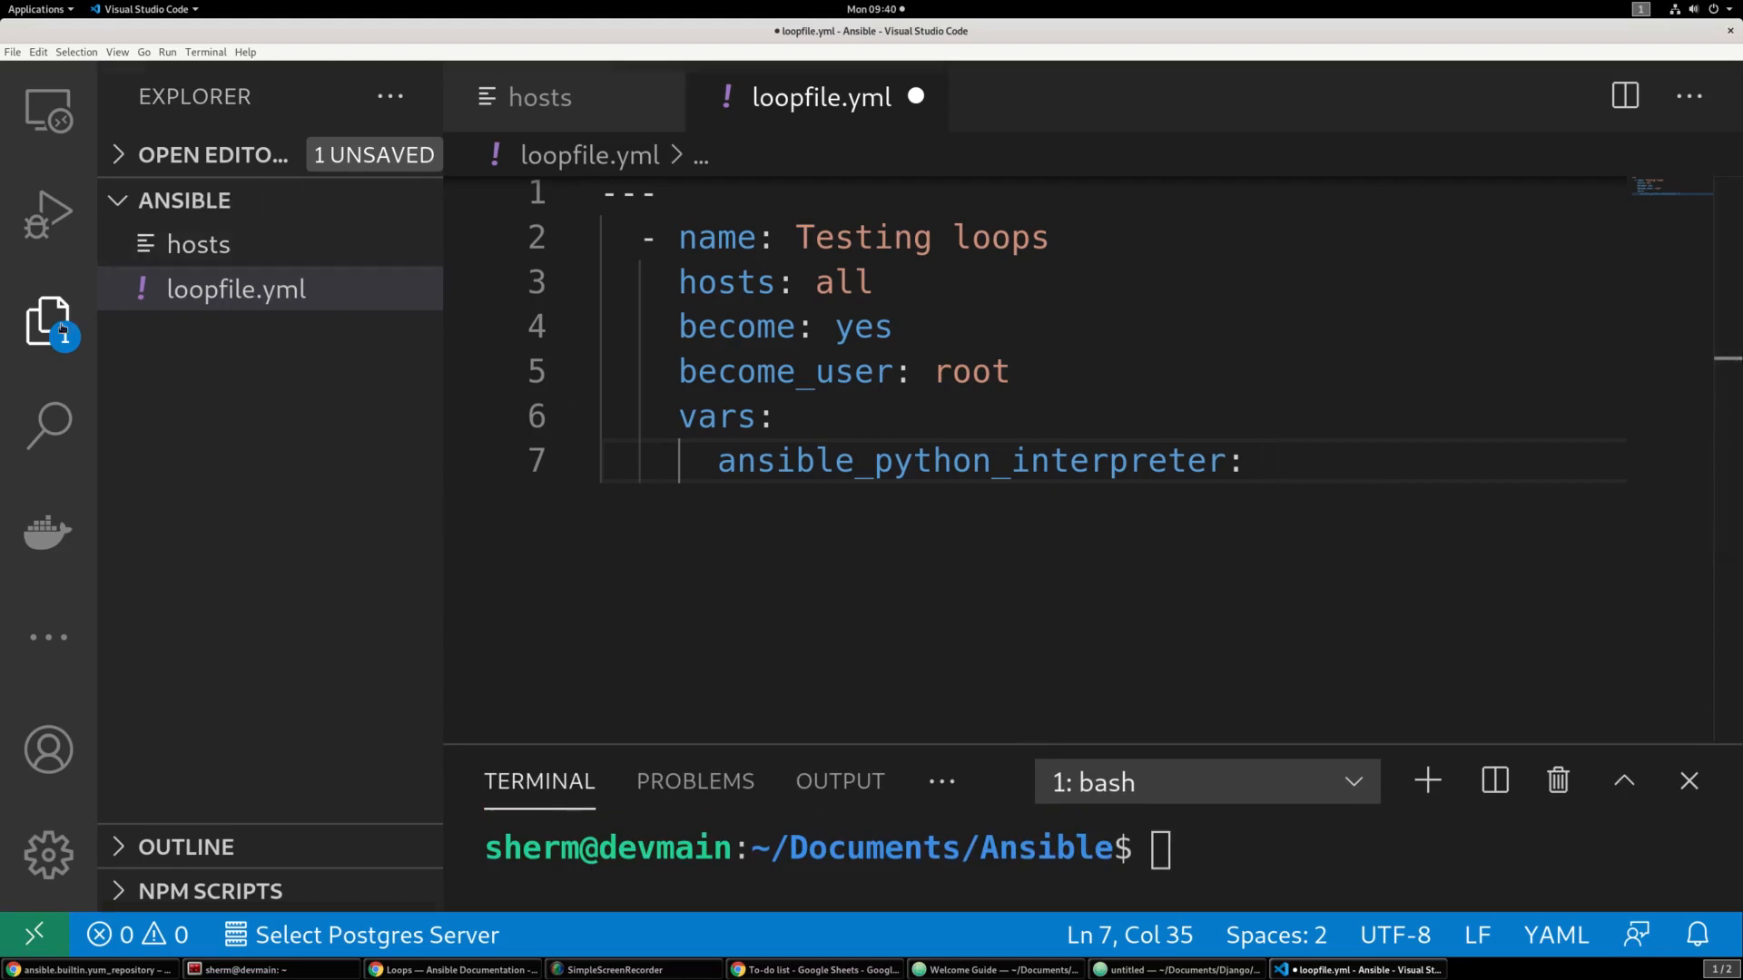
Set ansible_python_interpreter to /usr/bin/python3.6 and begin tasks with a named task entry.
{"action": "left_click", "coordinate": [48, 321]}
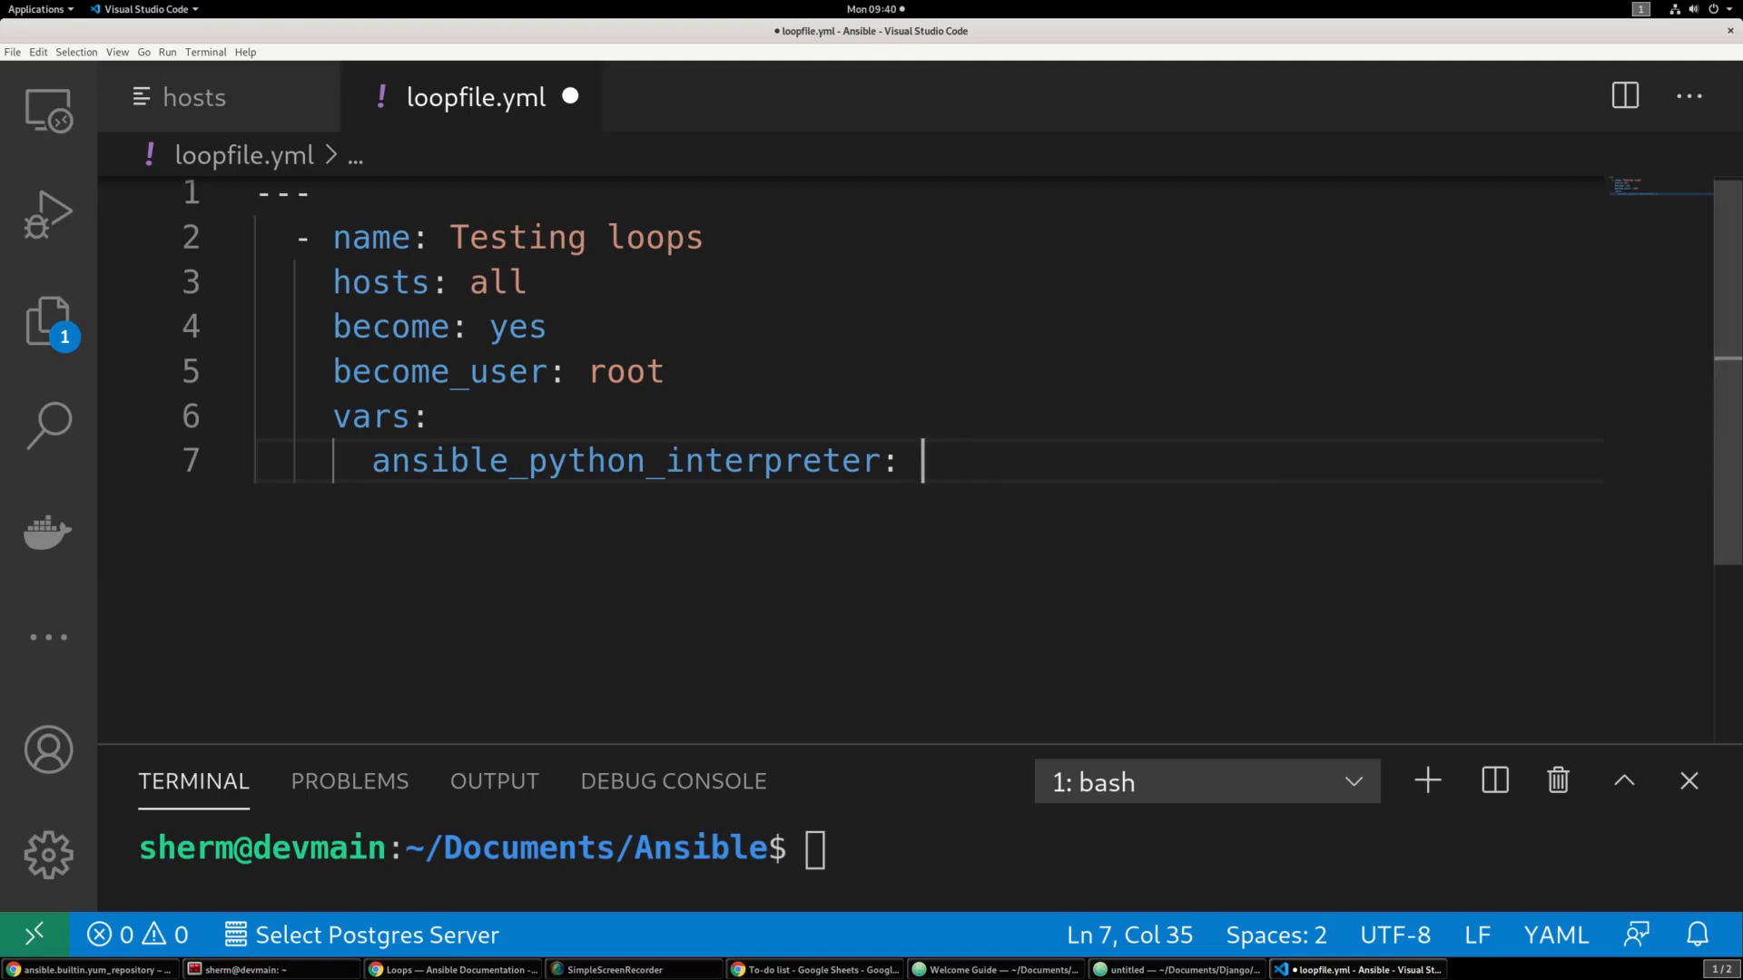
{"action": "type", "text": "/usr/bin/p"}
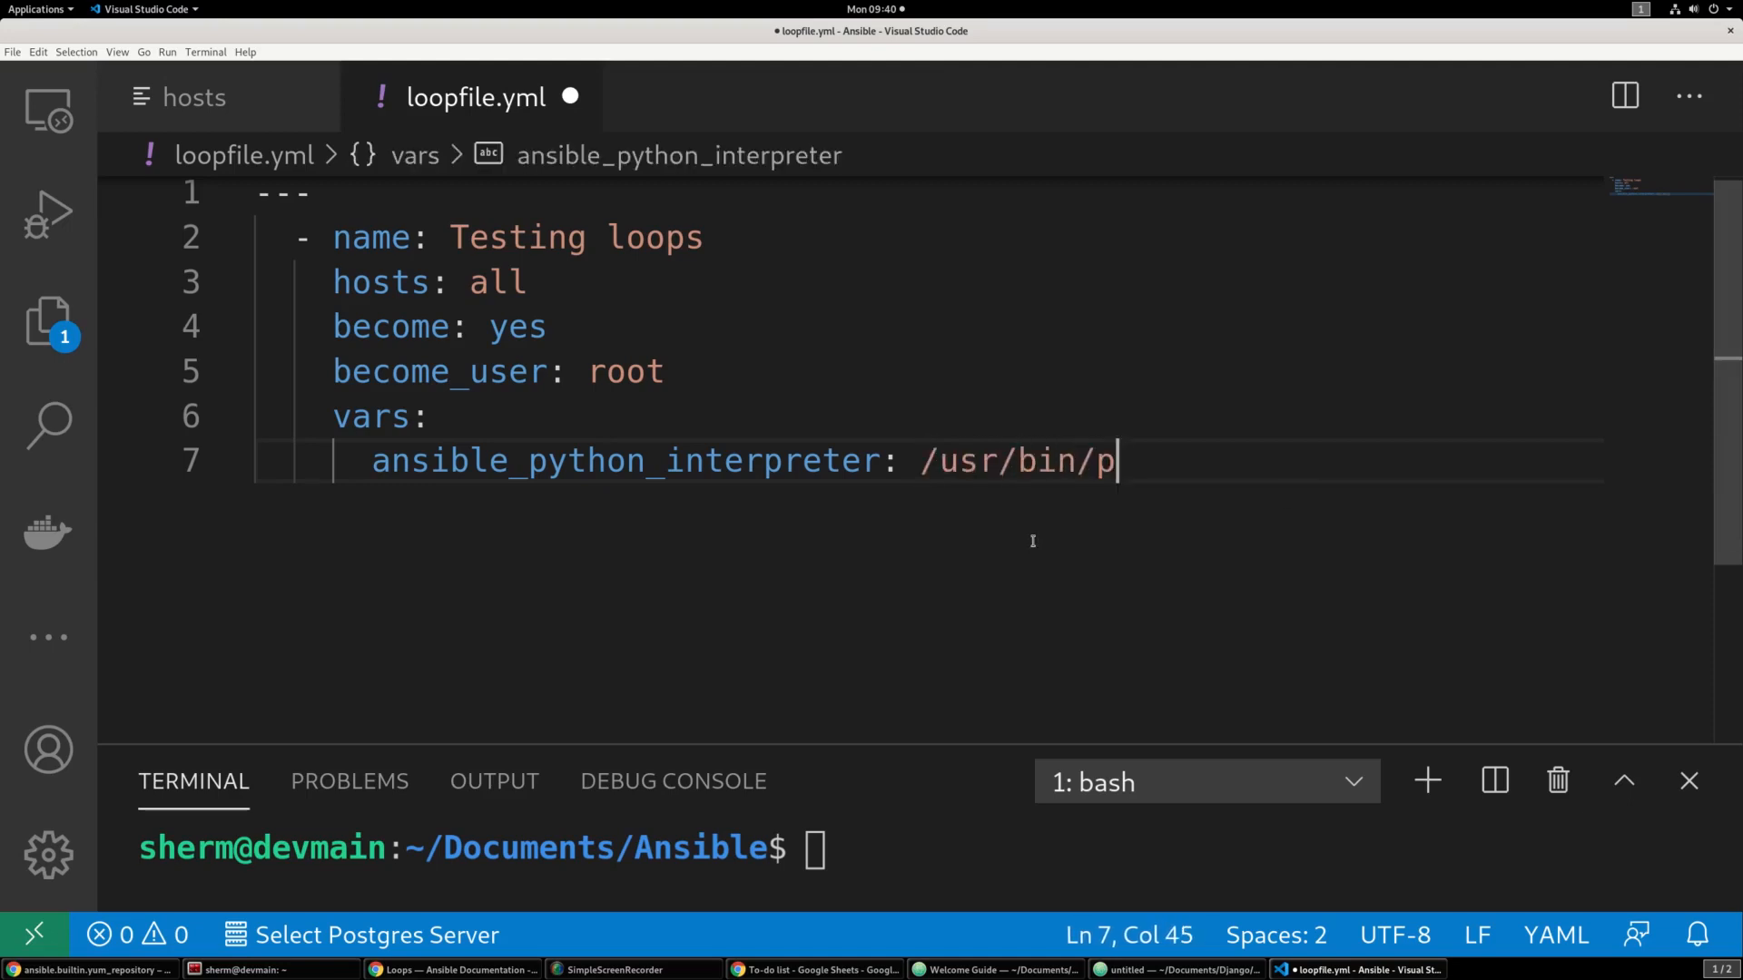
{"action": "type", "text": "ython3.6"}
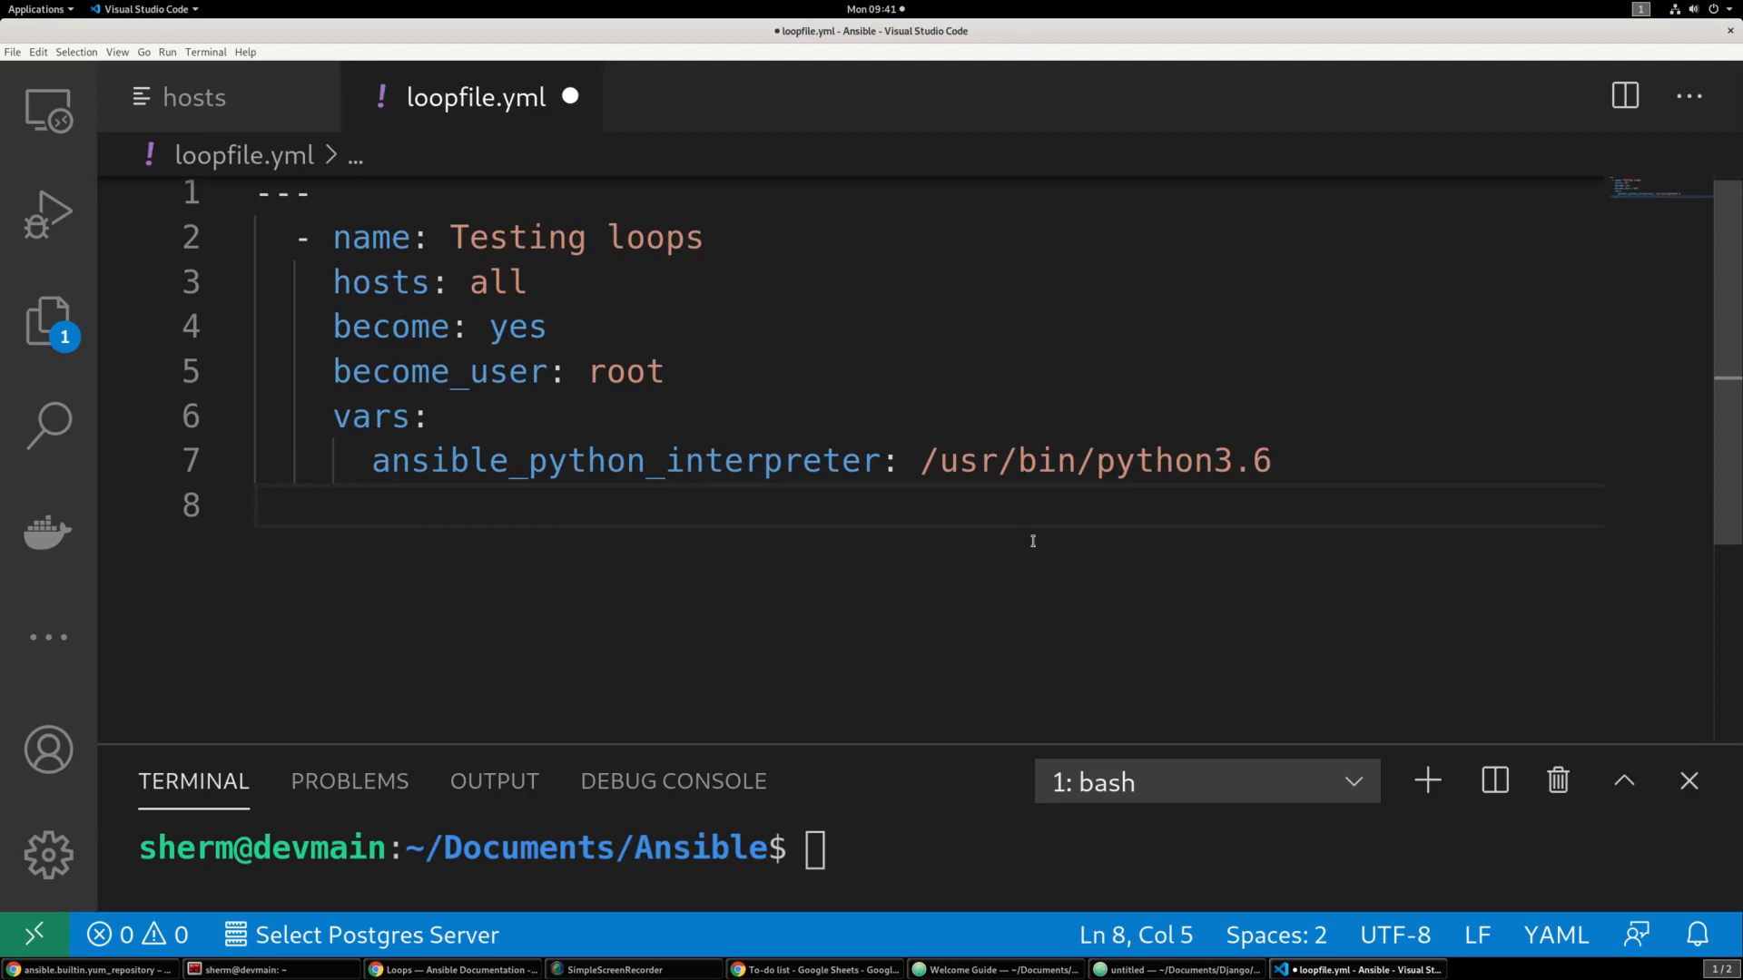
{"action": "type", "text": "tasks:"}
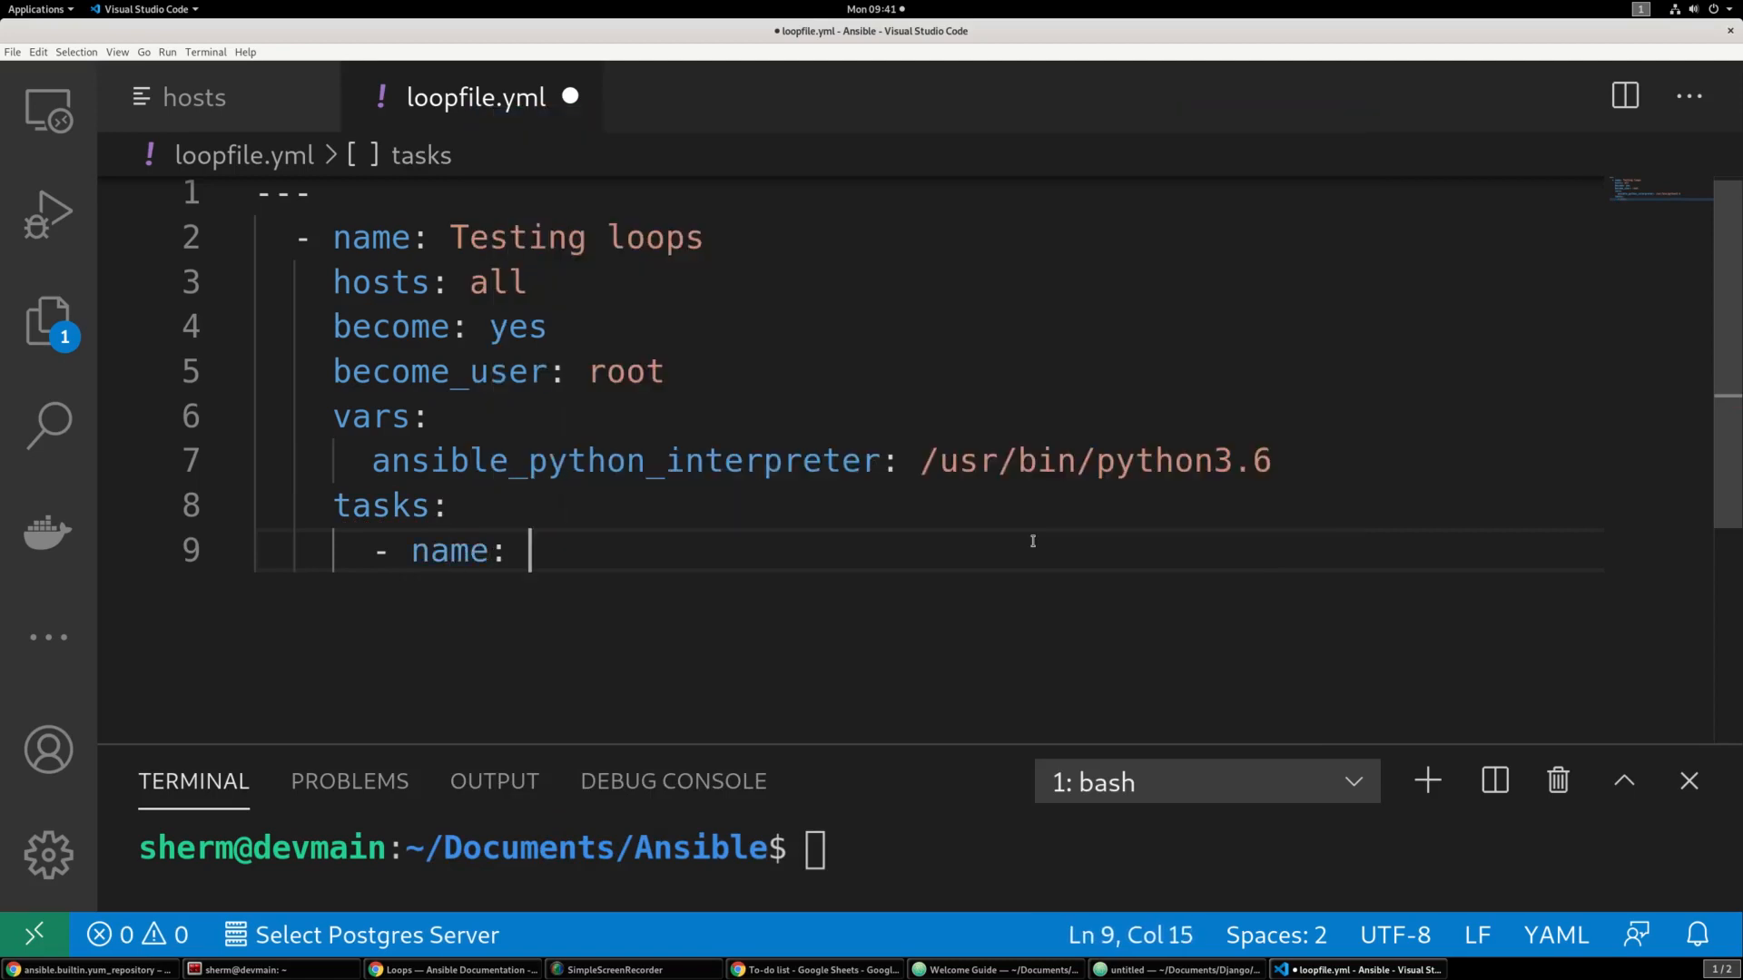
Name the first task 'Install Web, Cockpit, NTP'.
{"action": "type", "text": "install"}
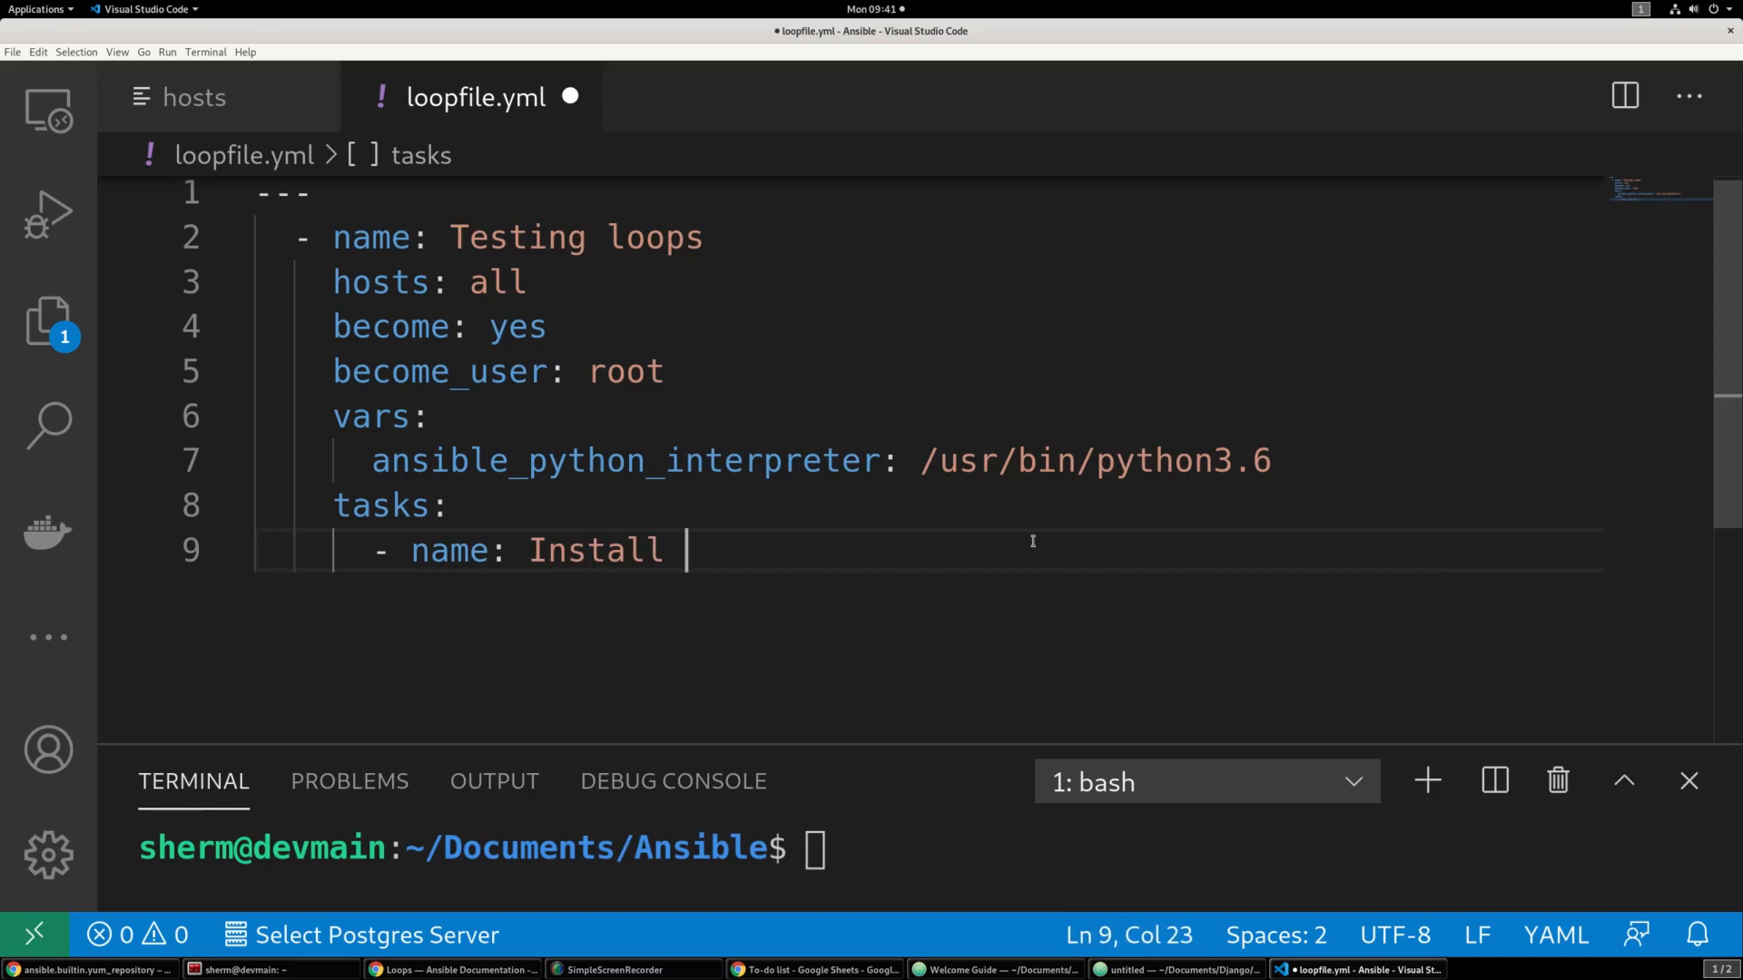
{"action": "type", "text": "Web"}
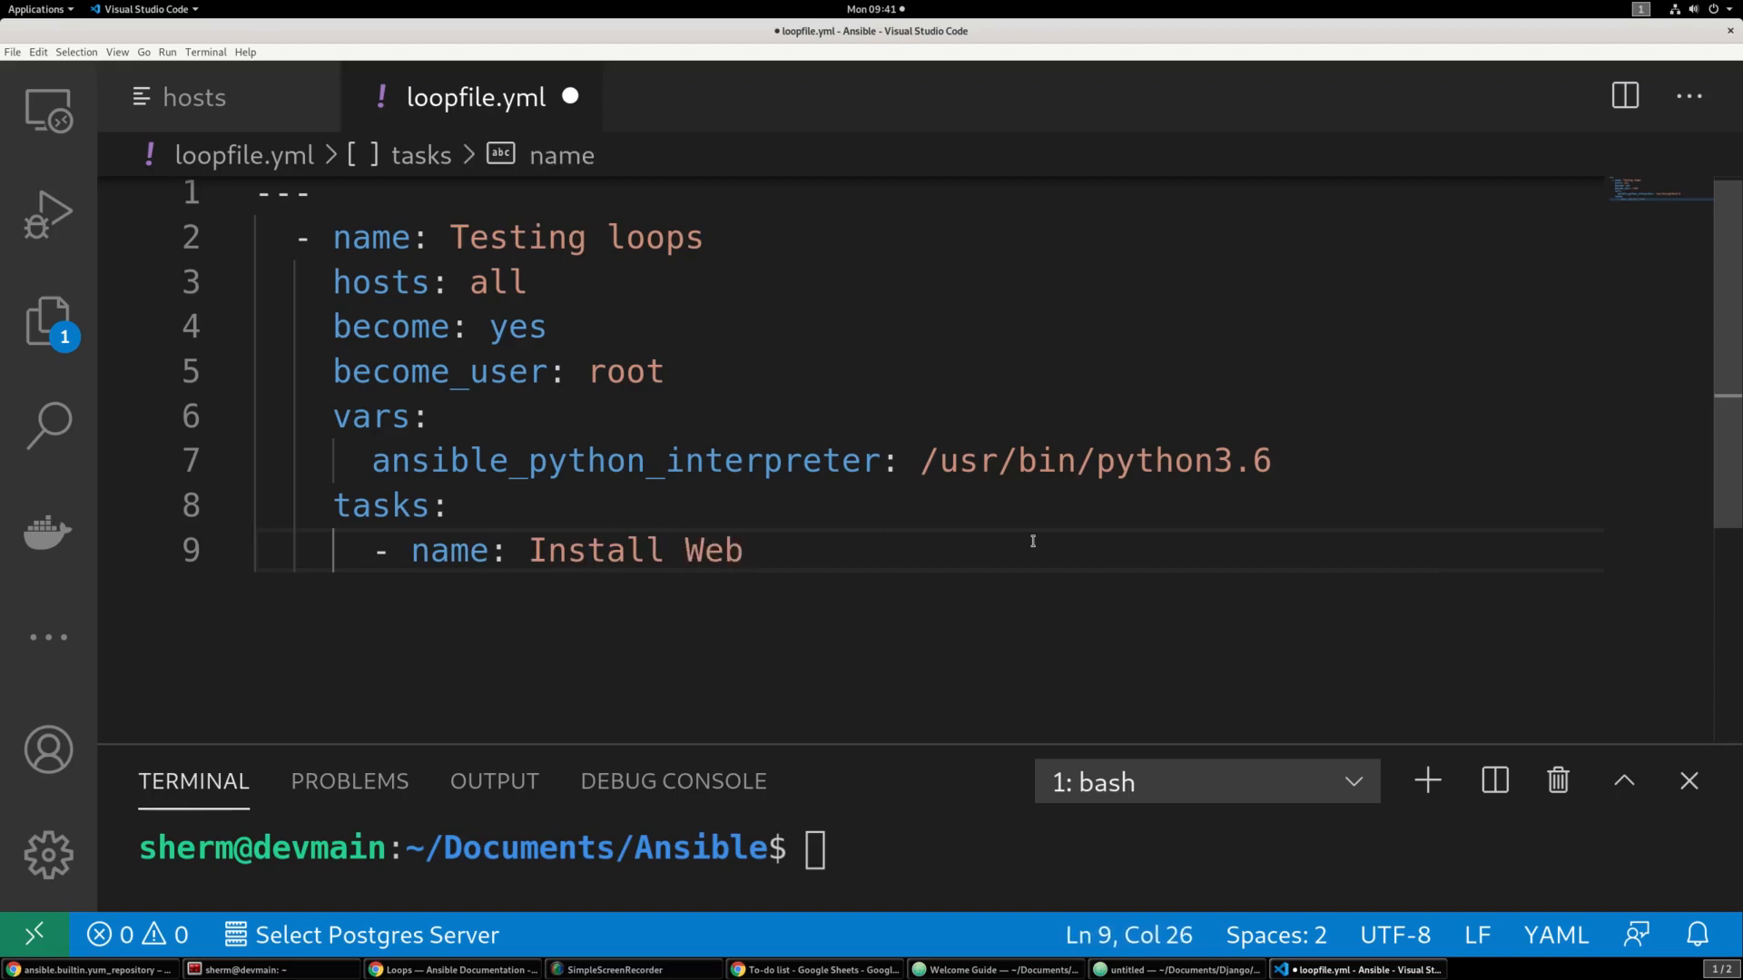
{"action": "type", "text": ","}
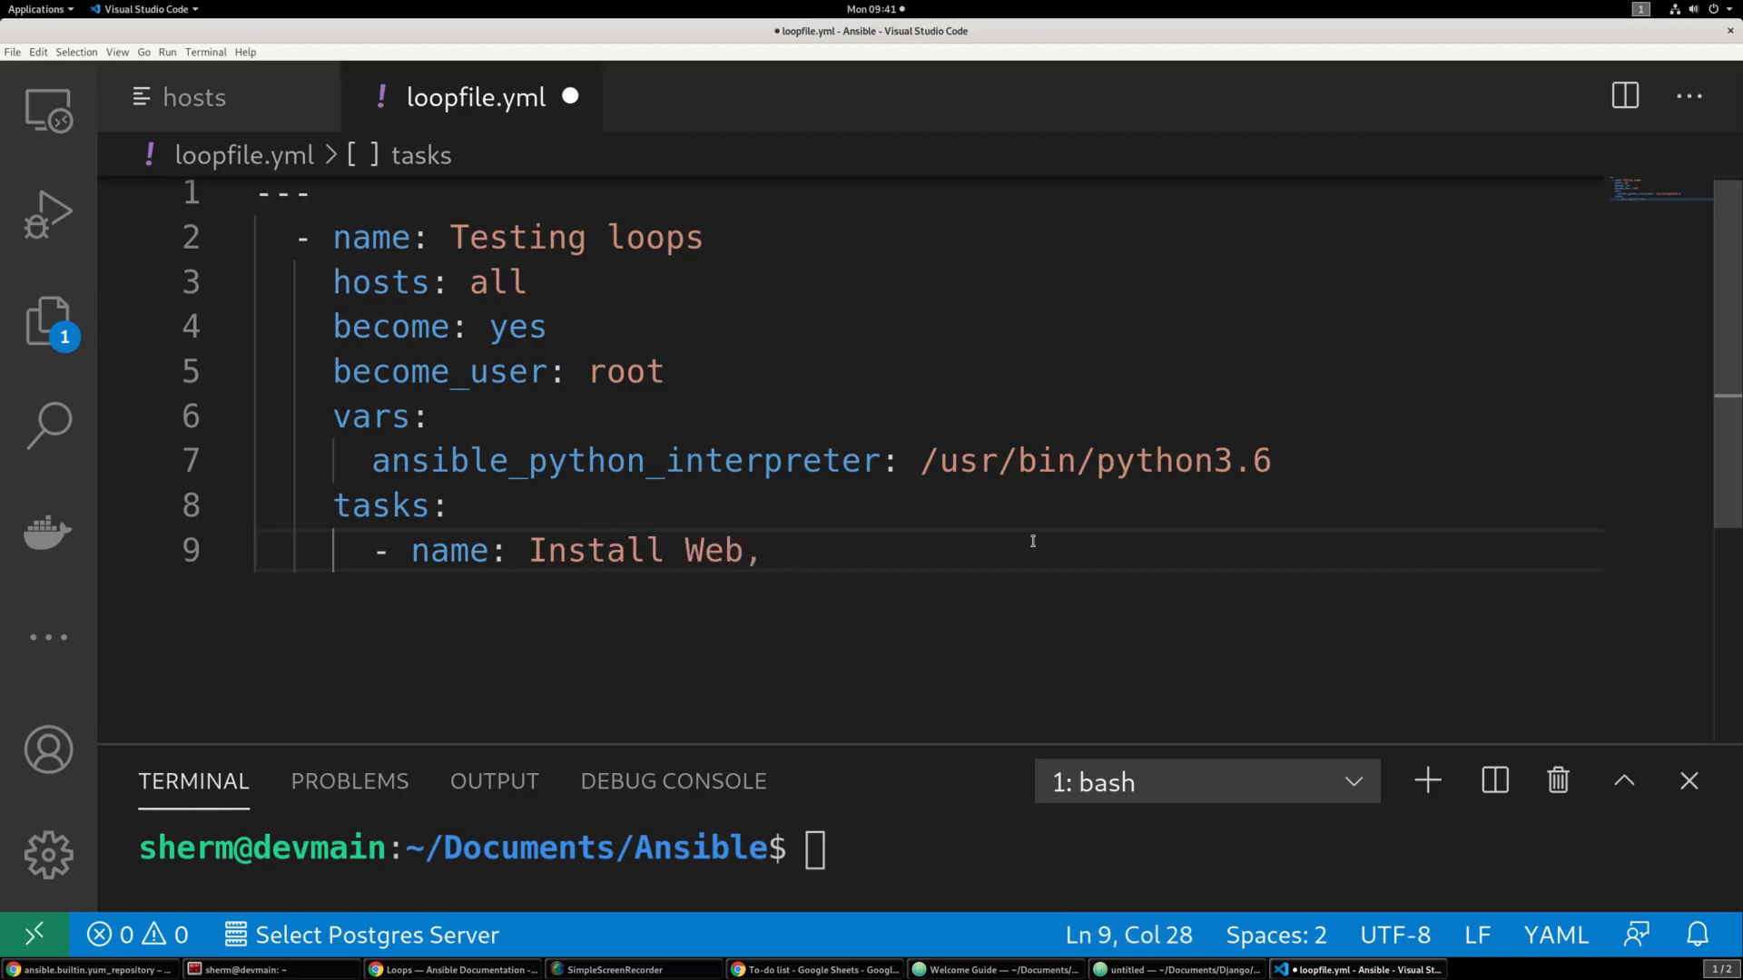
{"action": "type", "text": "Coc"}
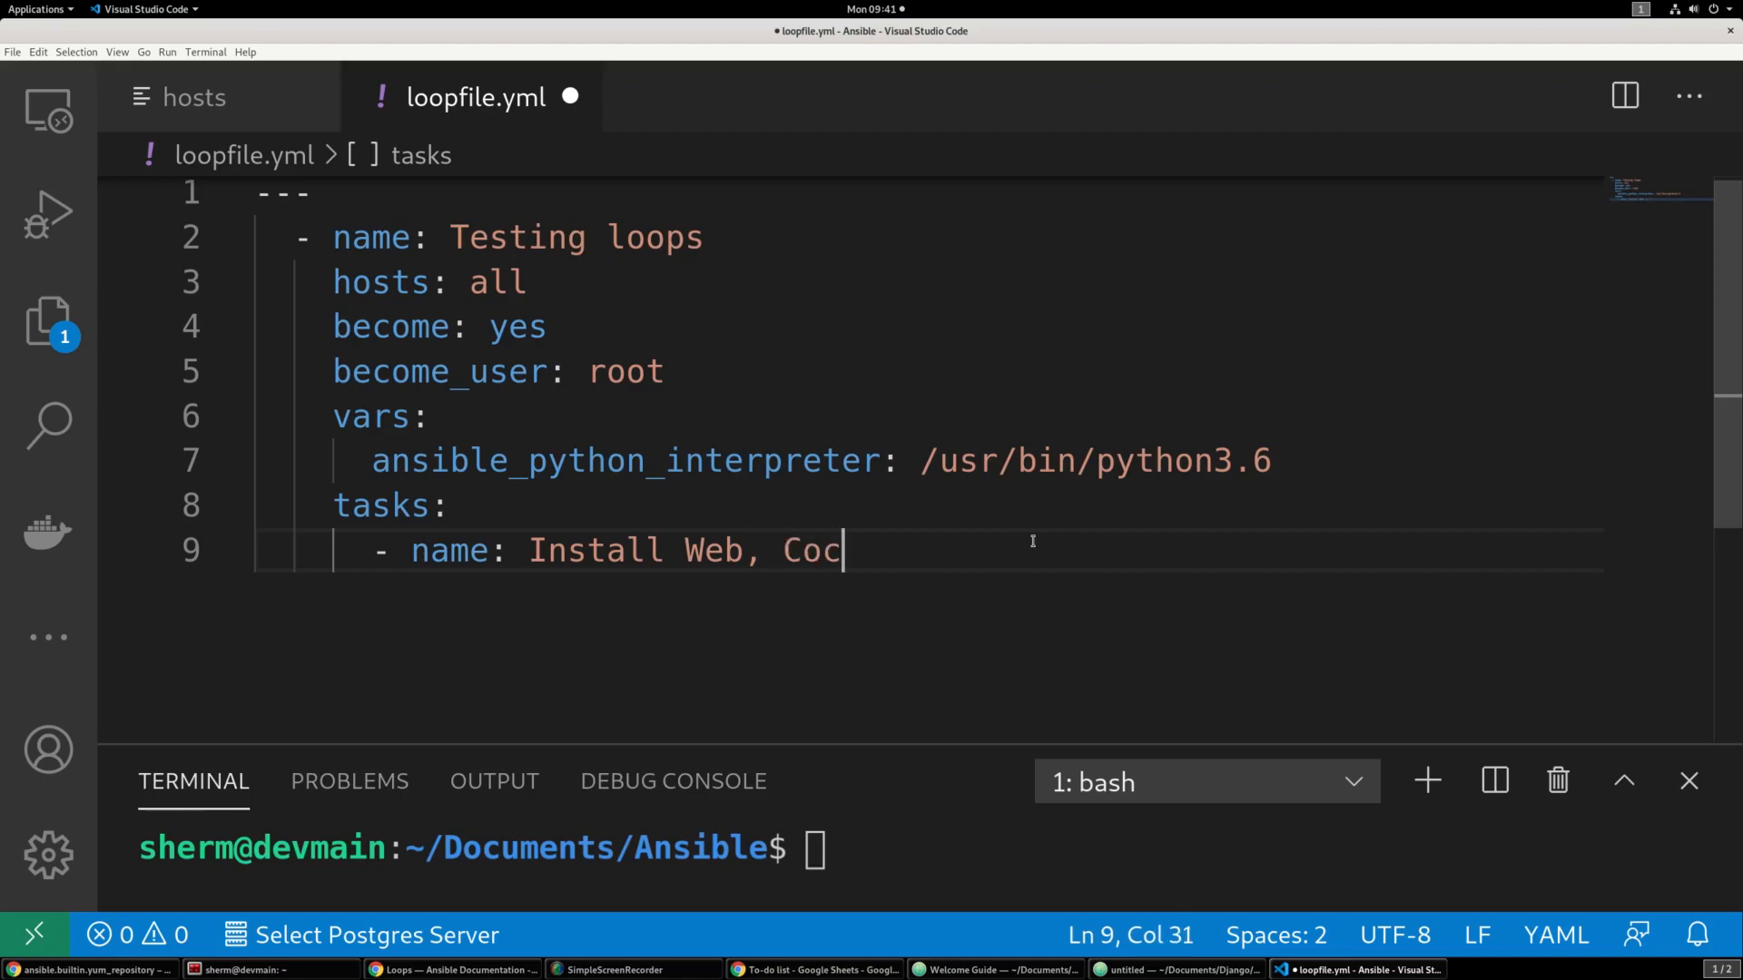
{"action": "type", "text": "kpit,"}
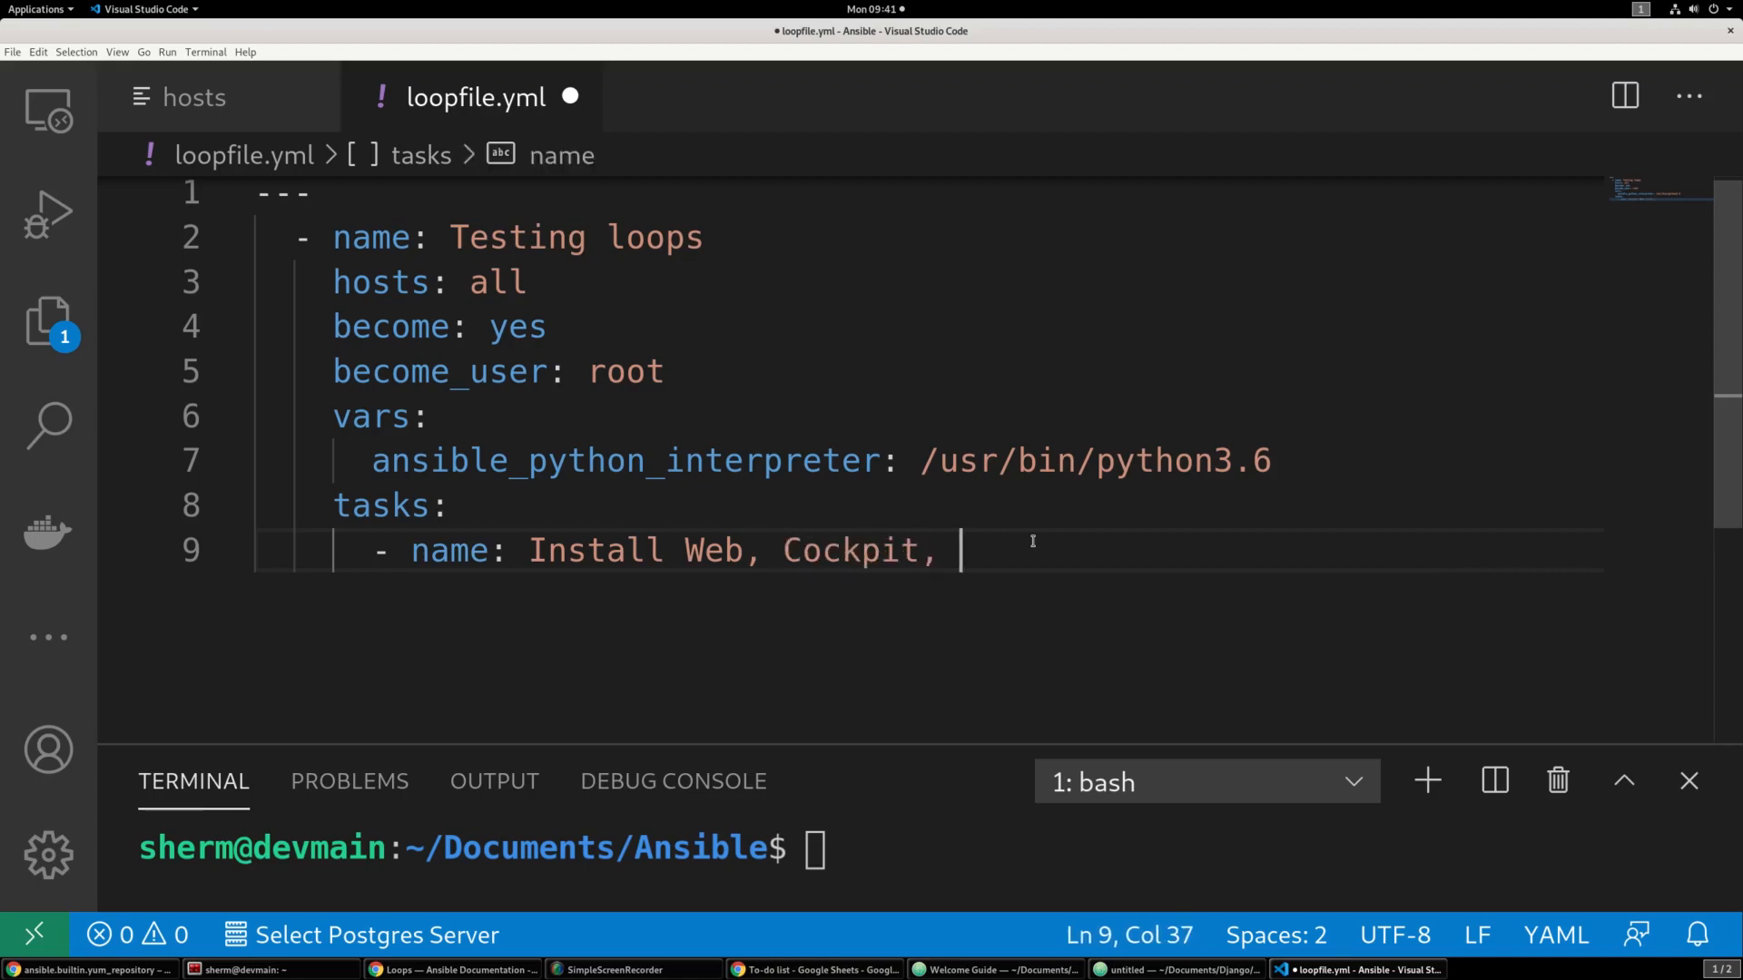
{"action": "type", "text": "NTP"}
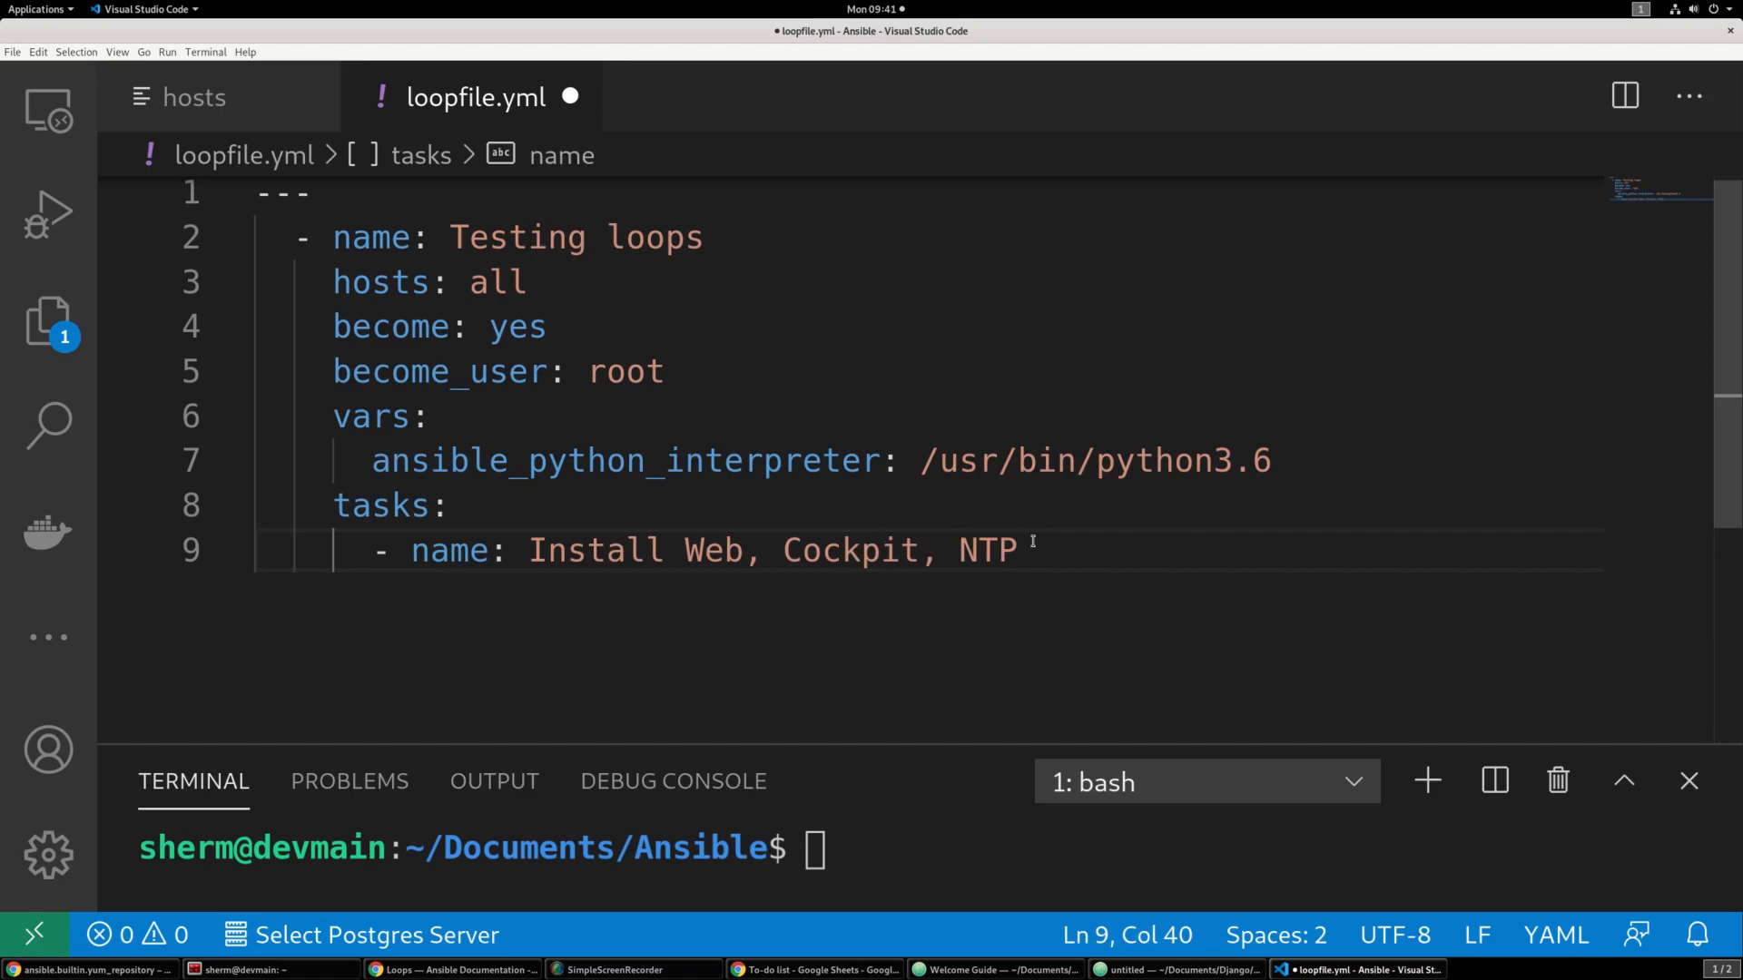
Add a yum module with a name key under the task, correcting a typo.
{"action": "key", "text": "Return"}
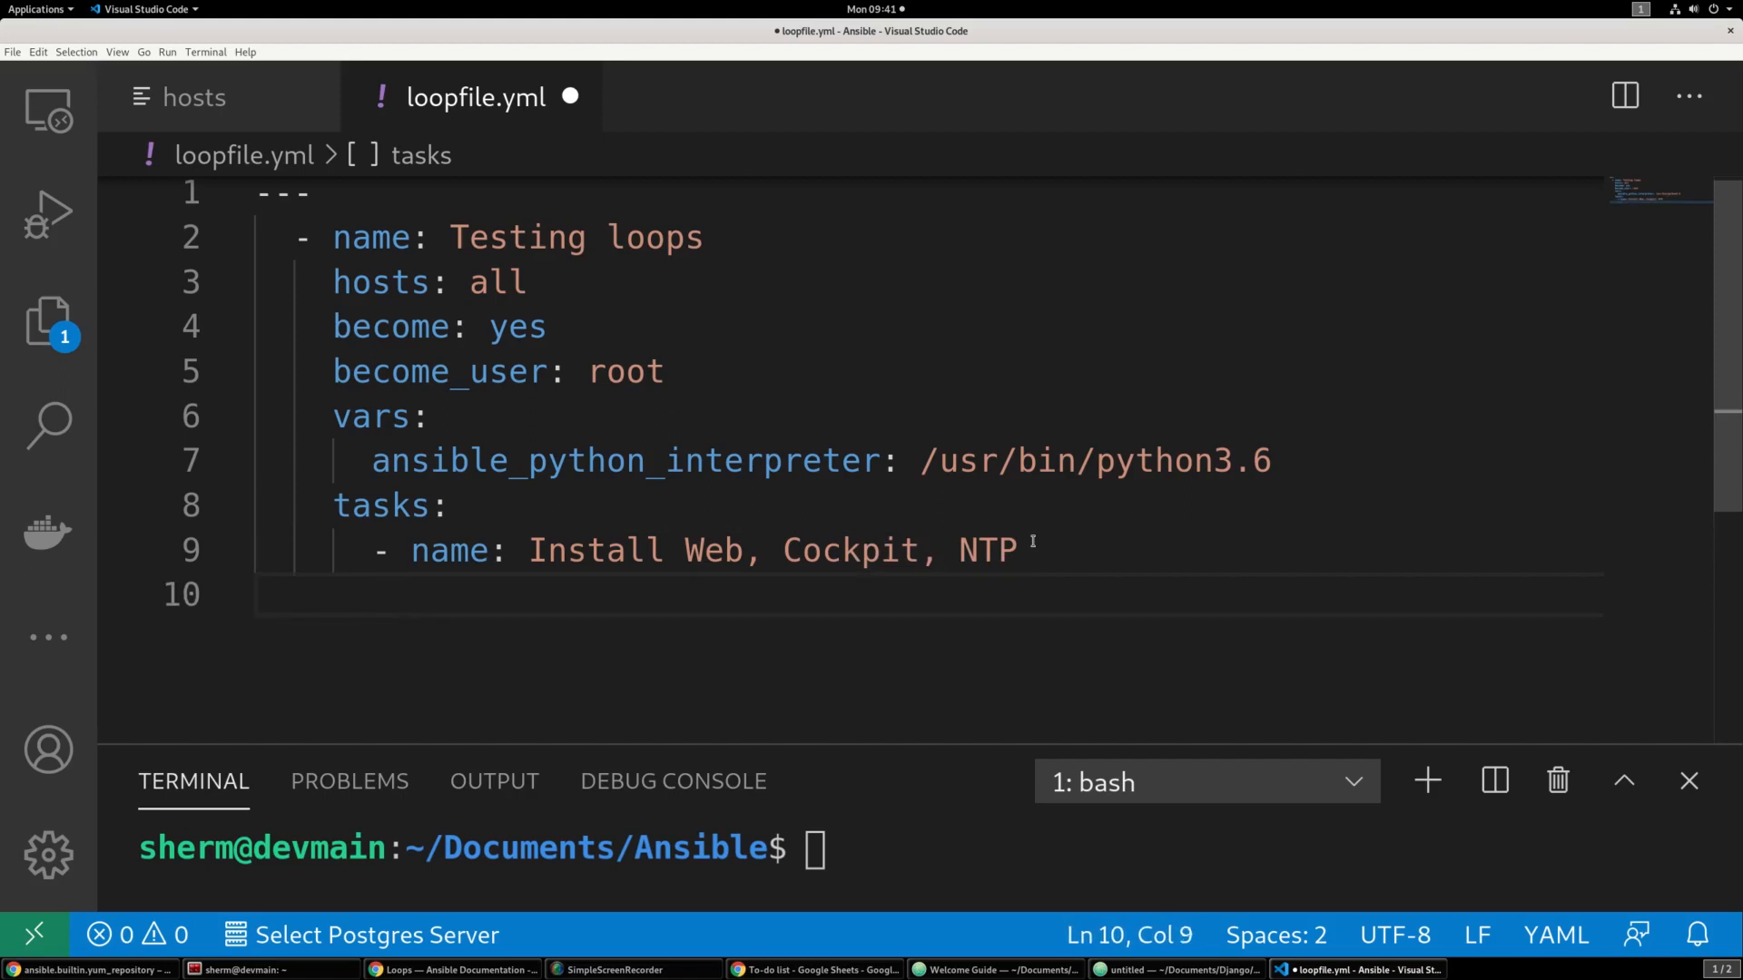
{"action": "type", "text": "yum:"}
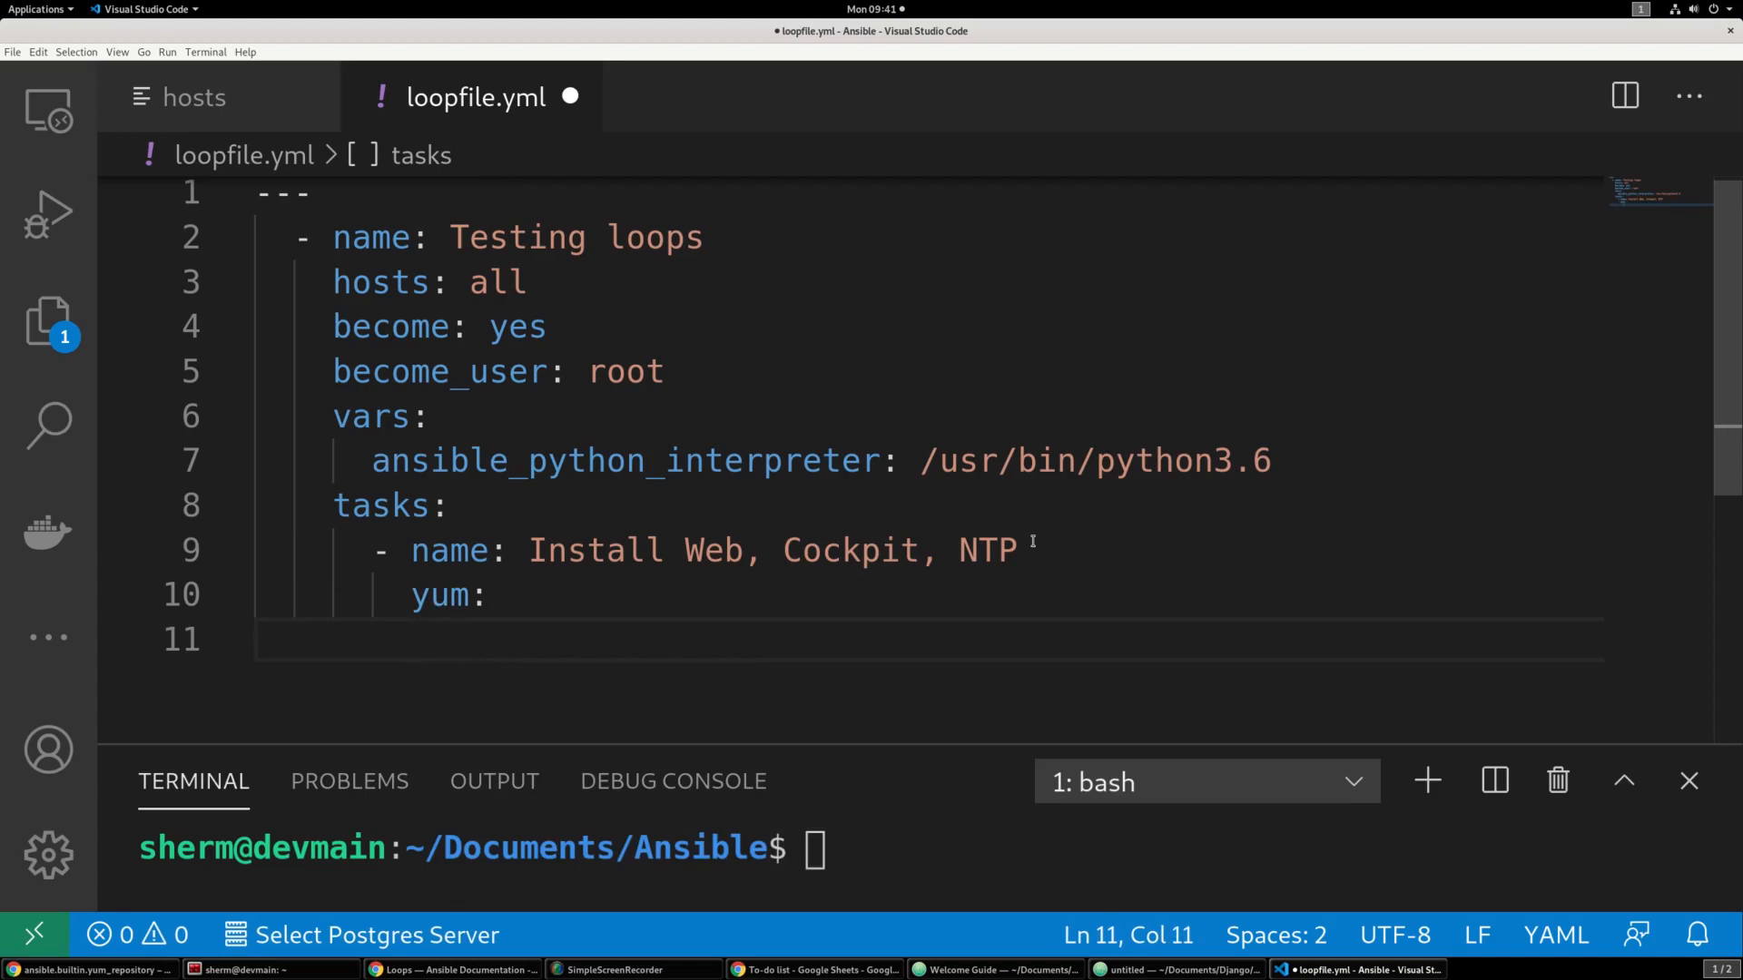
{"action": "type", "text": "name:"}
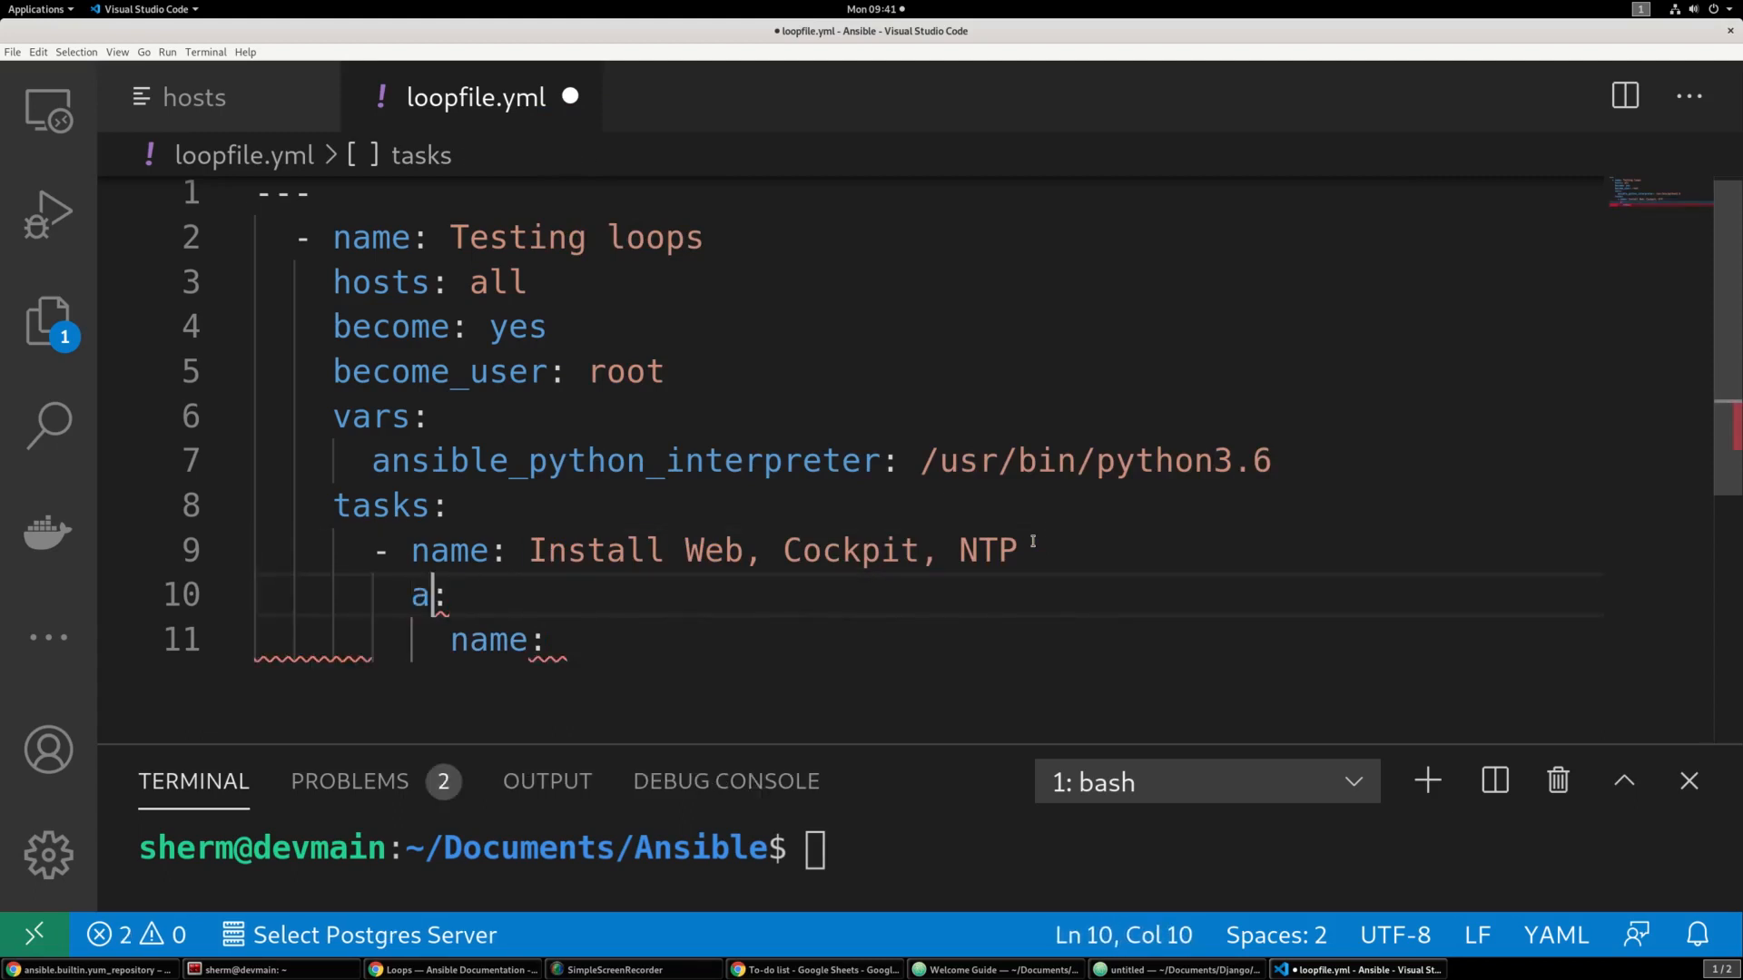
{"action": "key", "text": "BackSpace"}
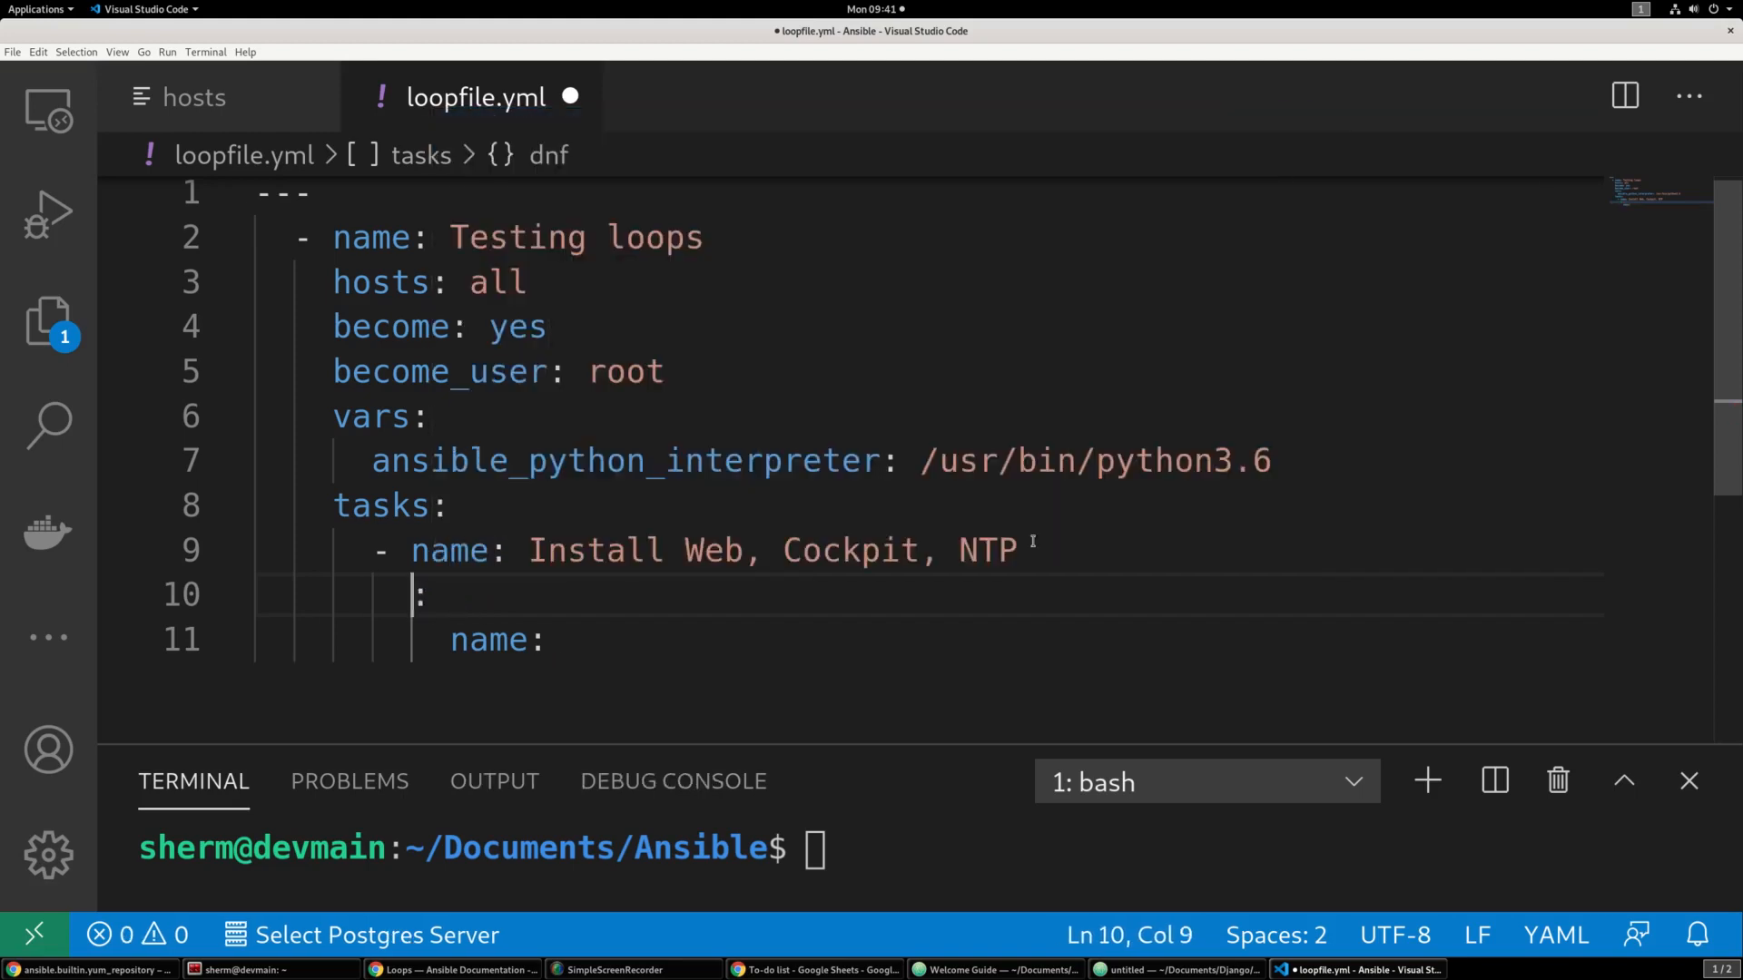
{"action": "type", "text": "yum"}
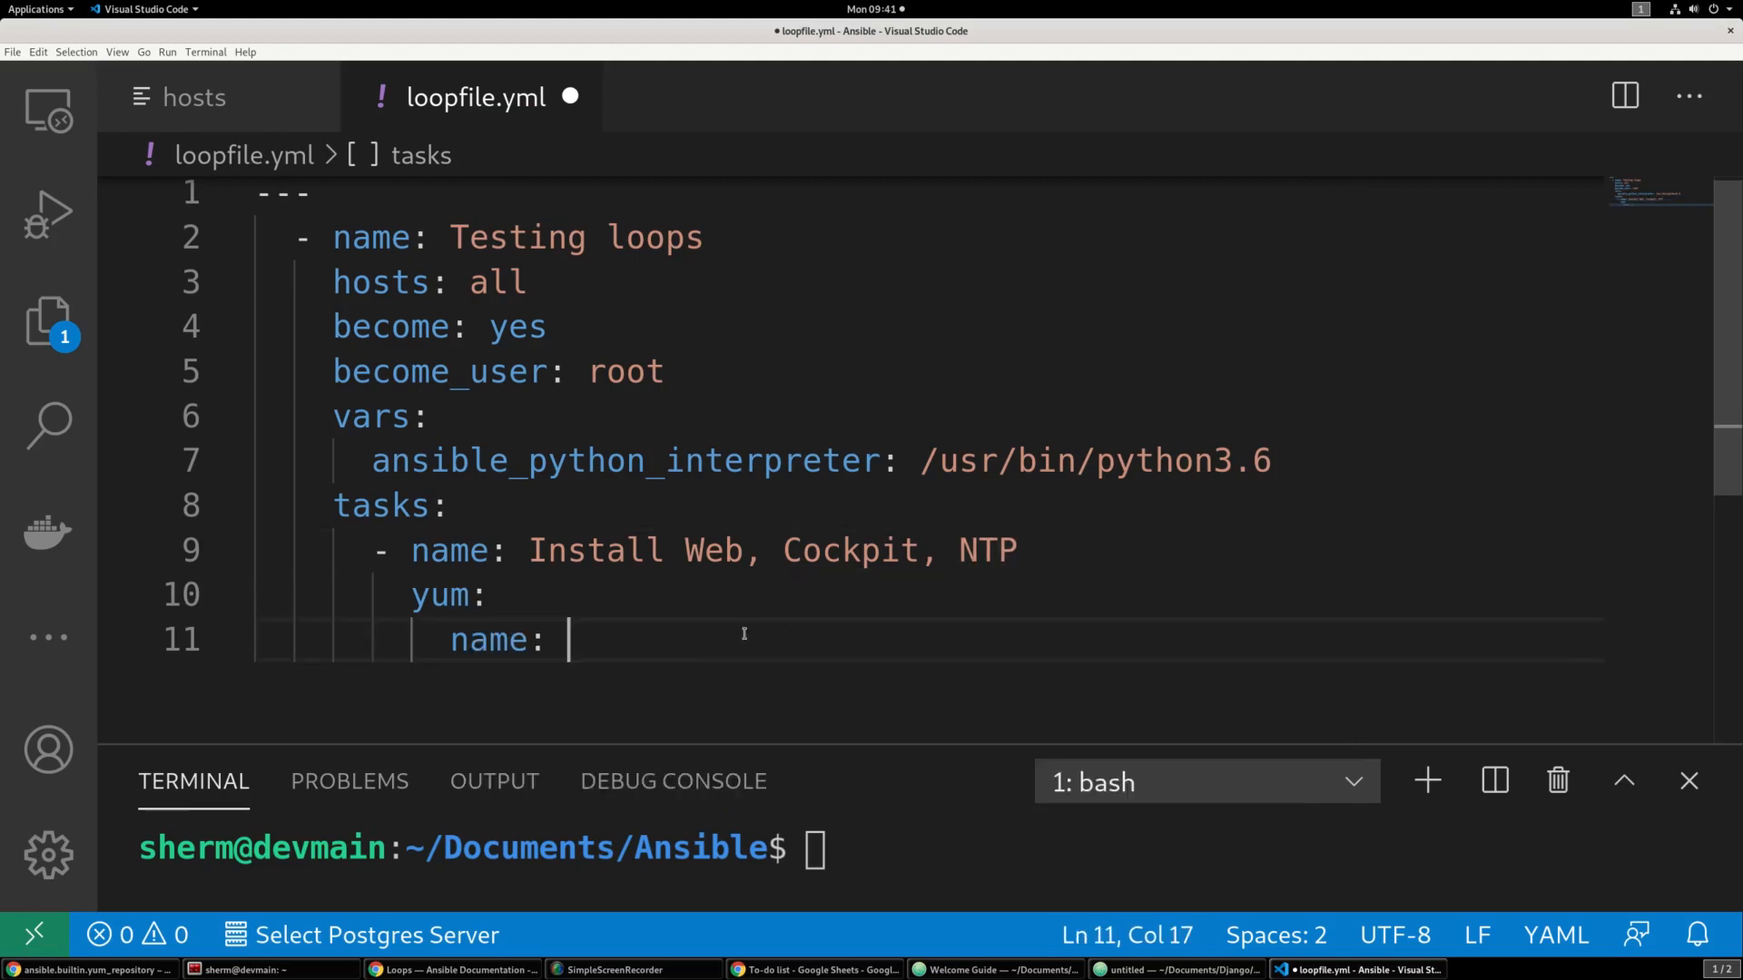
{"action": "type", "text": "\""}
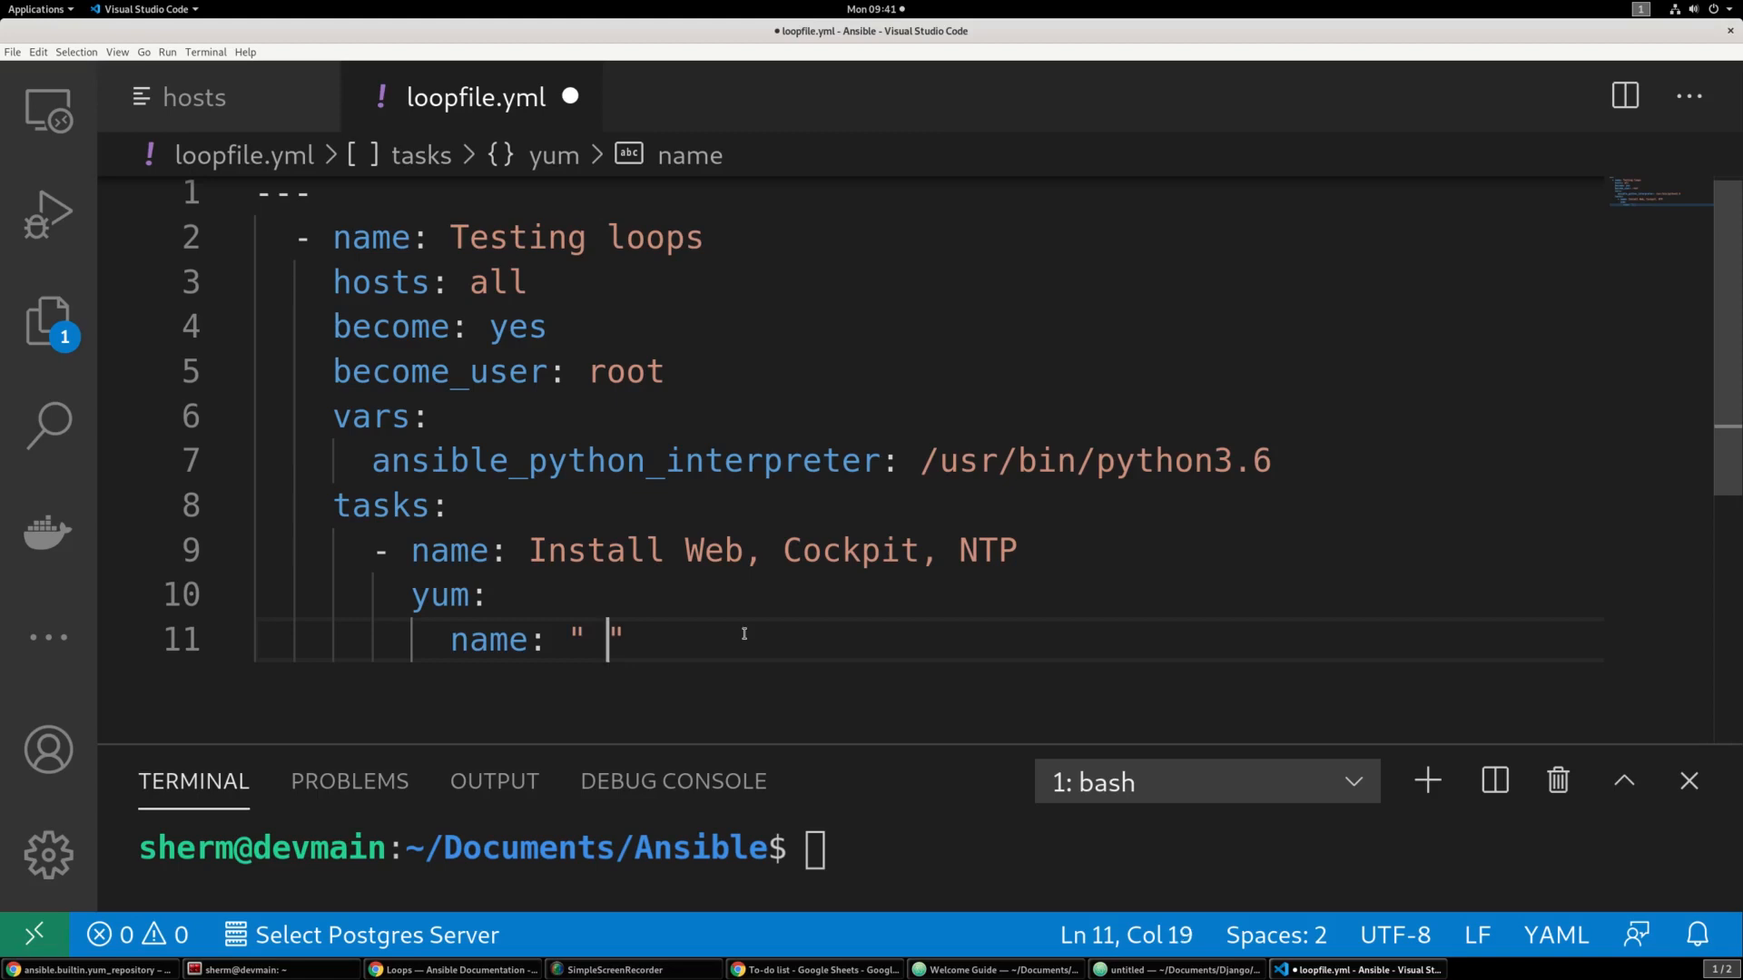
Set the yum name to "{{ item }}" with state: present.
{"action": "type", "text": "{"}
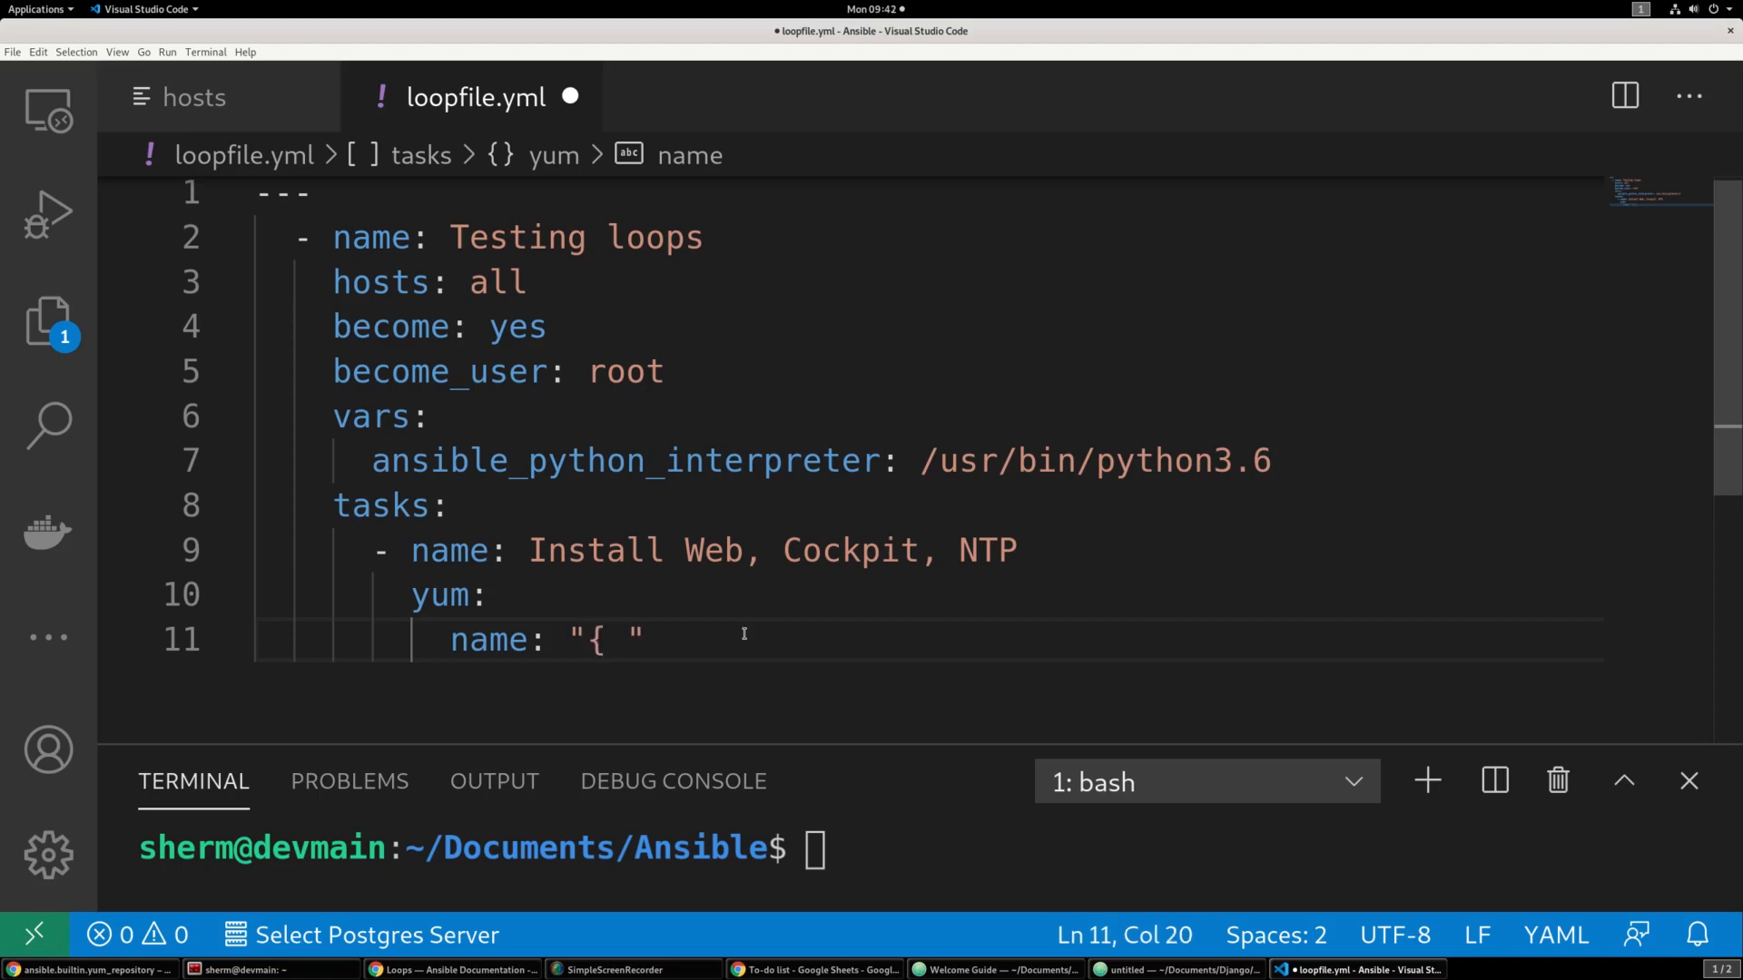
{"action": "type", "text": "{ item"}
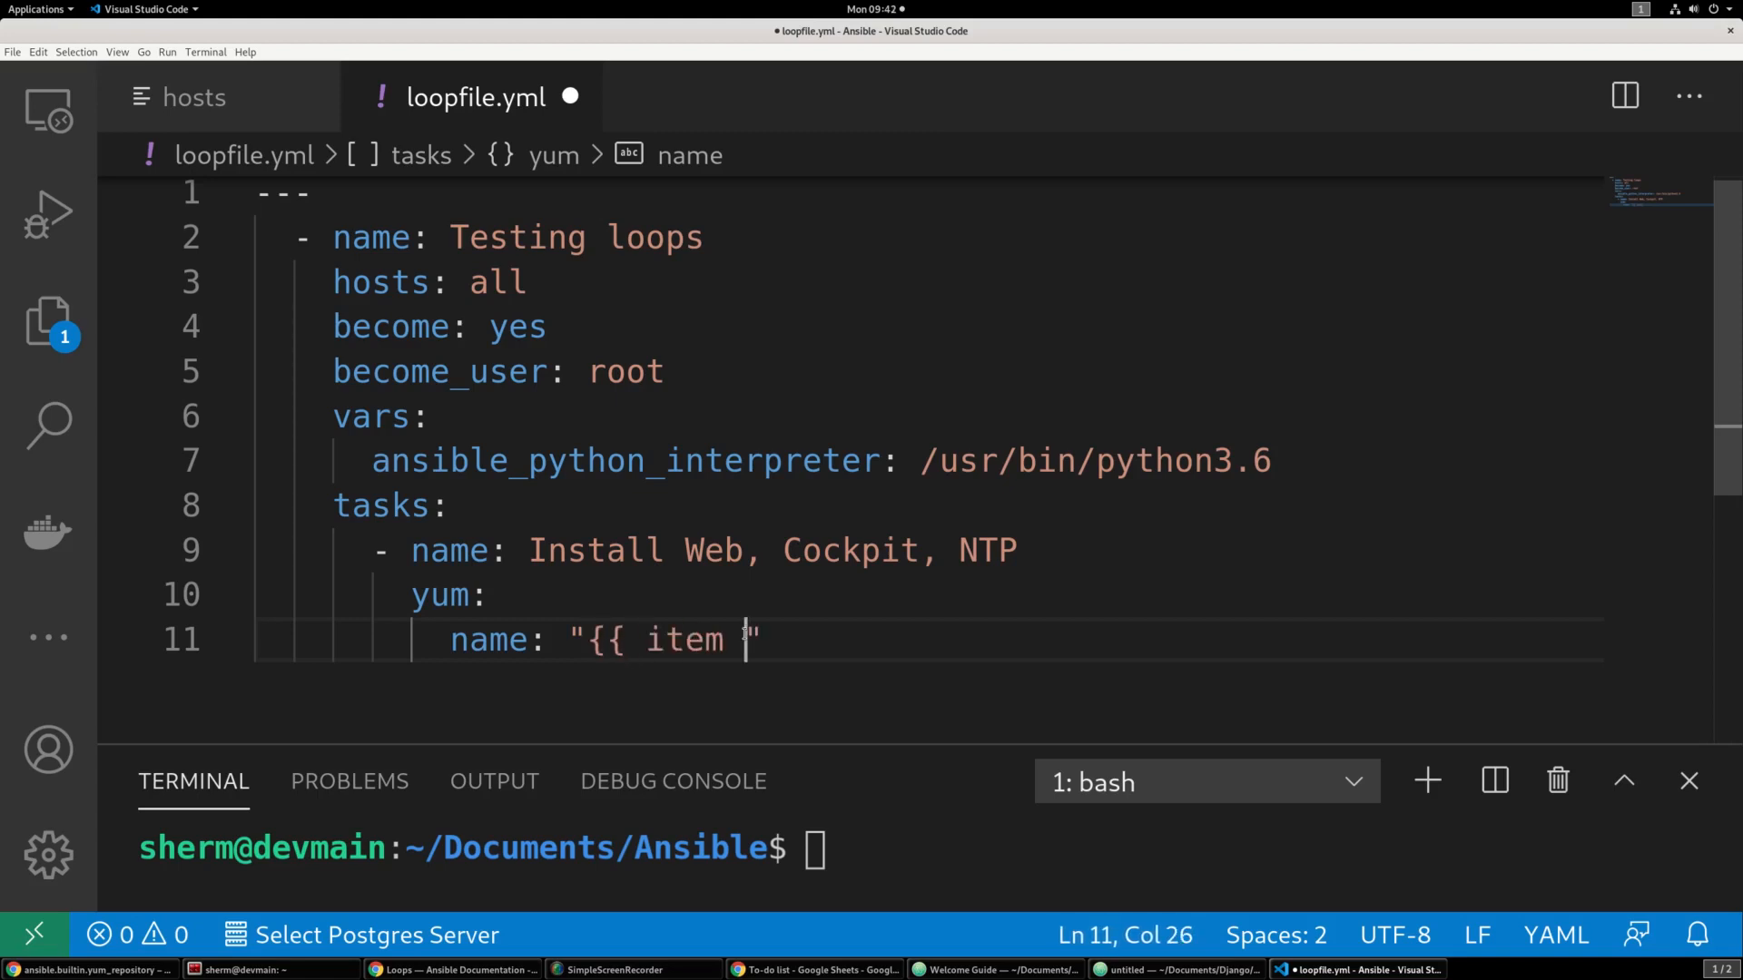
{"action": "type", "text": "}}"}
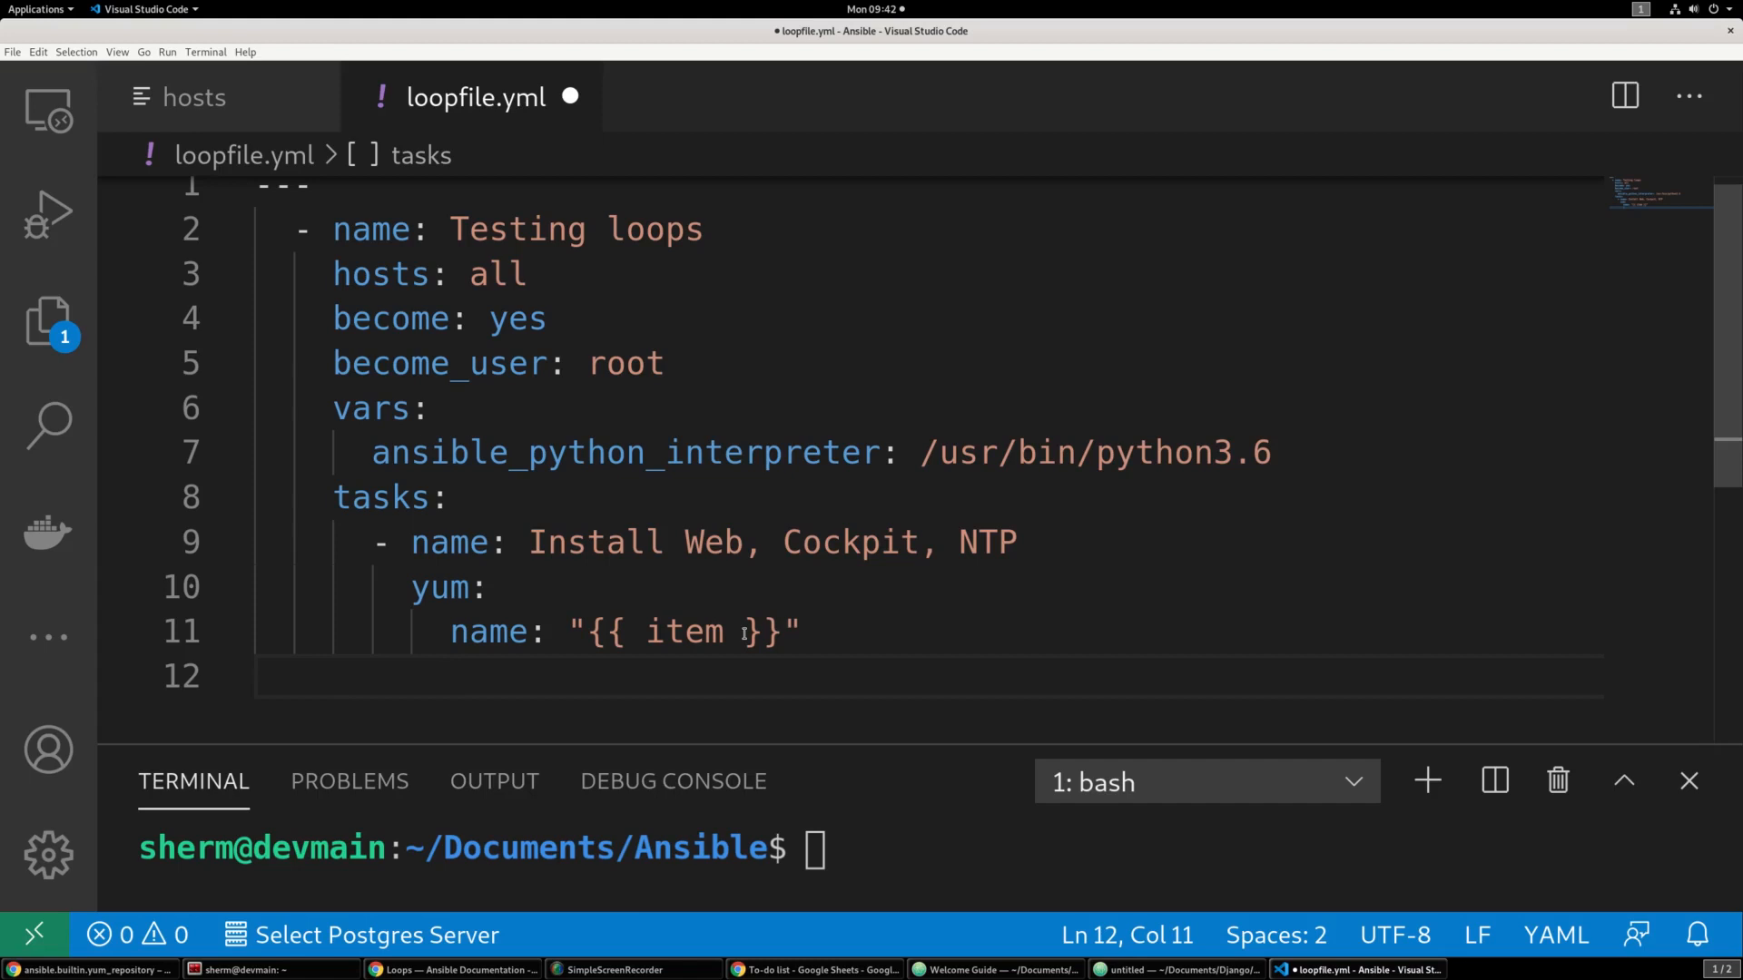
{"action": "type", "text": "state: pr"}
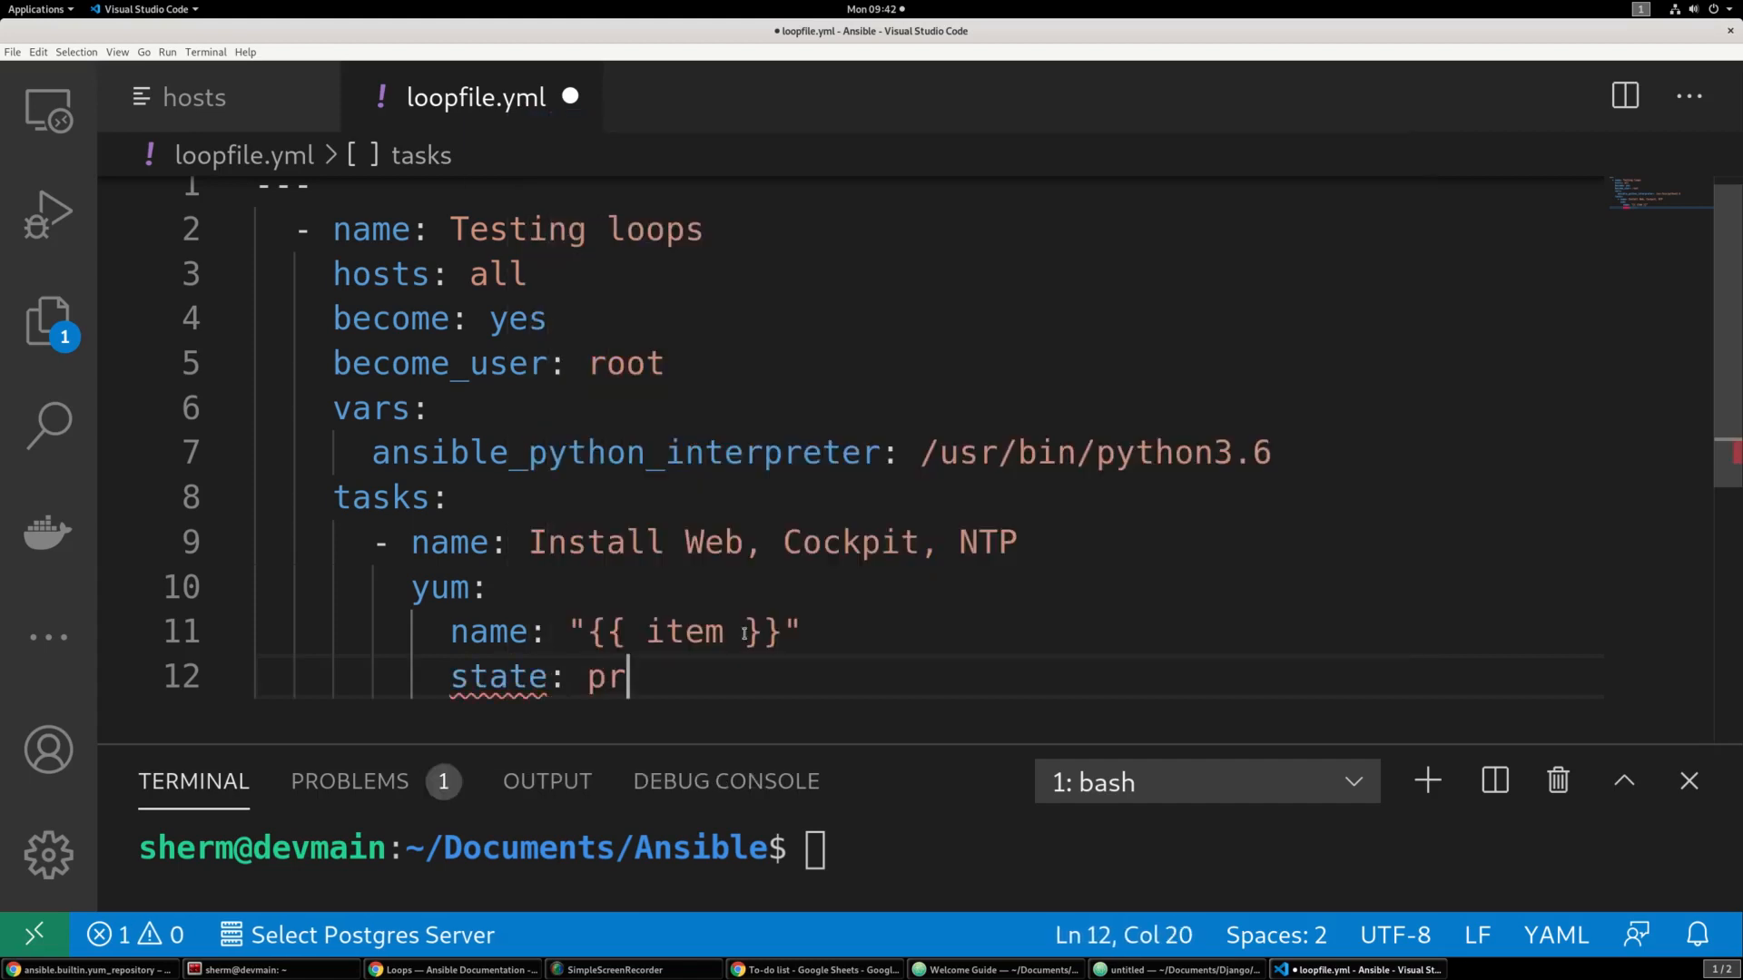
{"action": "type", "text": "esent"}
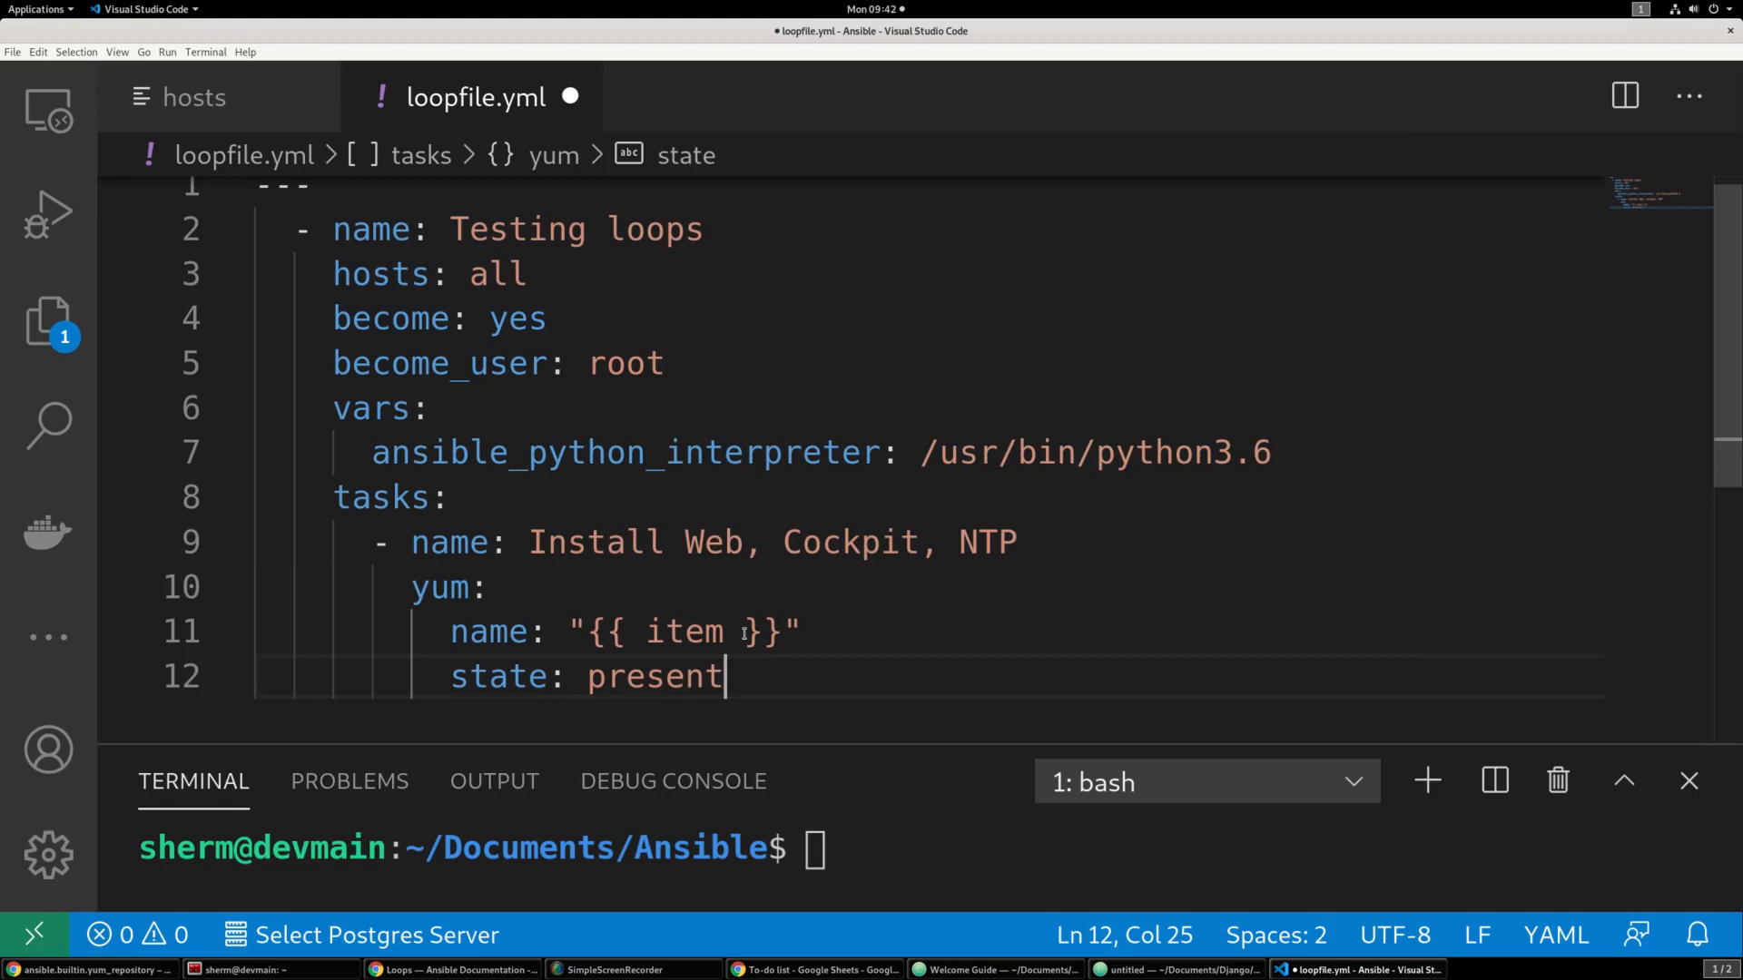
{"action": "key", "text": "Return"}
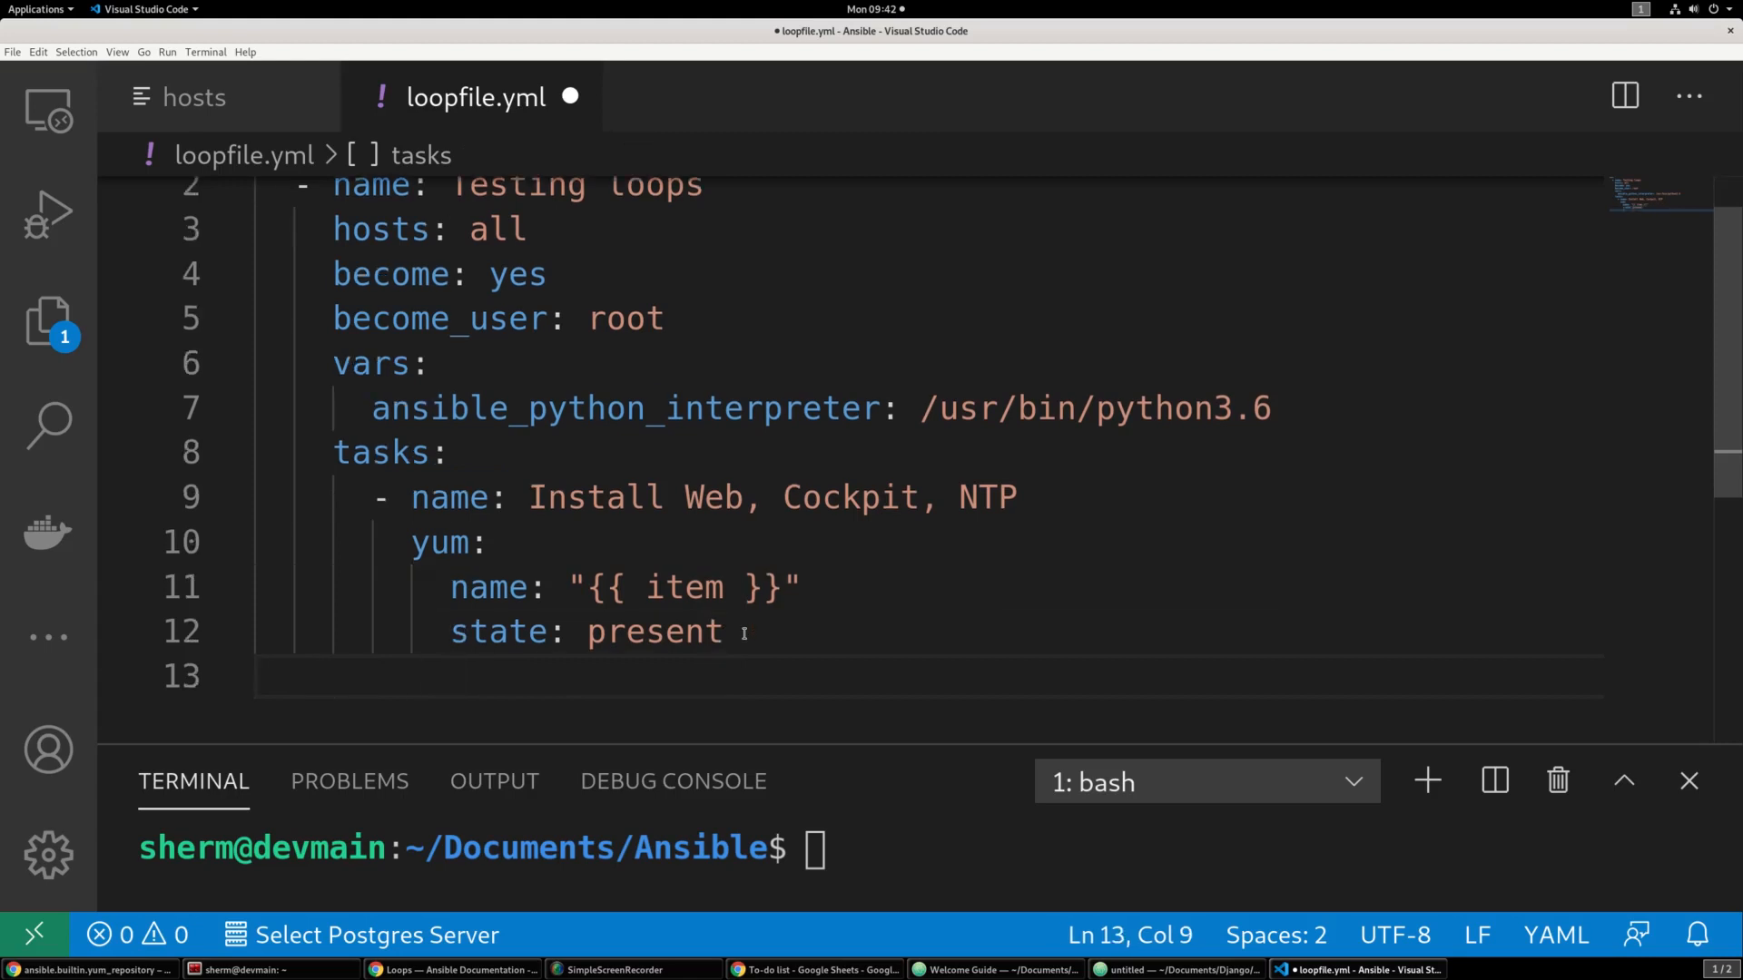
Add a loop listing httpd, cockpit and ntp.
{"action": "type", "text": "loop:"}
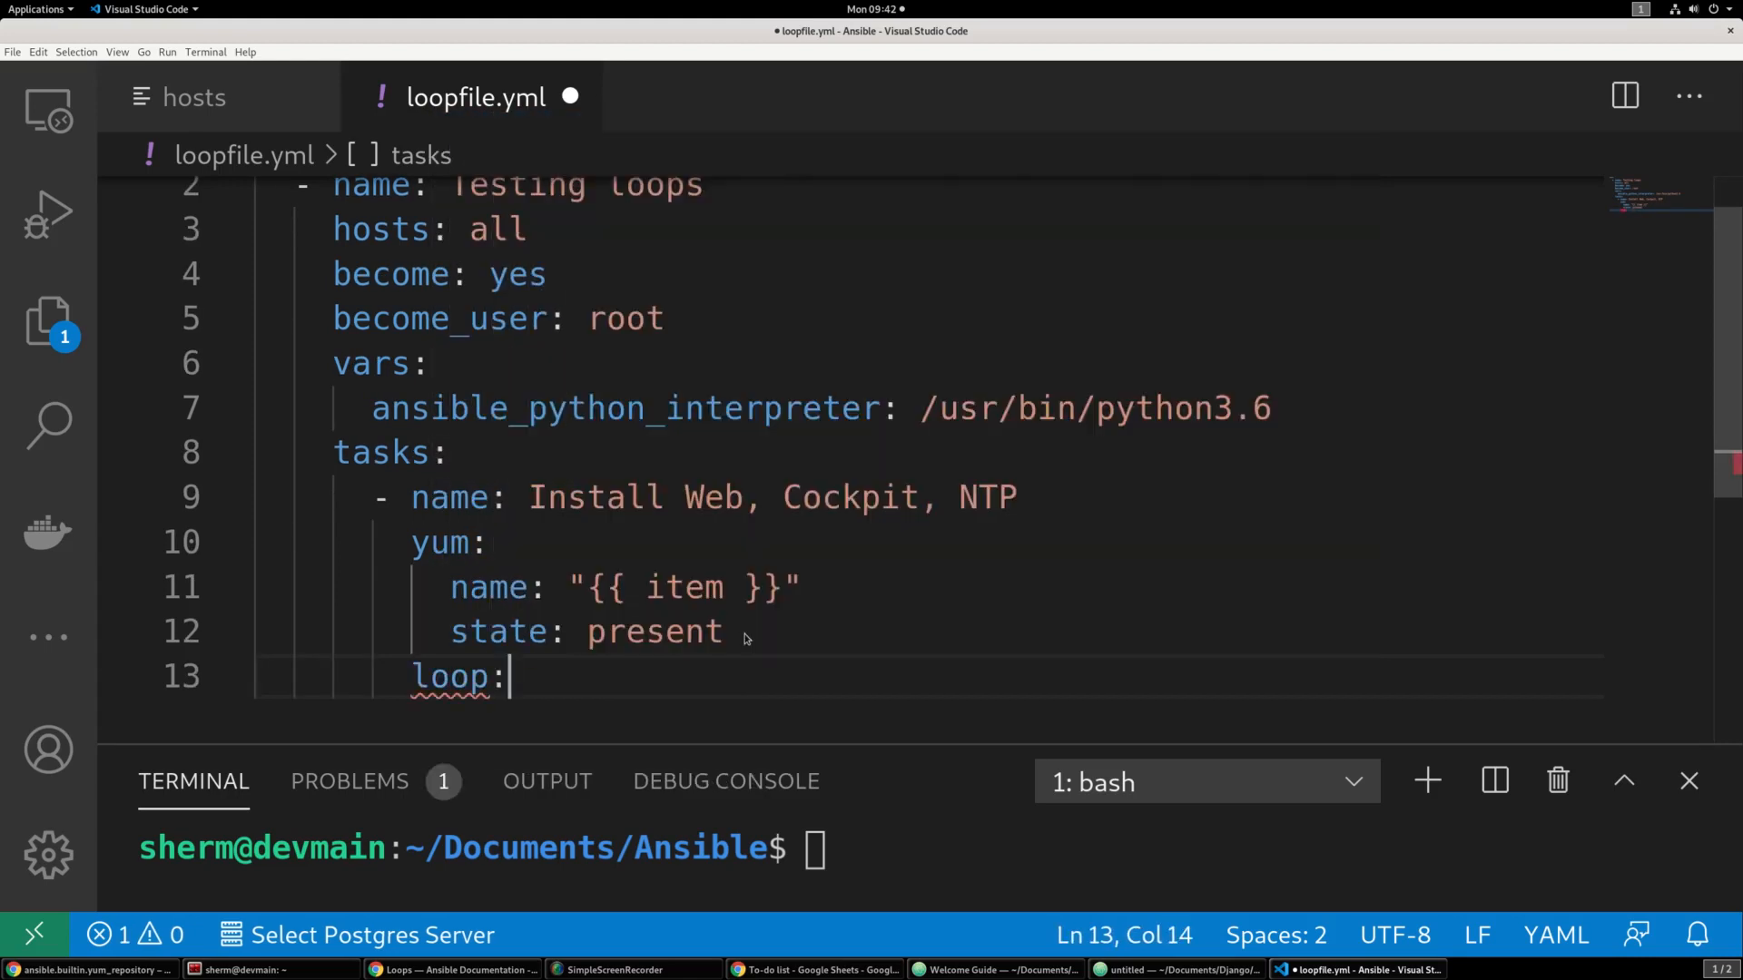
{"action": "key", "text": "Return"}
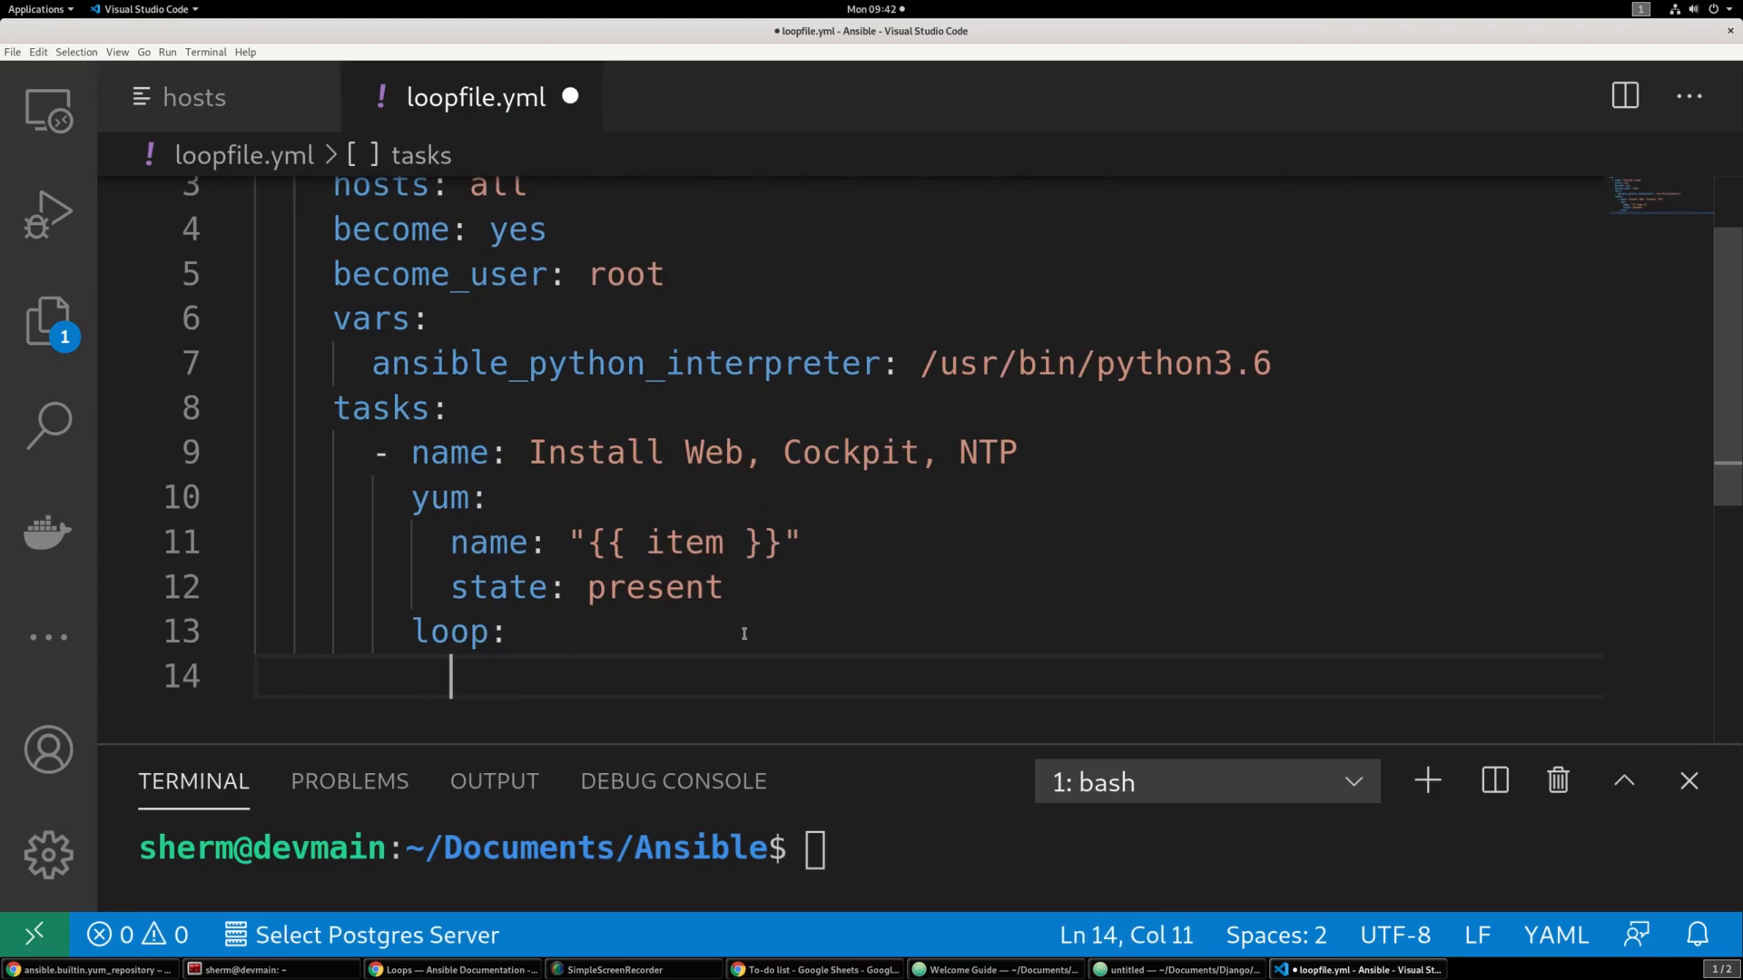
{"action": "type", "text": "- h"}
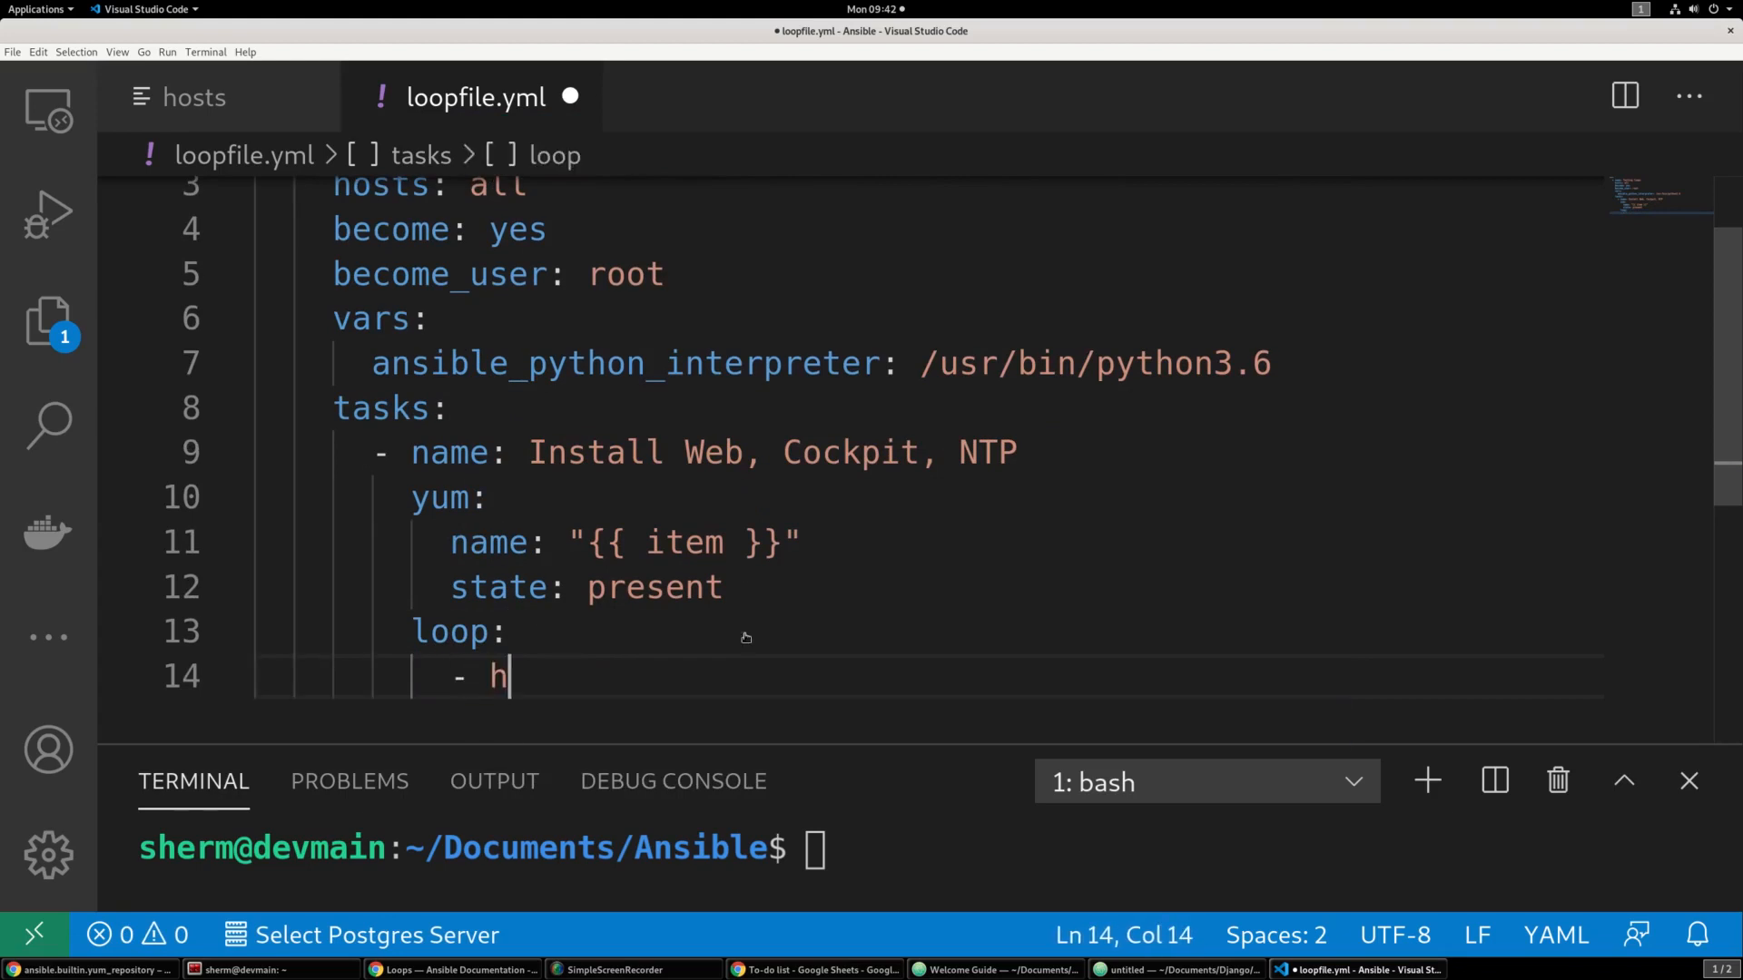
{"action": "type", "text": "ttpd"}
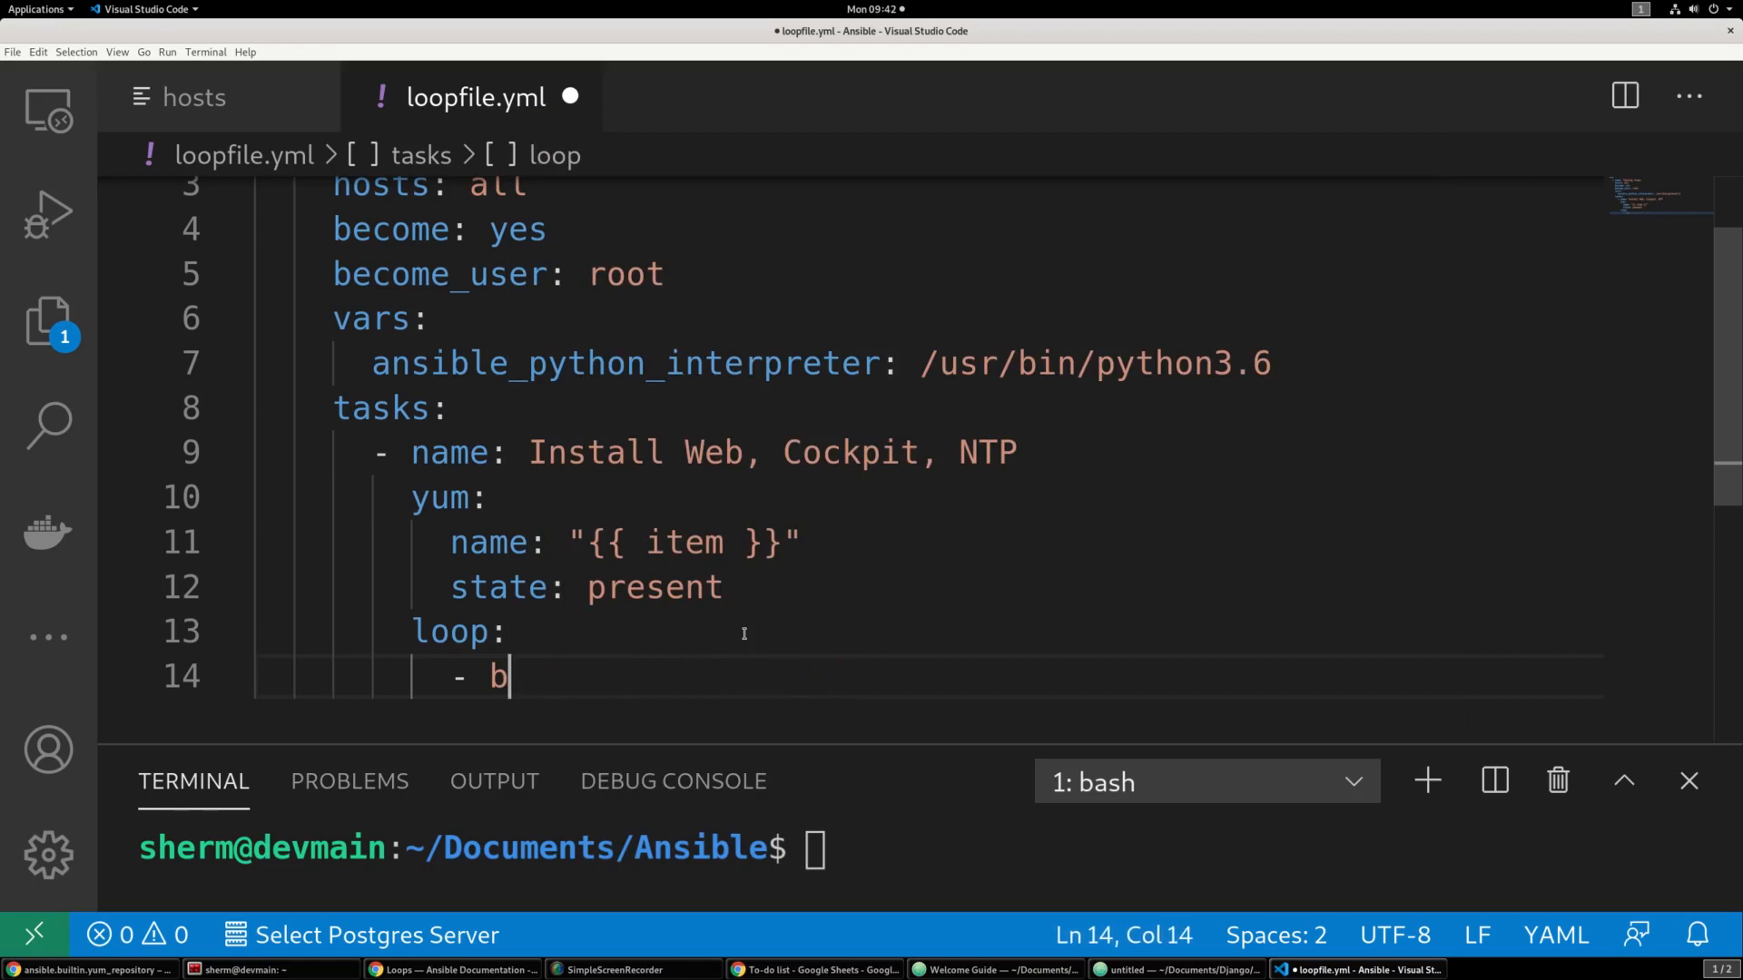
{"action": "type", "text": "ttpd"}
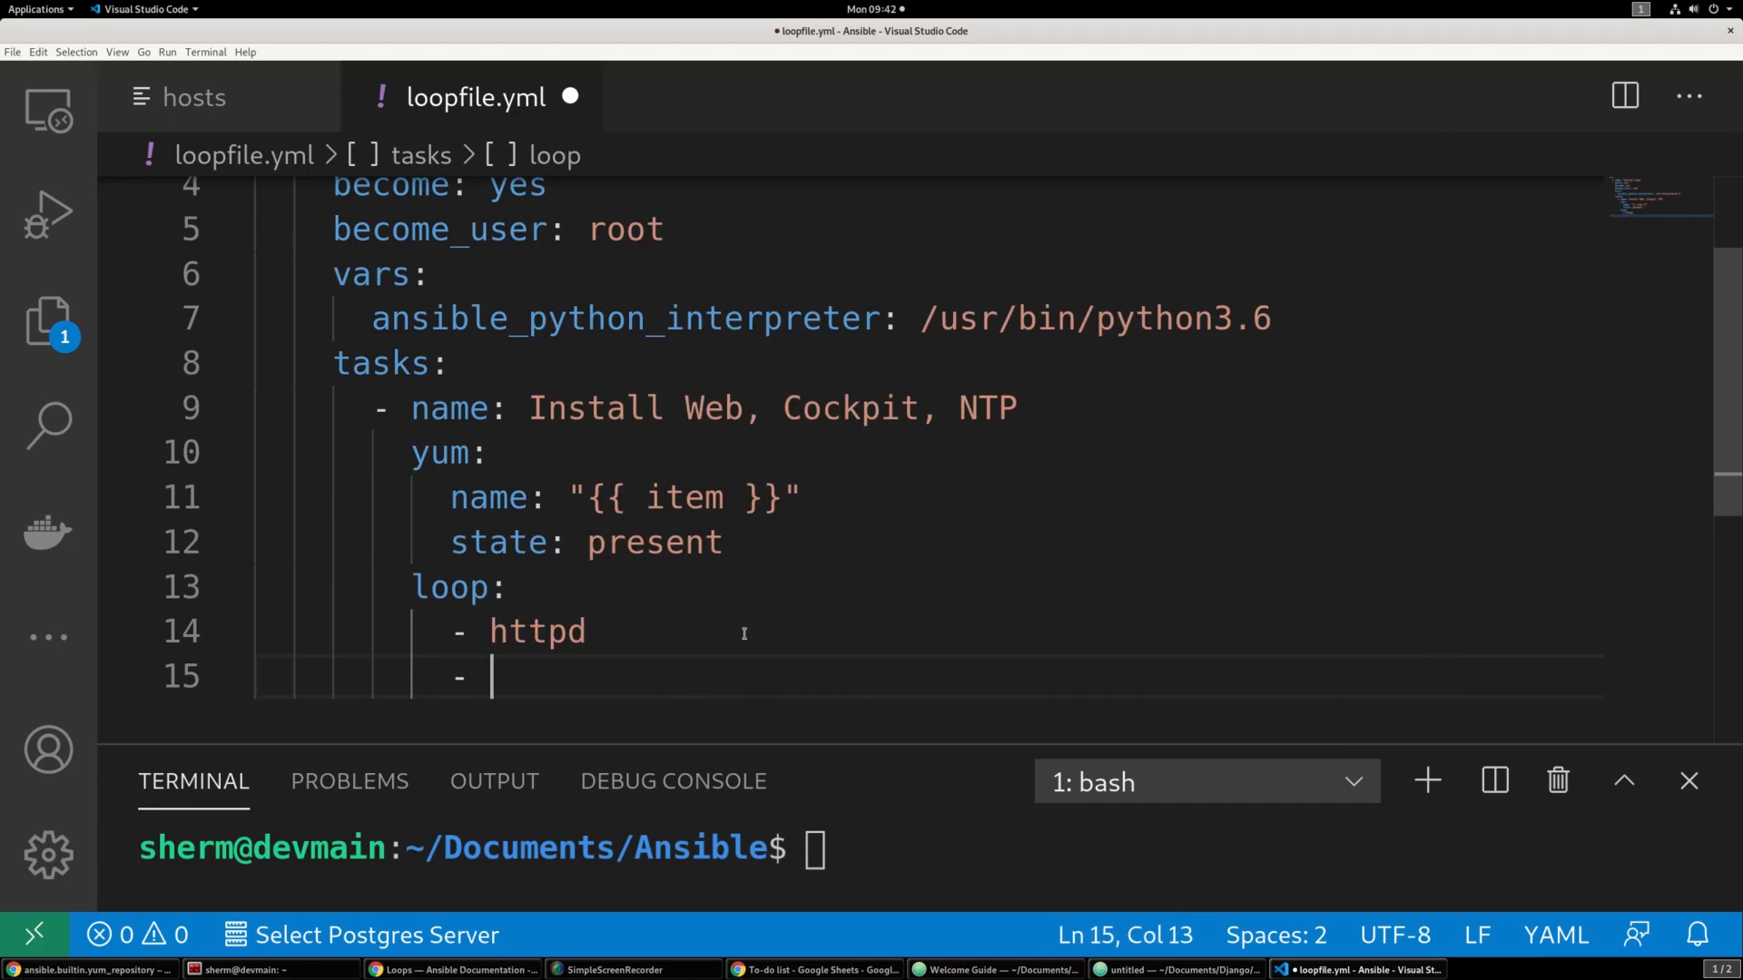
{"action": "type", "text": "cockpit"}
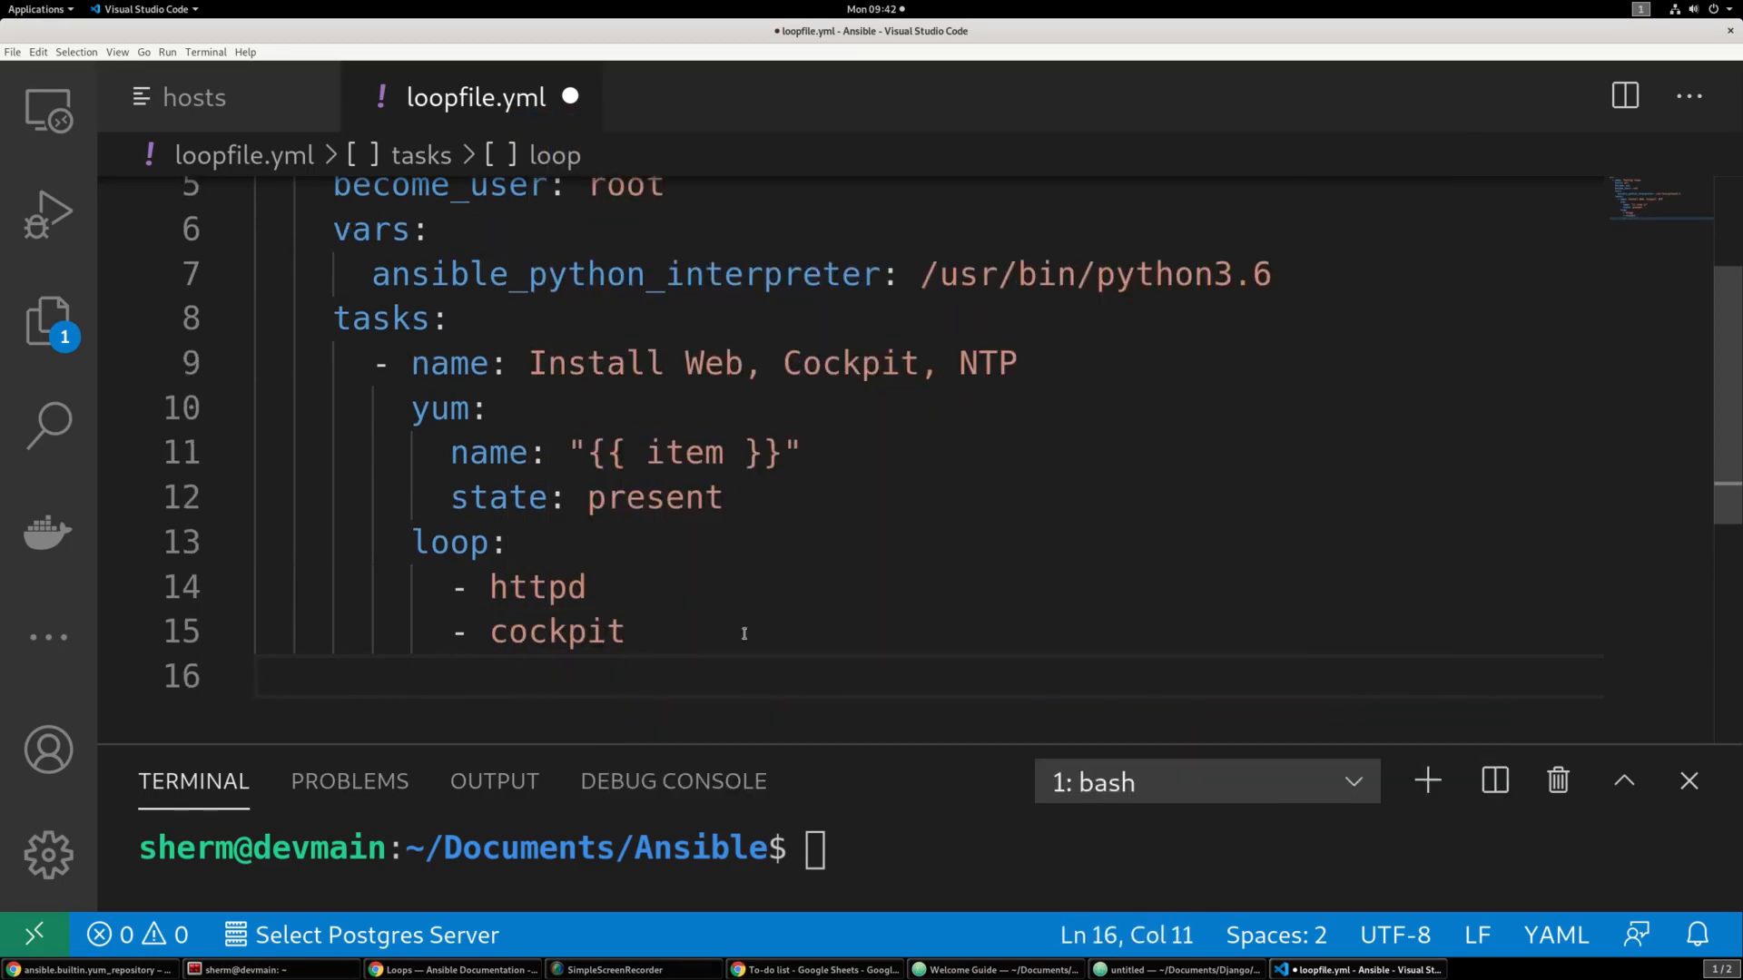
{"action": "type", "text": "-"}
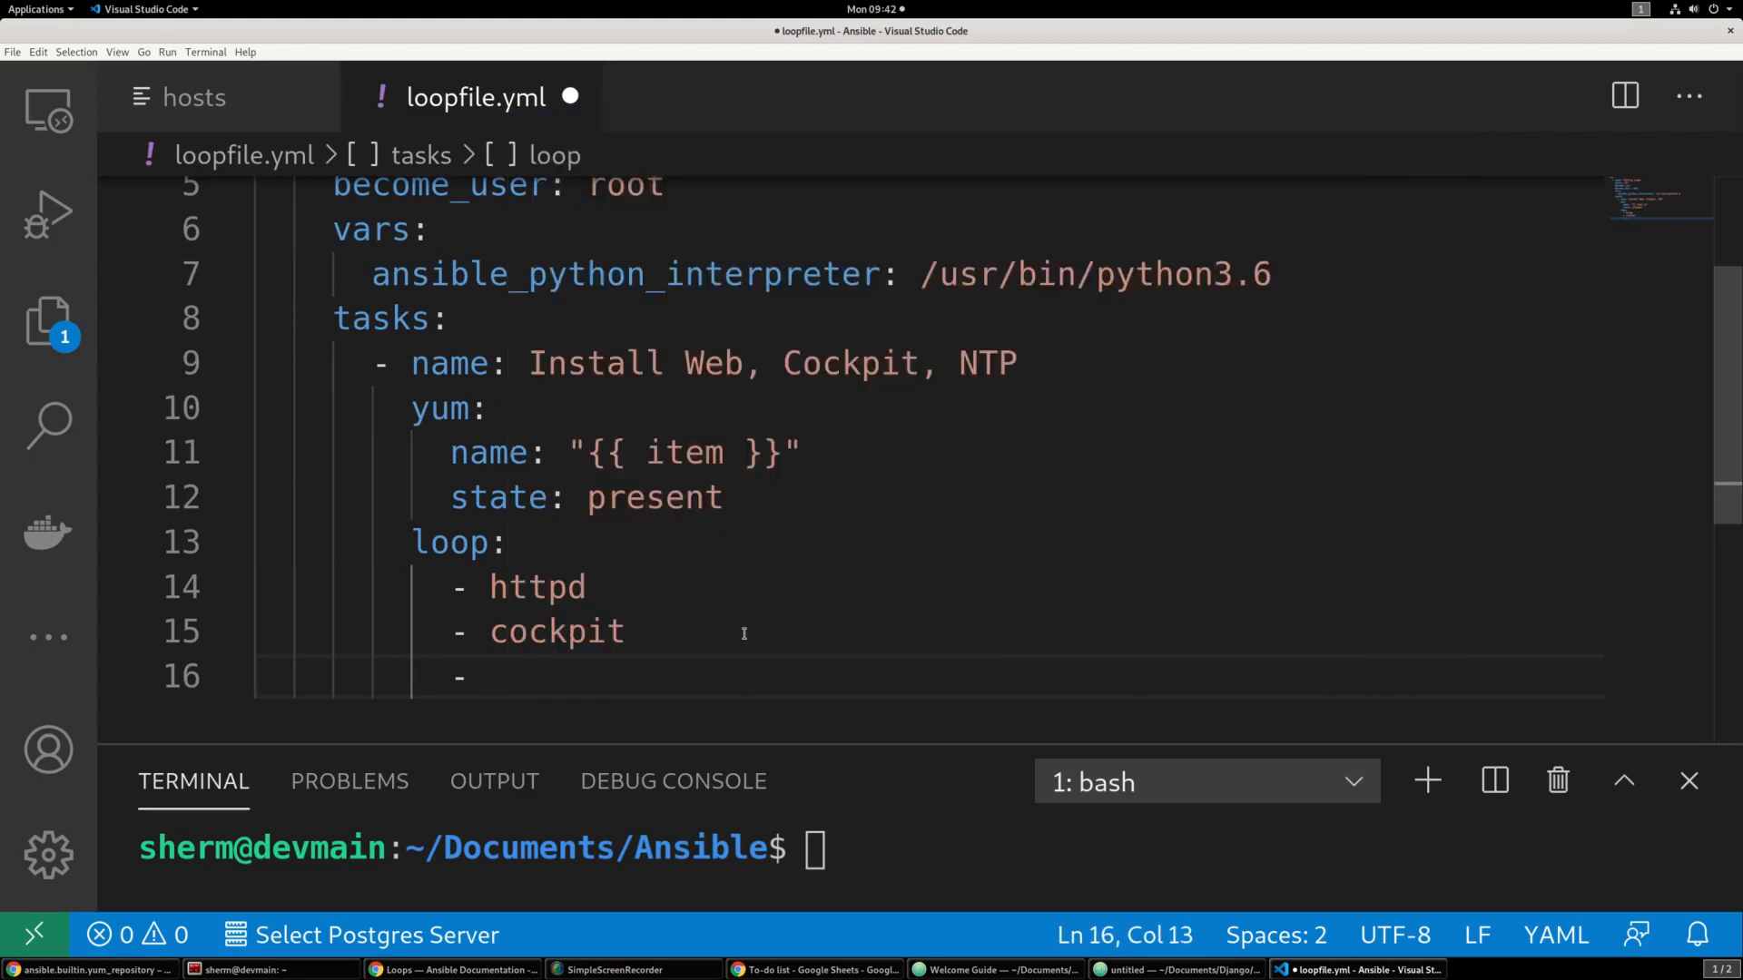
{"action": "type", "text": "ntp"}
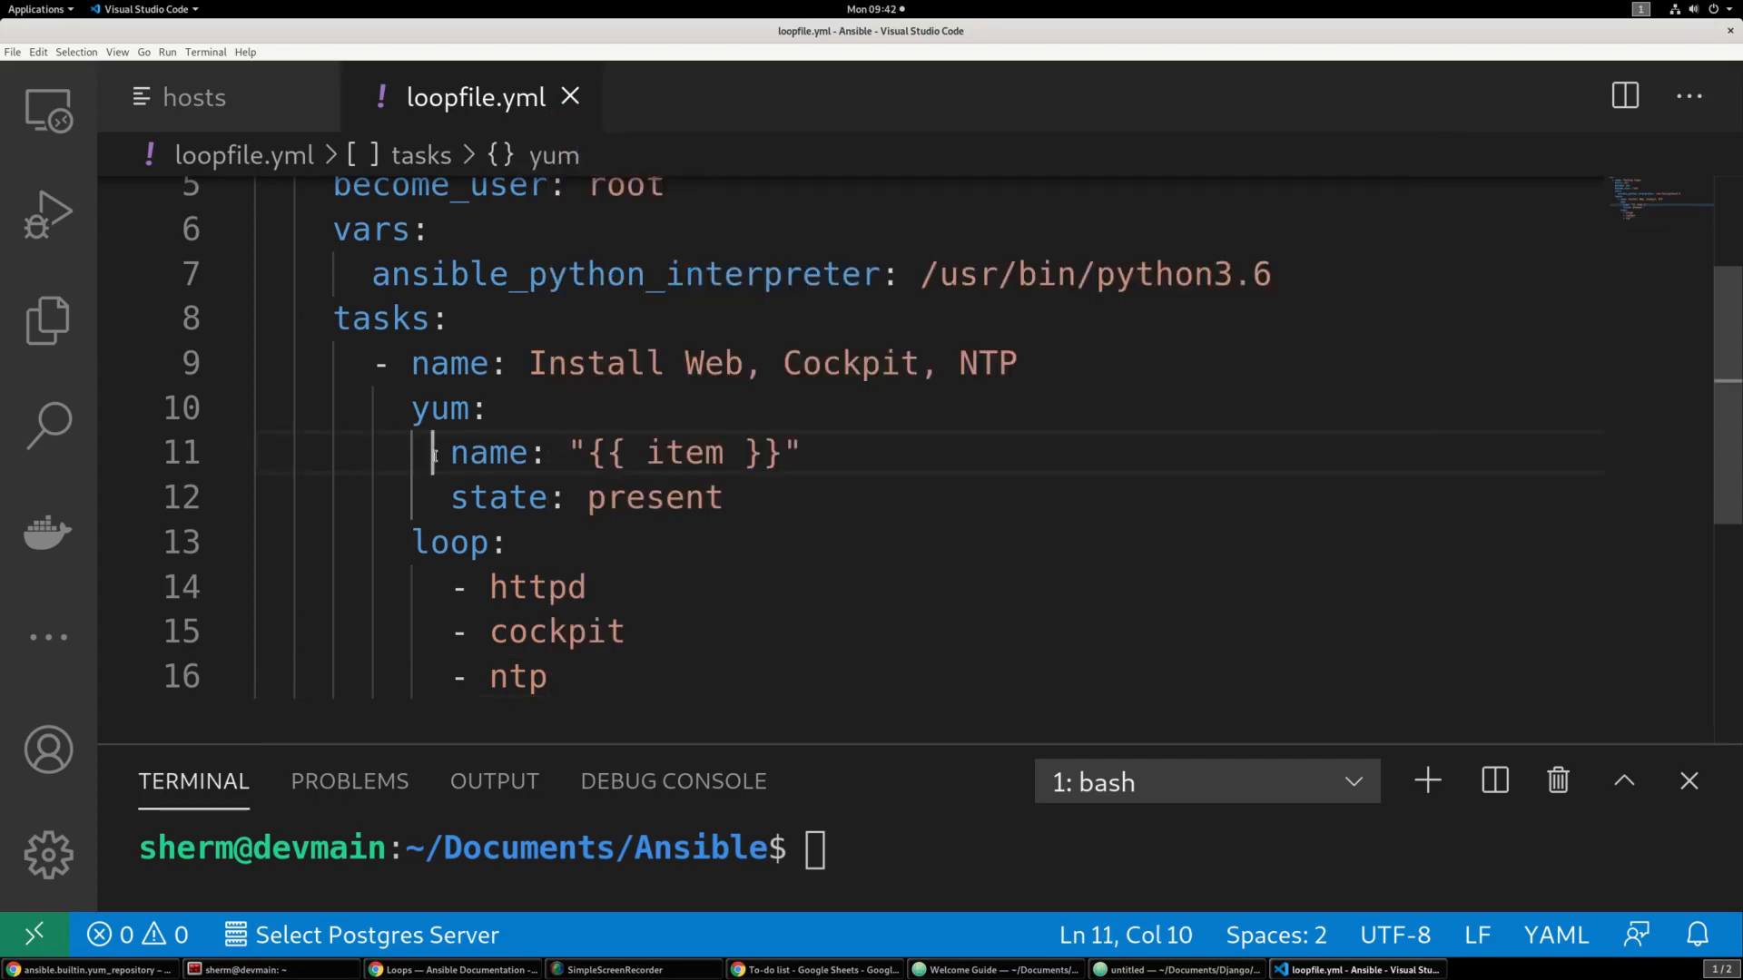
Comment out the become_user: root line with # and save loopfile.yml.
{"action": "scroll", "scroll_direction": "up", "scroll_amount": 3}
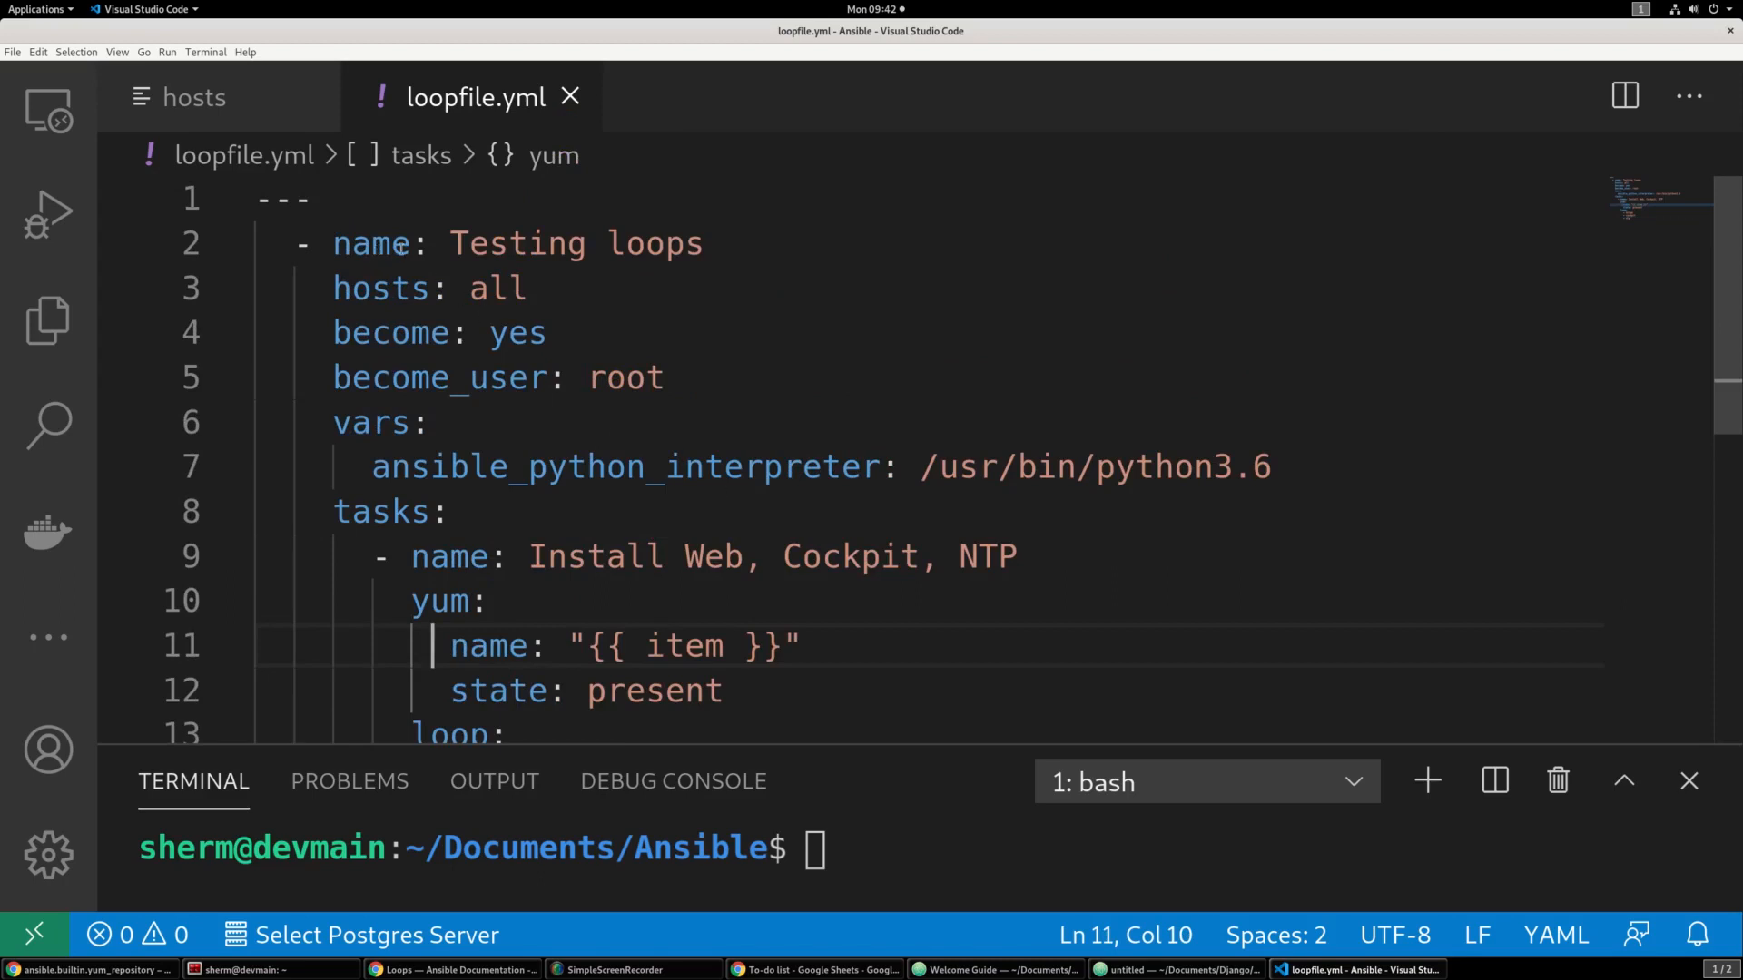
{"action": "left_click", "coordinate": [388, 288]}
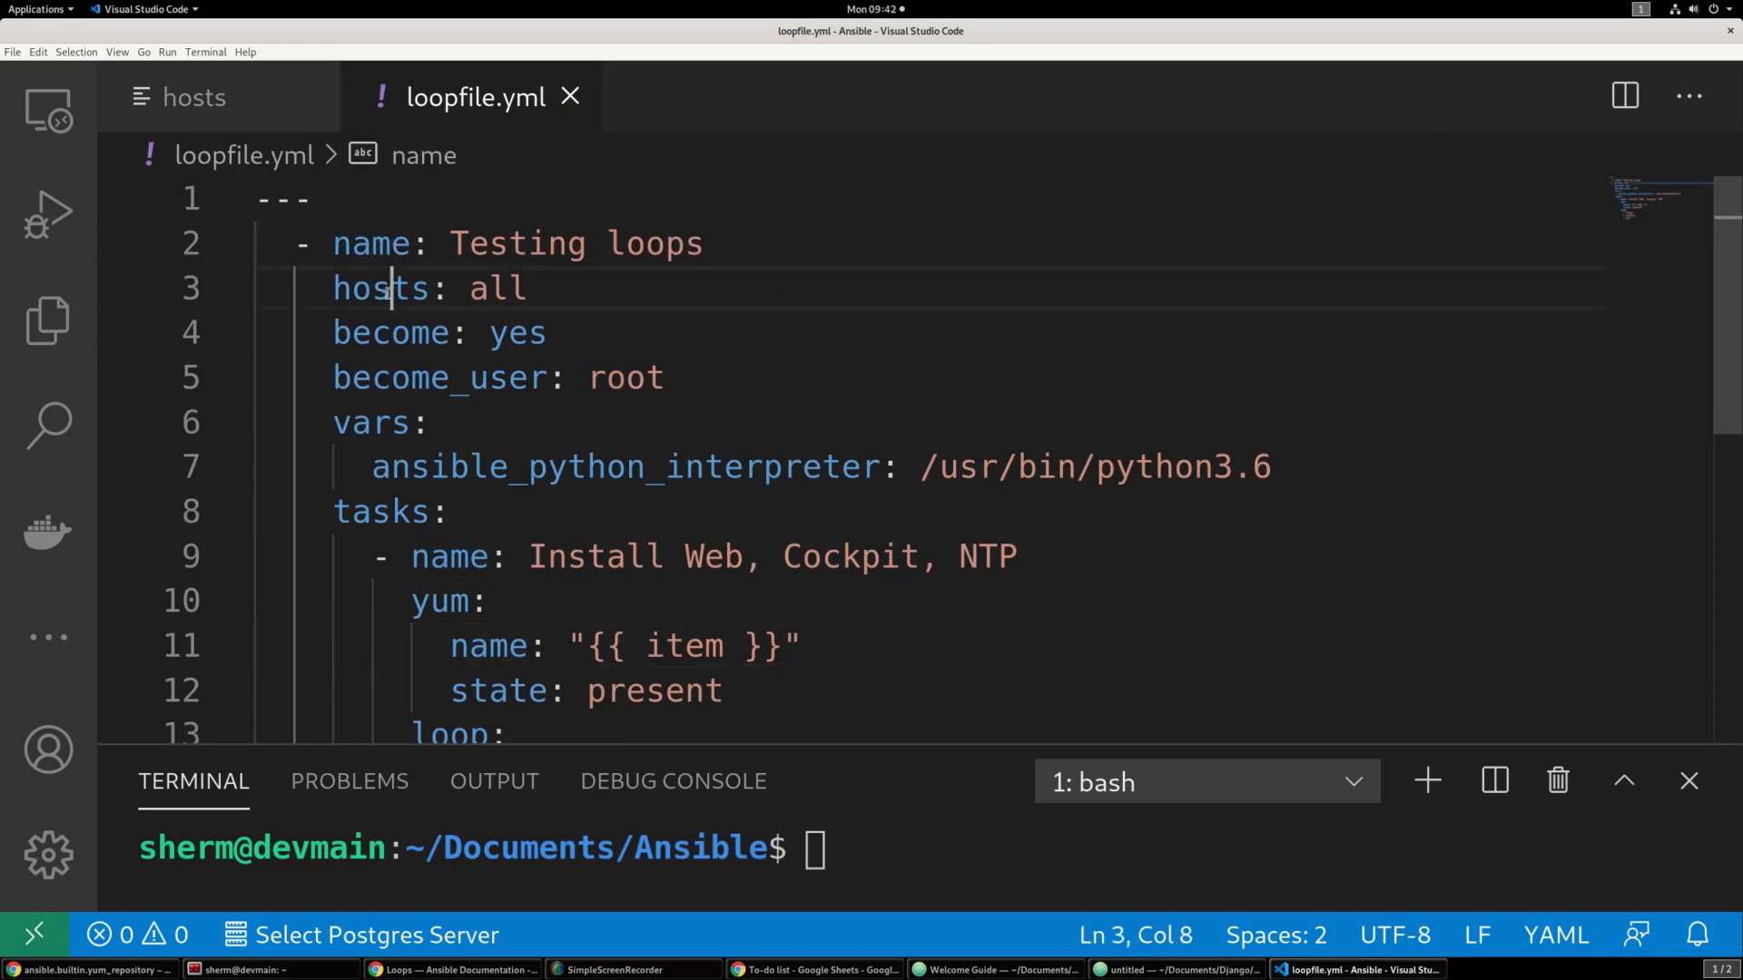
{"action": "left_click", "coordinate": [403, 332]}
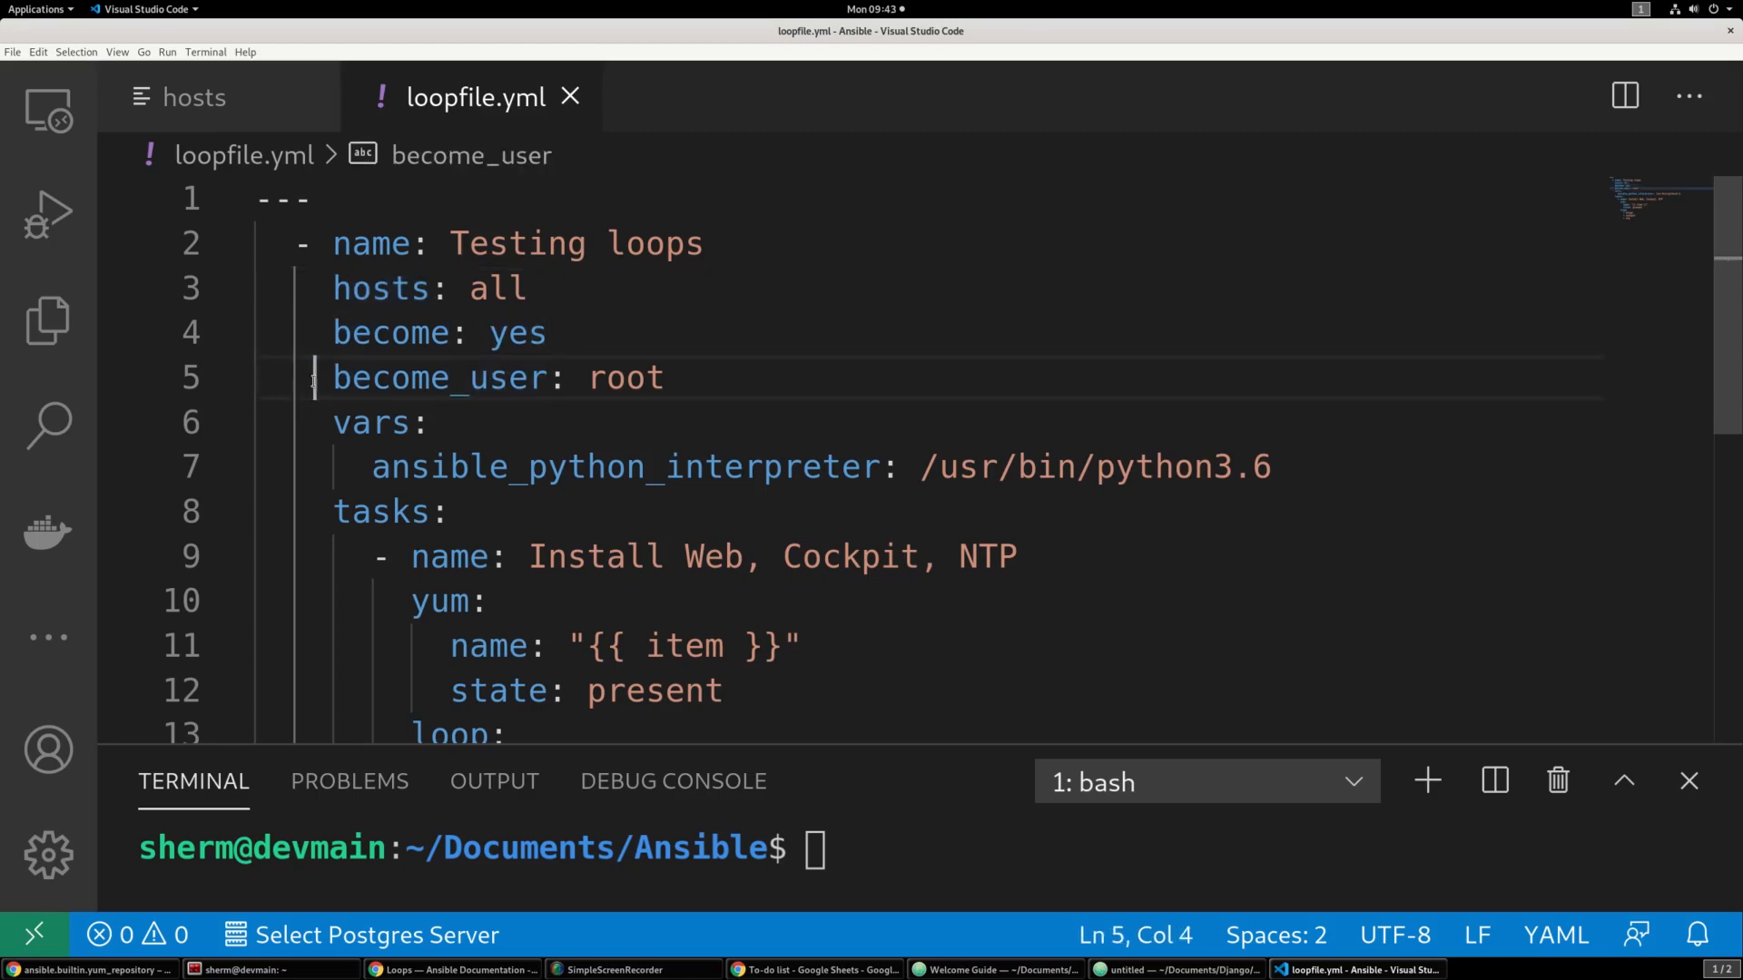
{"action": "left_click", "coordinate": [356, 377]}
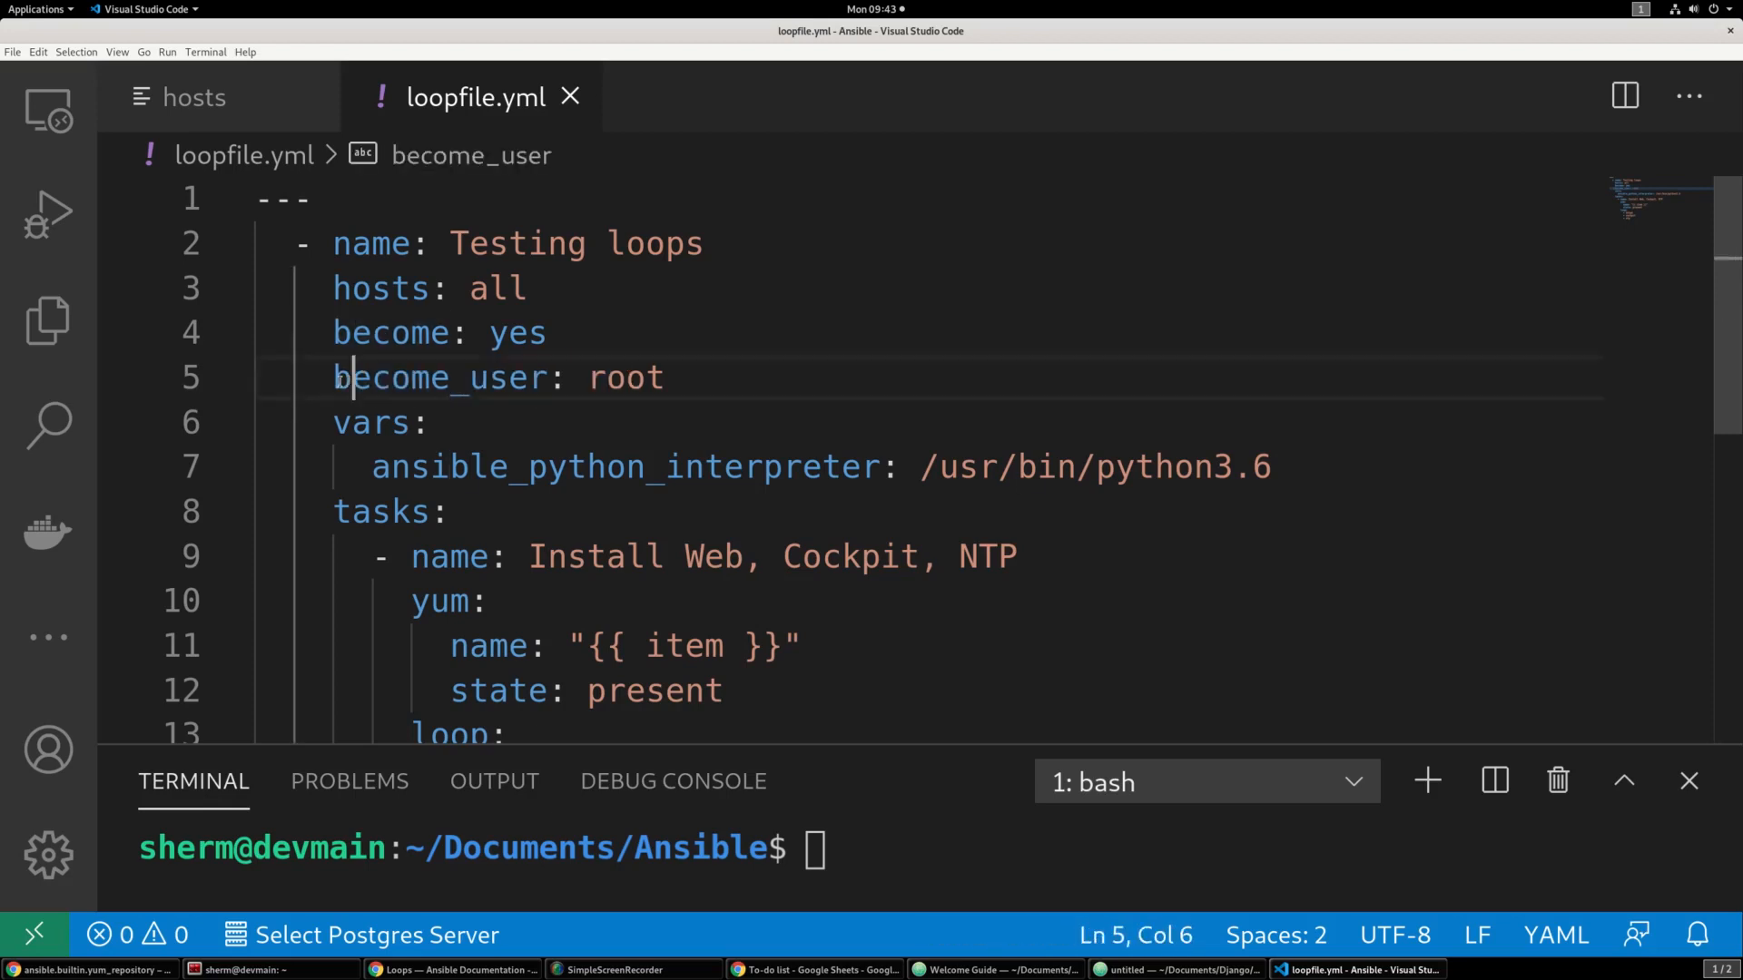
{"action": "double_click", "coordinate": [437, 377]}
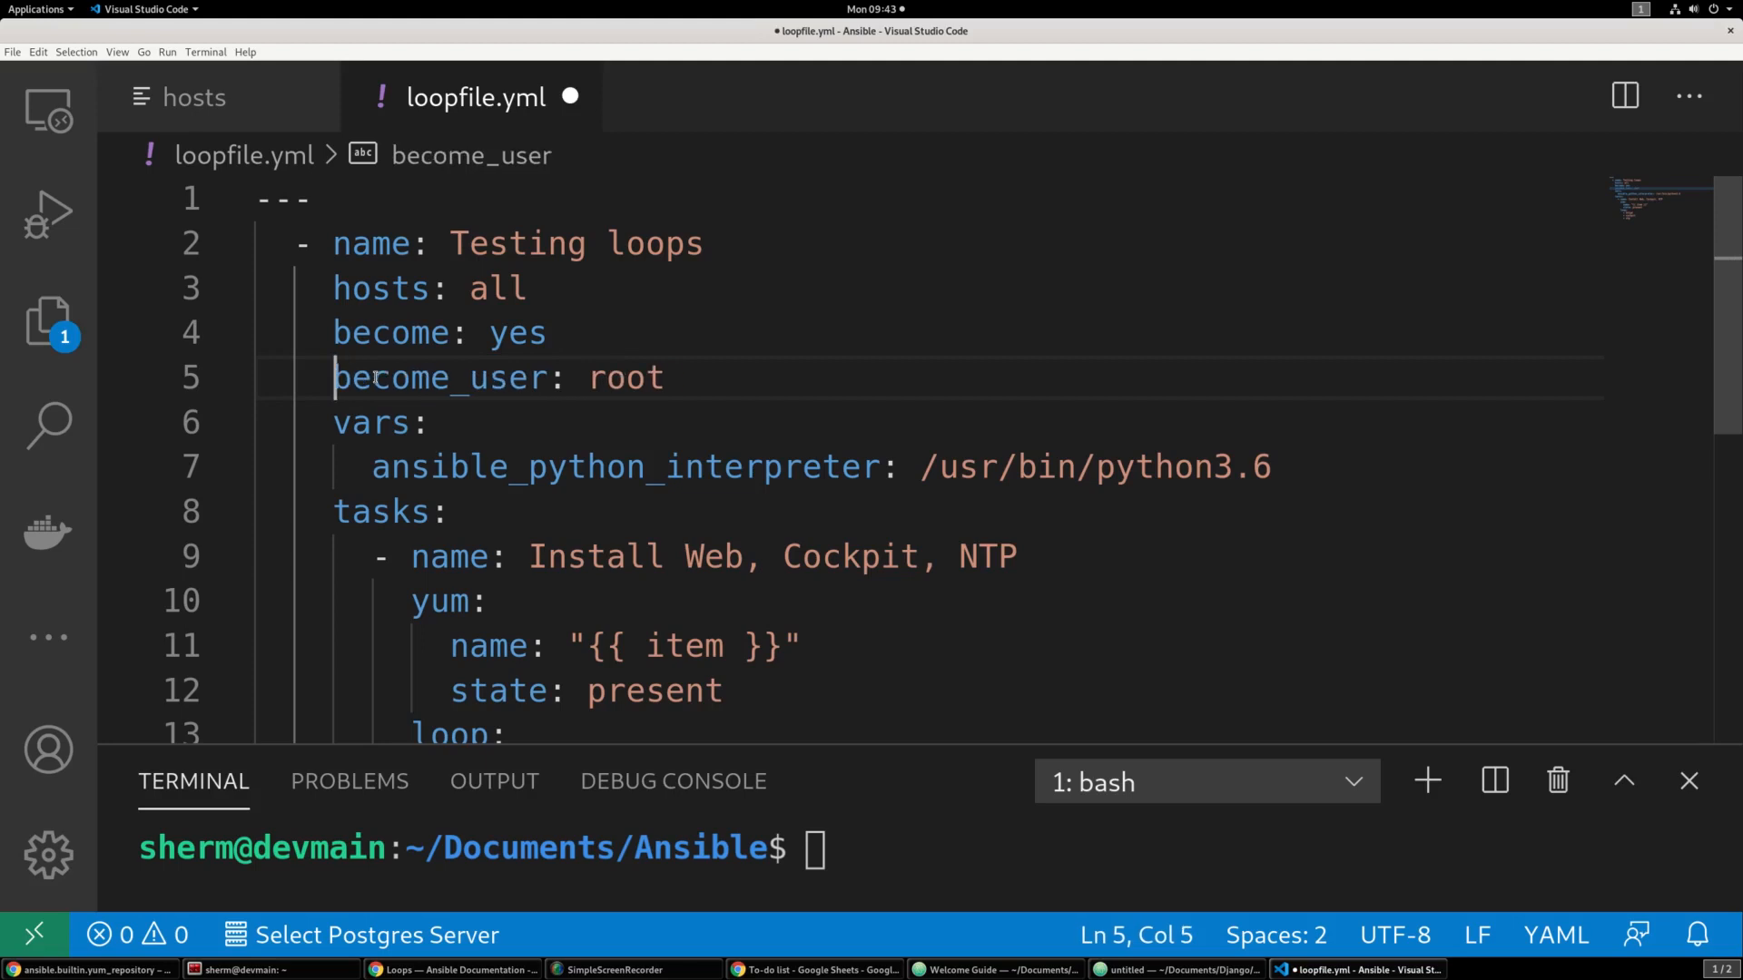
{"action": "type", "text": "#"}
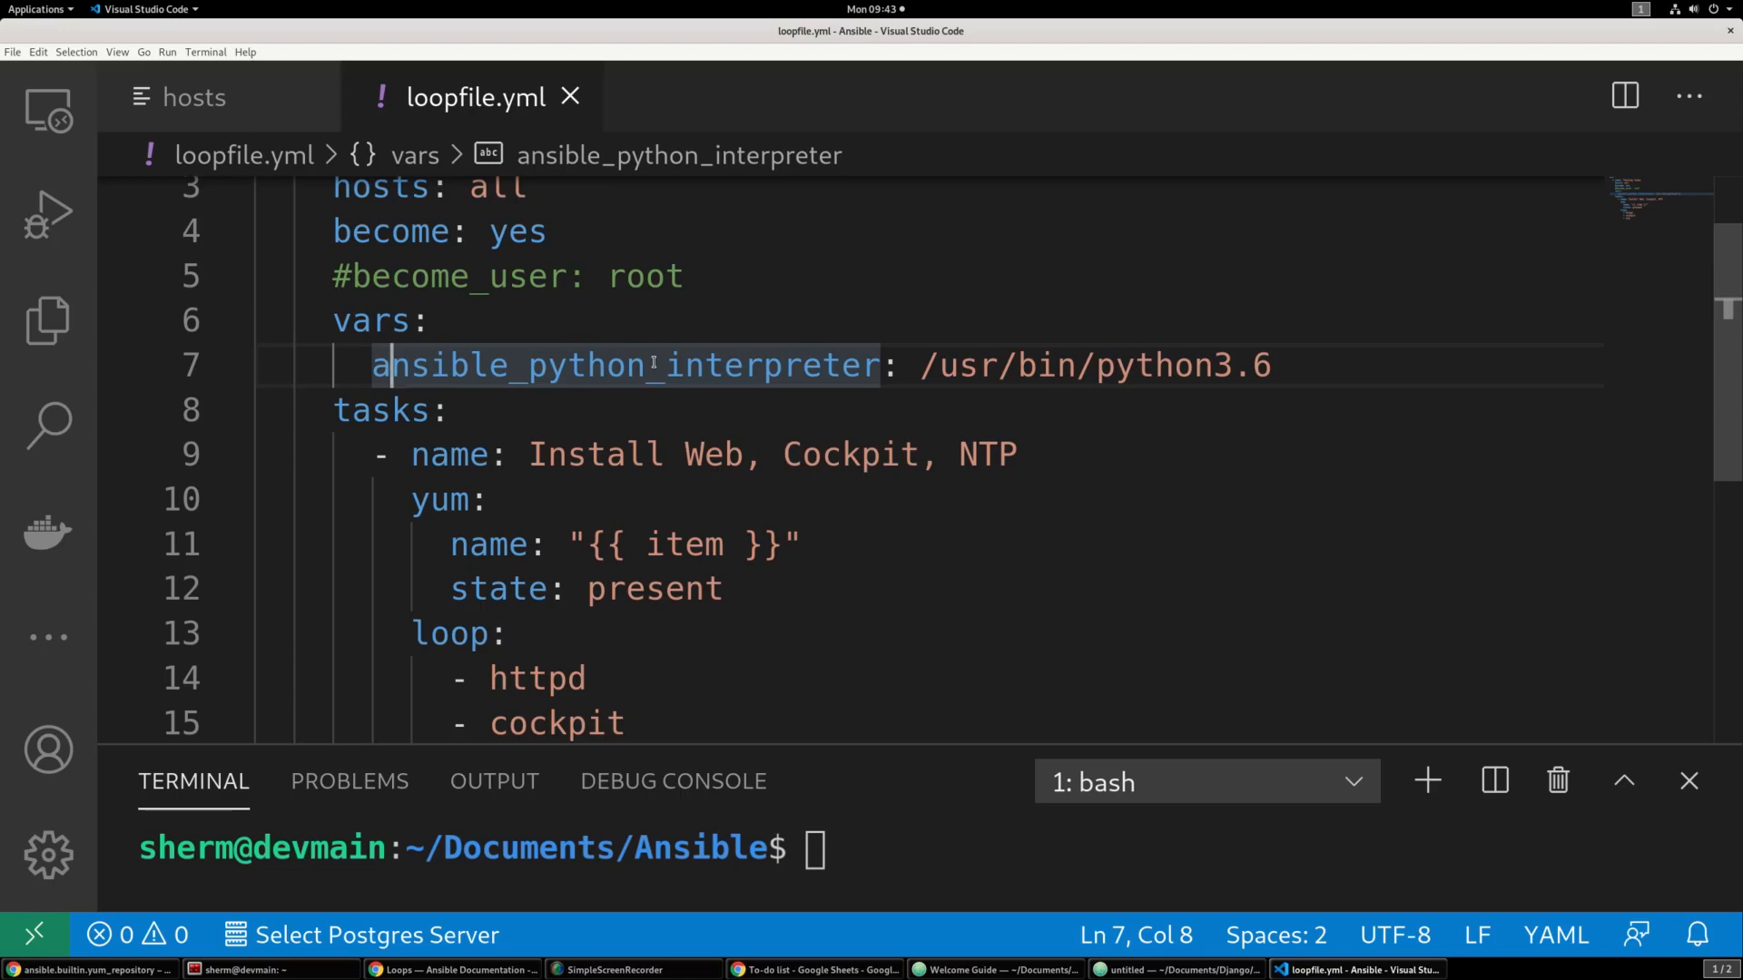
{"action": "left_click", "coordinate": [372, 410]}
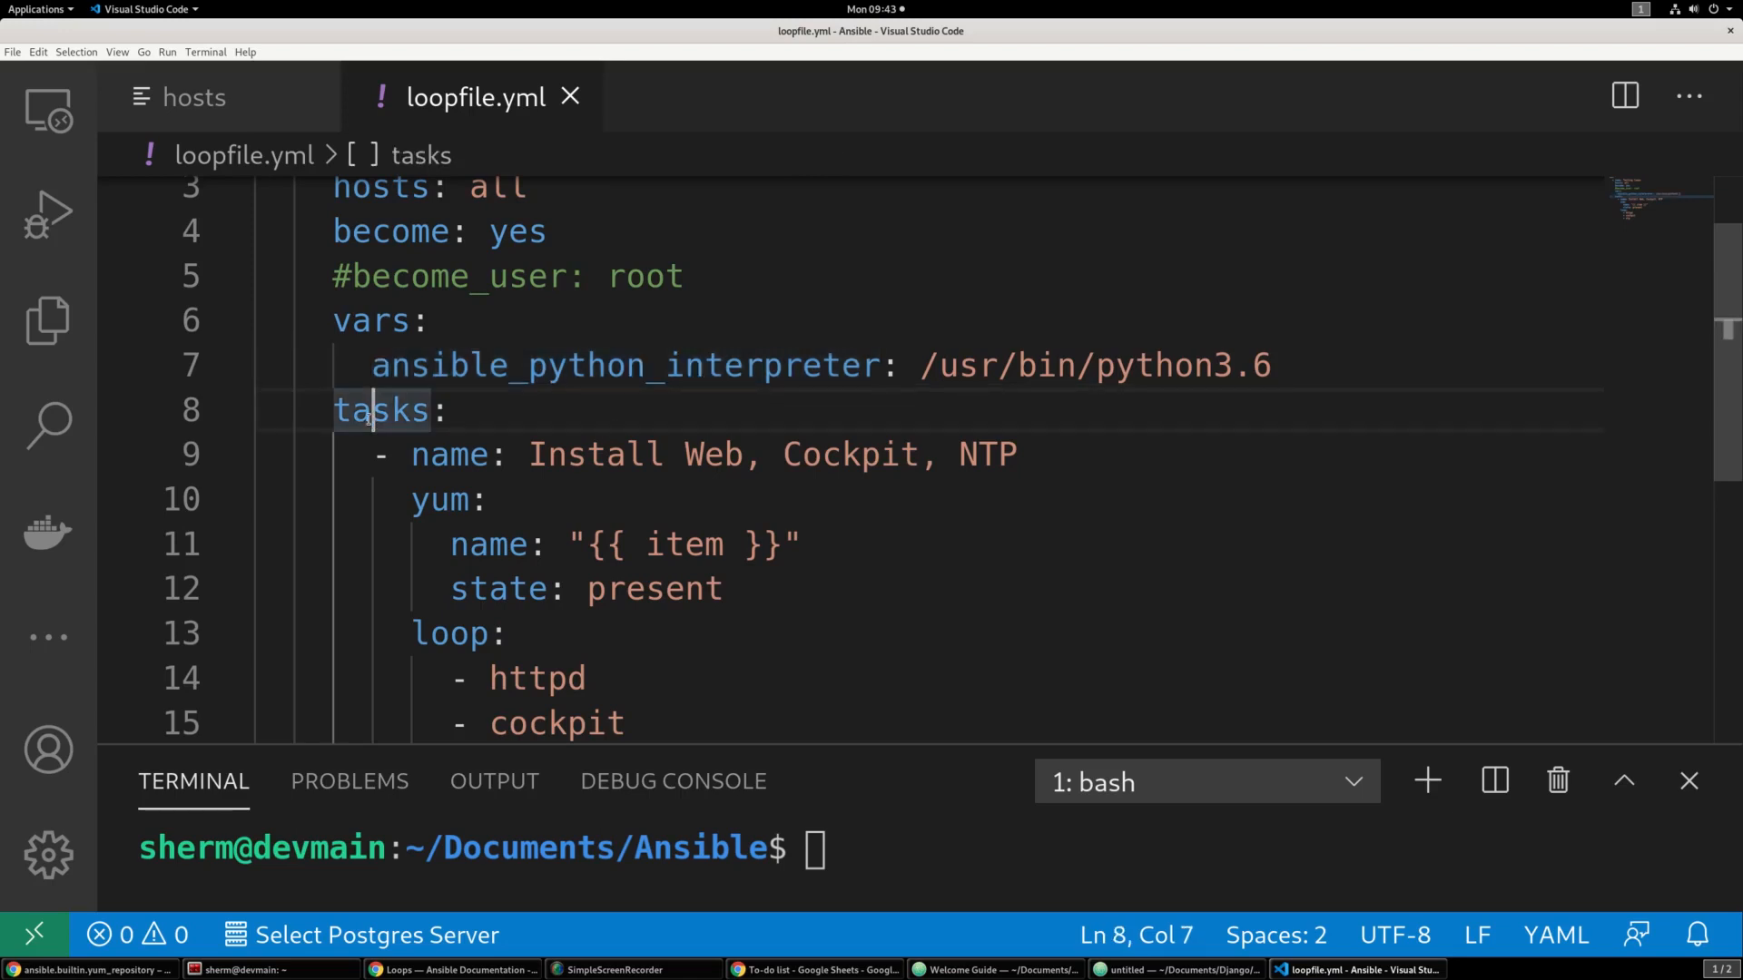
{"action": "mouse_move", "coordinate": [784, 459]}
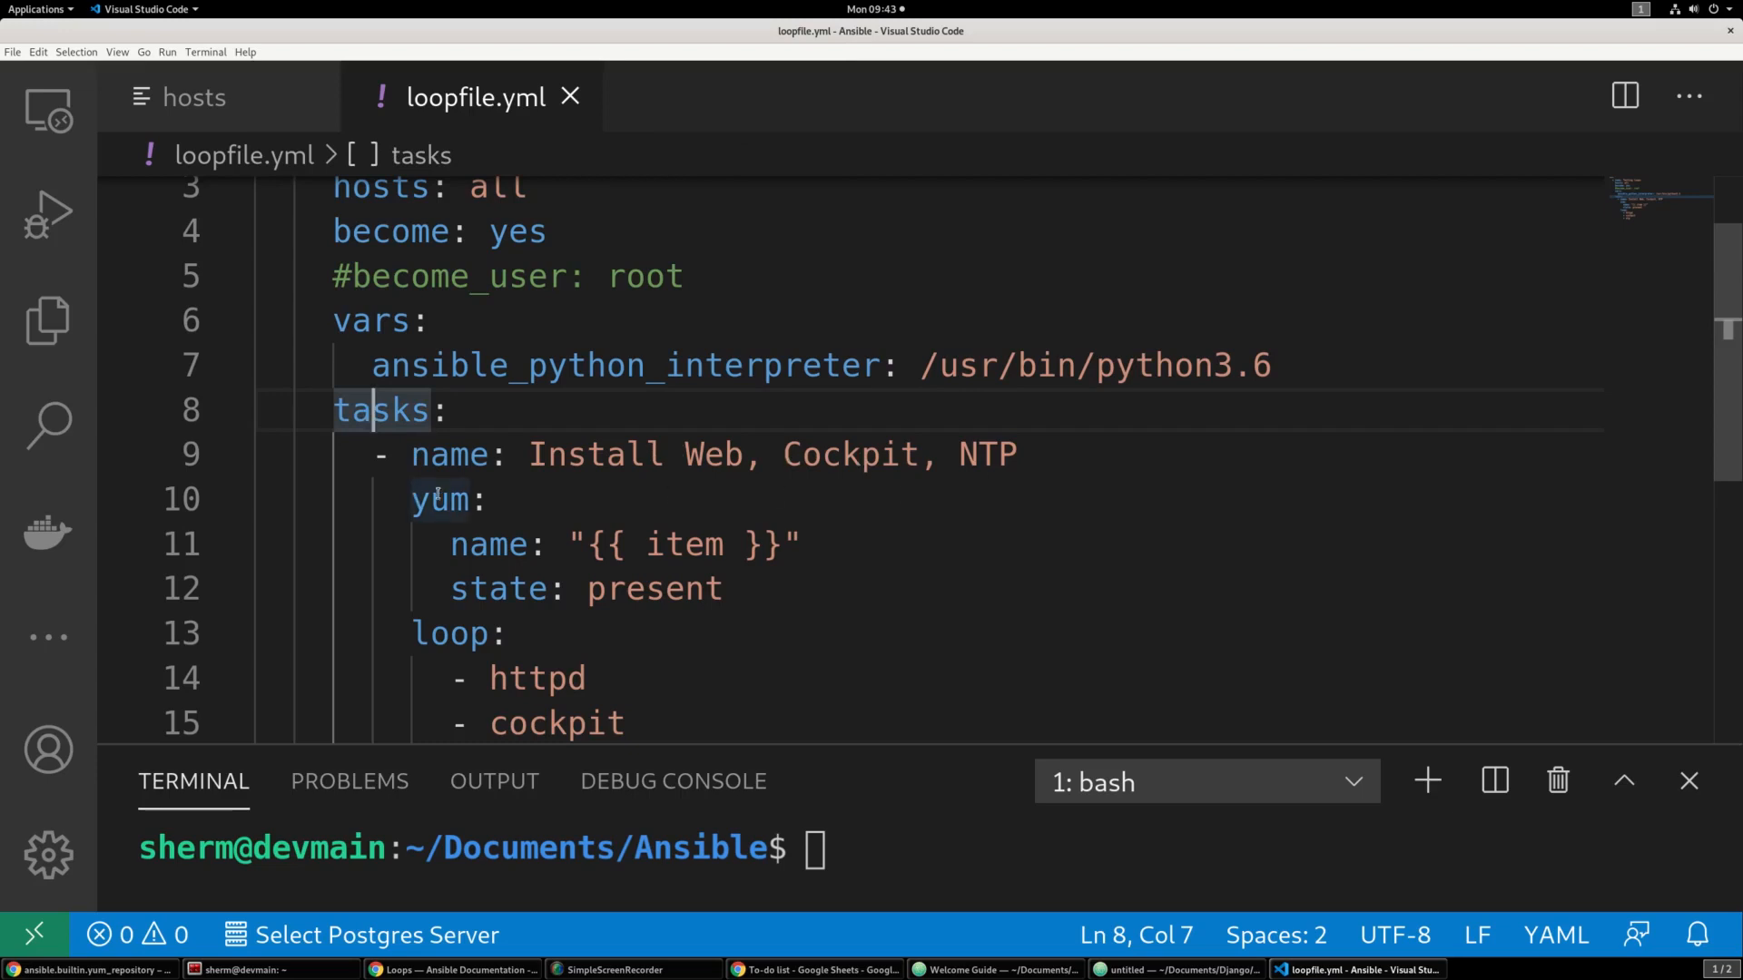
{"action": "double_click", "coordinate": [485, 545]}
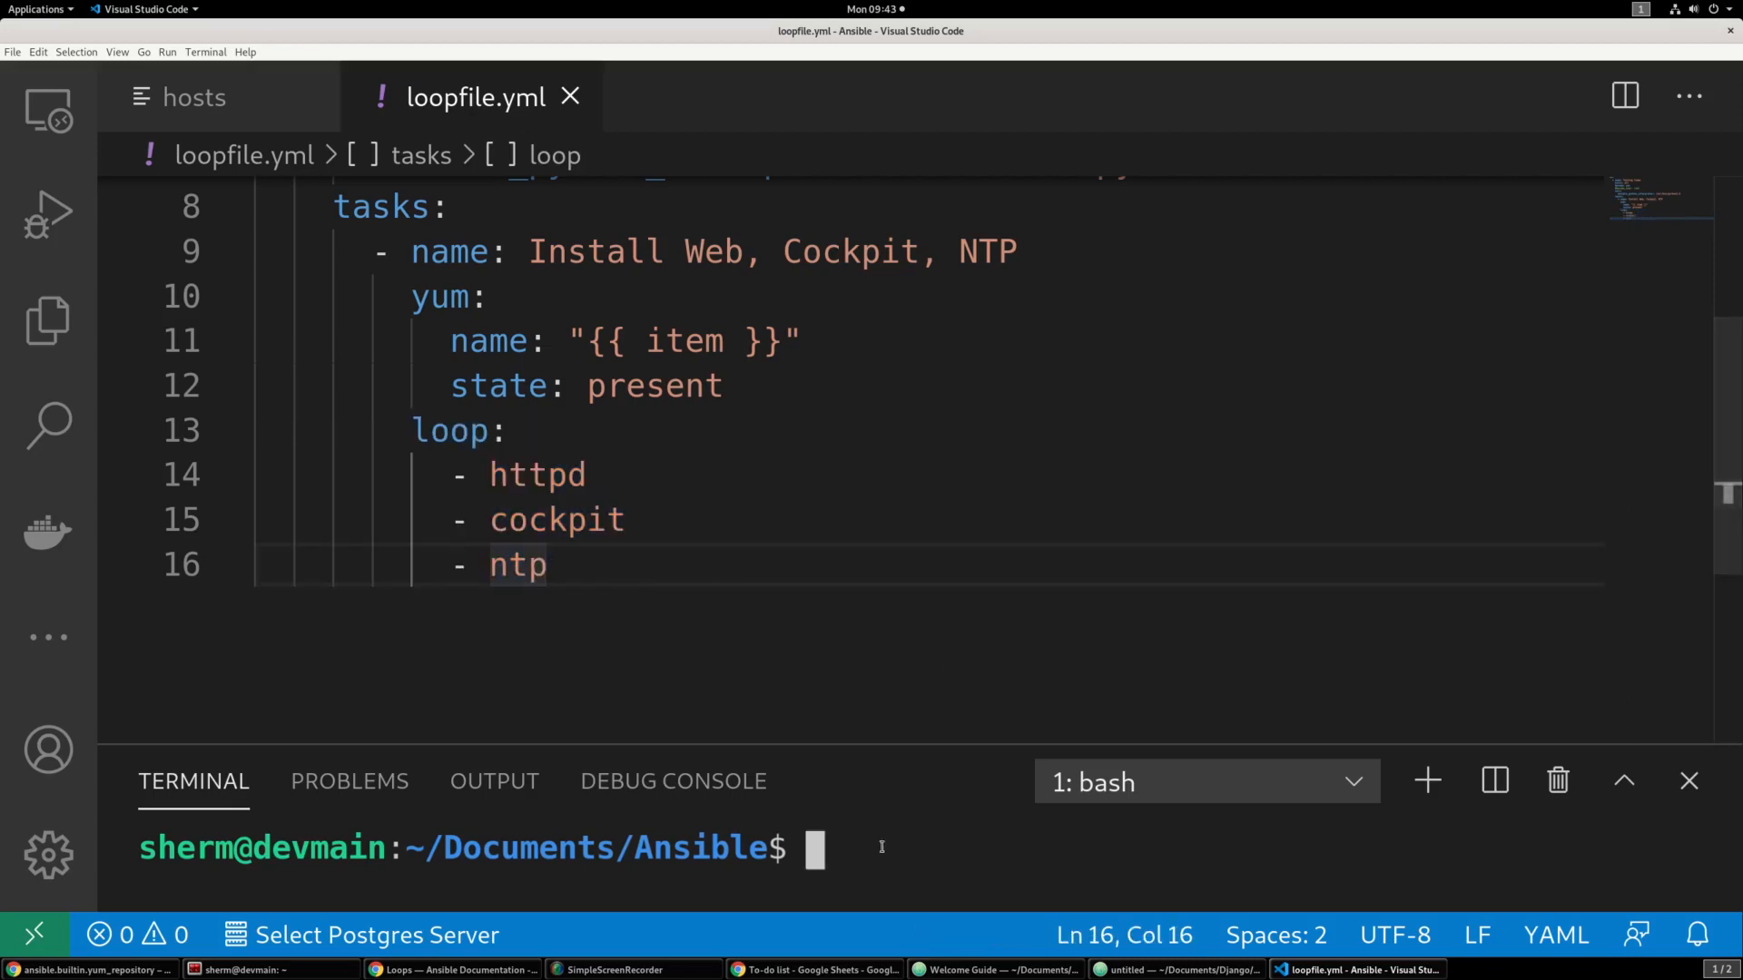
{"action": "mouse_move", "coordinate": [683, 461]}
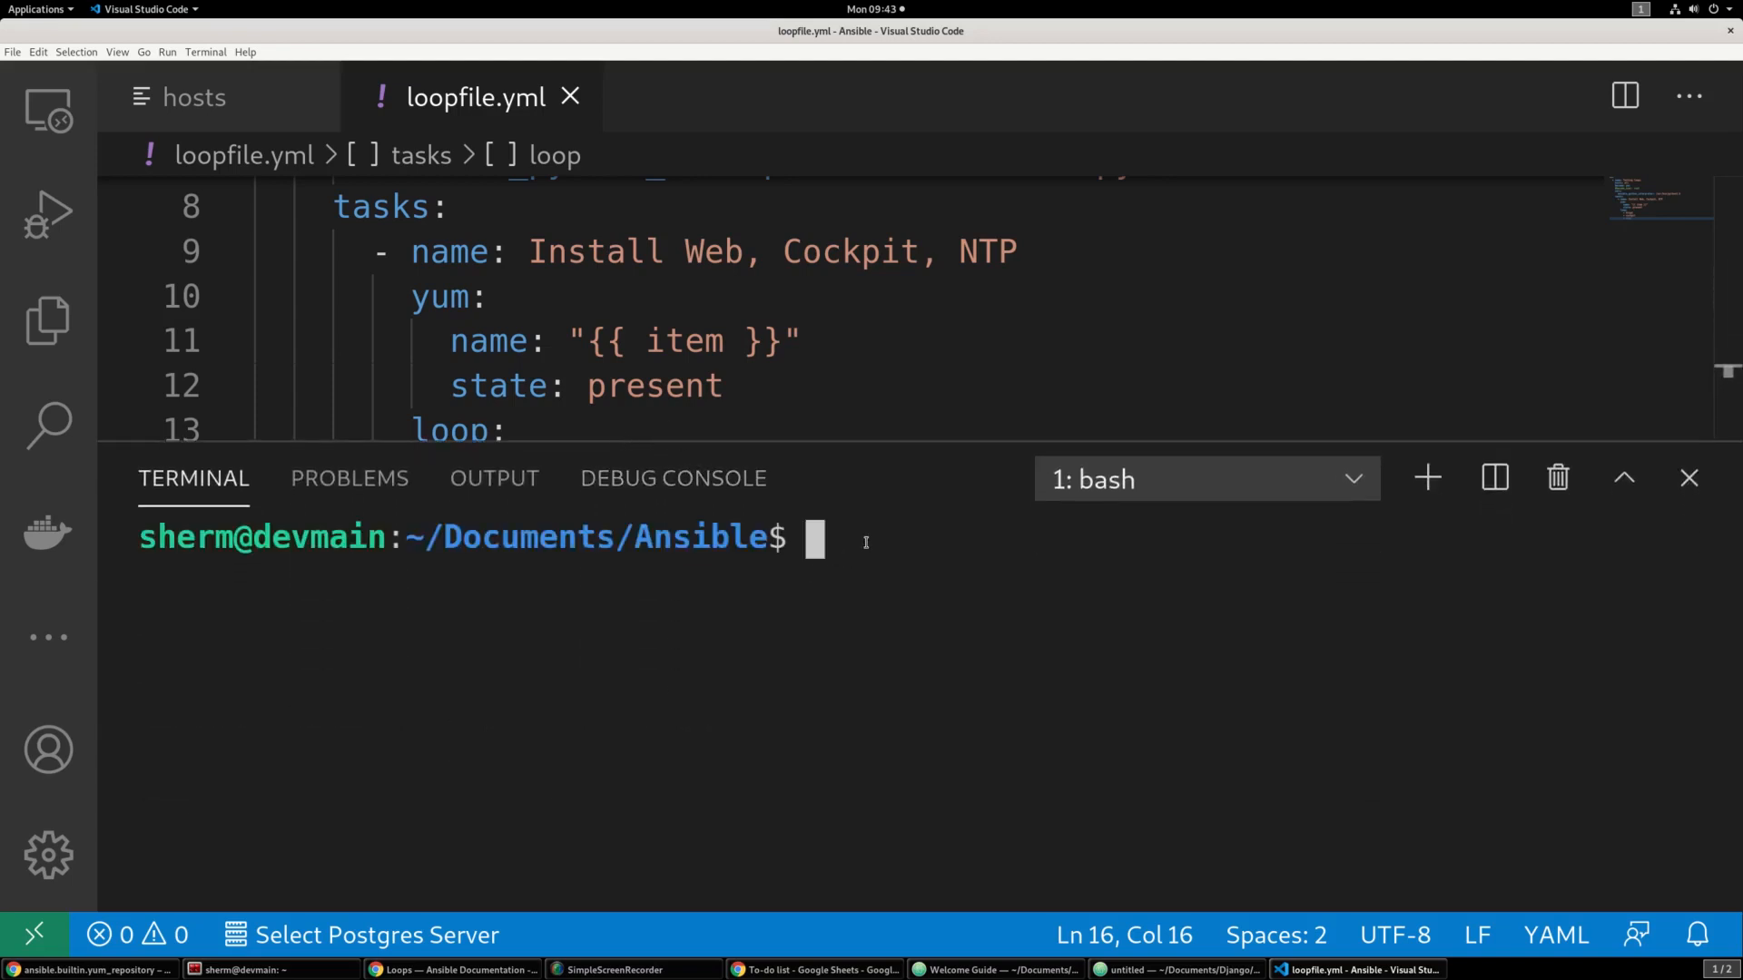
Run ansible-playbook -i hosts loopfile.yml -u case -k and submit the SSH password.
{"action": "type", "text": "ansible"}
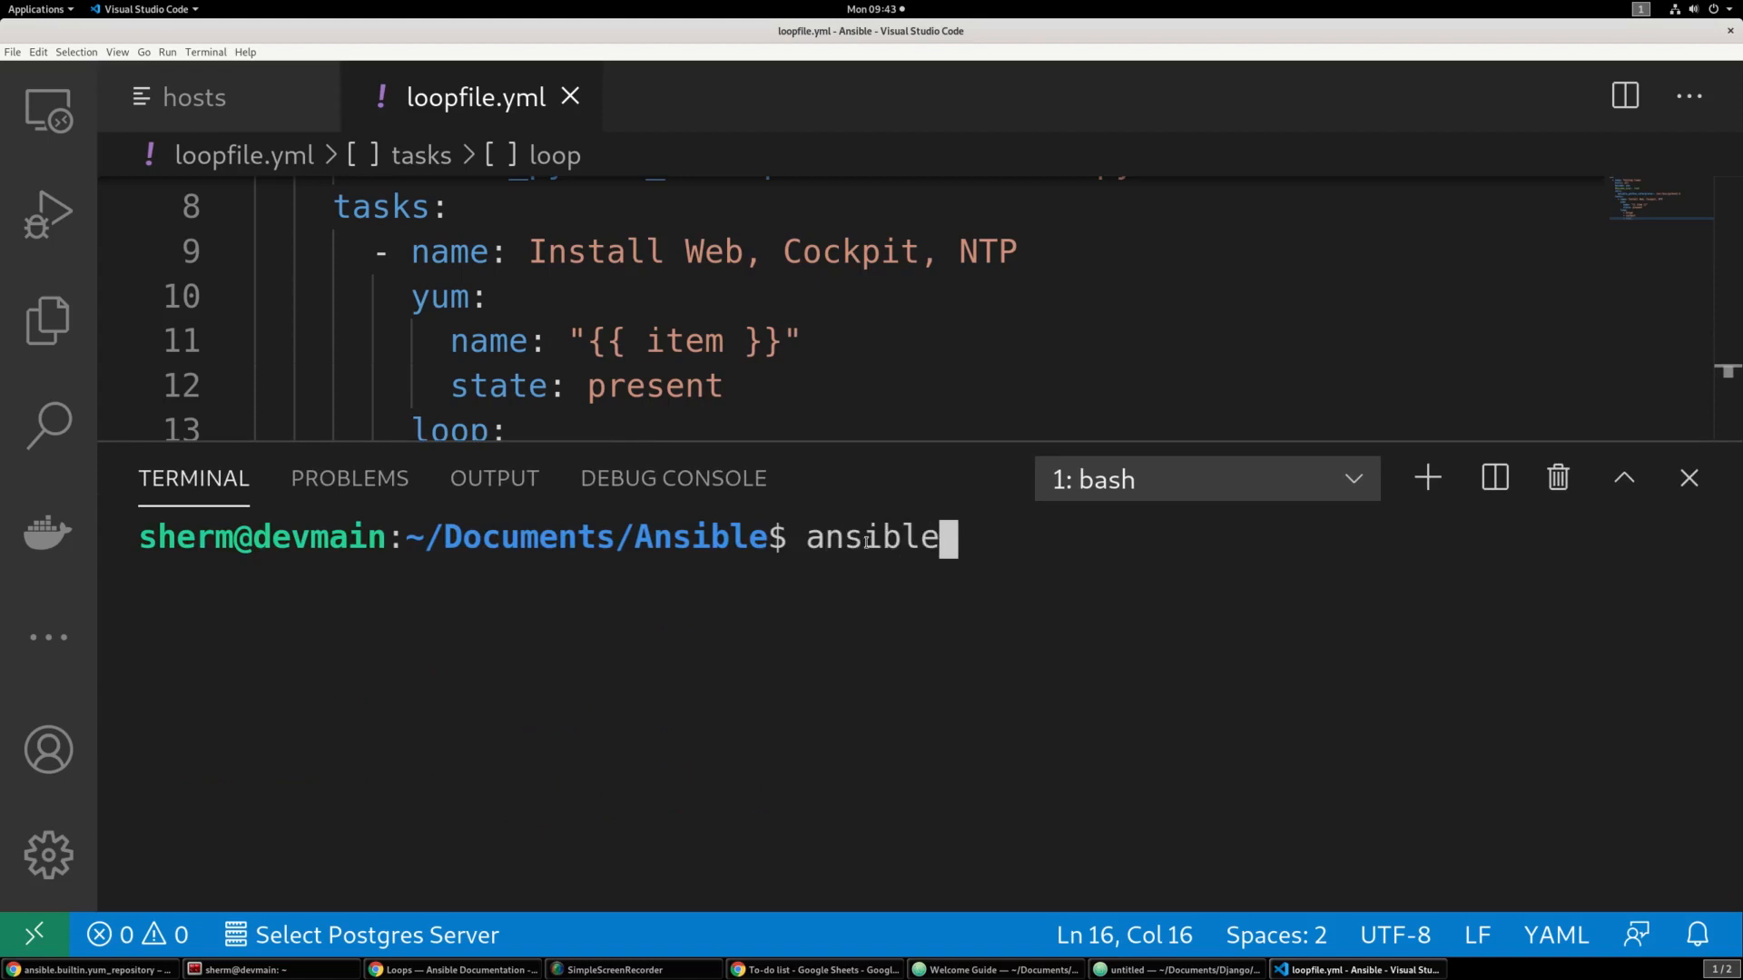
{"action": "type", "text": "-pla"}
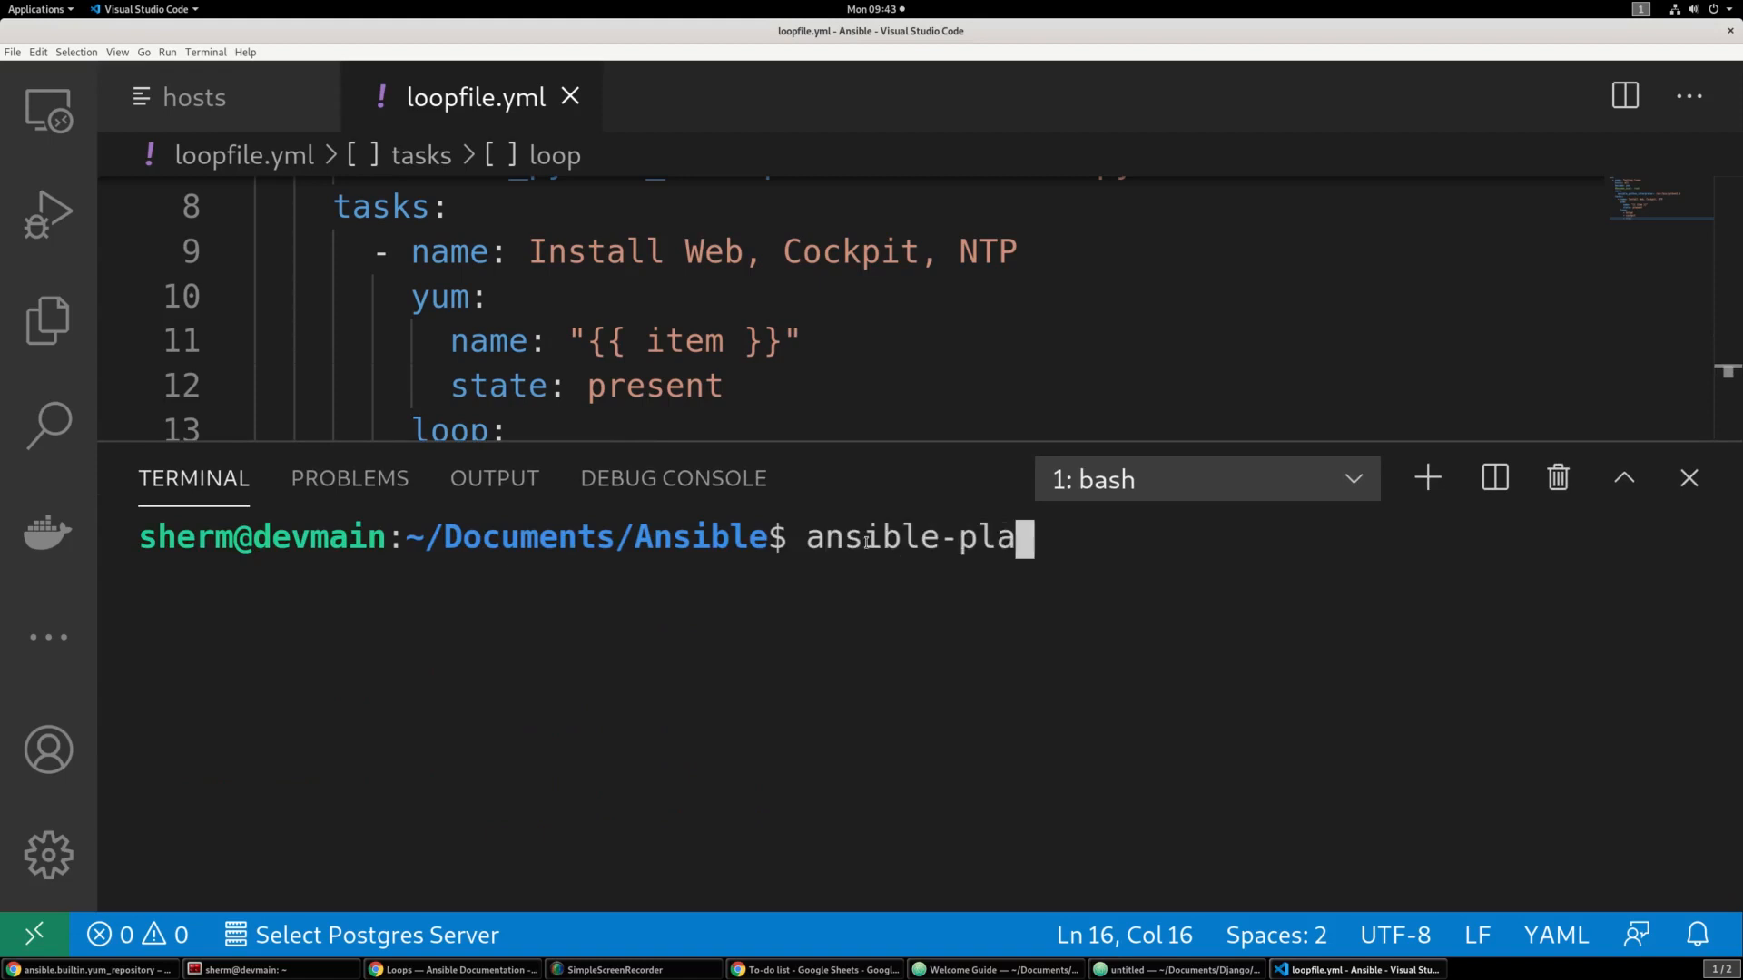
{"action": "type", "text": "ybook"}
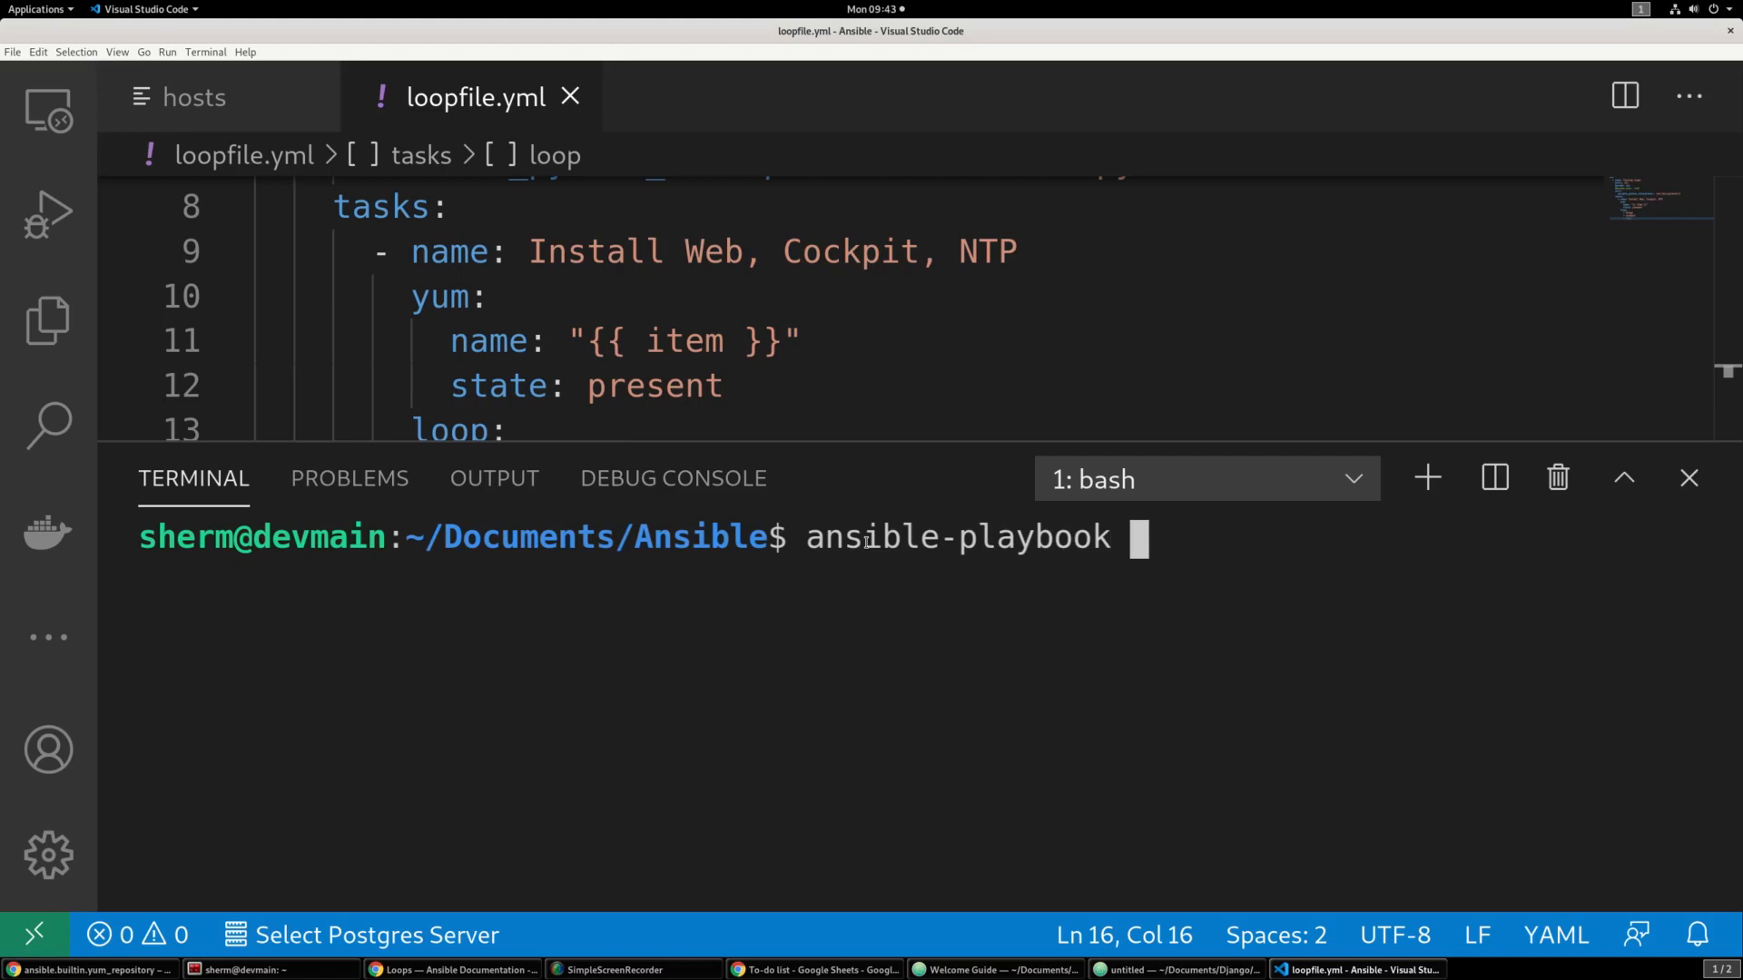
{"action": "type", "text": "-i ho"}
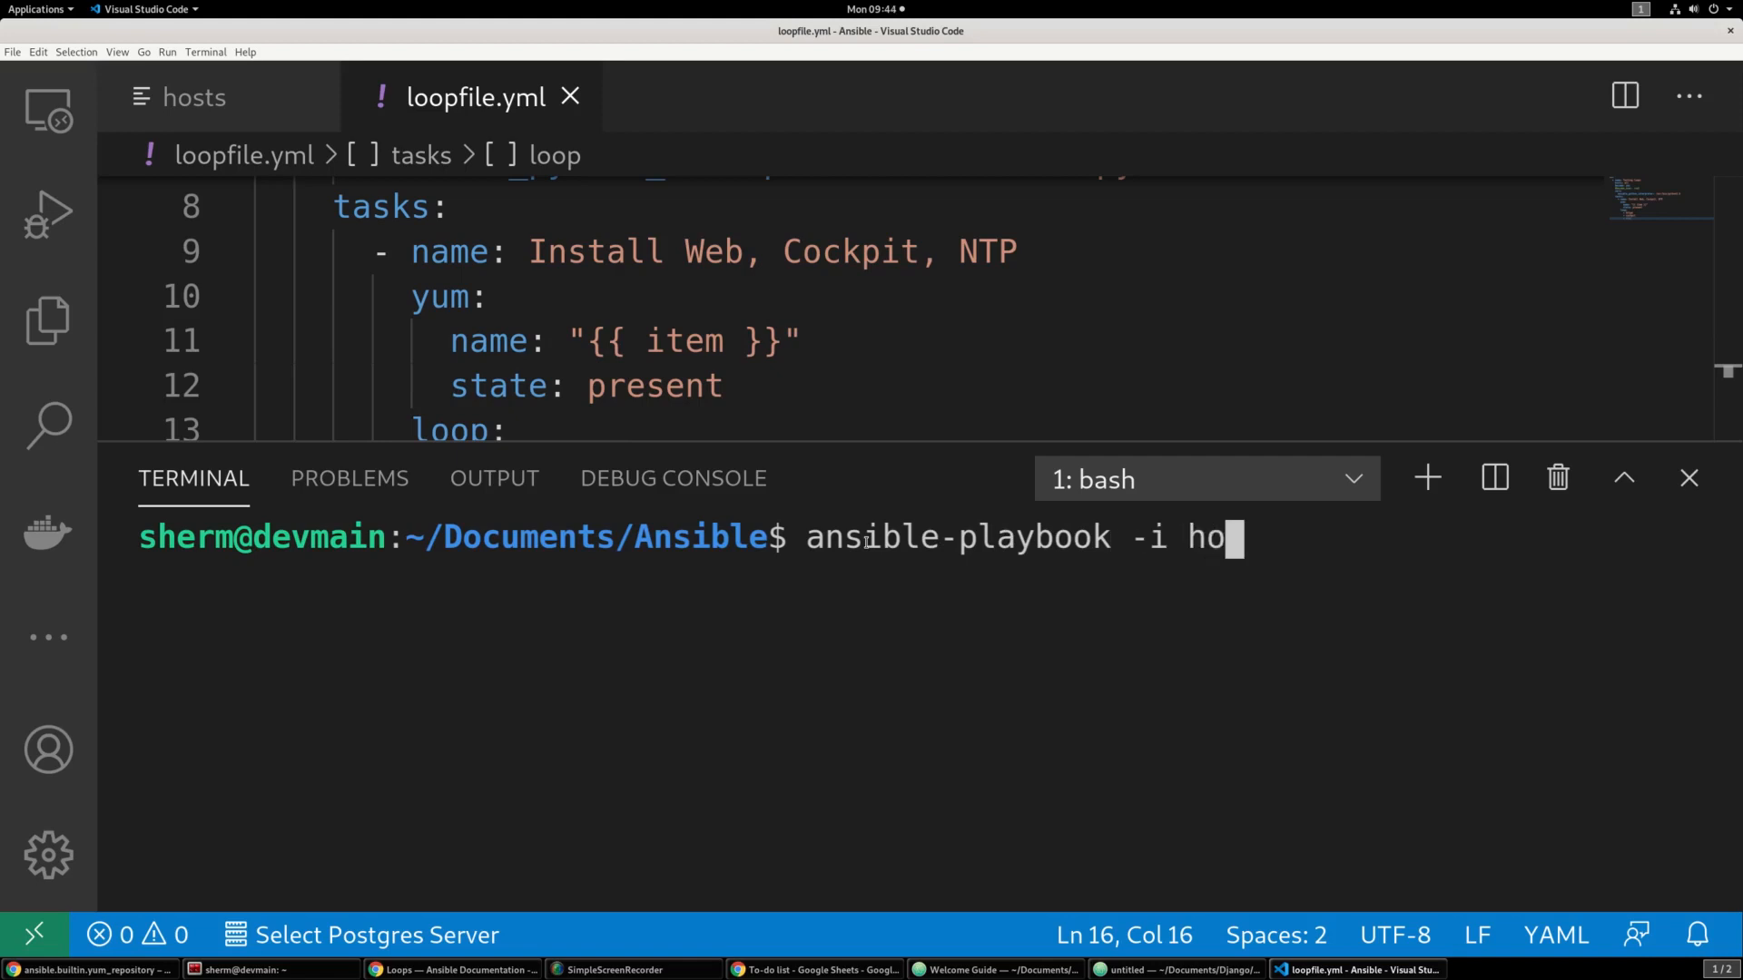
{"action": "type", "text": "sts"}
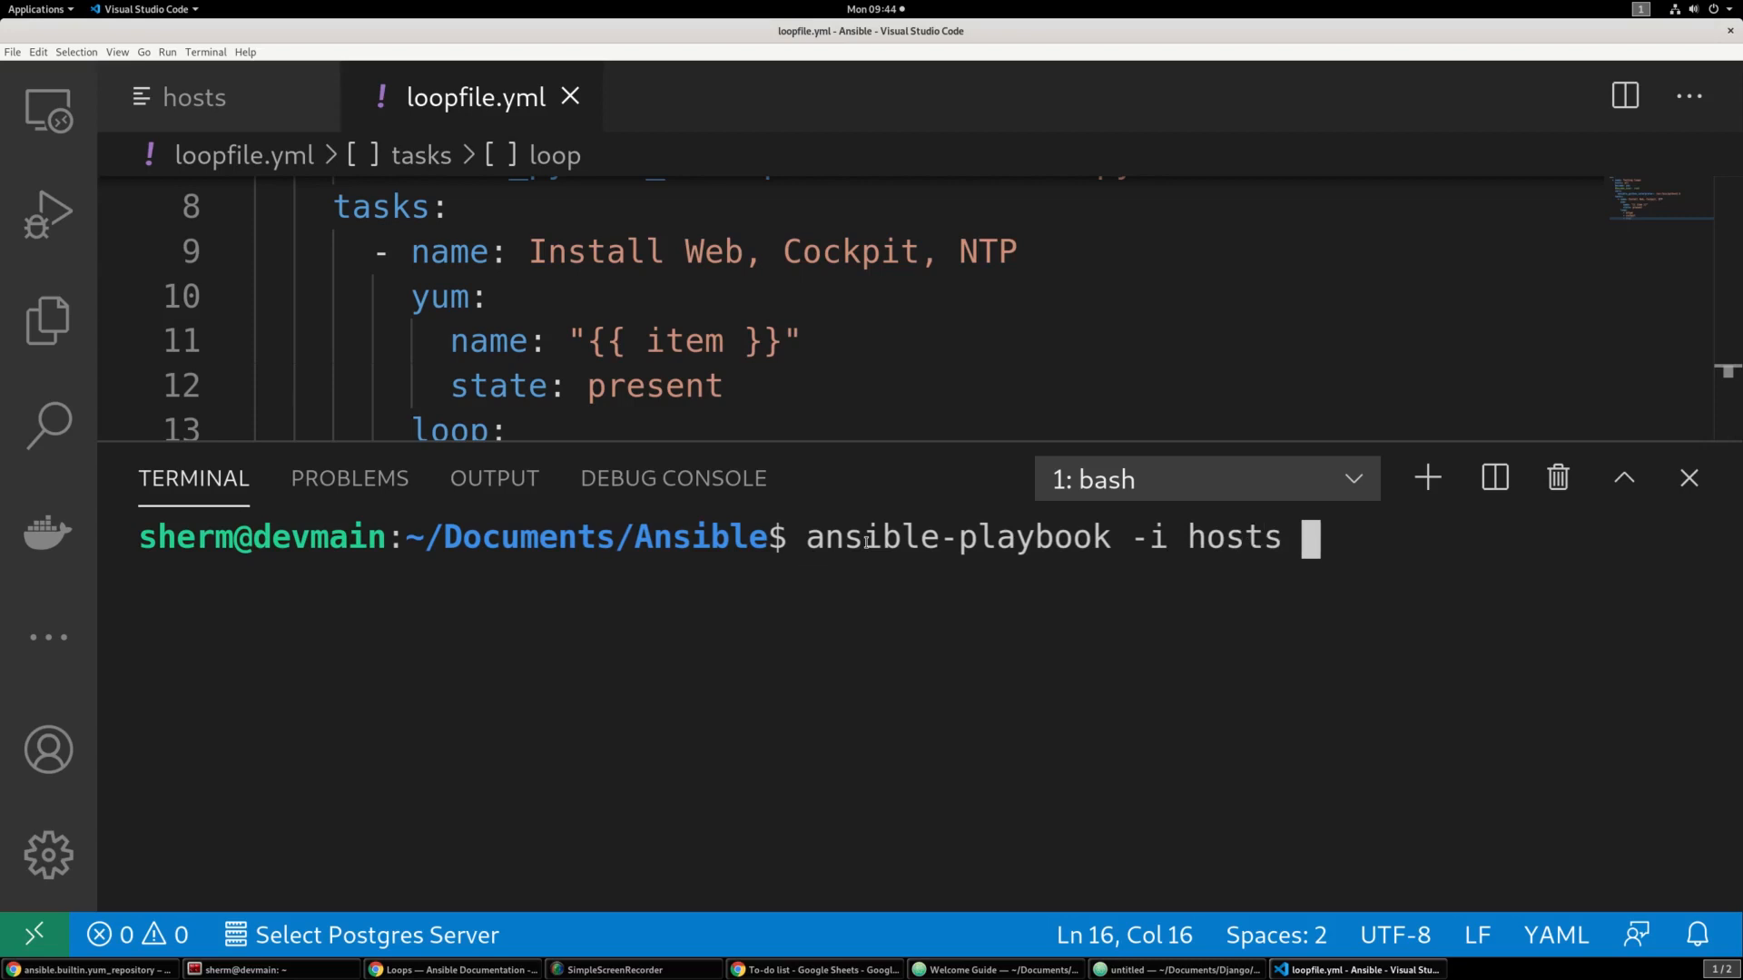
{"action": "type", "text": "loopfile.yml"}
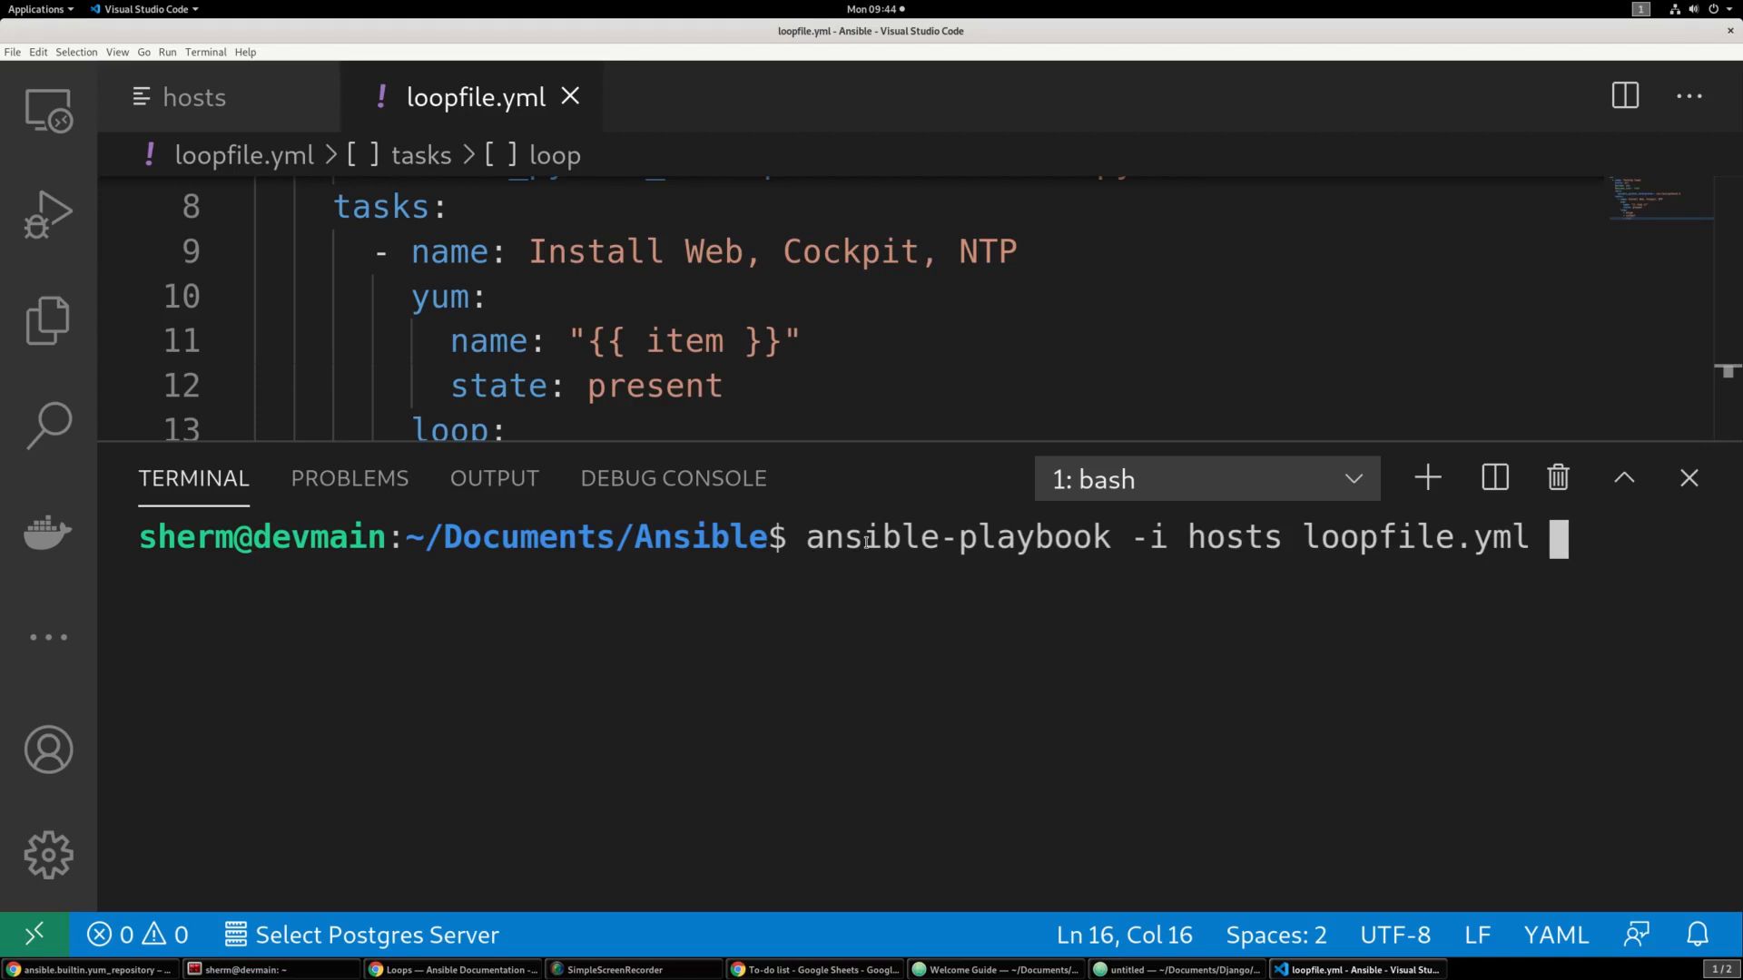
{"action": "type", "text": "-u"}
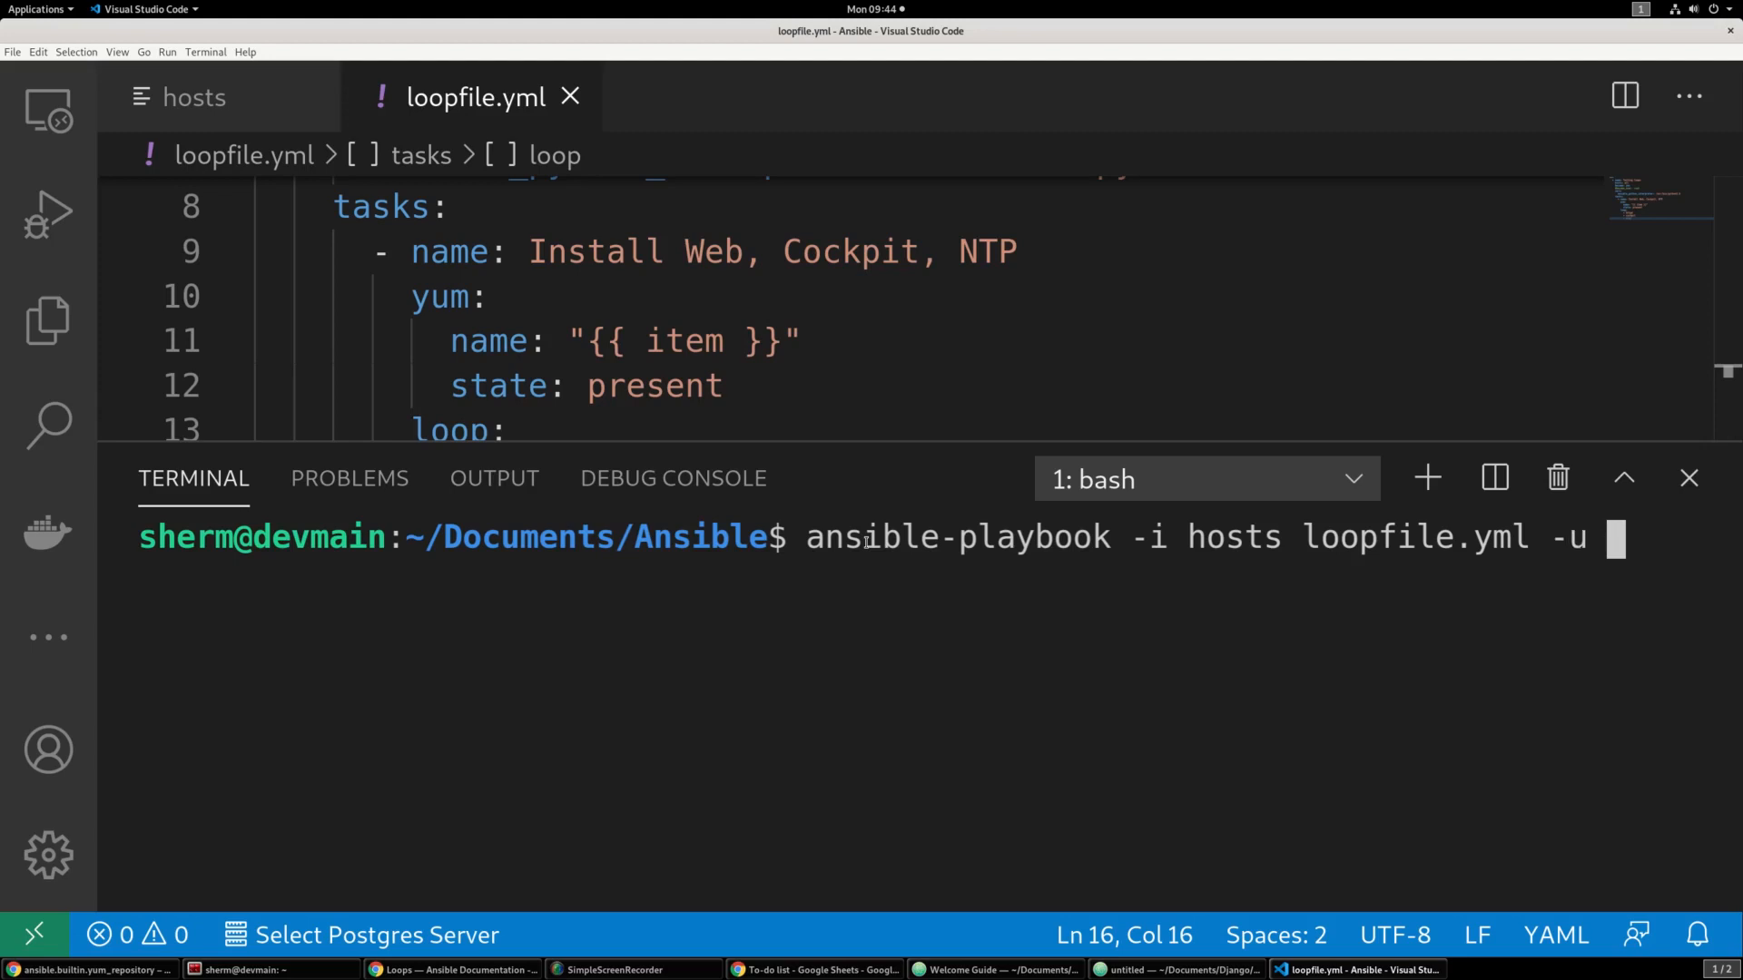
{"action": "type", "text": "case -k"}
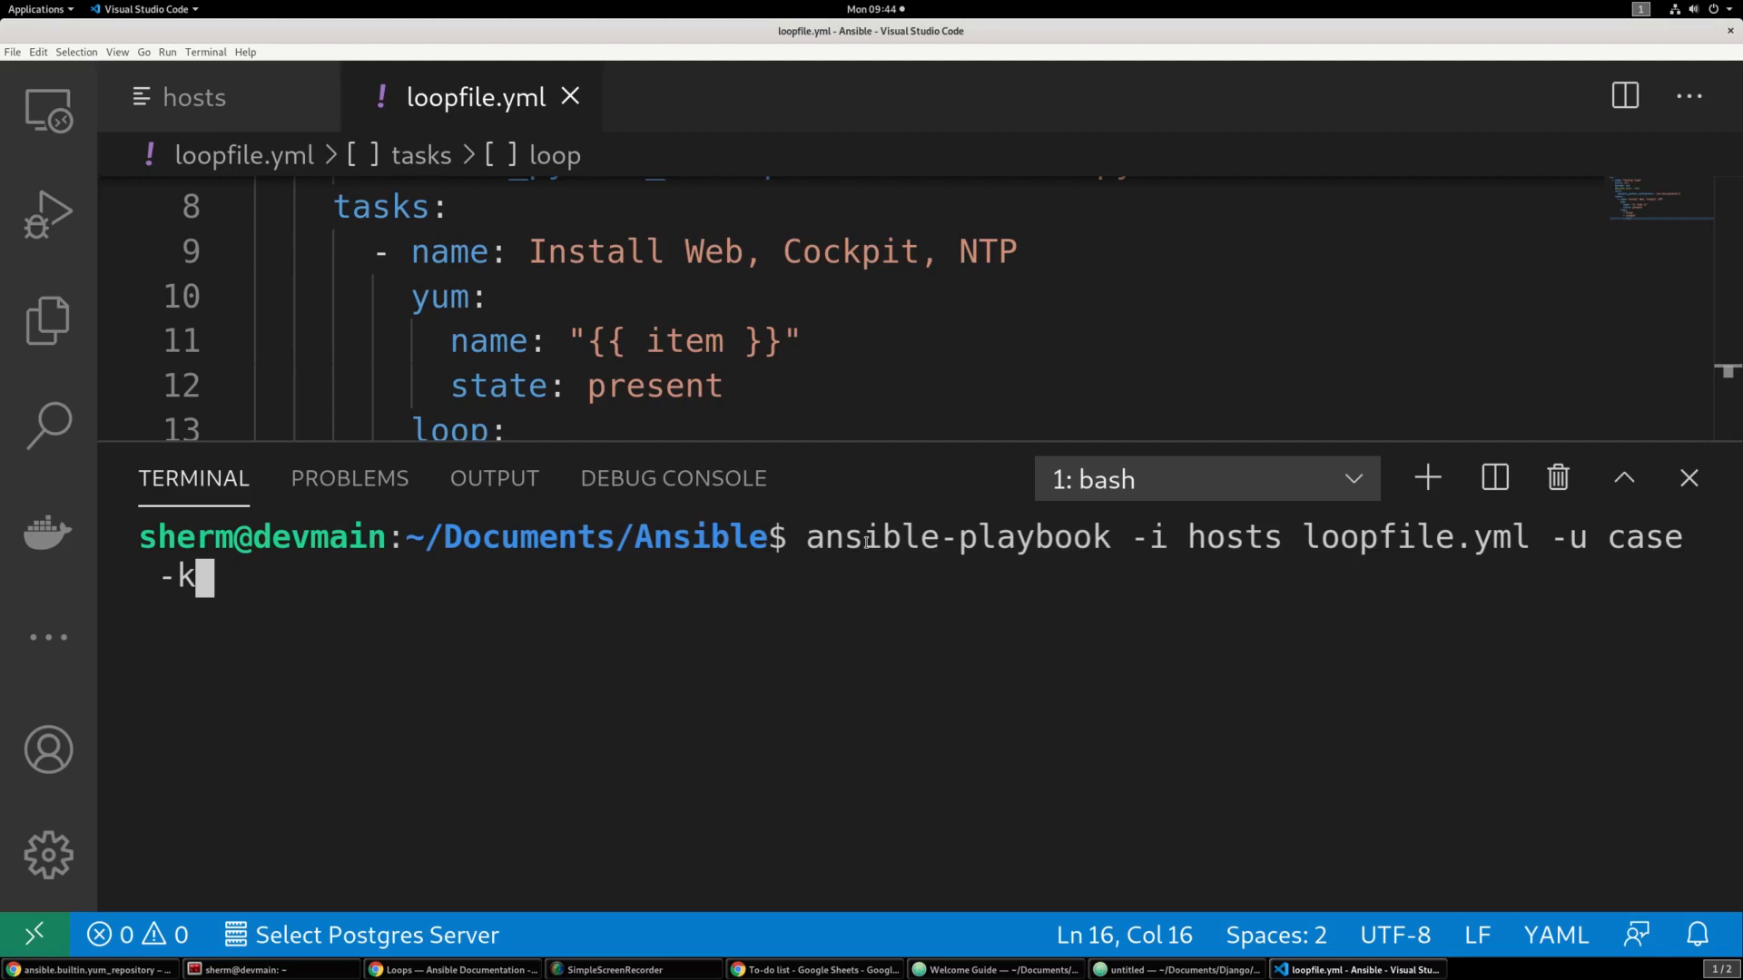
{"action": "key", "text": "Return"}
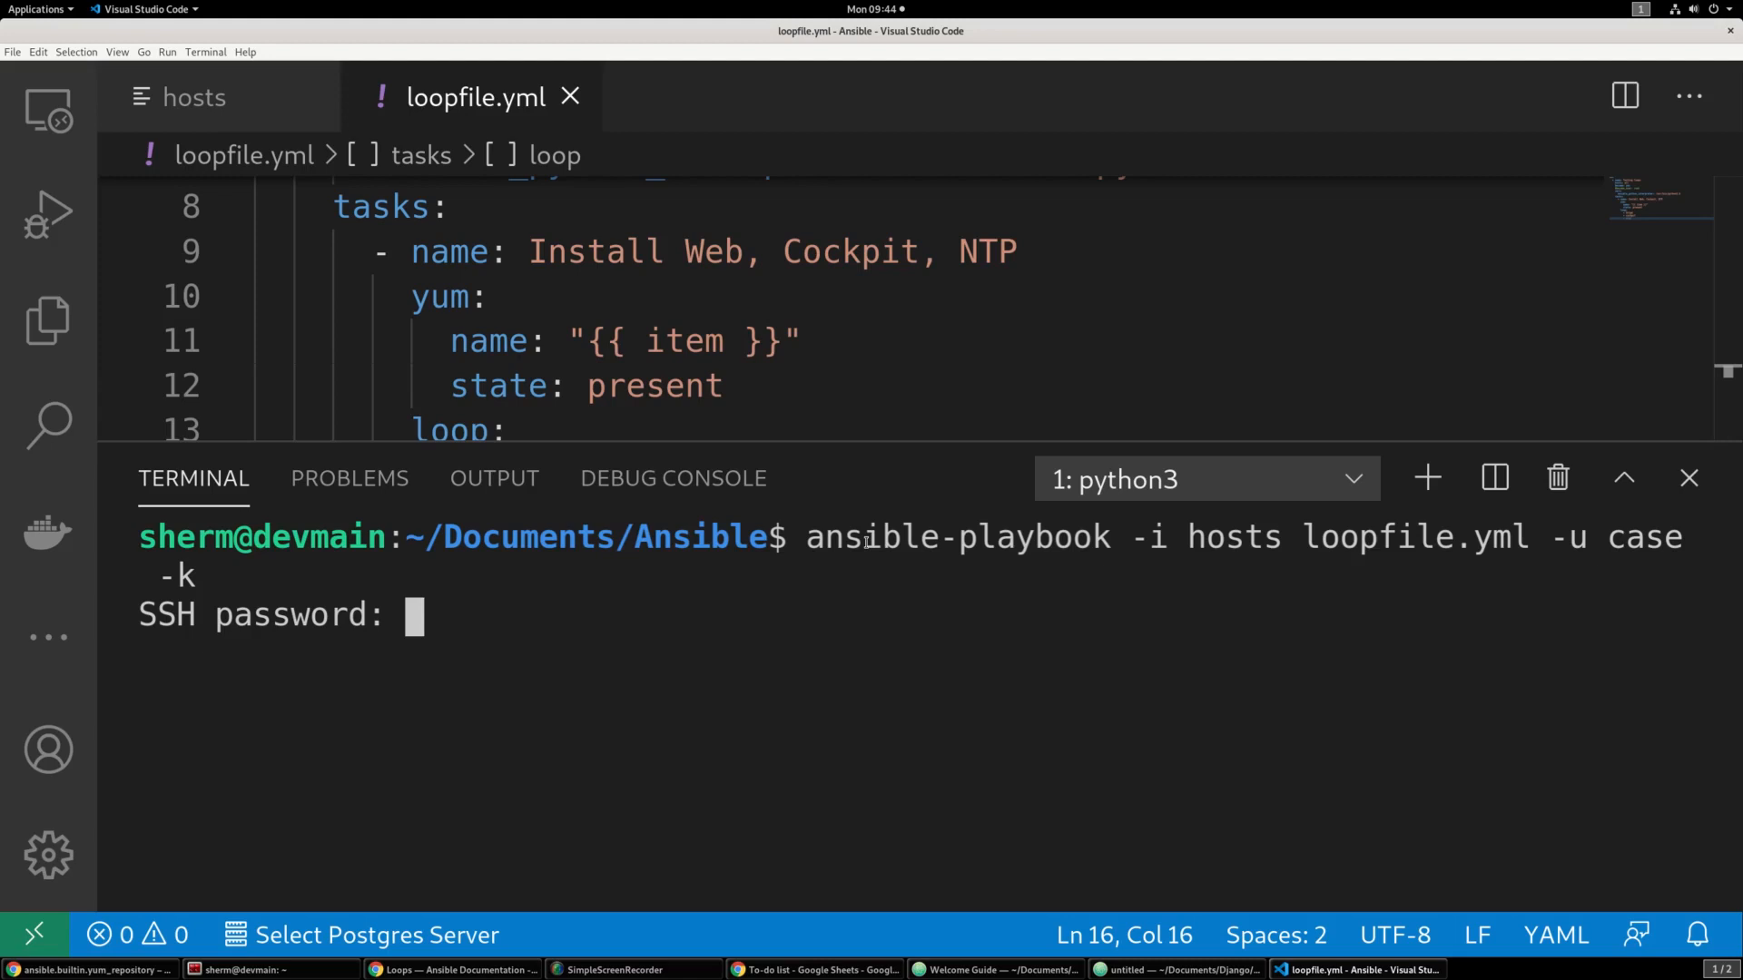
{"action": "key", "text": "Return"}
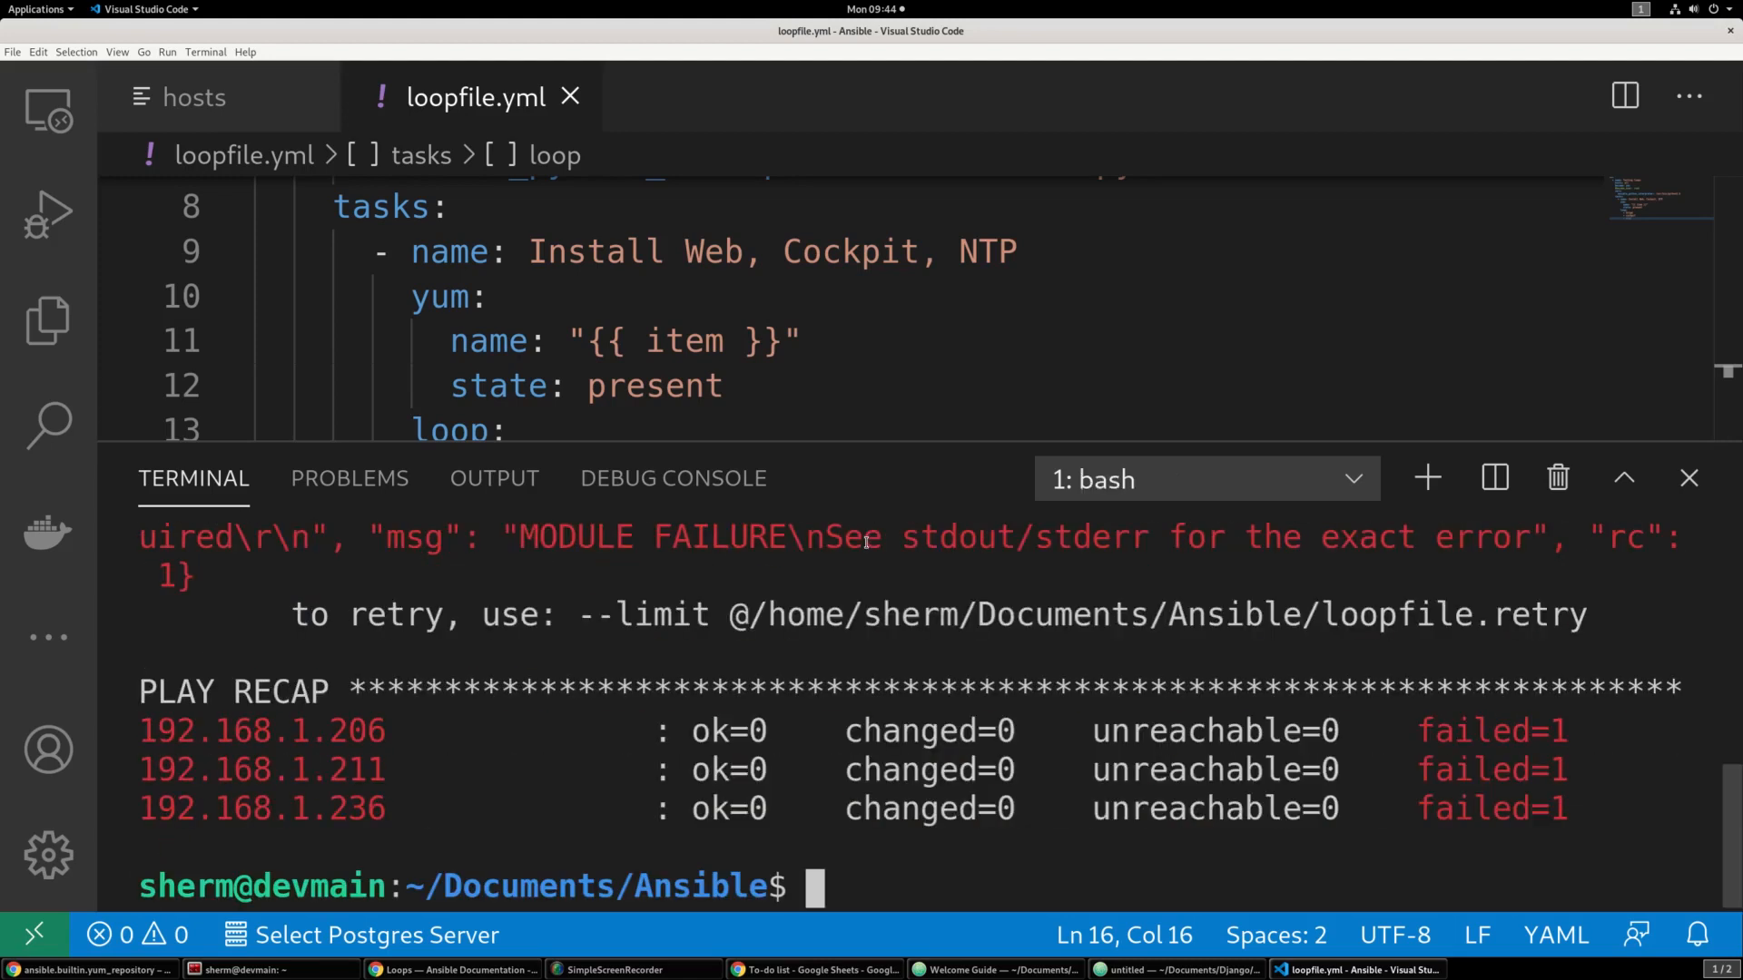
{"action": "mouse_move", "coordinate": [757, 634]}
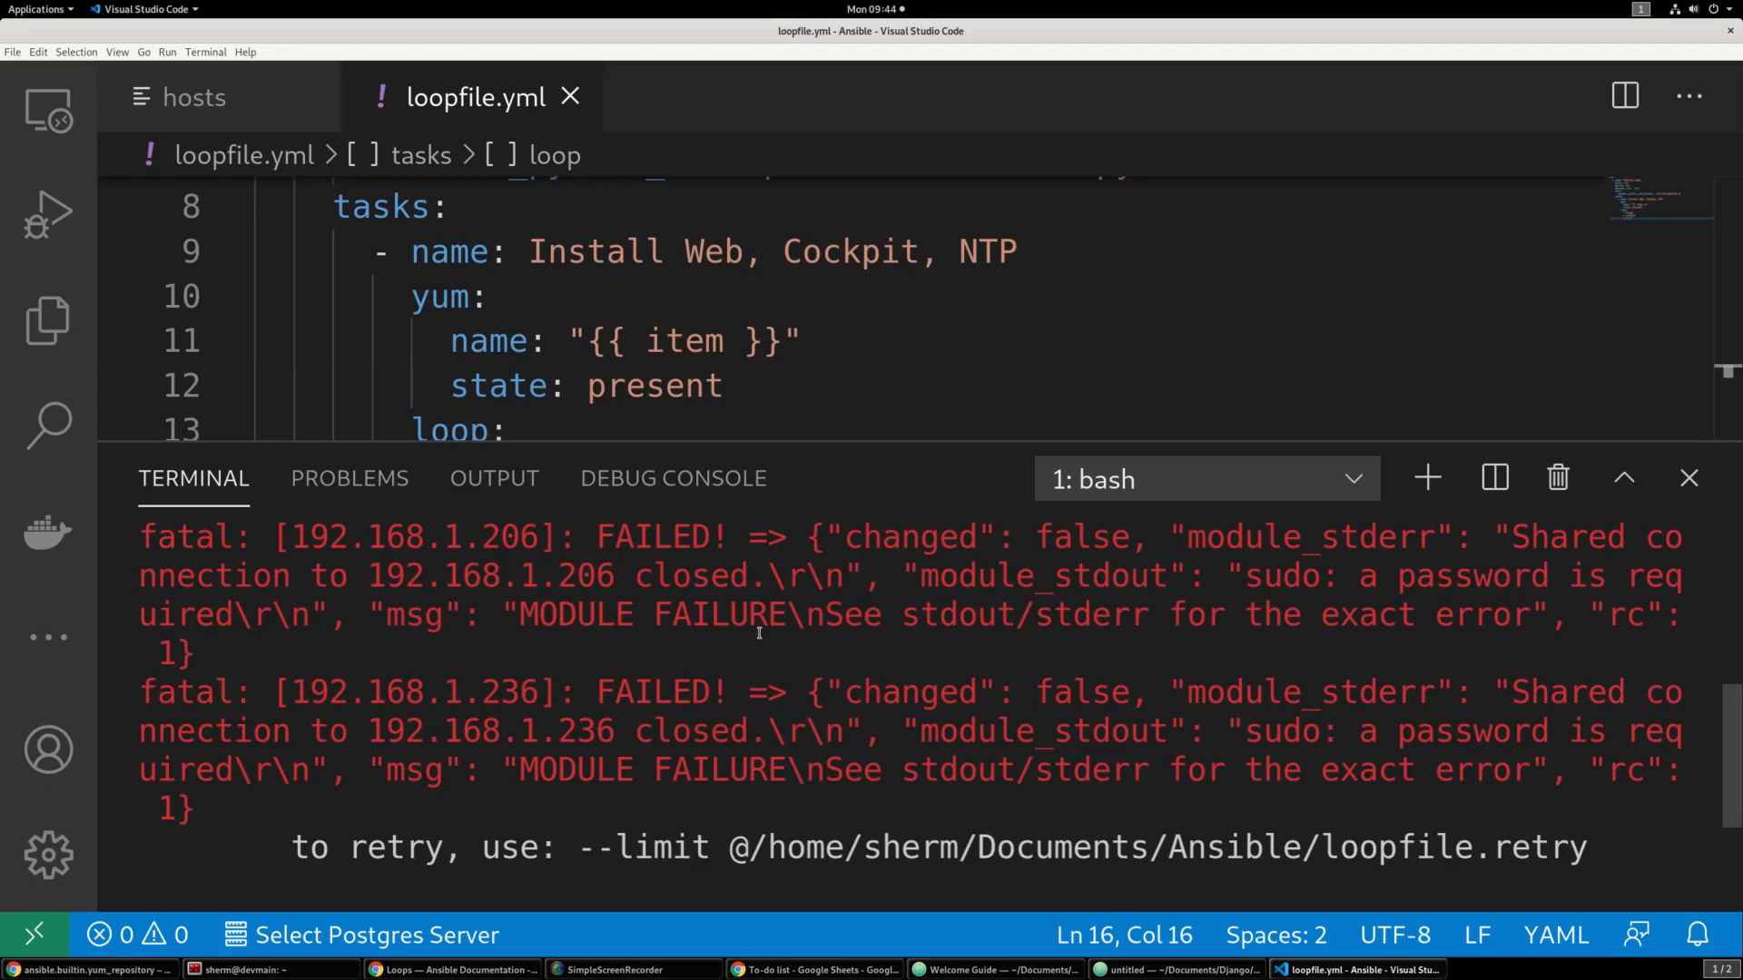
Scroll through the sudo-password errors and recall the ansible-playbook -i hosts loopfile.yml -u case -k command.
{"action": "scroll", "scroll_direction": "up", "scroll_amount": 3}
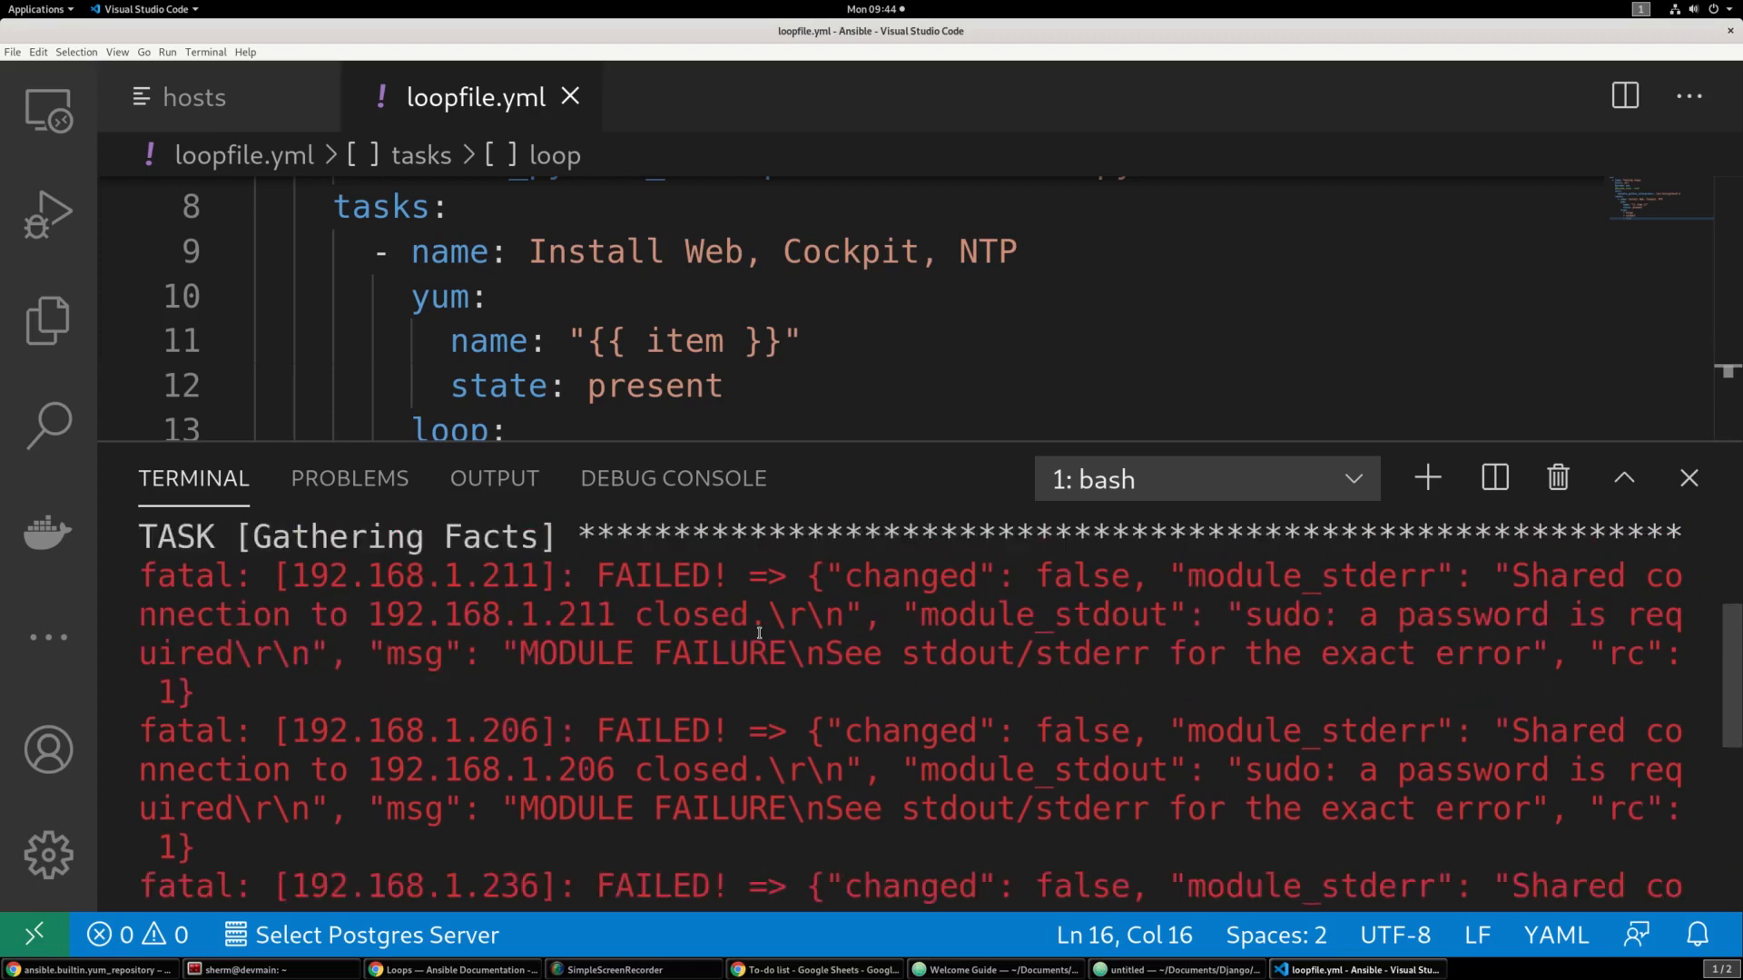
{"action": "scroll", "scroll_direction": "up", "scroll_amount": 3}
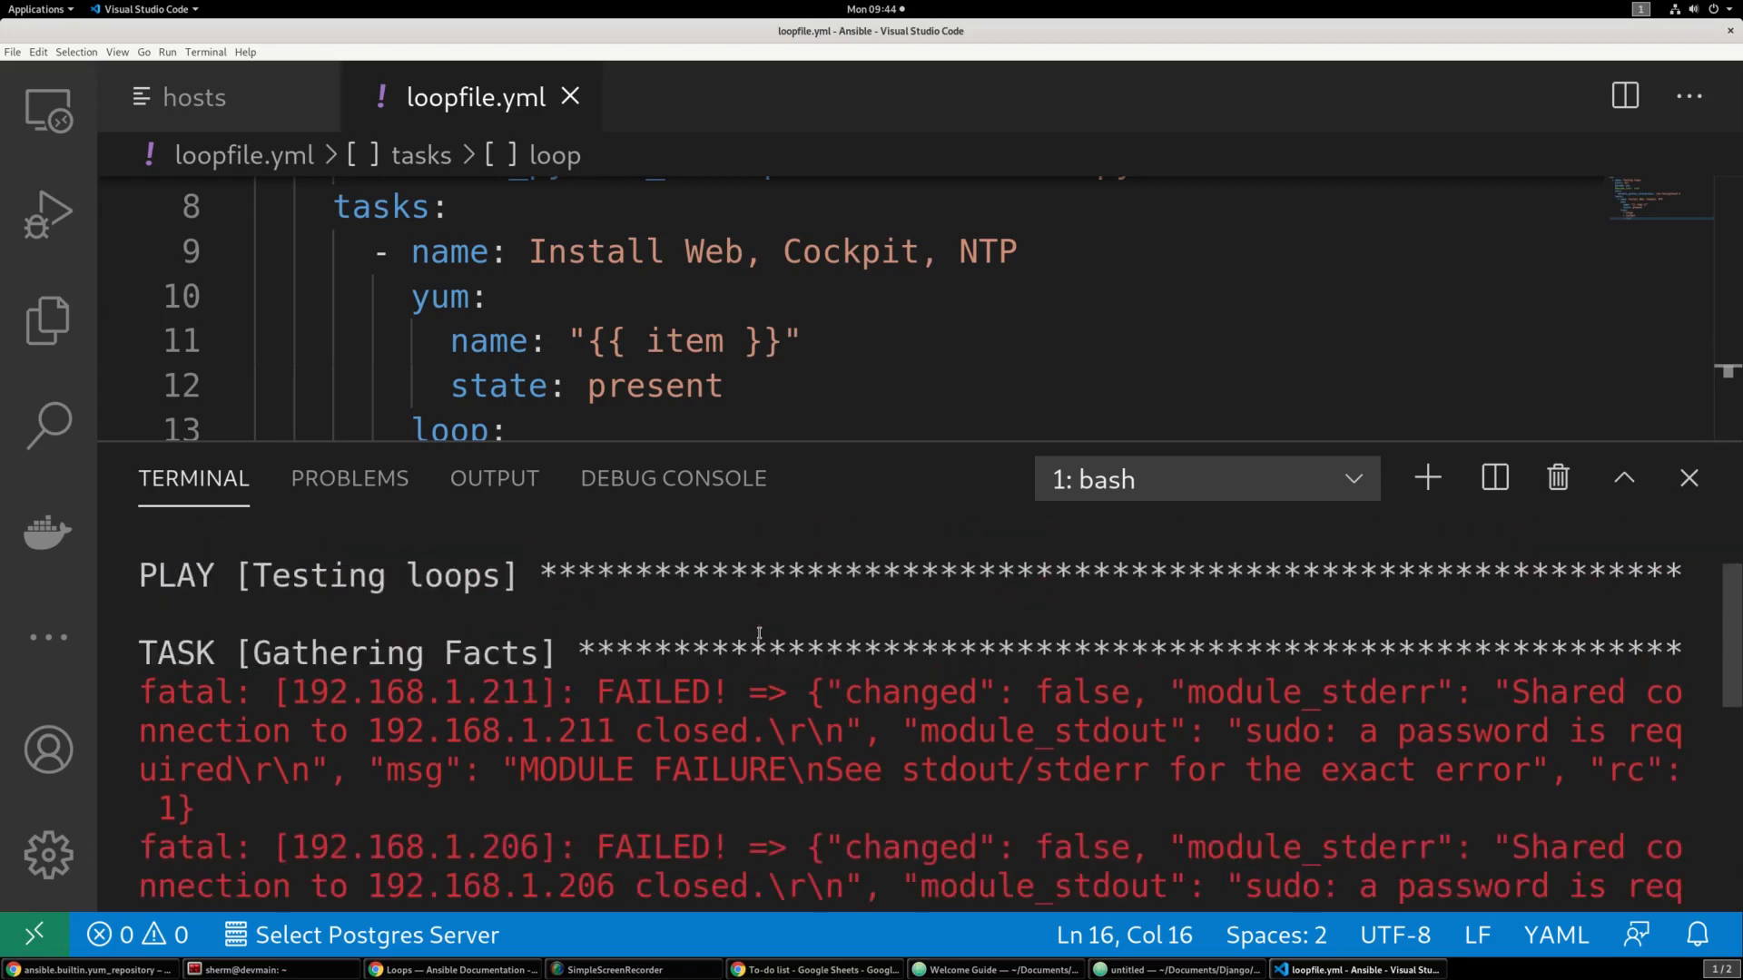
{"action": "scroll", "scroll_direction": "down", "scroll_amount": 3}
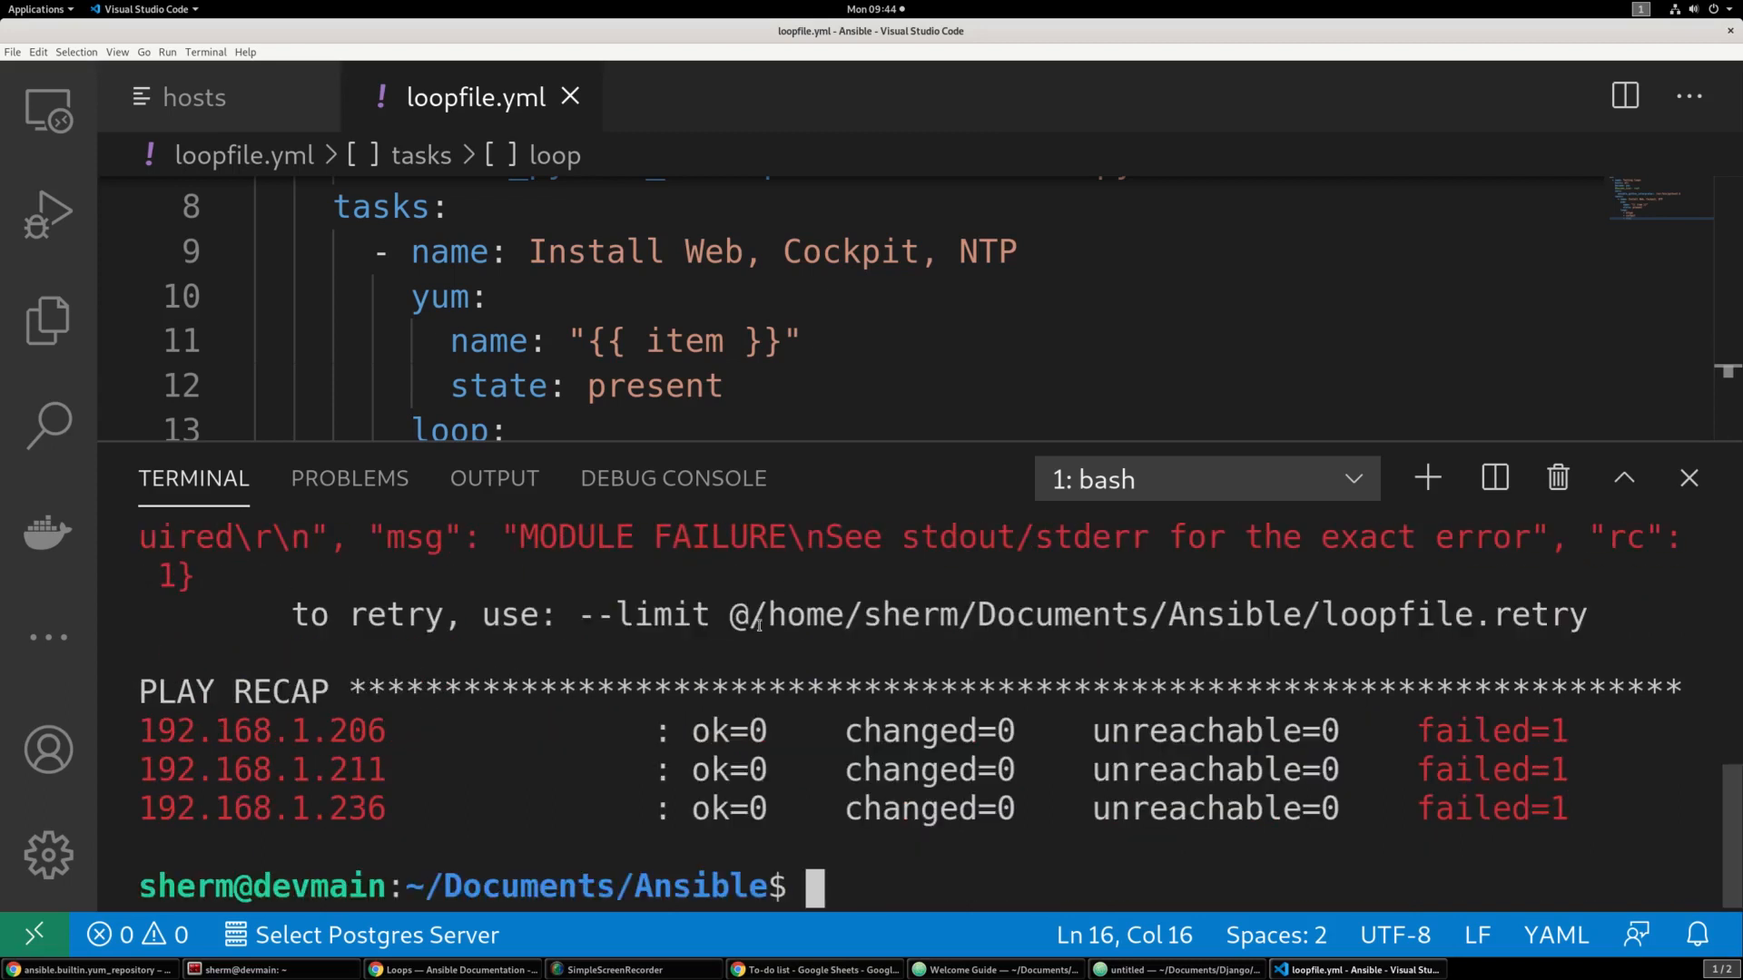
{"action": "type", "text": "ansible-playbook -i hosts loopfile.yml -u case -k"}
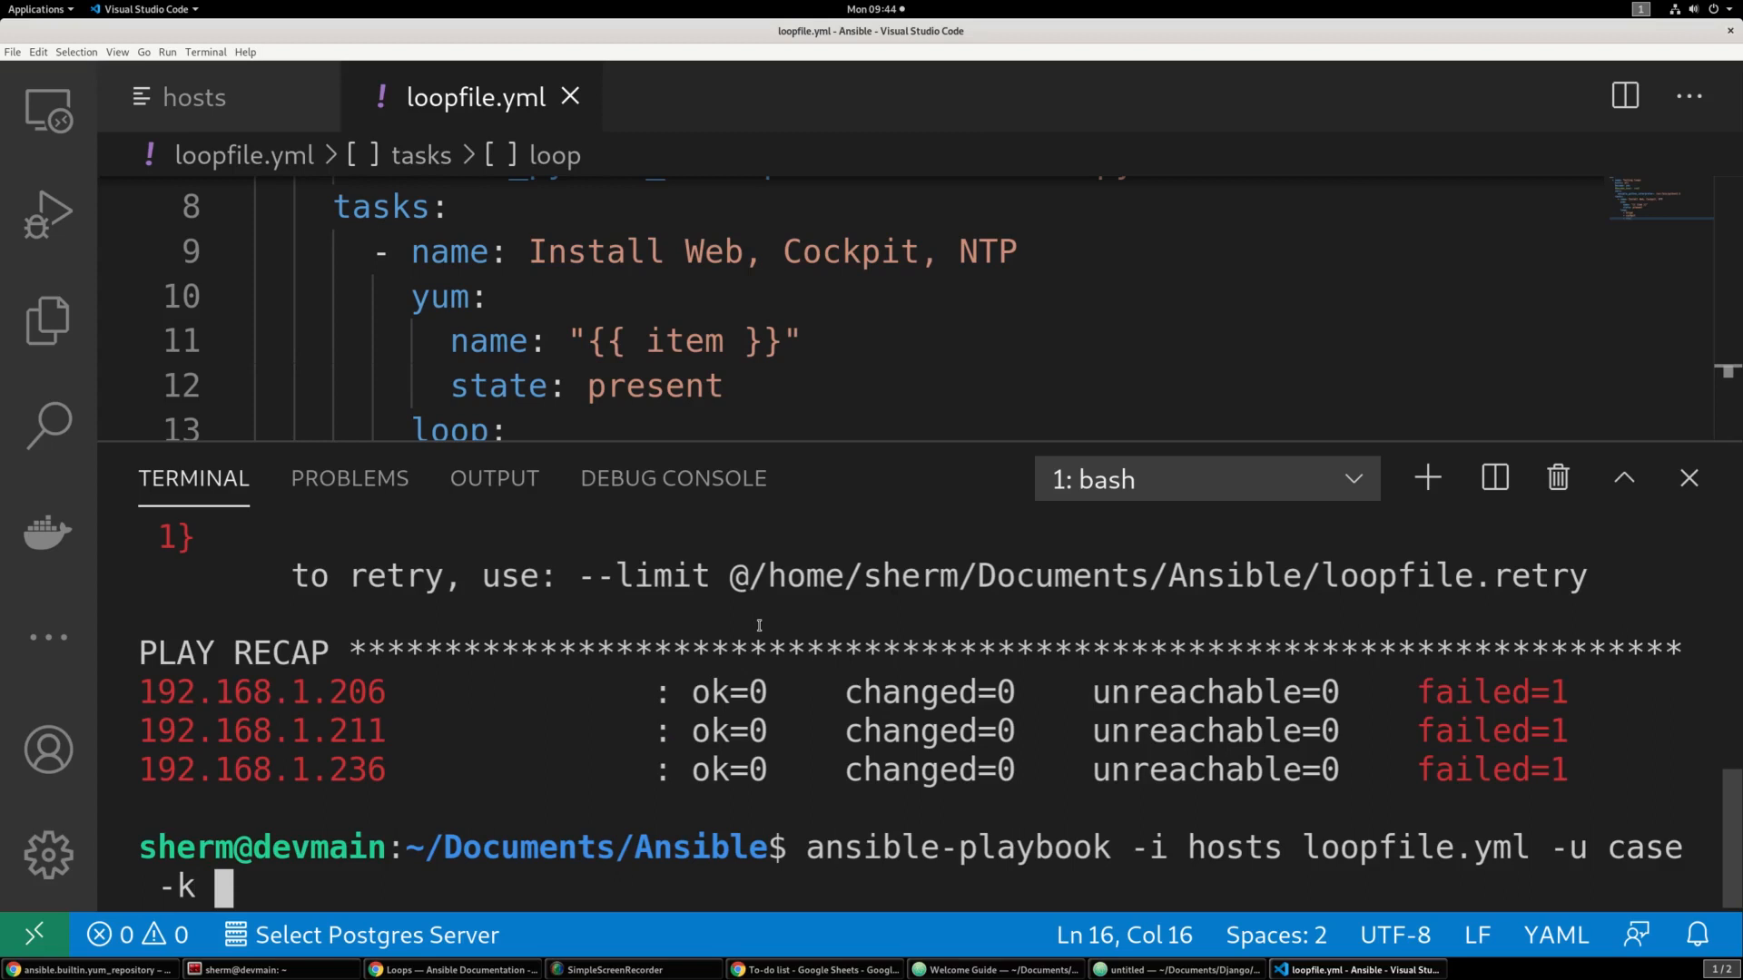
Rerun the playbook with --ask-become-pass, supplying the SSH and sudo passwords.
{"action": "key", "text": "ctrl+c"}
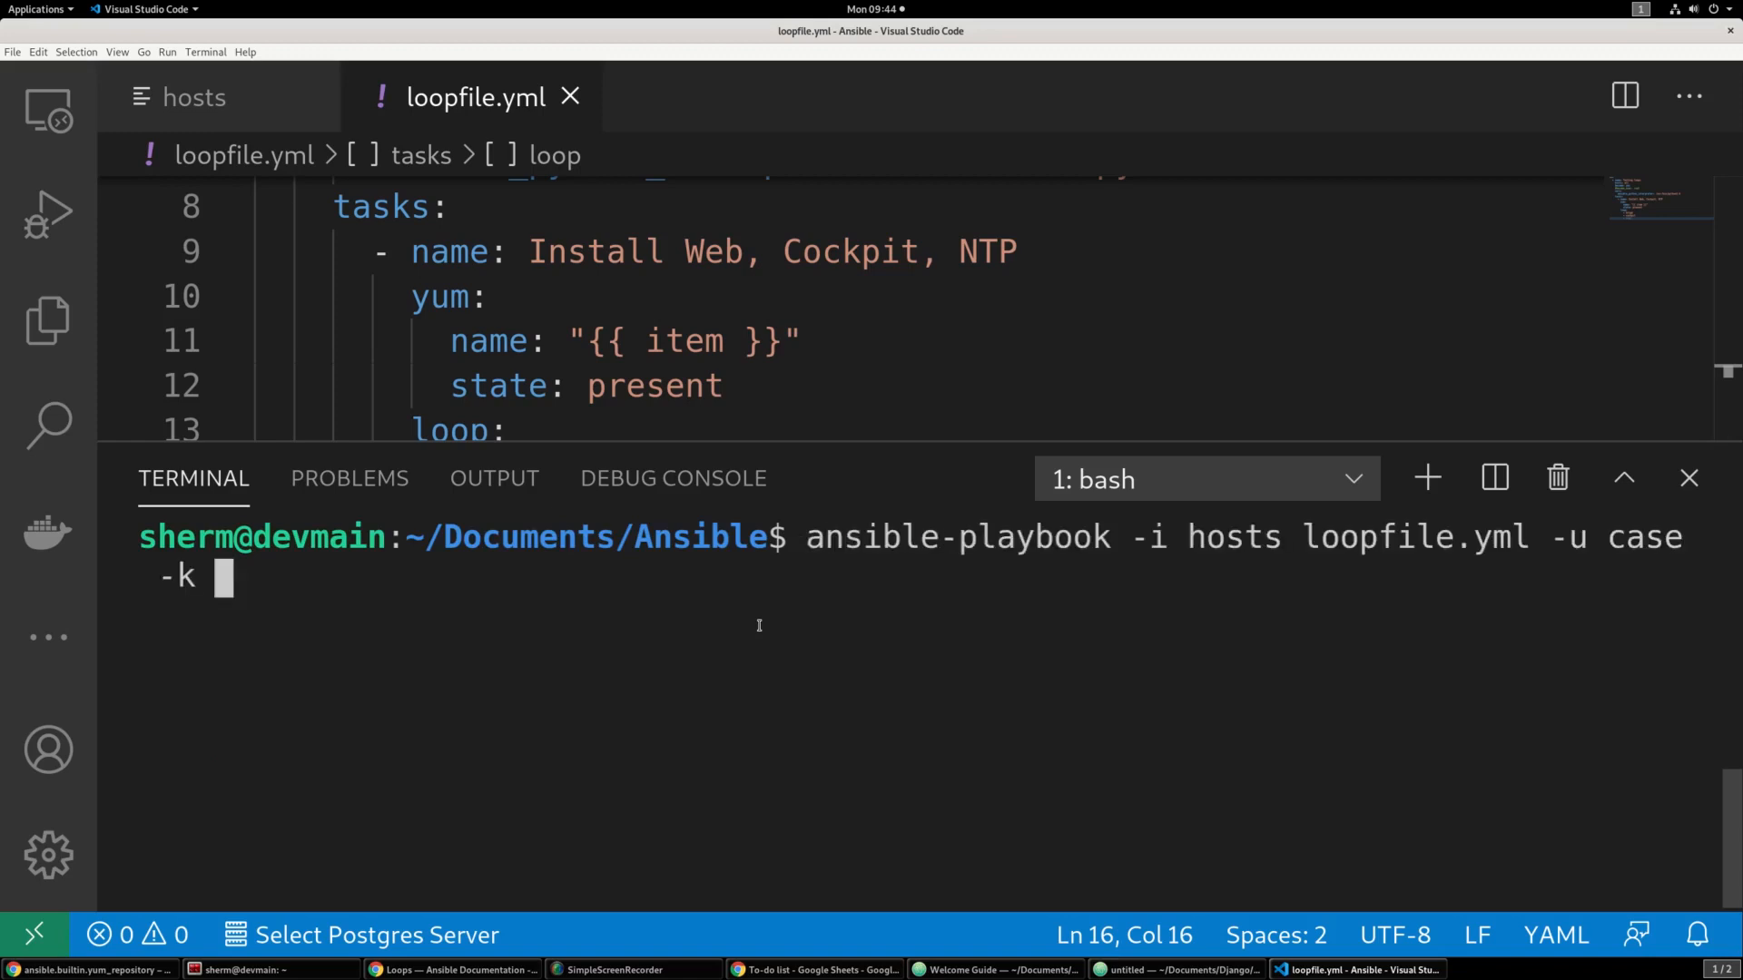
{"action": "type", "text": "--as"}
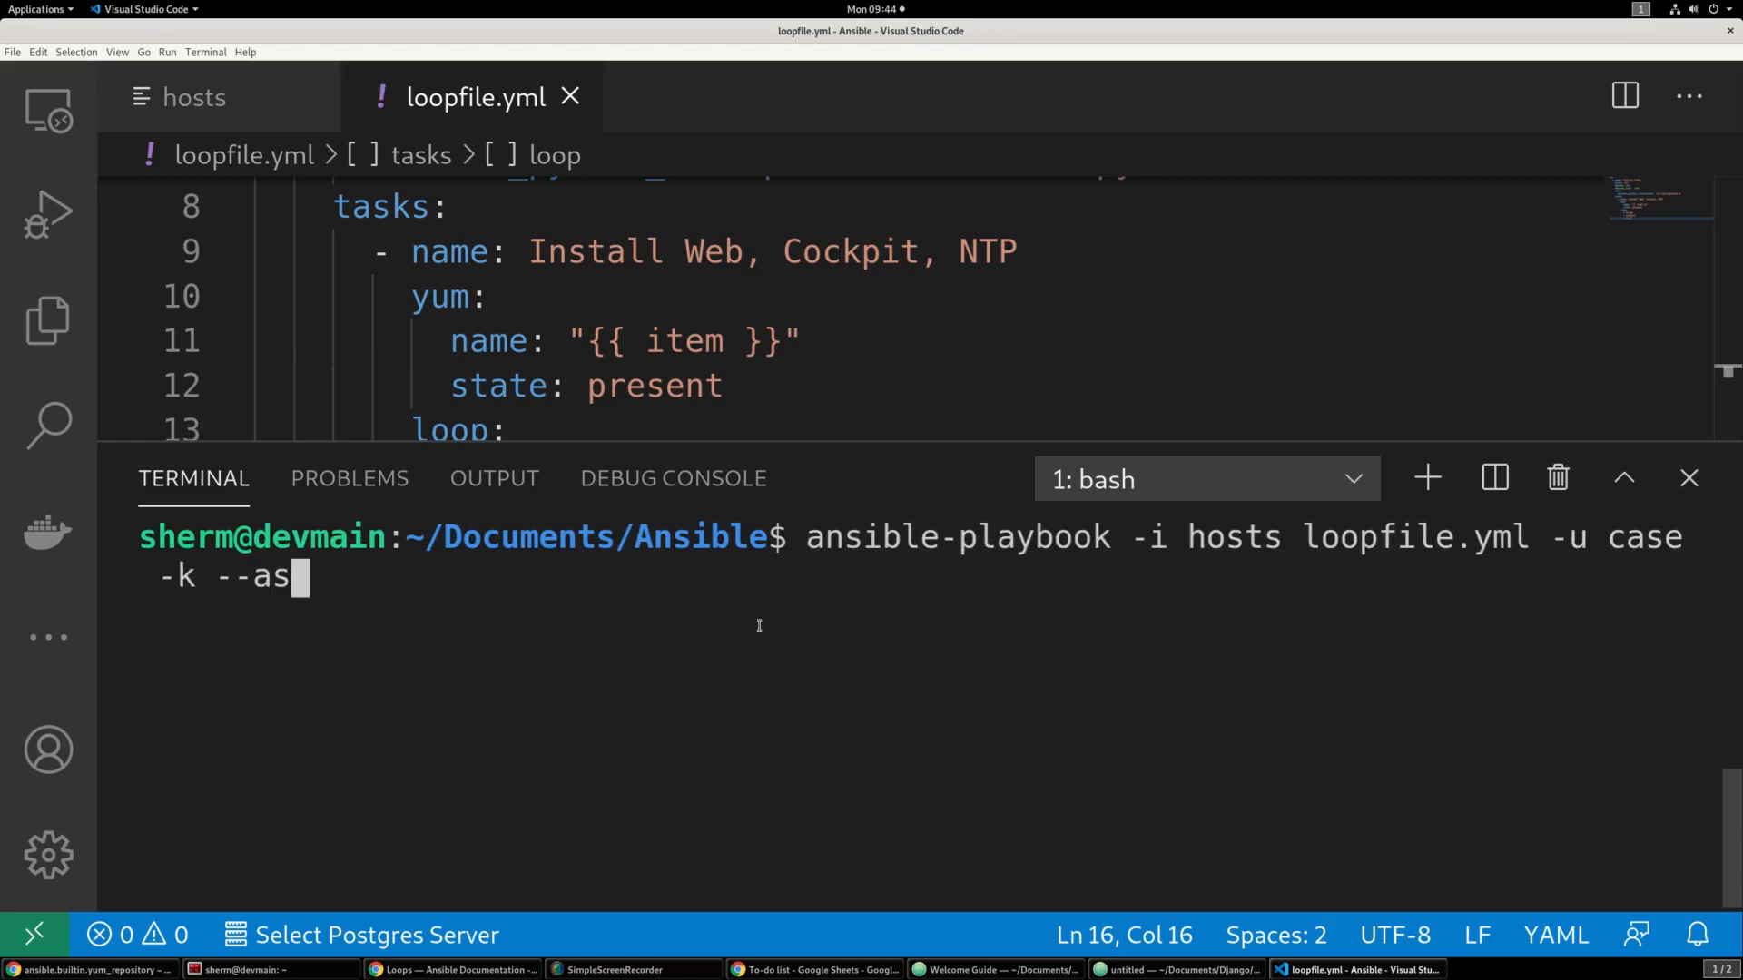
{"action": "type", "text": "k-become"}
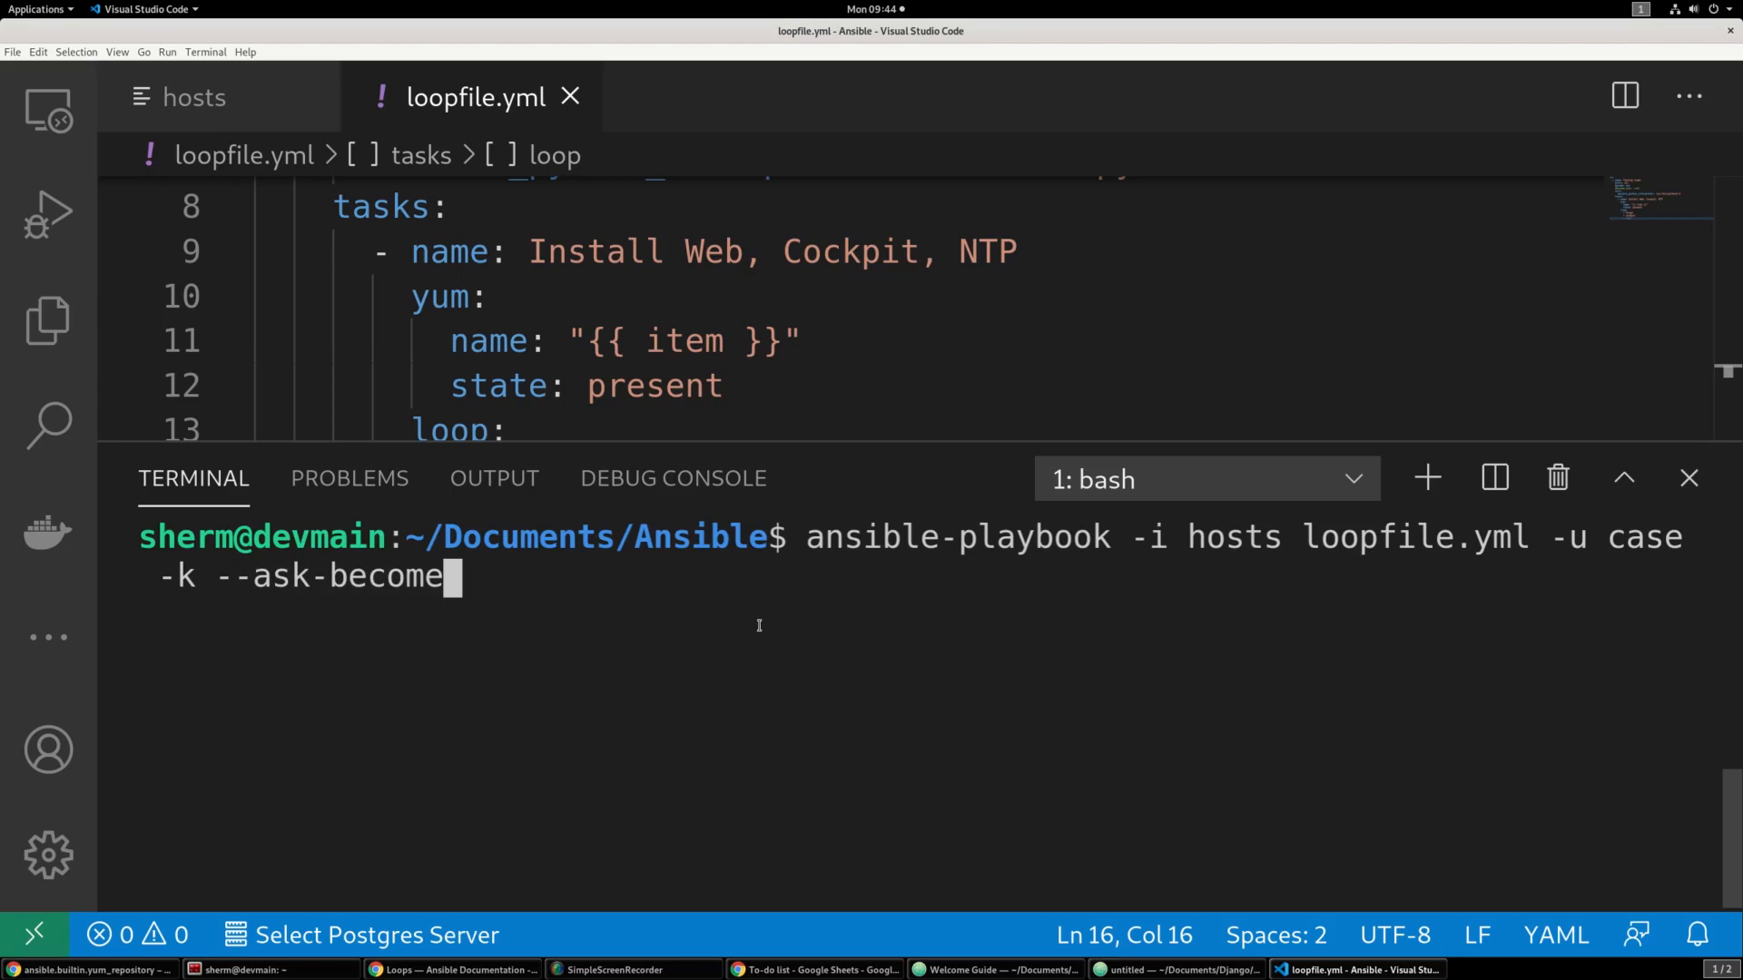
{"action": "type", "text": "-pass"}
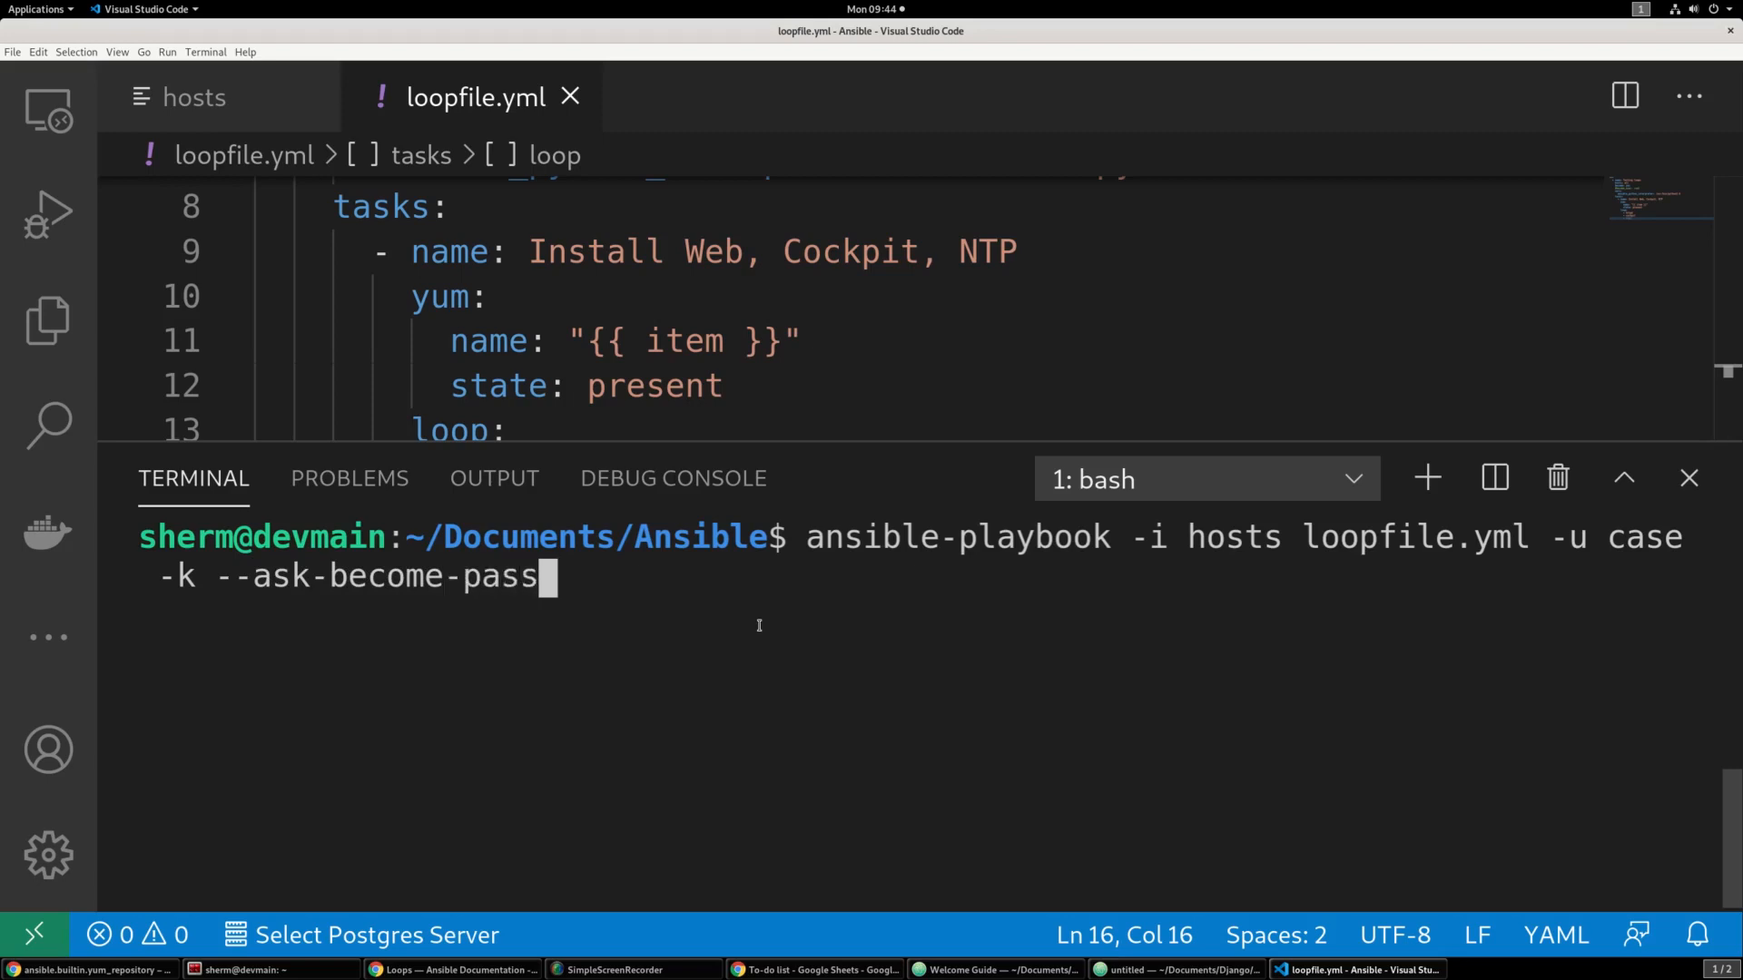
{"action": "key", "text": "Return"}
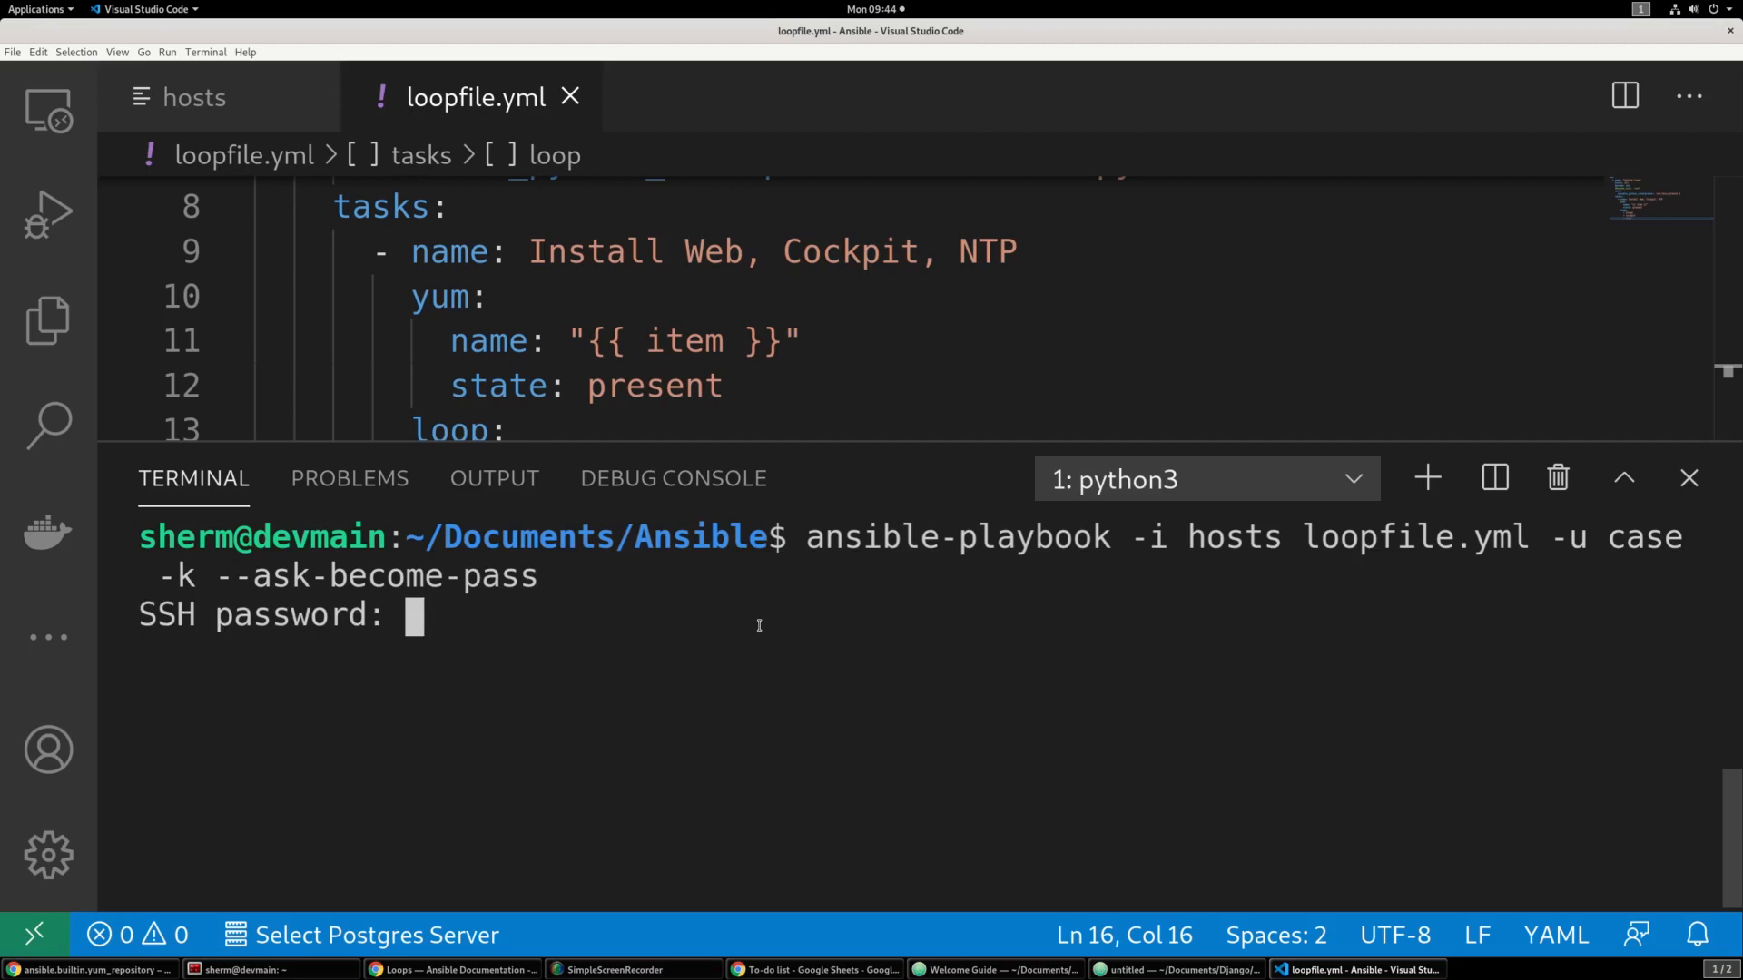
{"action": "key", "text": "Return"}
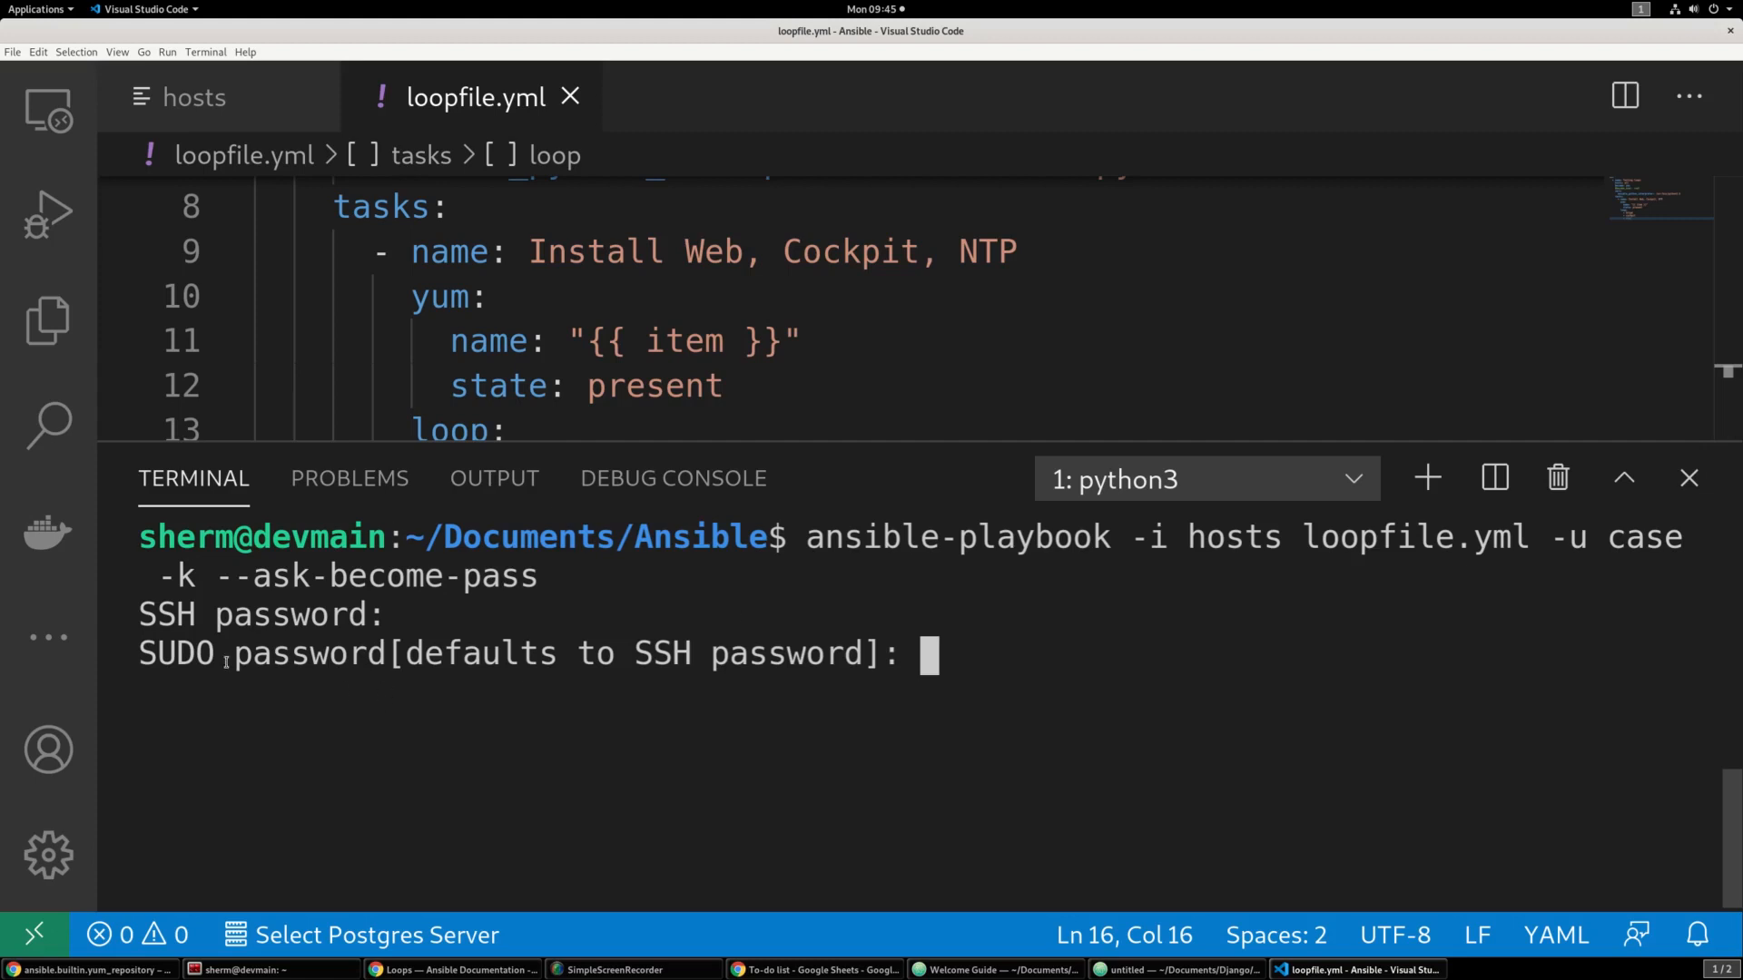
{"action": "double_click", "coordinate": [175, 654]}
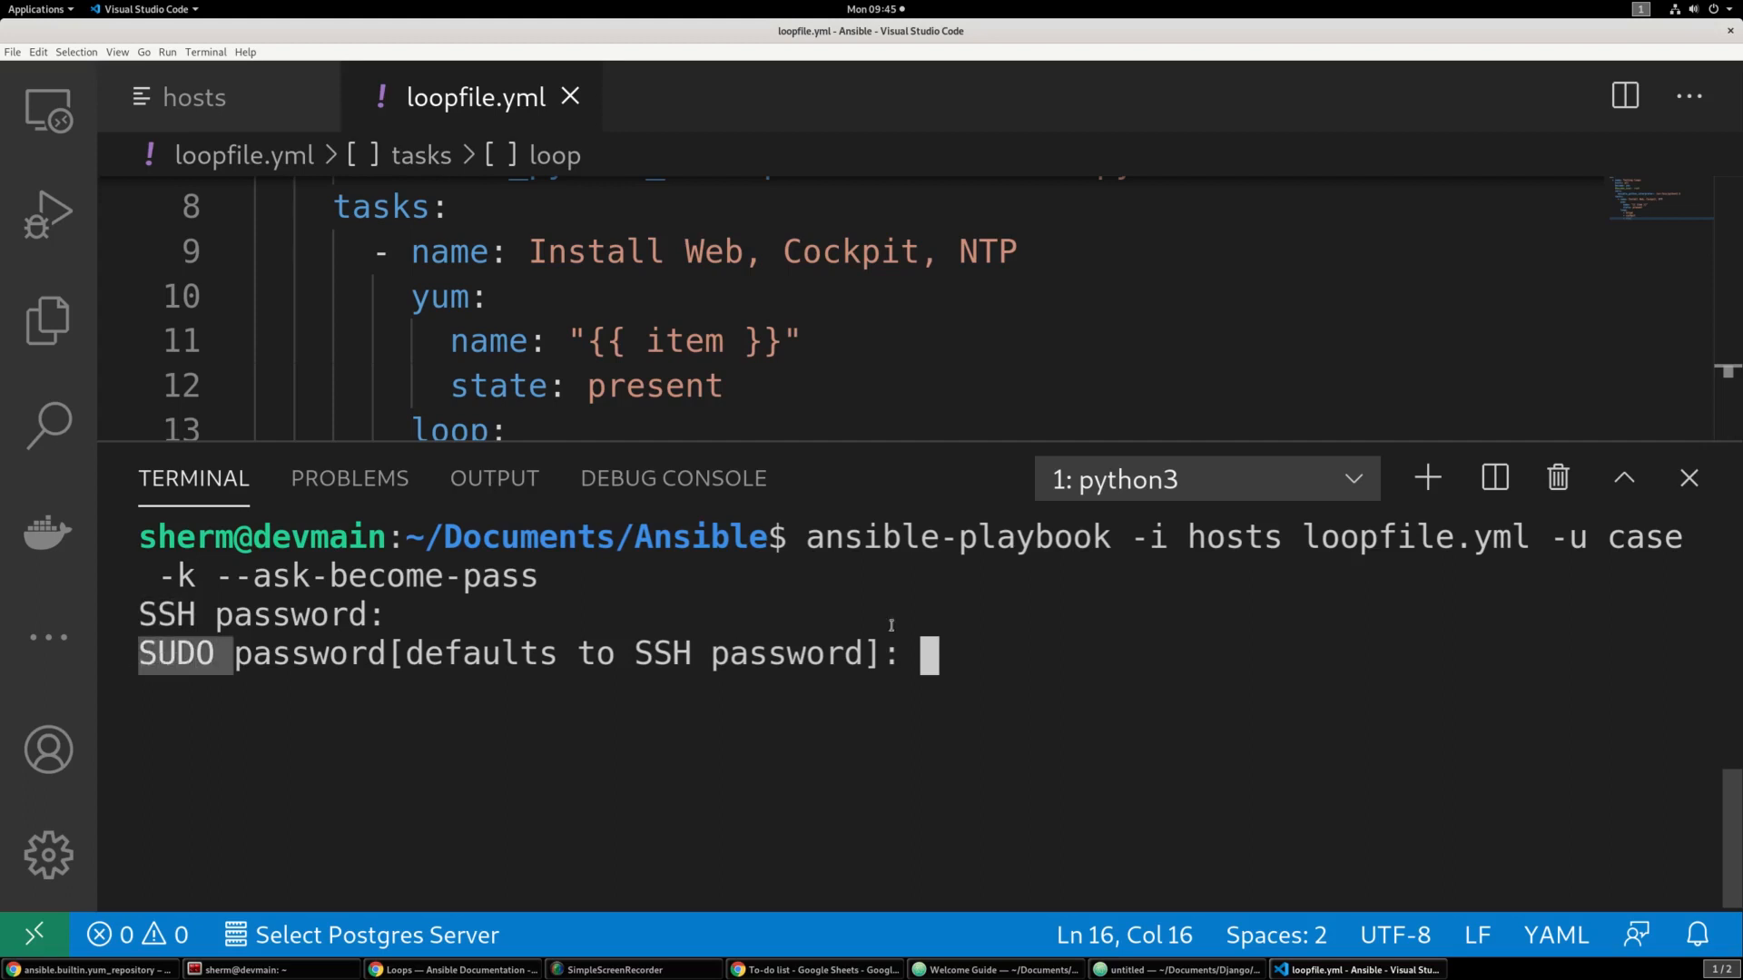
{"action": "key", "text": "Return"}
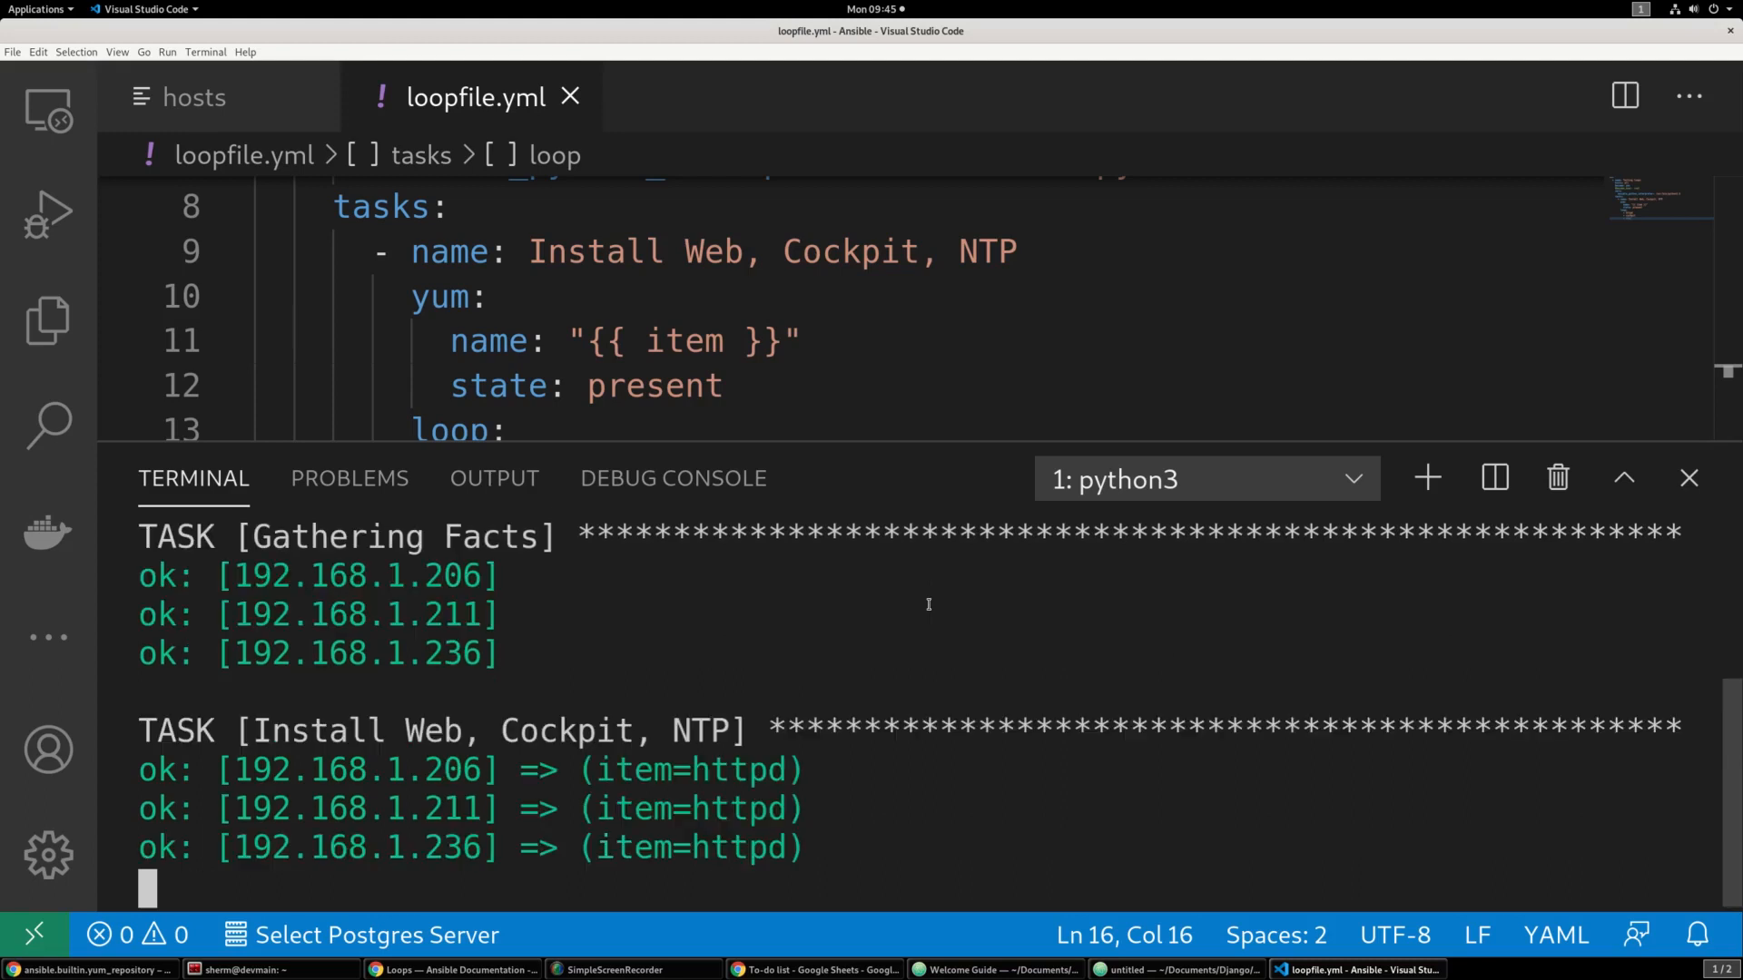
Review the finished run's PLAY RECAP, where ntp failed on every host with no matching package.
{"action": "left_click_drag", "start_coordinate": [812, 456], "coordinate": [812, 261]}
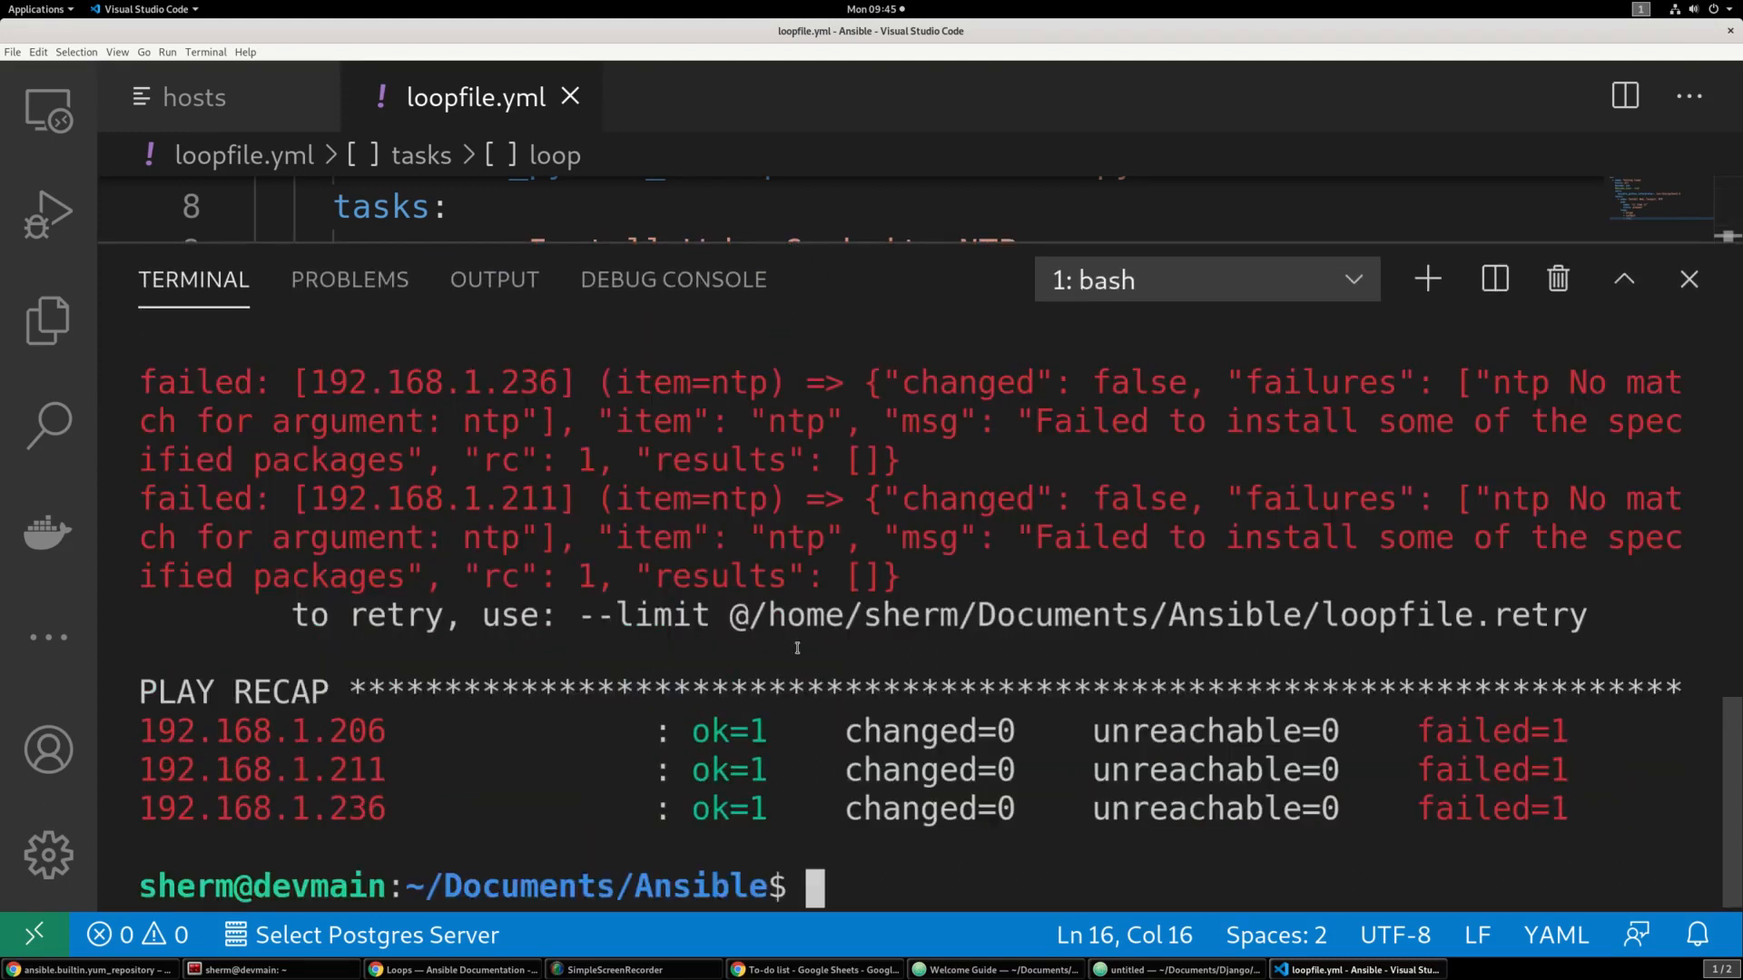
{"action": "scroll", "scroll_direction": "up", "scroll_amount": 3}
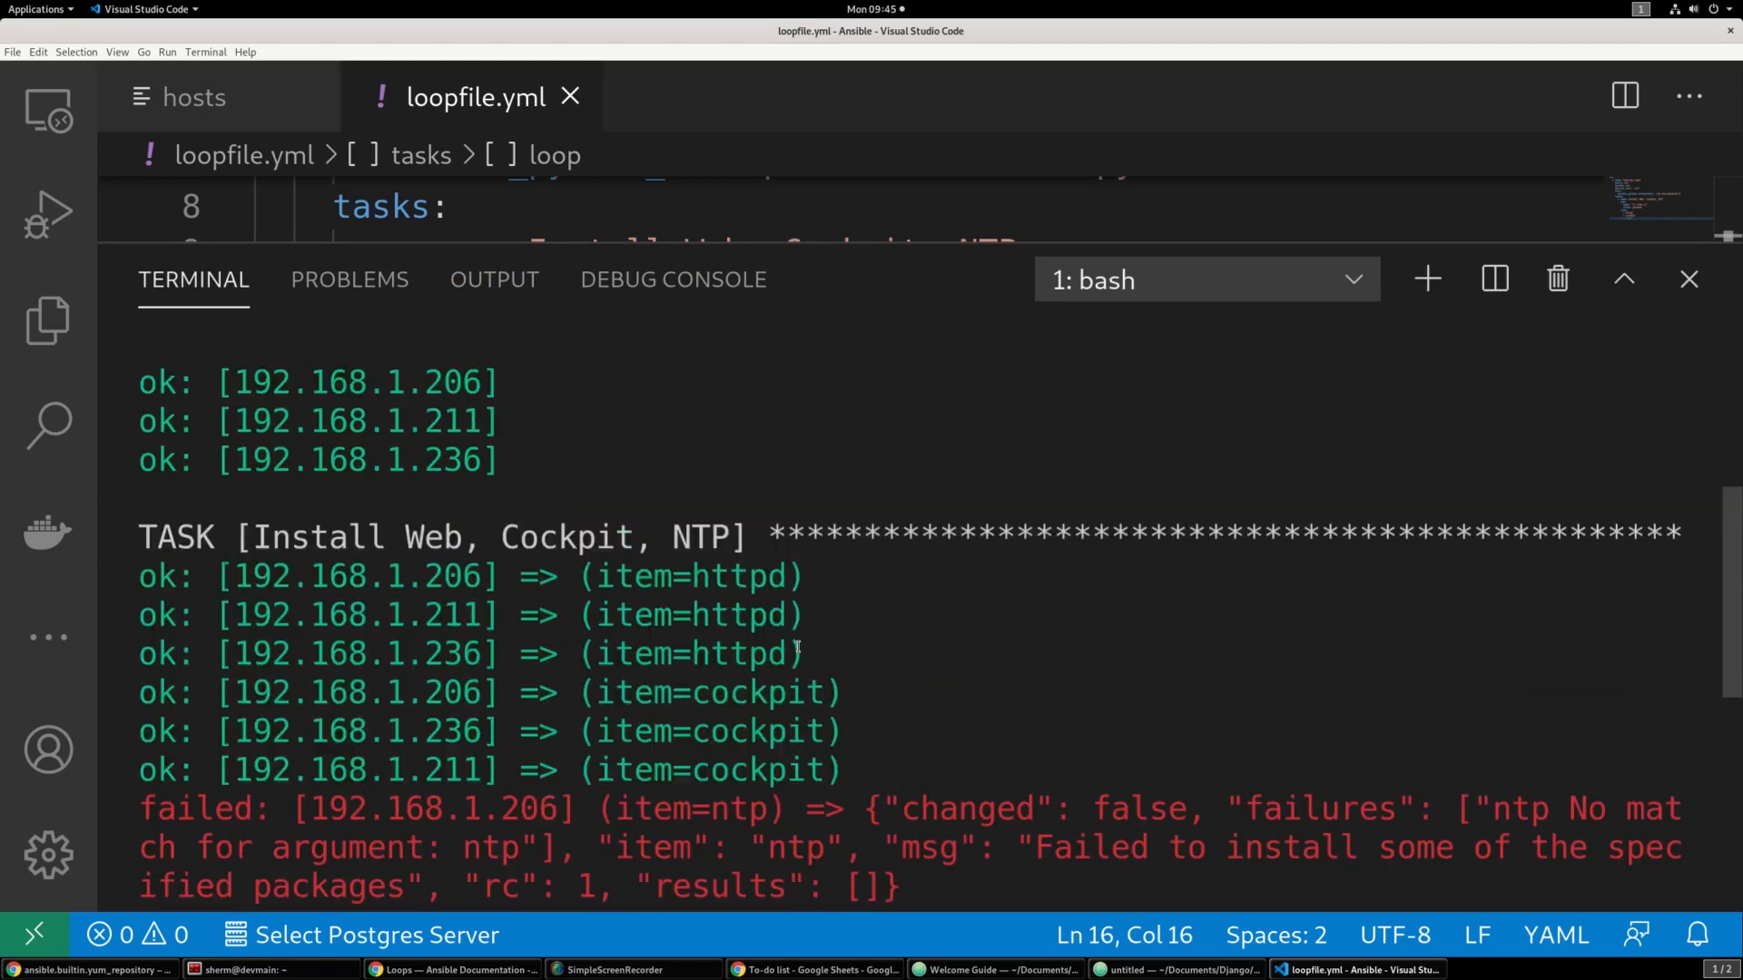
{"action": "scroll", "scroll_direction": "down", "scroll_amount": 3}
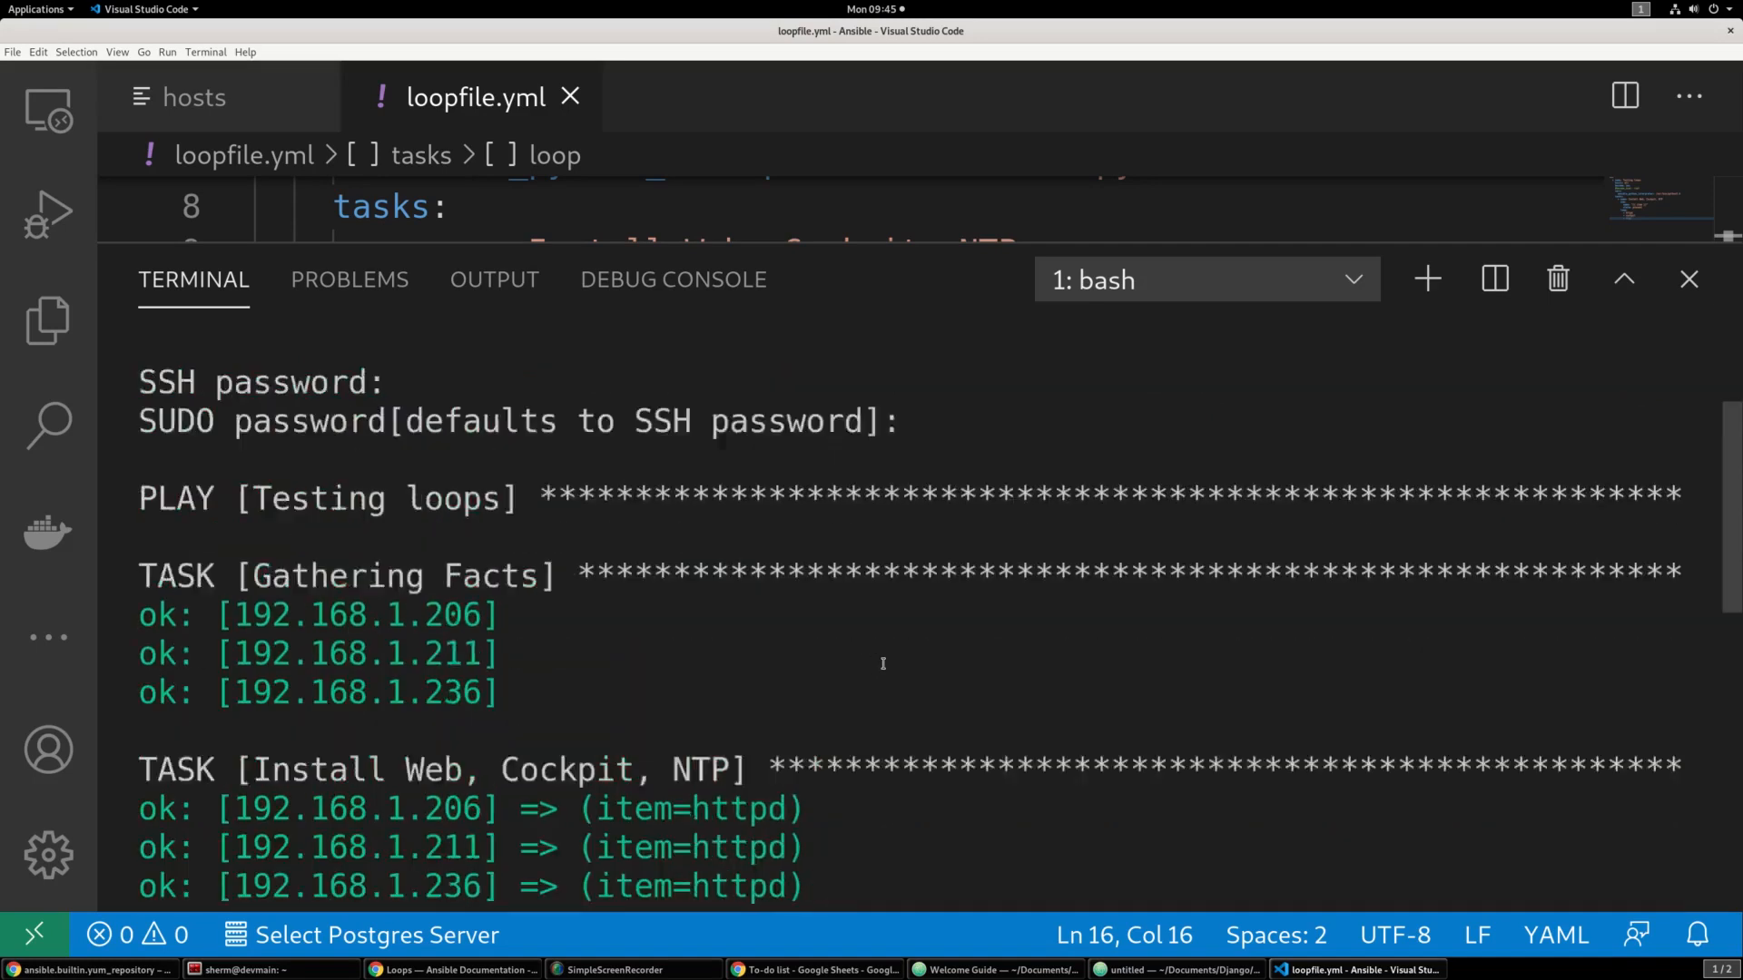
{"action": "scroll", "scroll_direction": "down", "scroll_amount": 3}
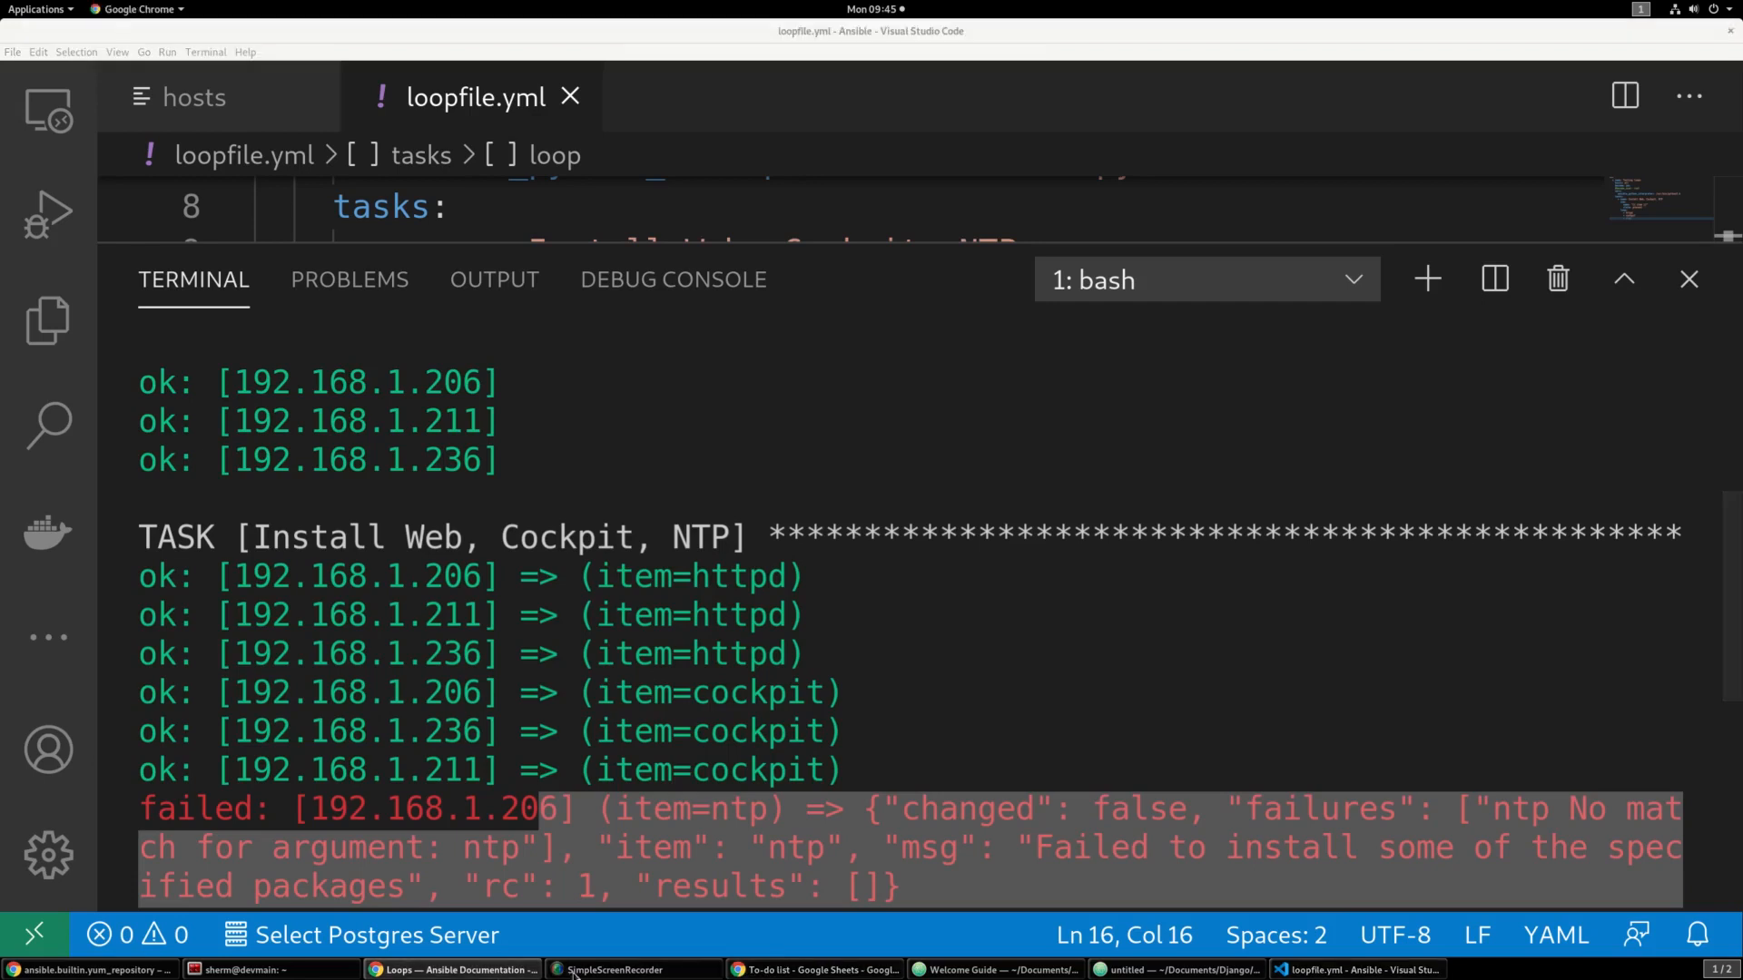
{"action": "left_click", "coordinate": [450, 969]}
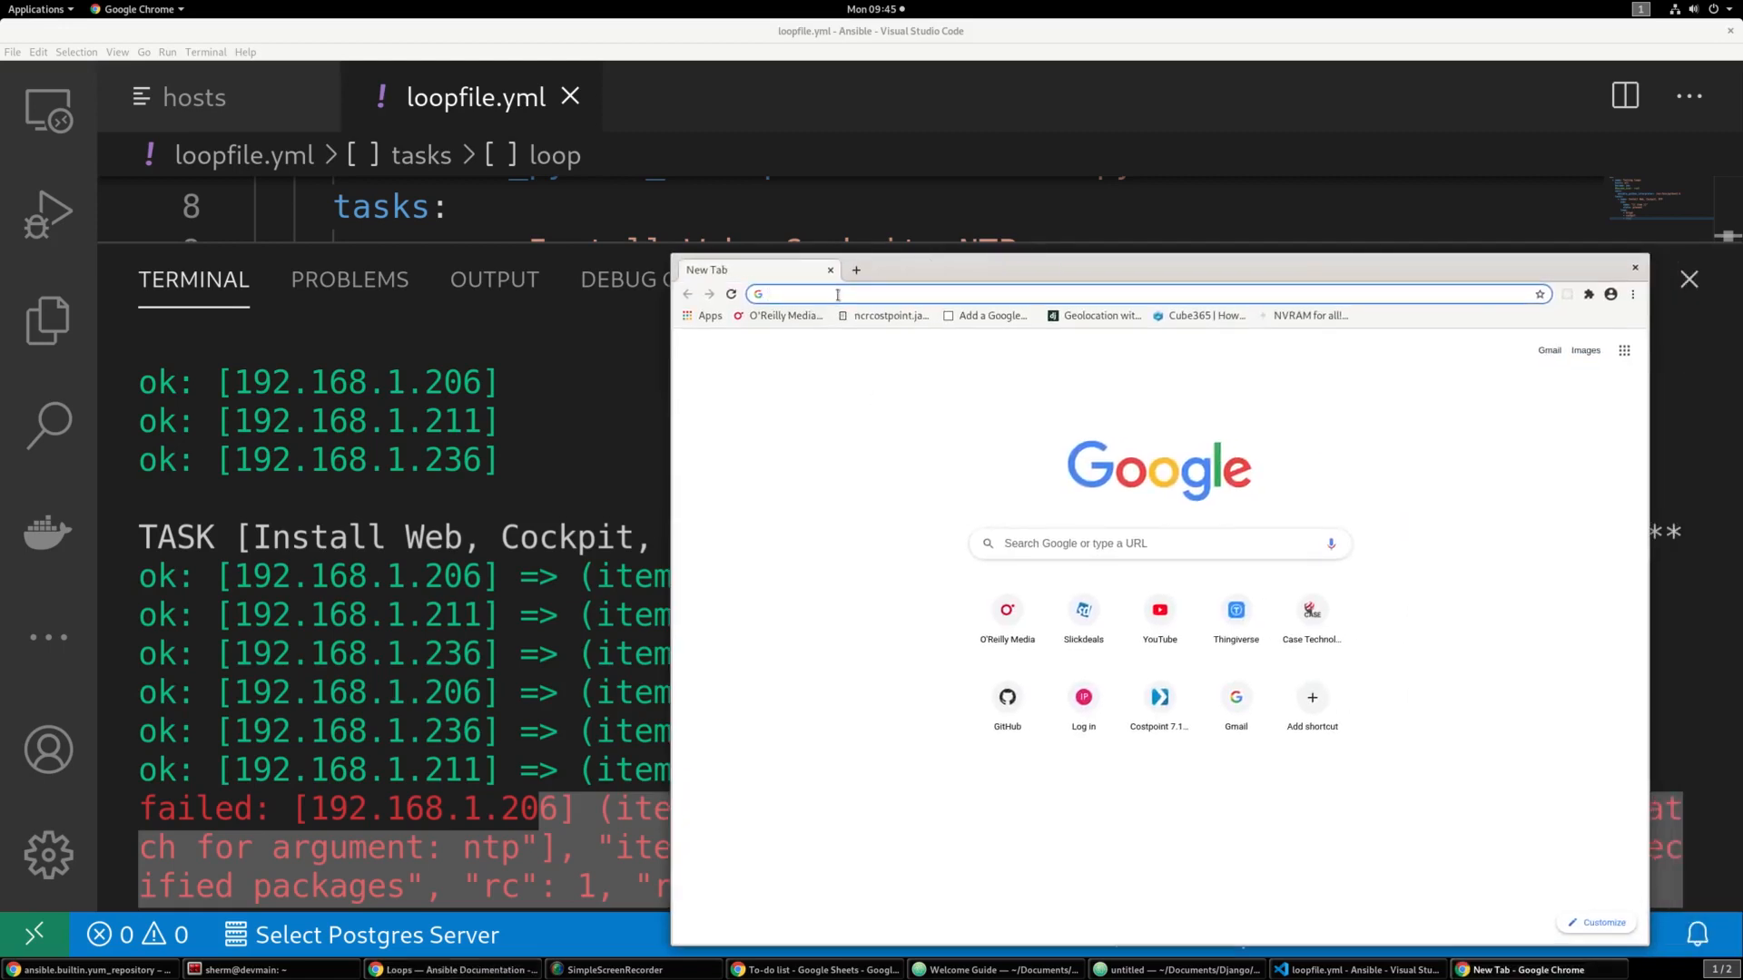
{"action": "left_click", "coordinate": [1111, 293]}
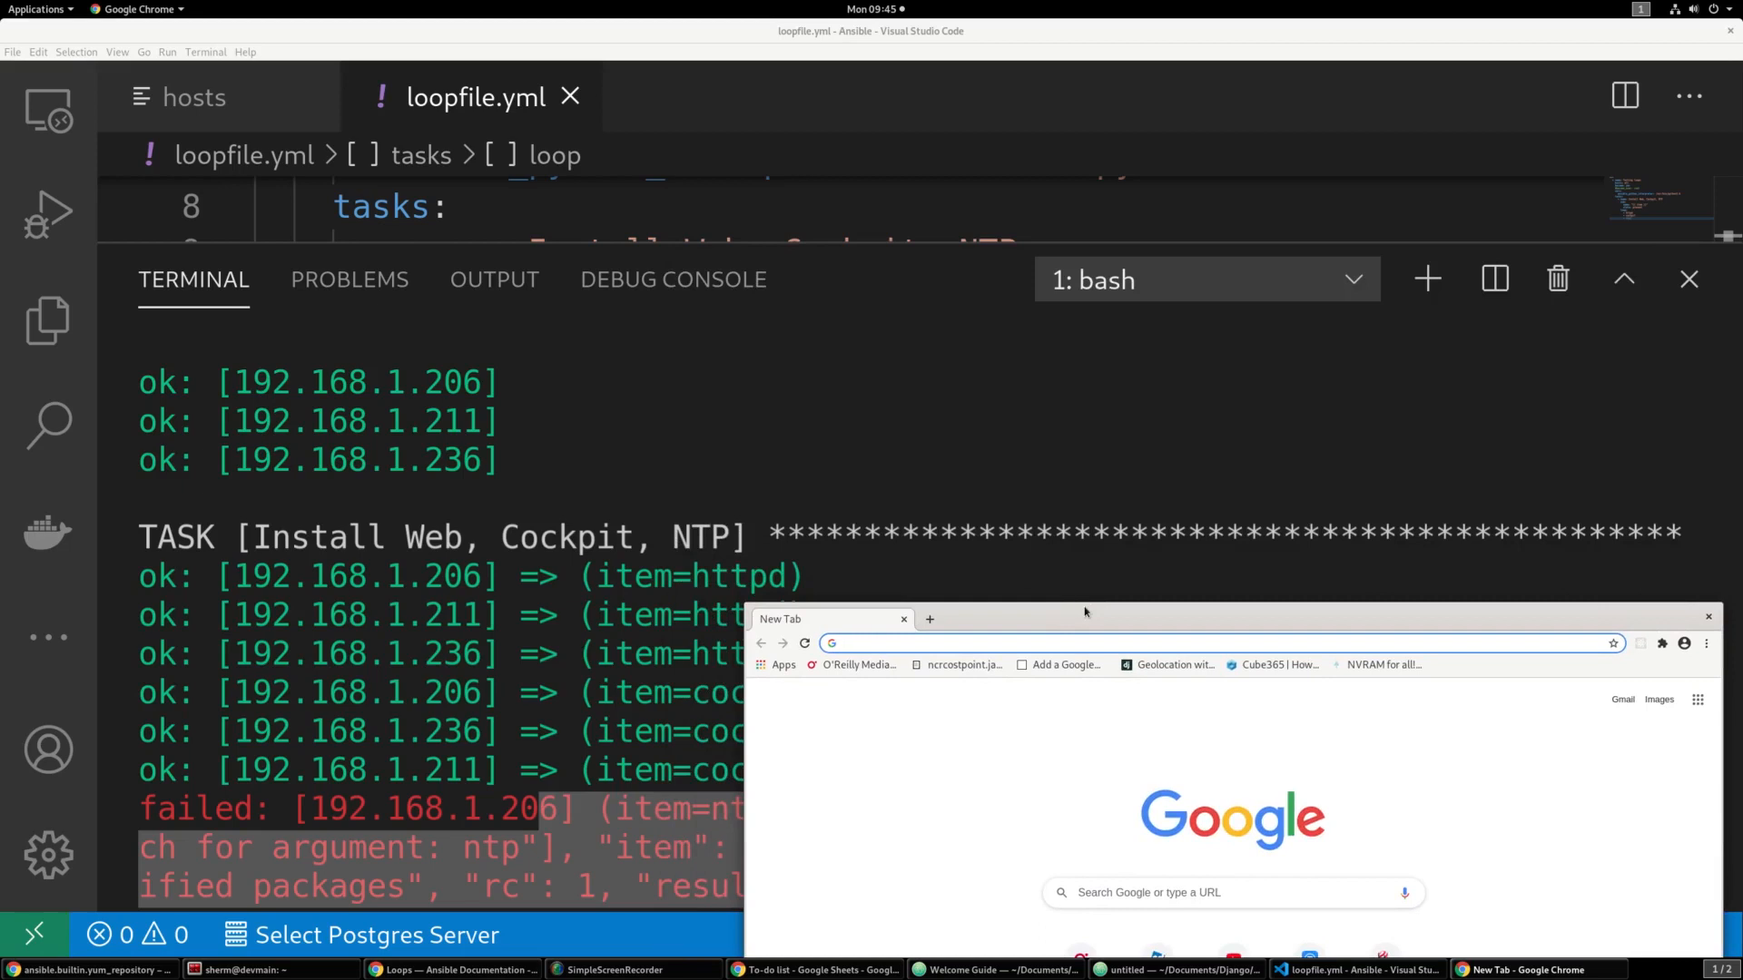
{"action": "type", "text": "ntp"}
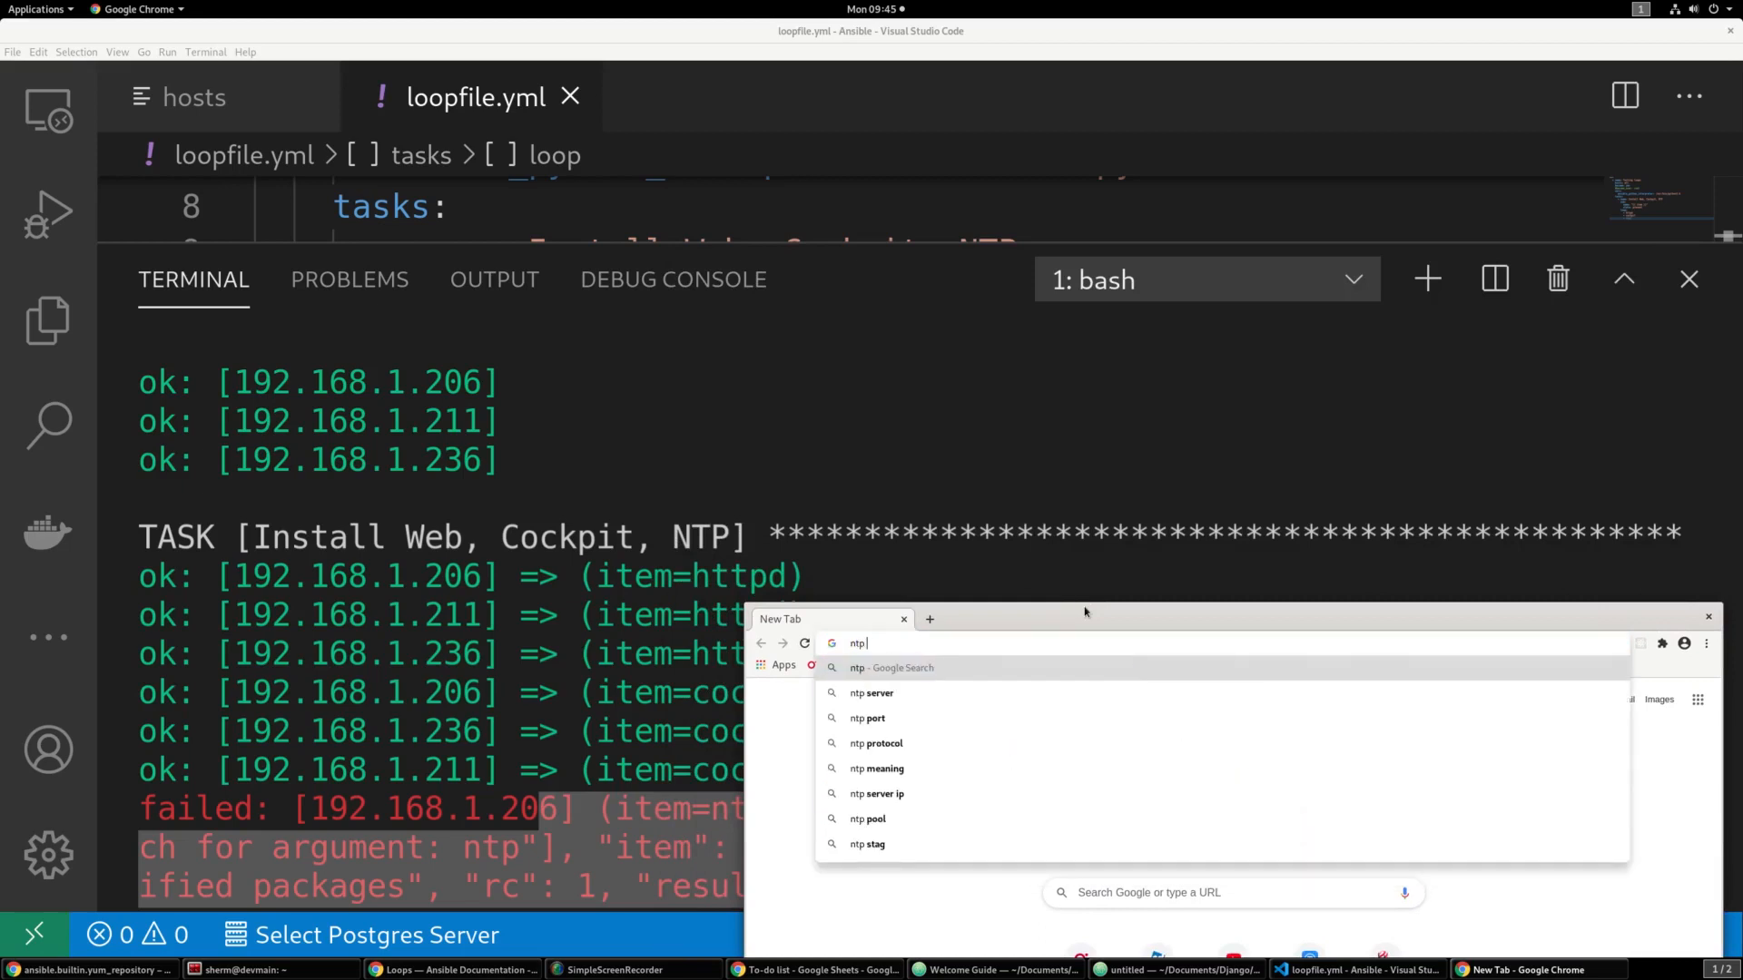
{"action": "type", "text": "yum install"}
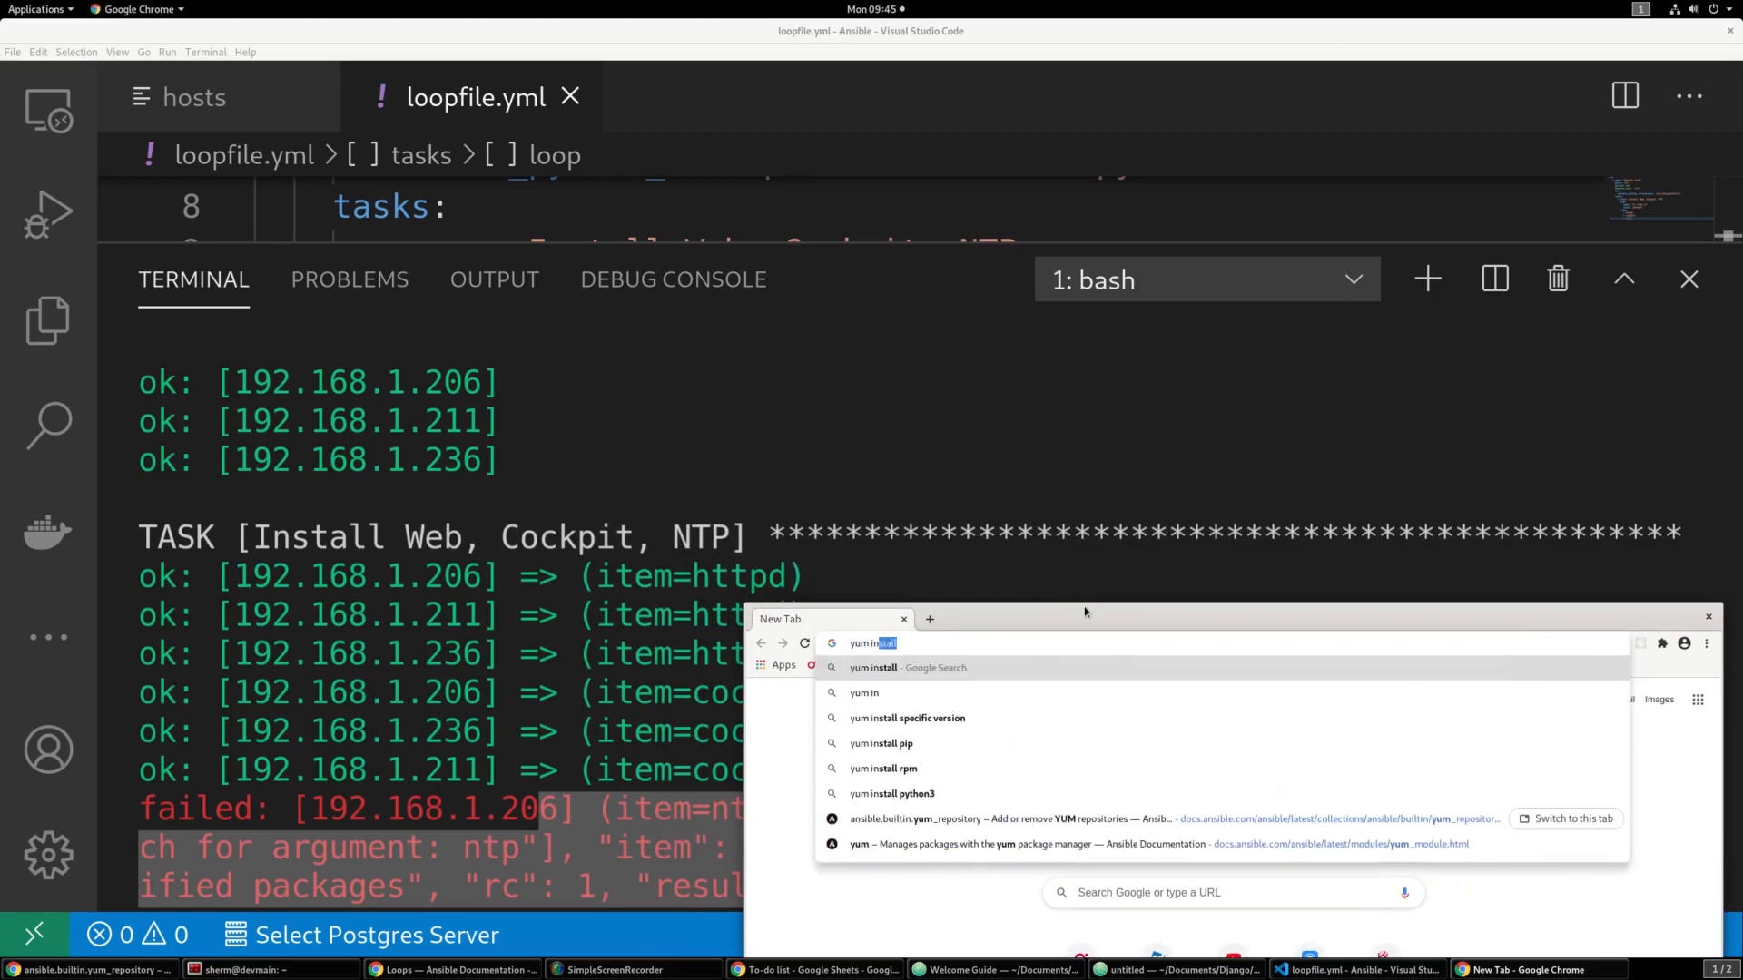
{"action": "key", "text": "Return"}
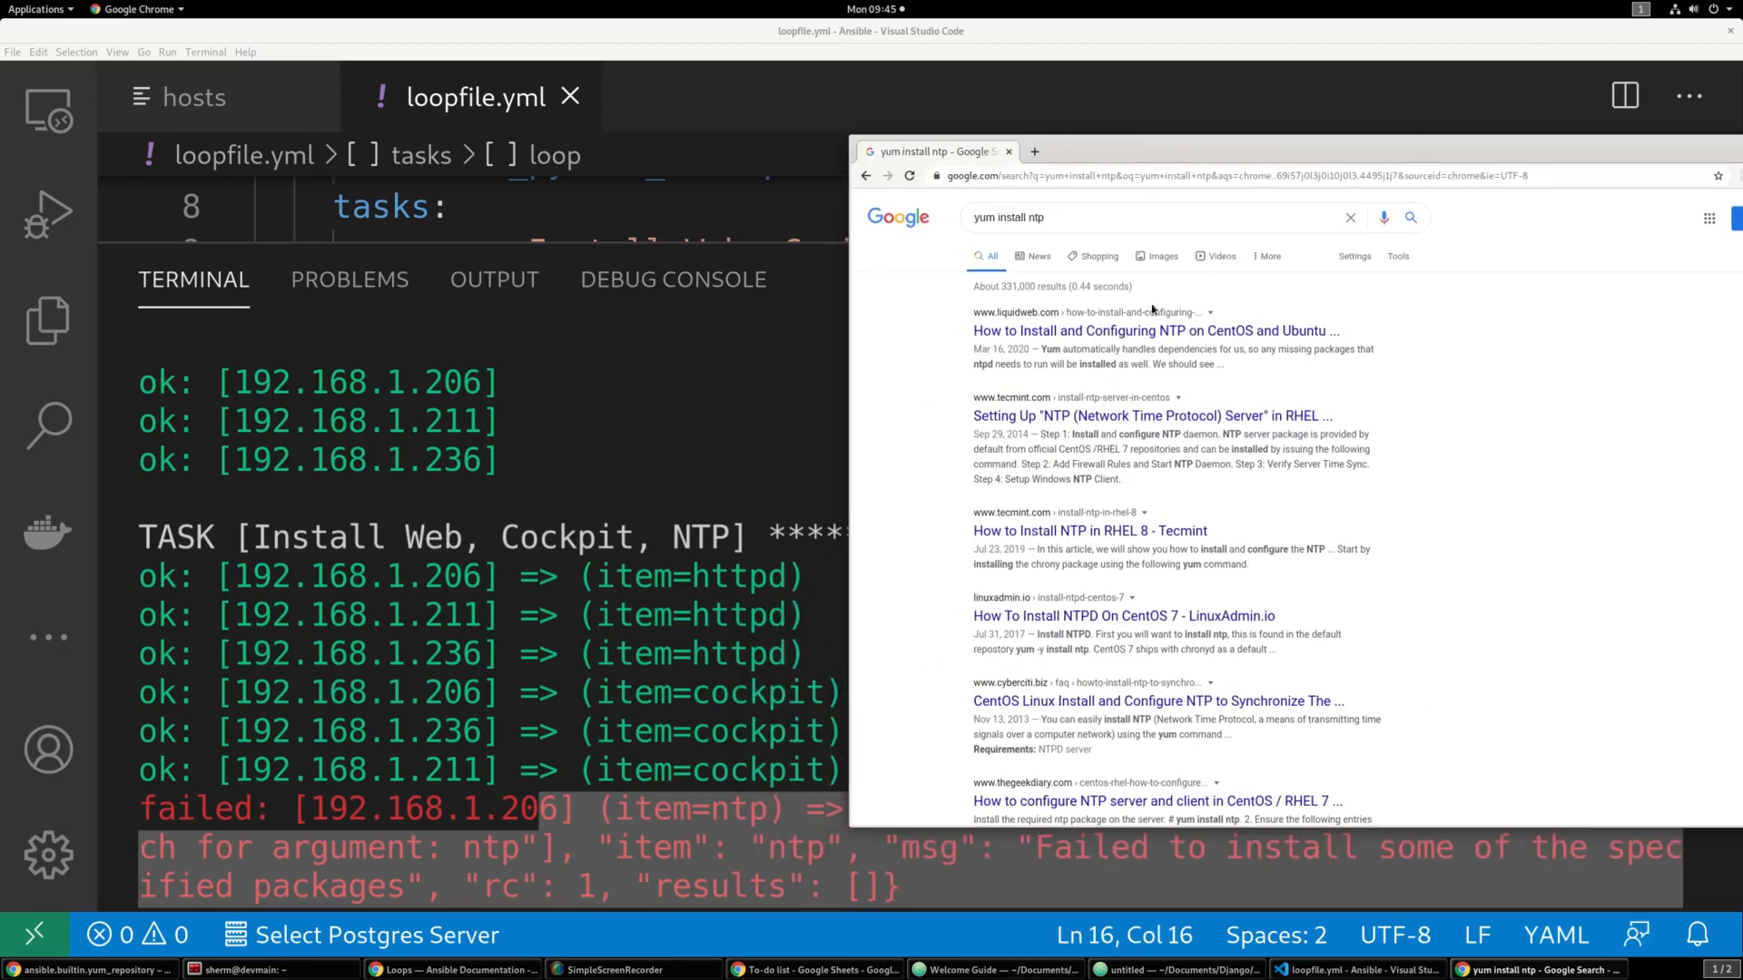
{"action": "left_click", "coordinate": [1148, 330]}
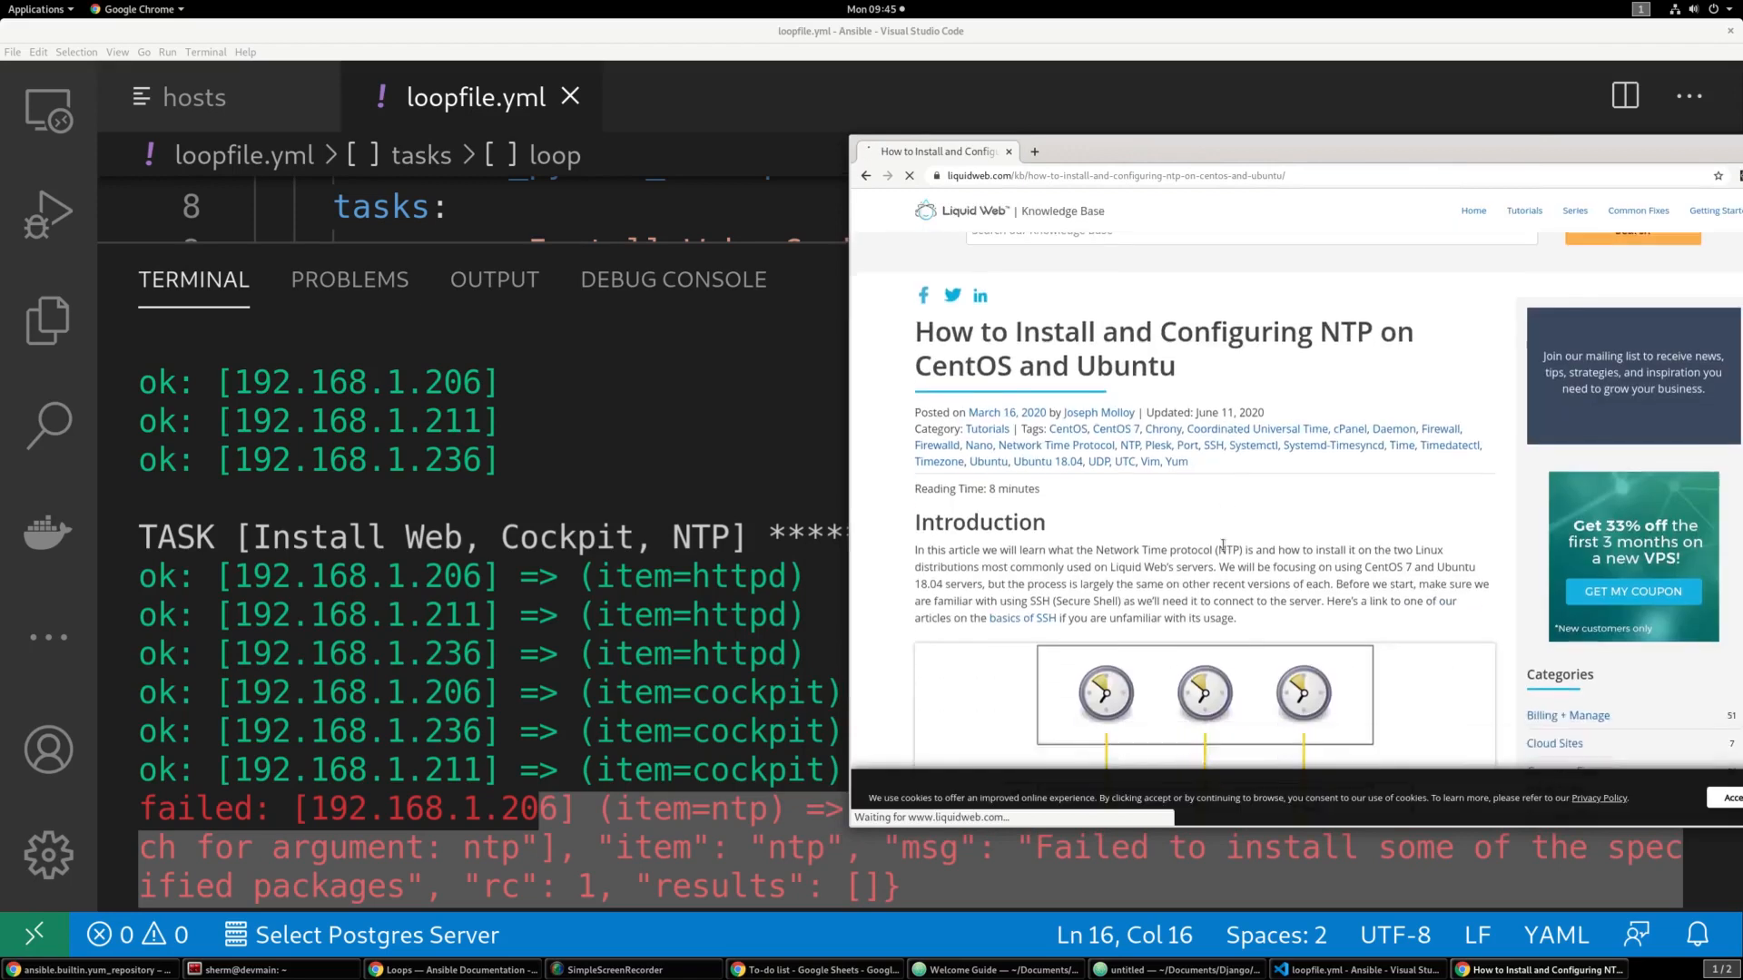
{"action": "scroll", "scroll_direction": "down", "scroll_amount": 3}
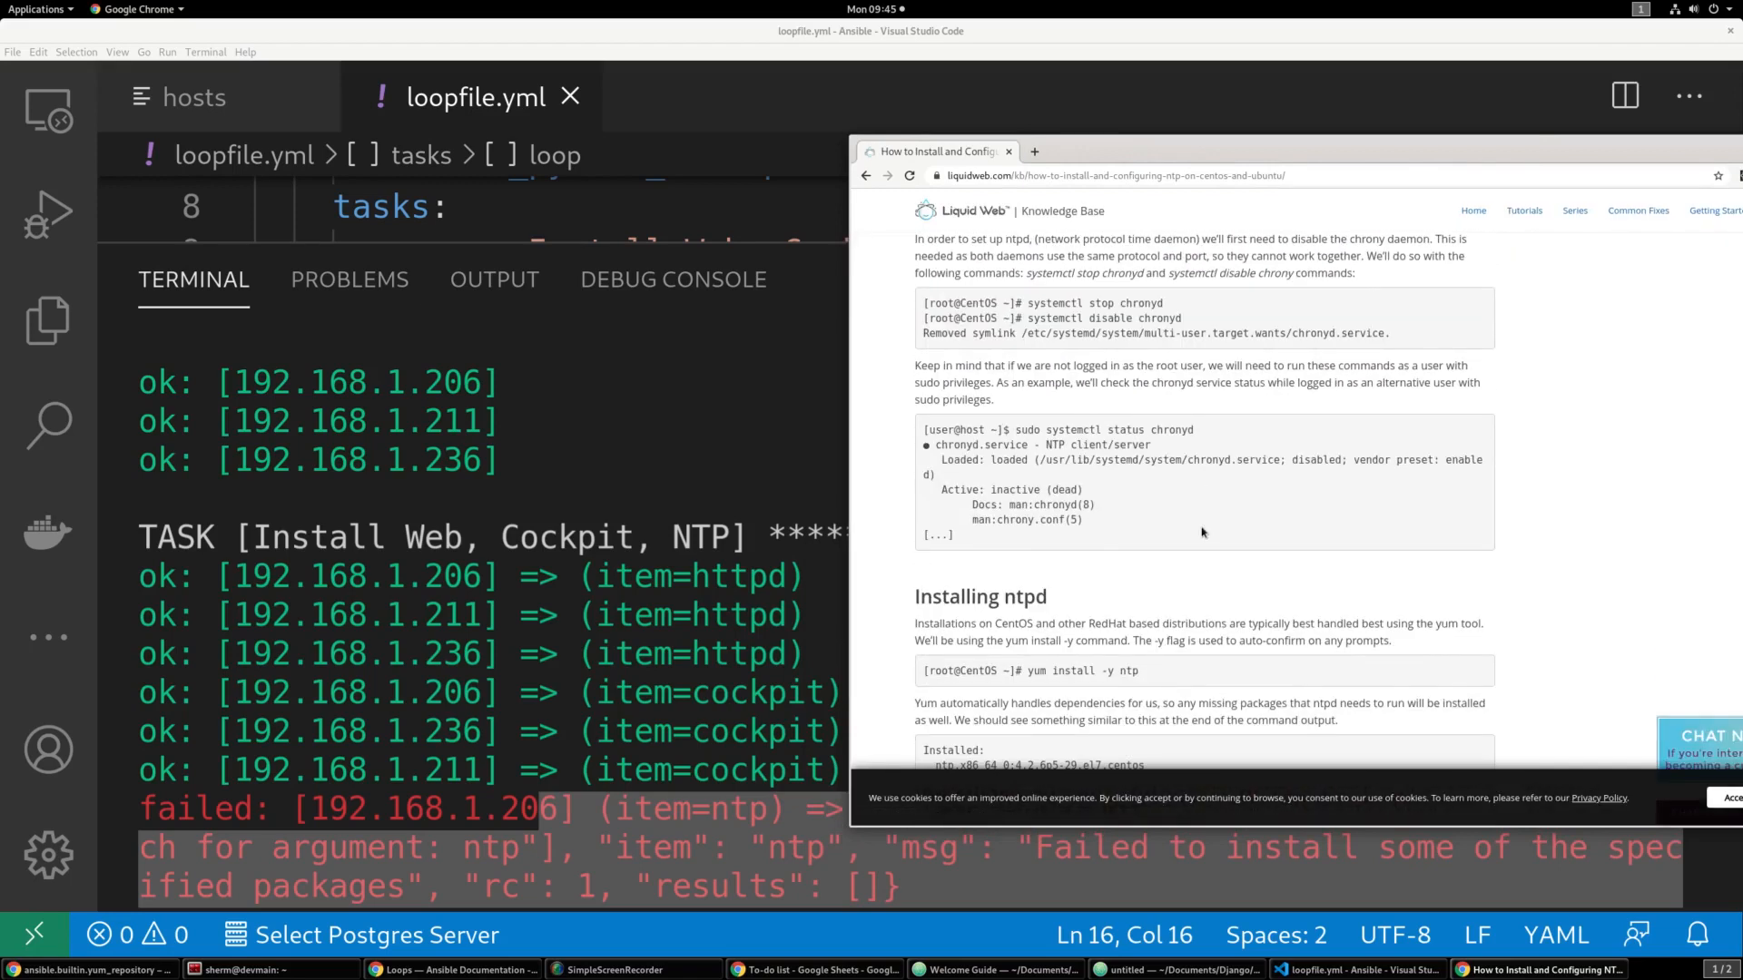
{"action": "scroll", "scroll_direction": "down", "scroll_amount": 3}
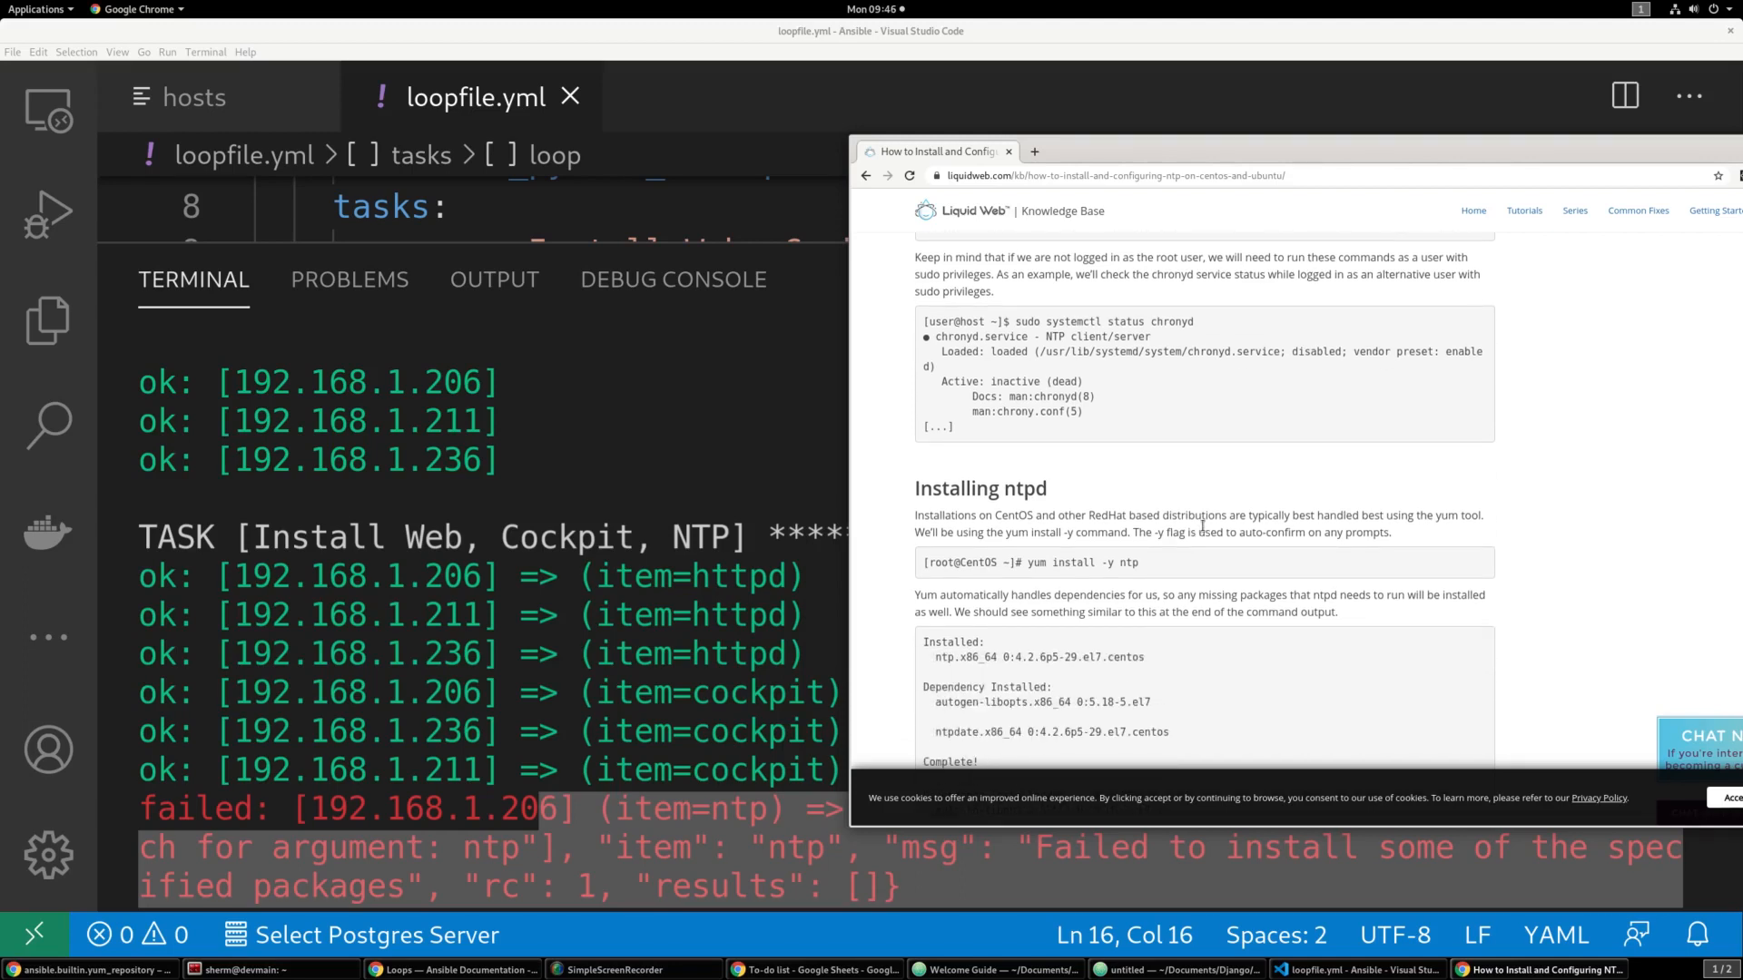
{"action": "scroll", "scroll_direction": "down", "scroll_amount": 3}
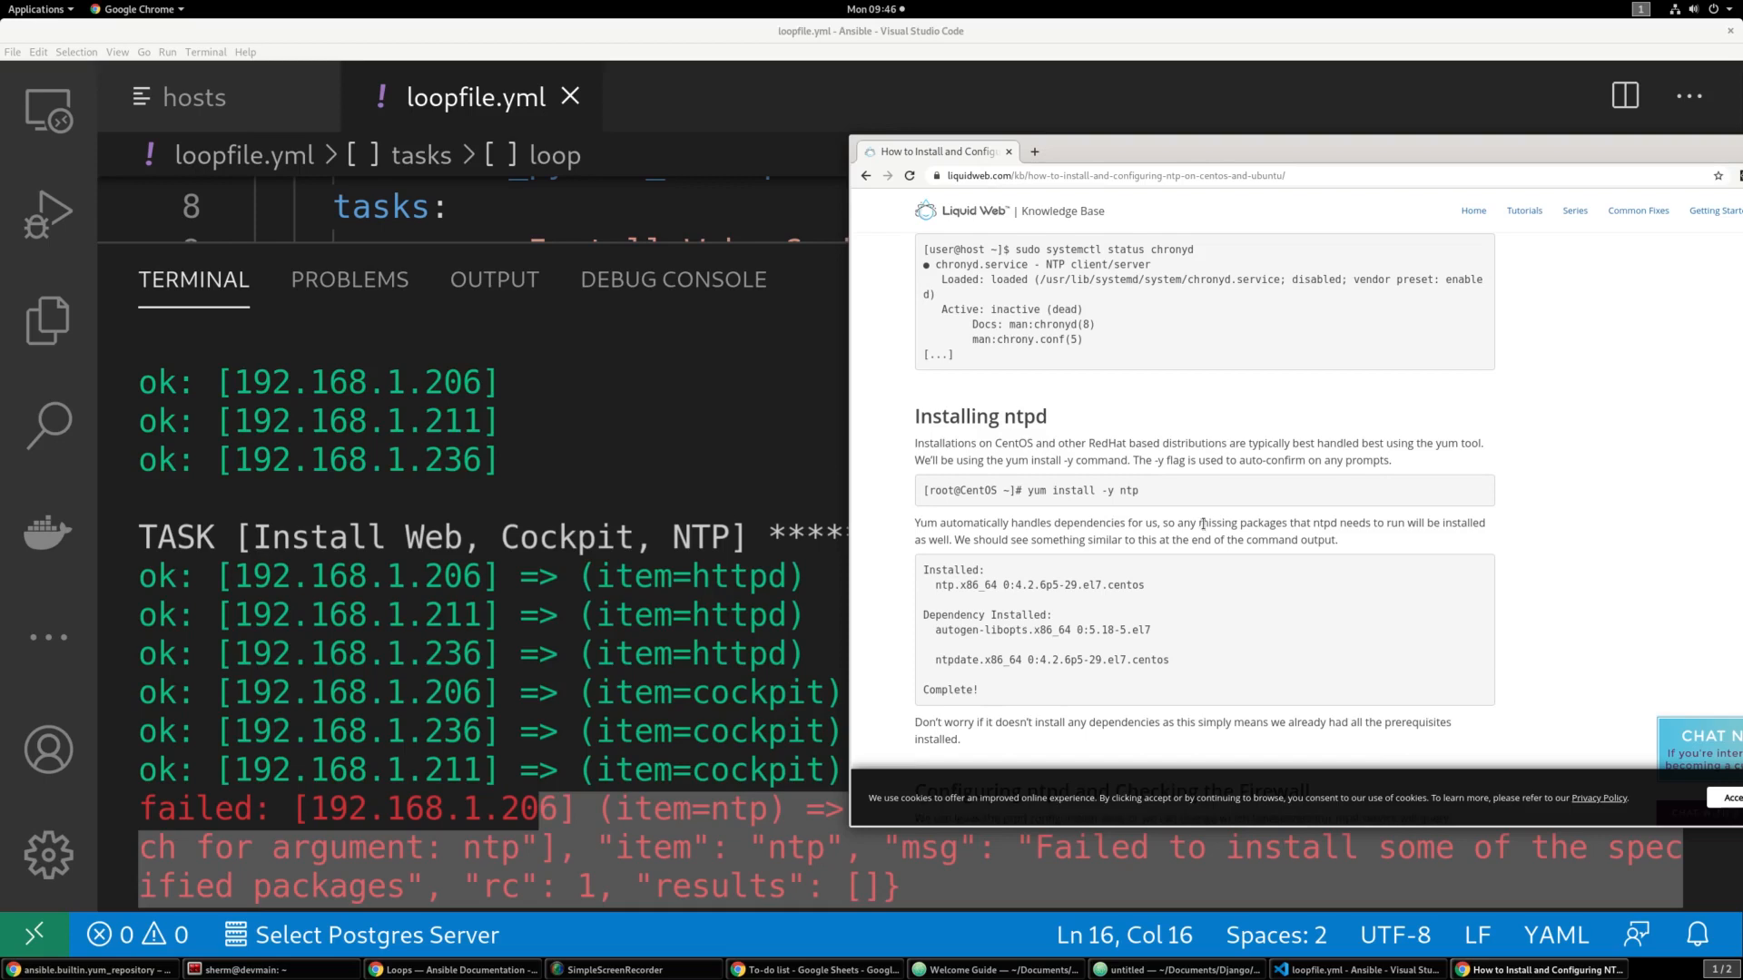
{"action": "mouse_move", "coordinate": [1142, 608]}
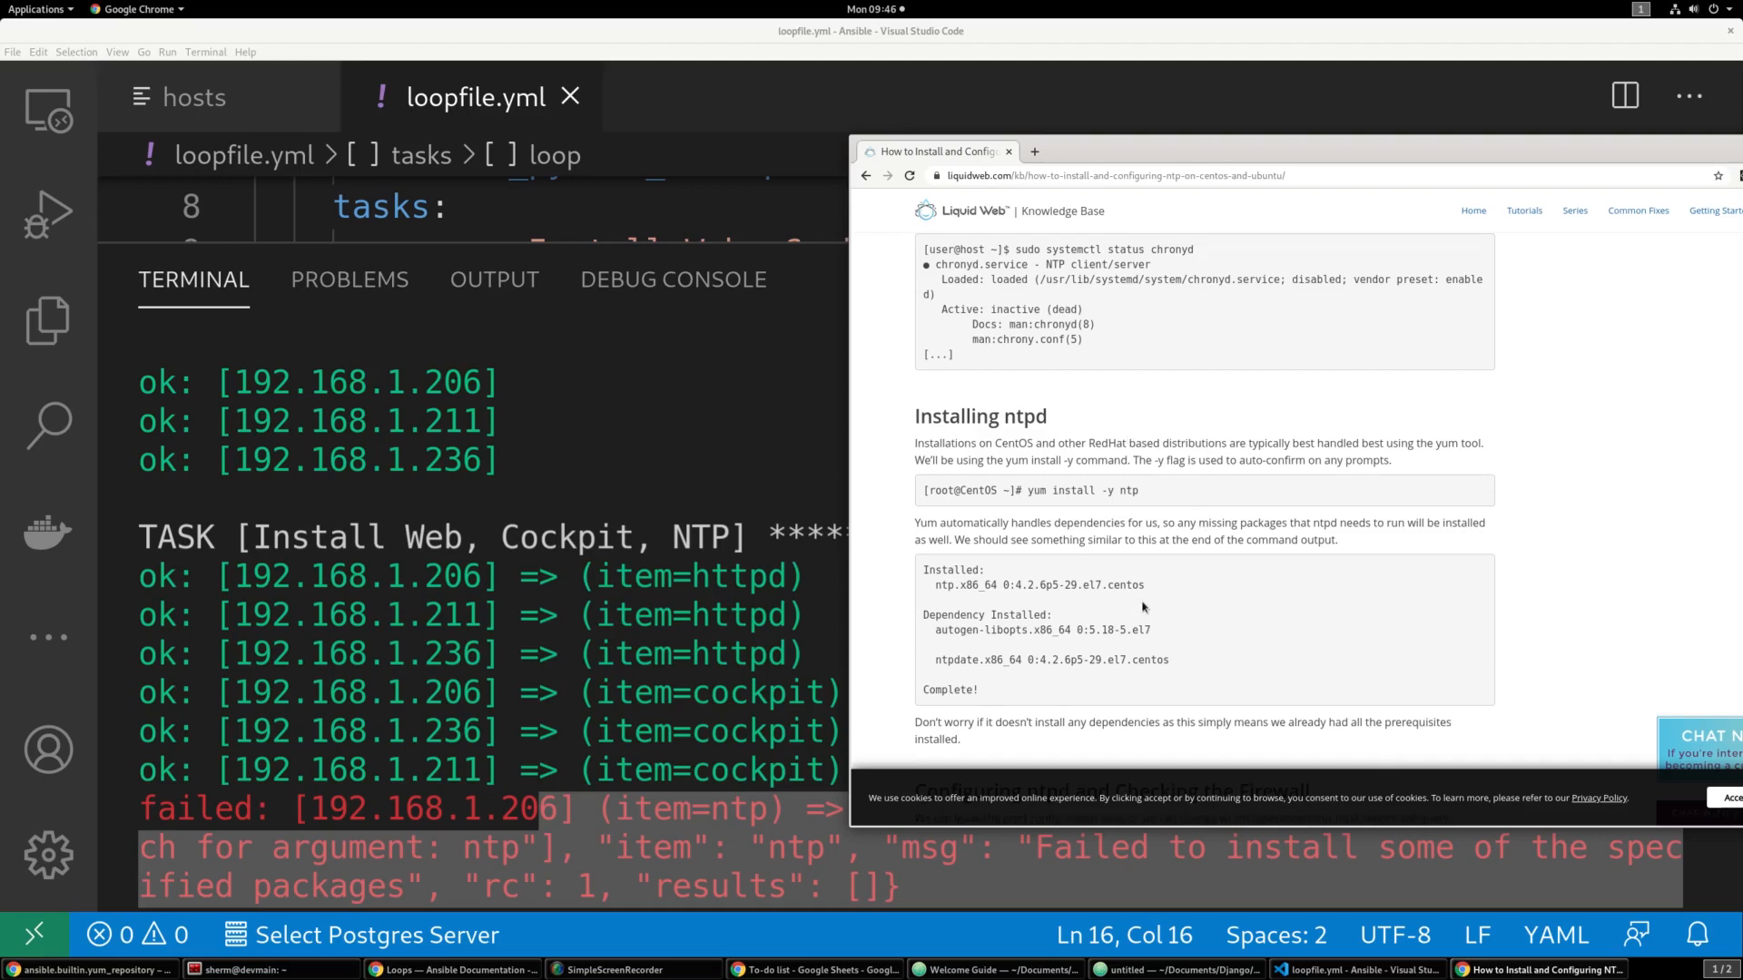
{"action": "scroll", "scroll_direction": "down", "scroll_amount": 3}
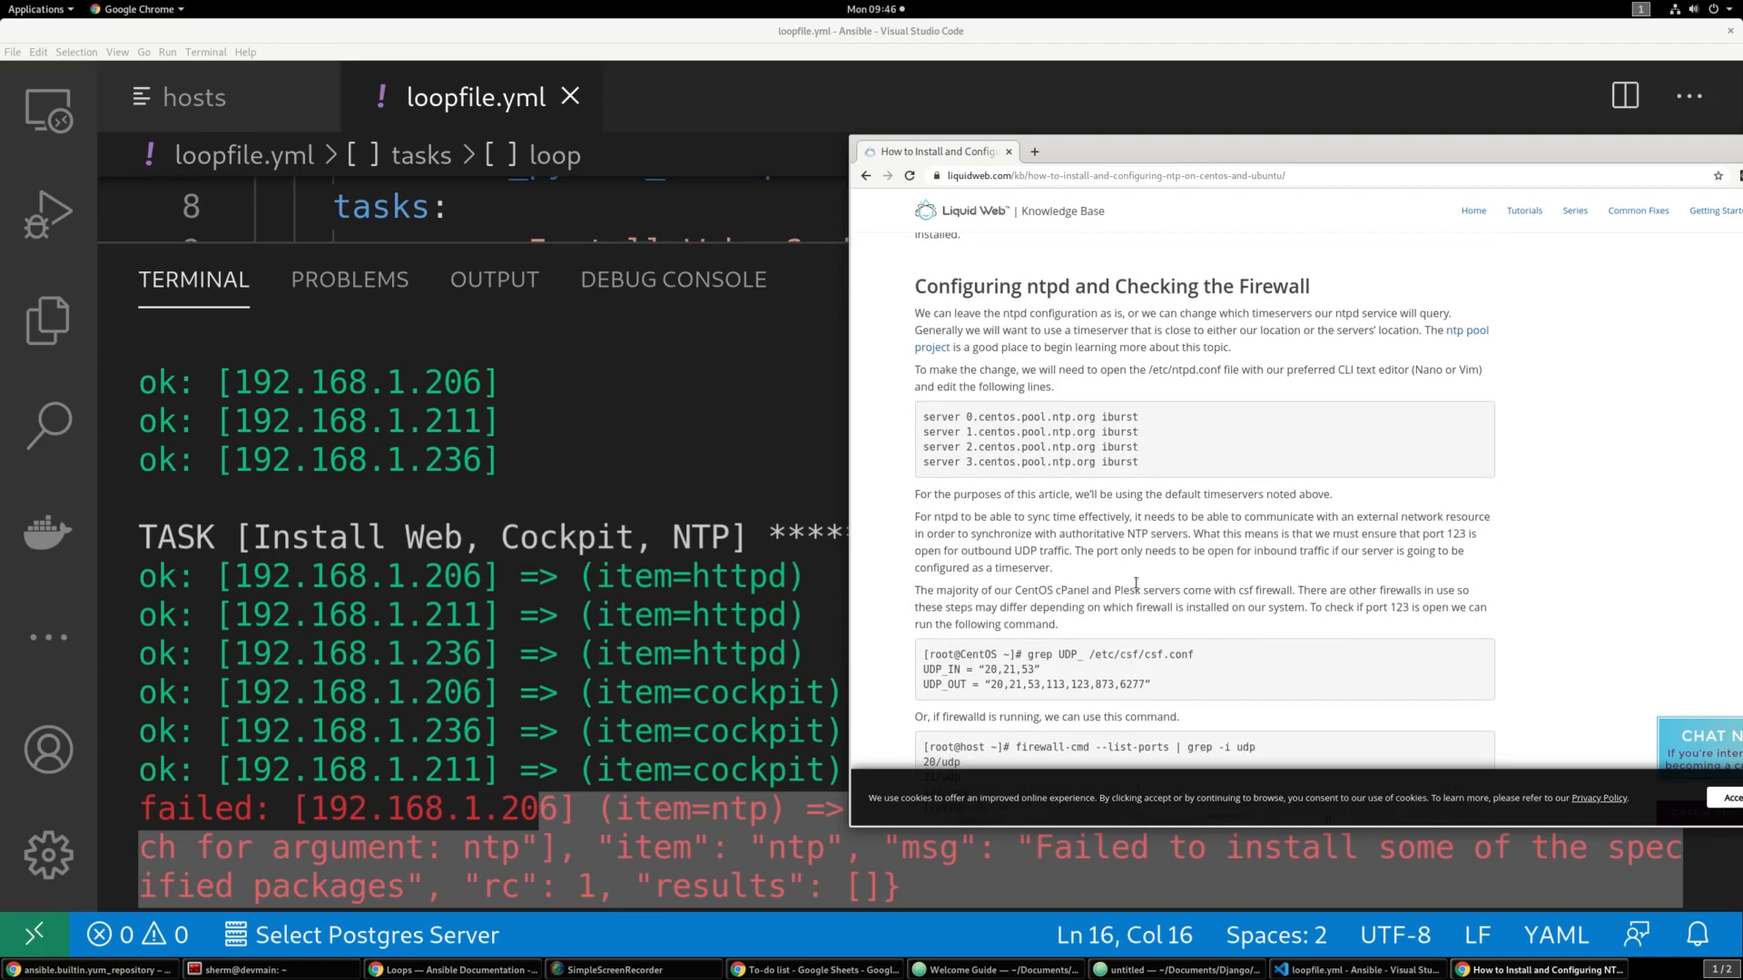
{"action": "scroll", "scroll_direction": "down", "scroll_amount": 3}
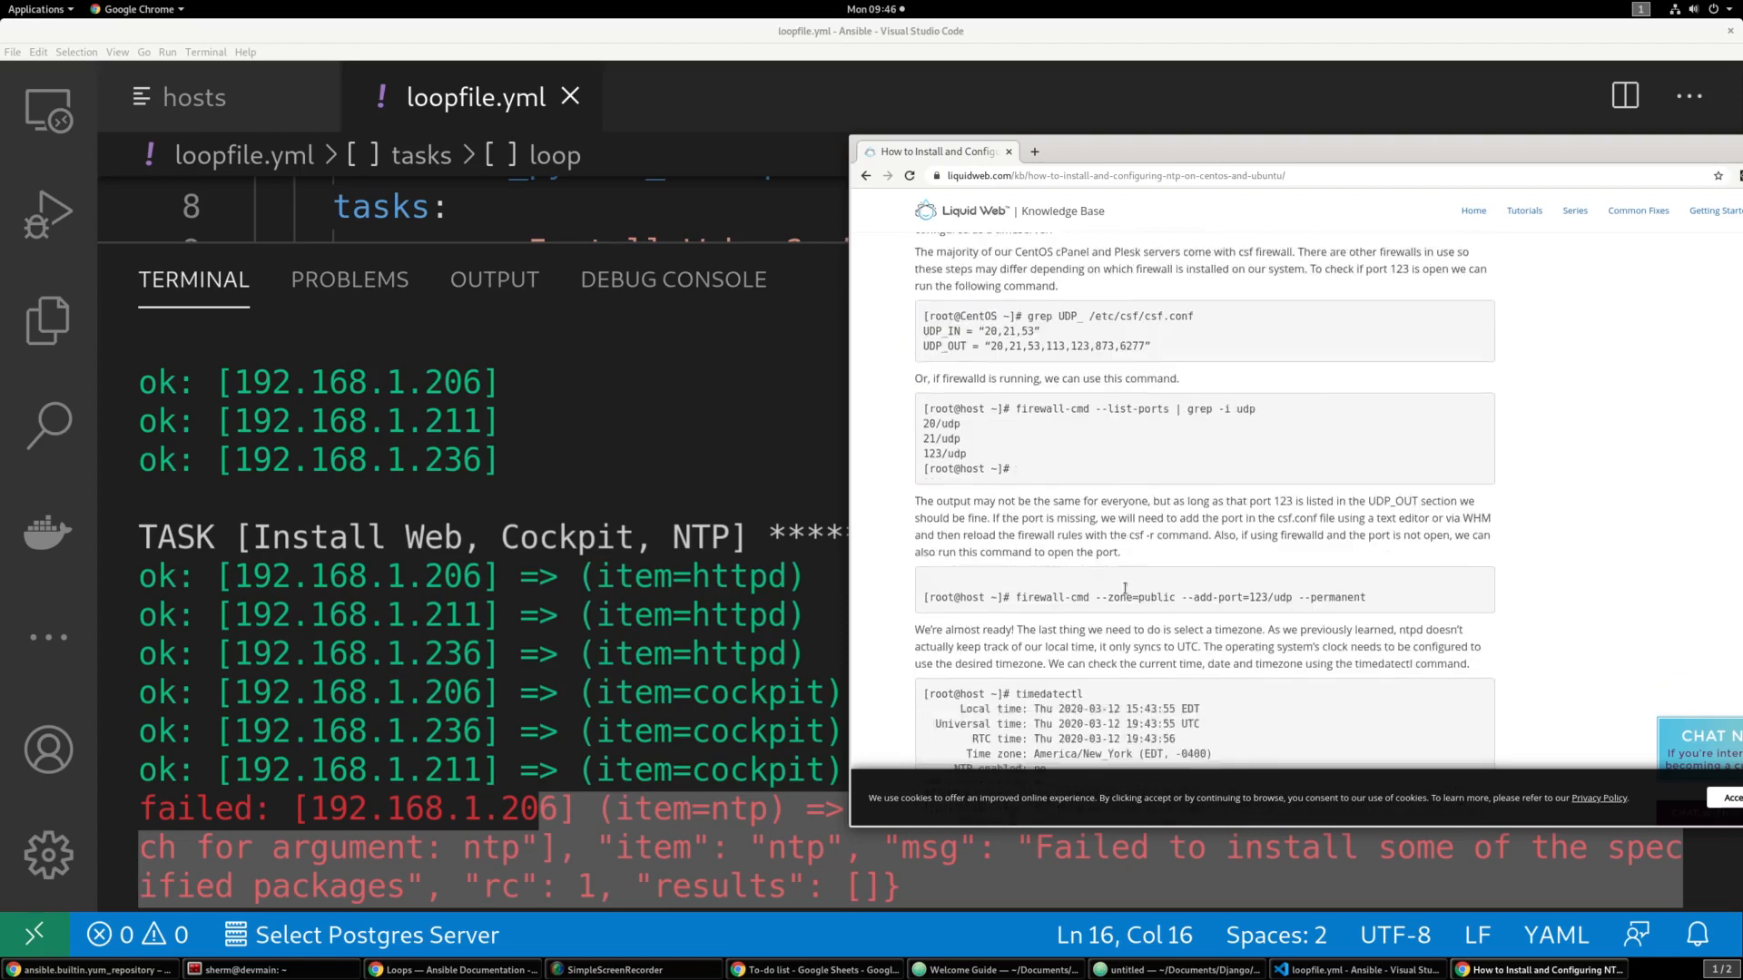
{"action": "scroll", "scroll_direction": "down", "scroll_amount": 3}
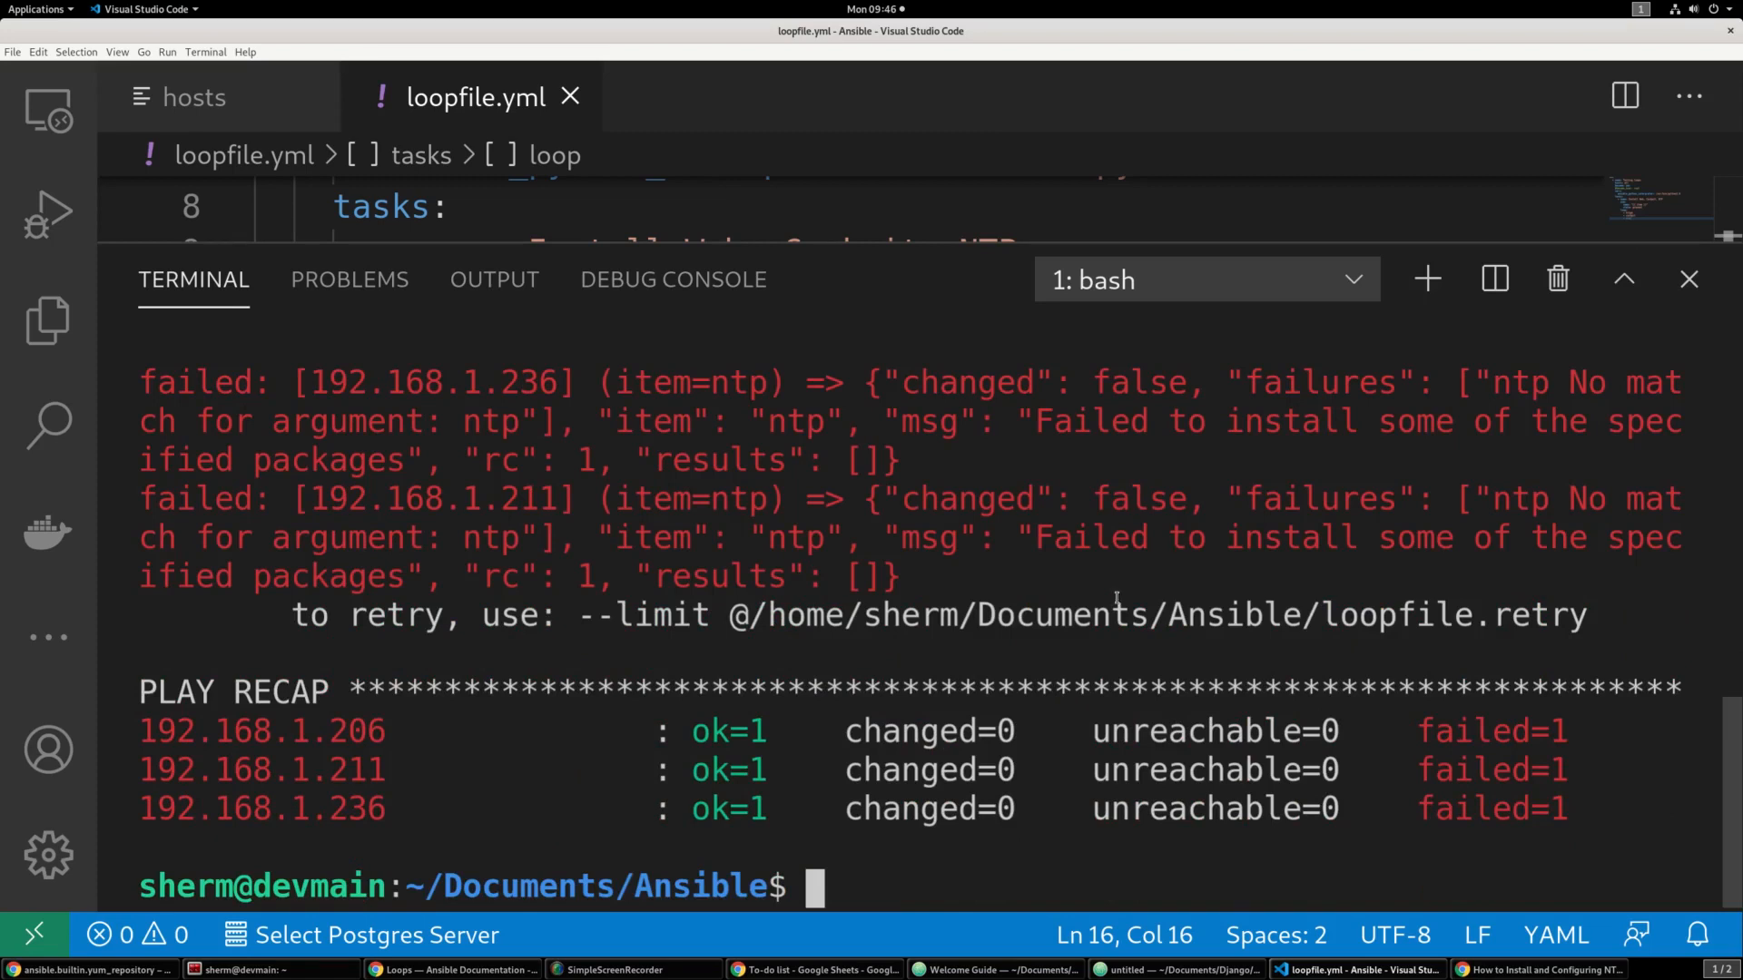
{"action": "mouse_move", "coordinate": [1033, 564]}
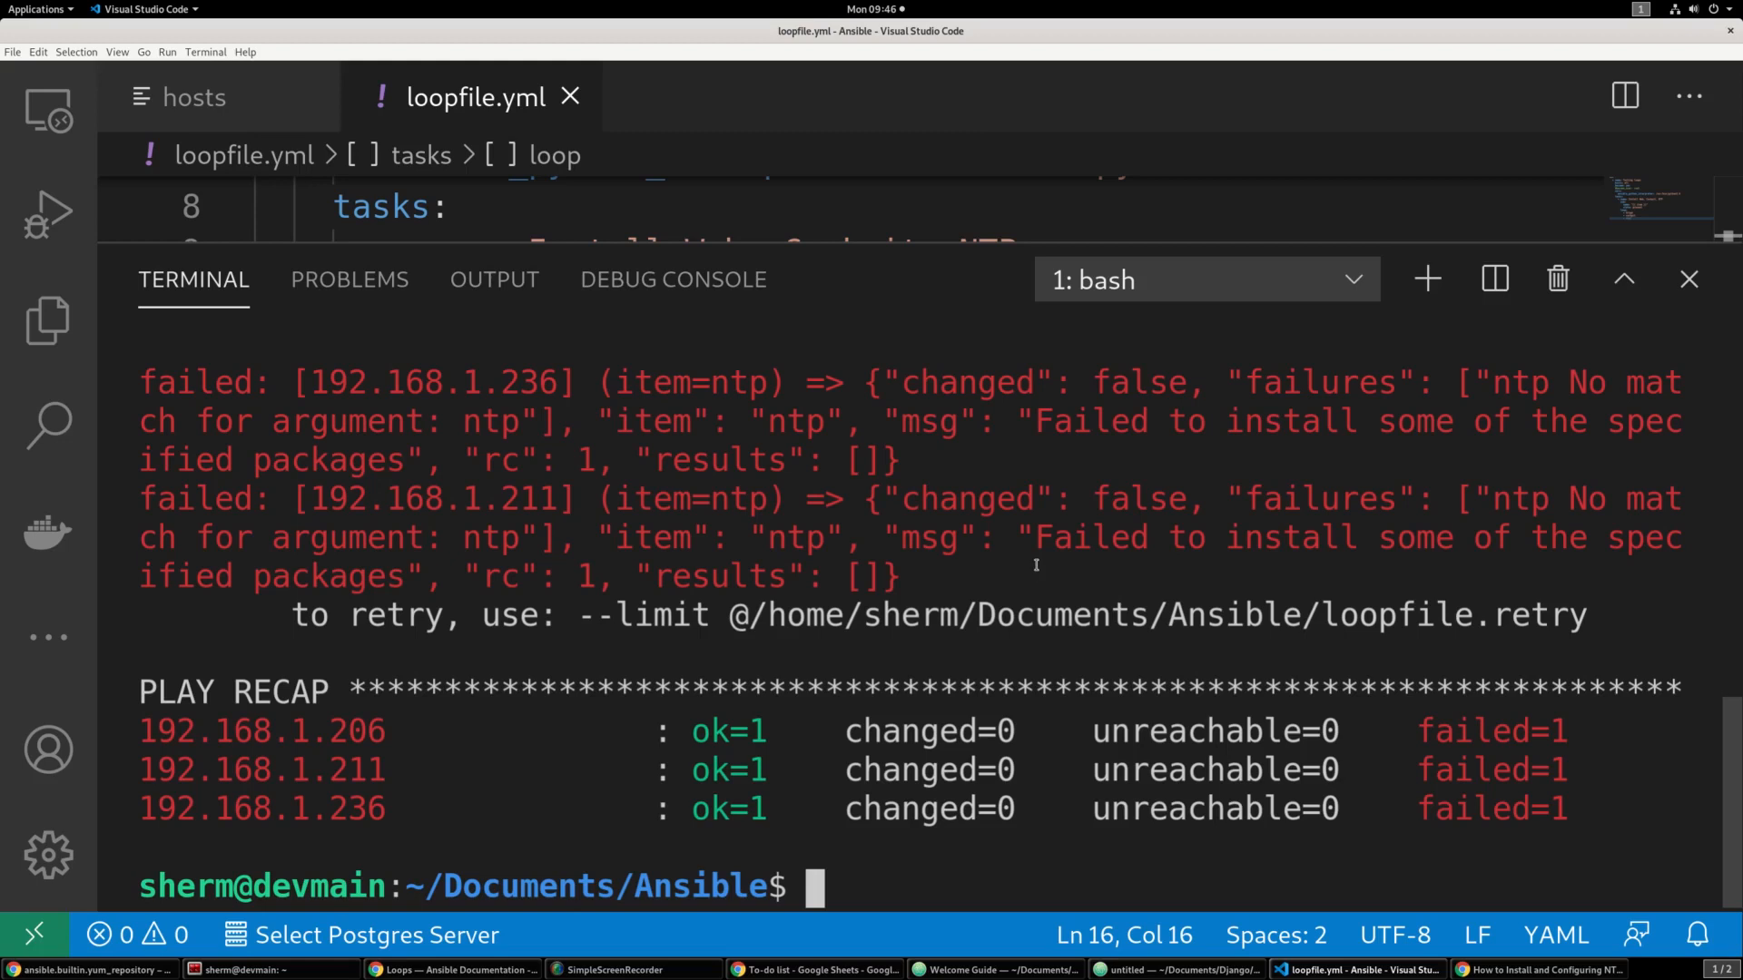
{"action": "mouse_move", "coordinate": [194, 97]}
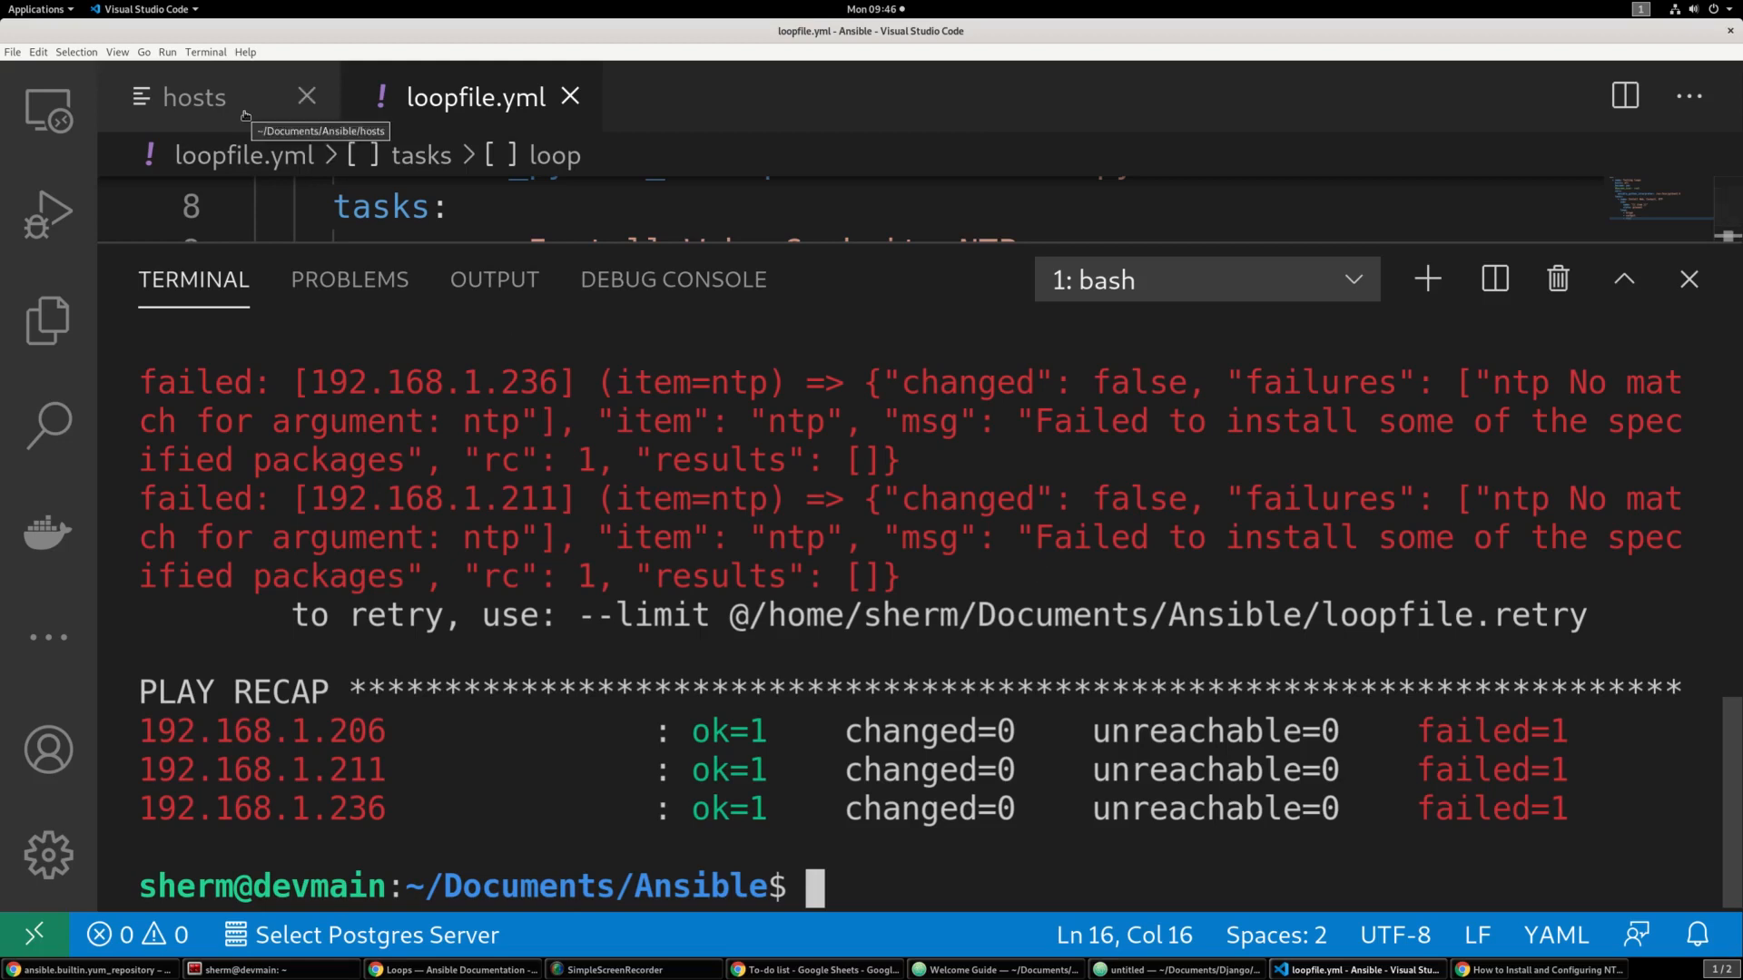
{"action": "left_click", "coordinate": [194, 97]}
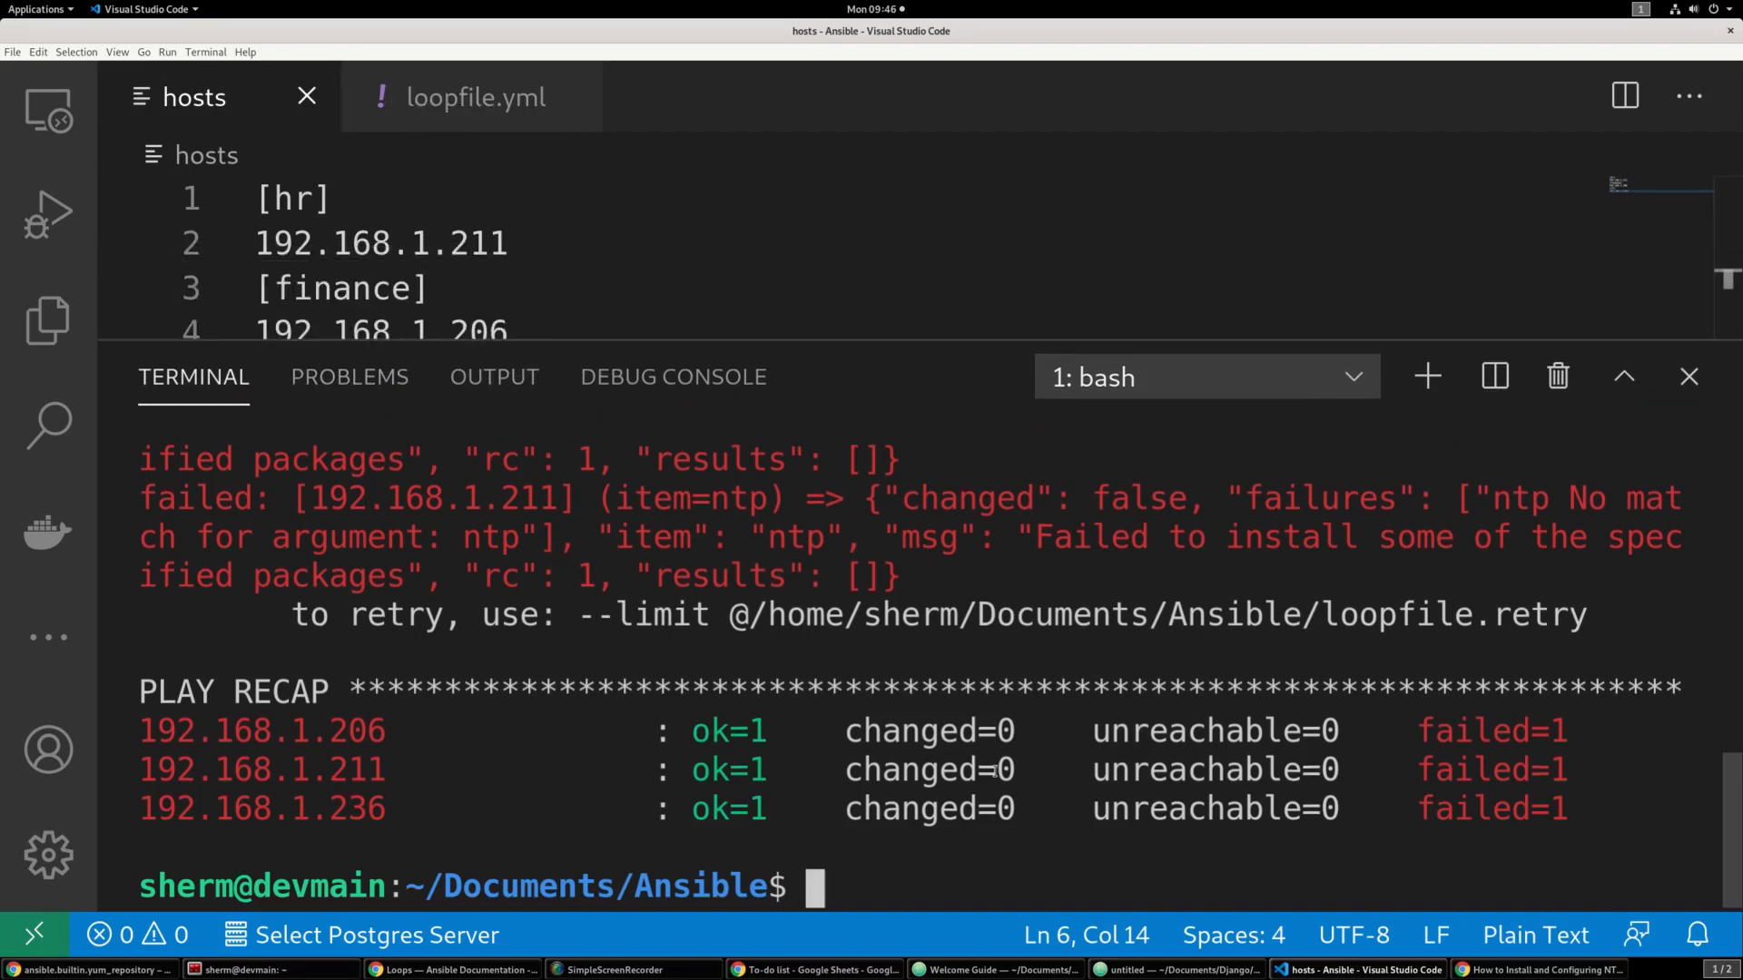
{"action": "type", "text": "ssh"}
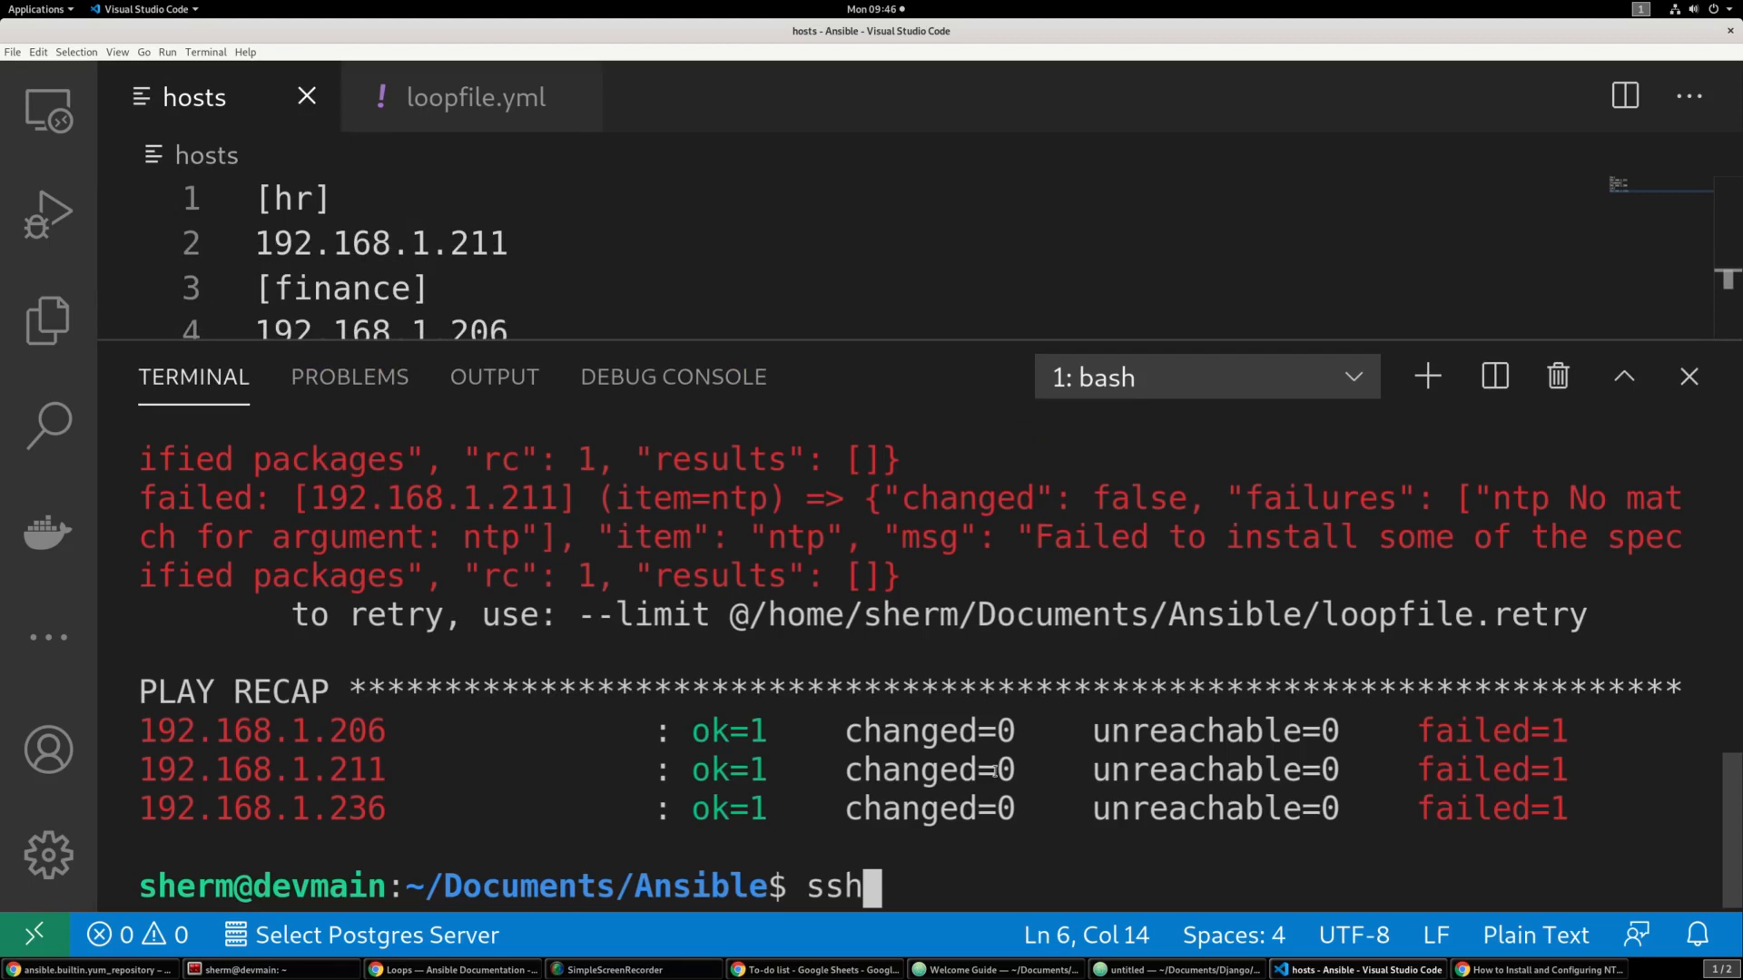
{"action": "type", "text": "case@"}
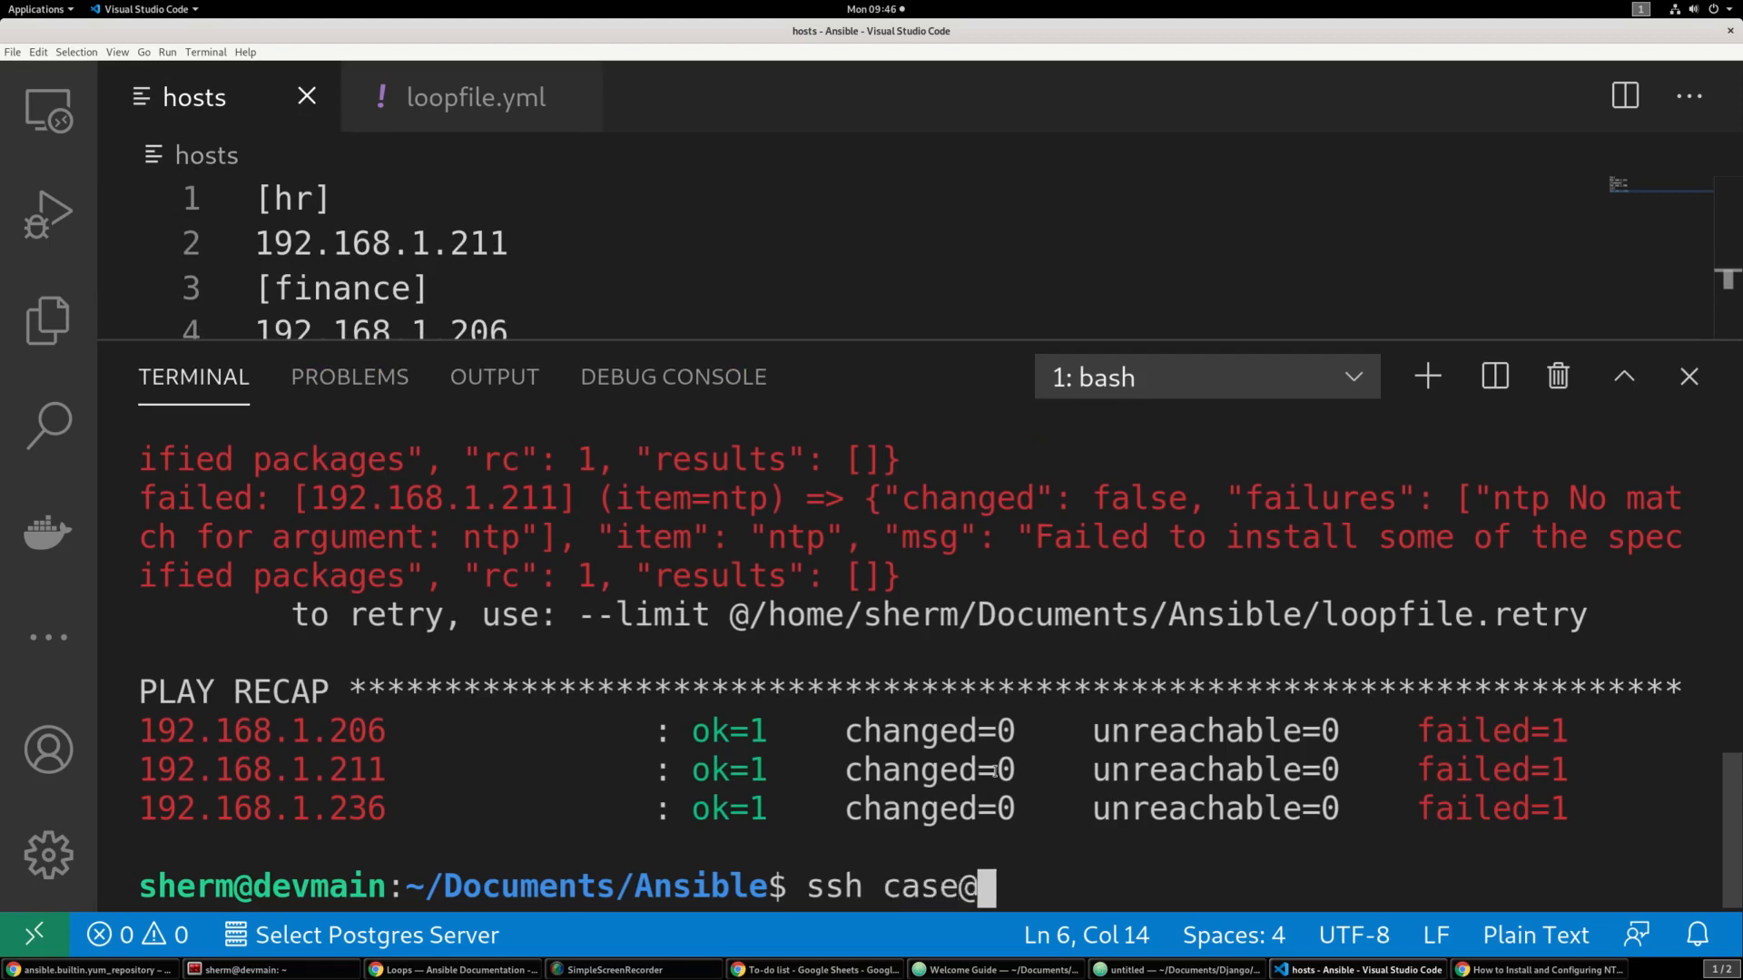
{"action": "type", "text": "192.1"}
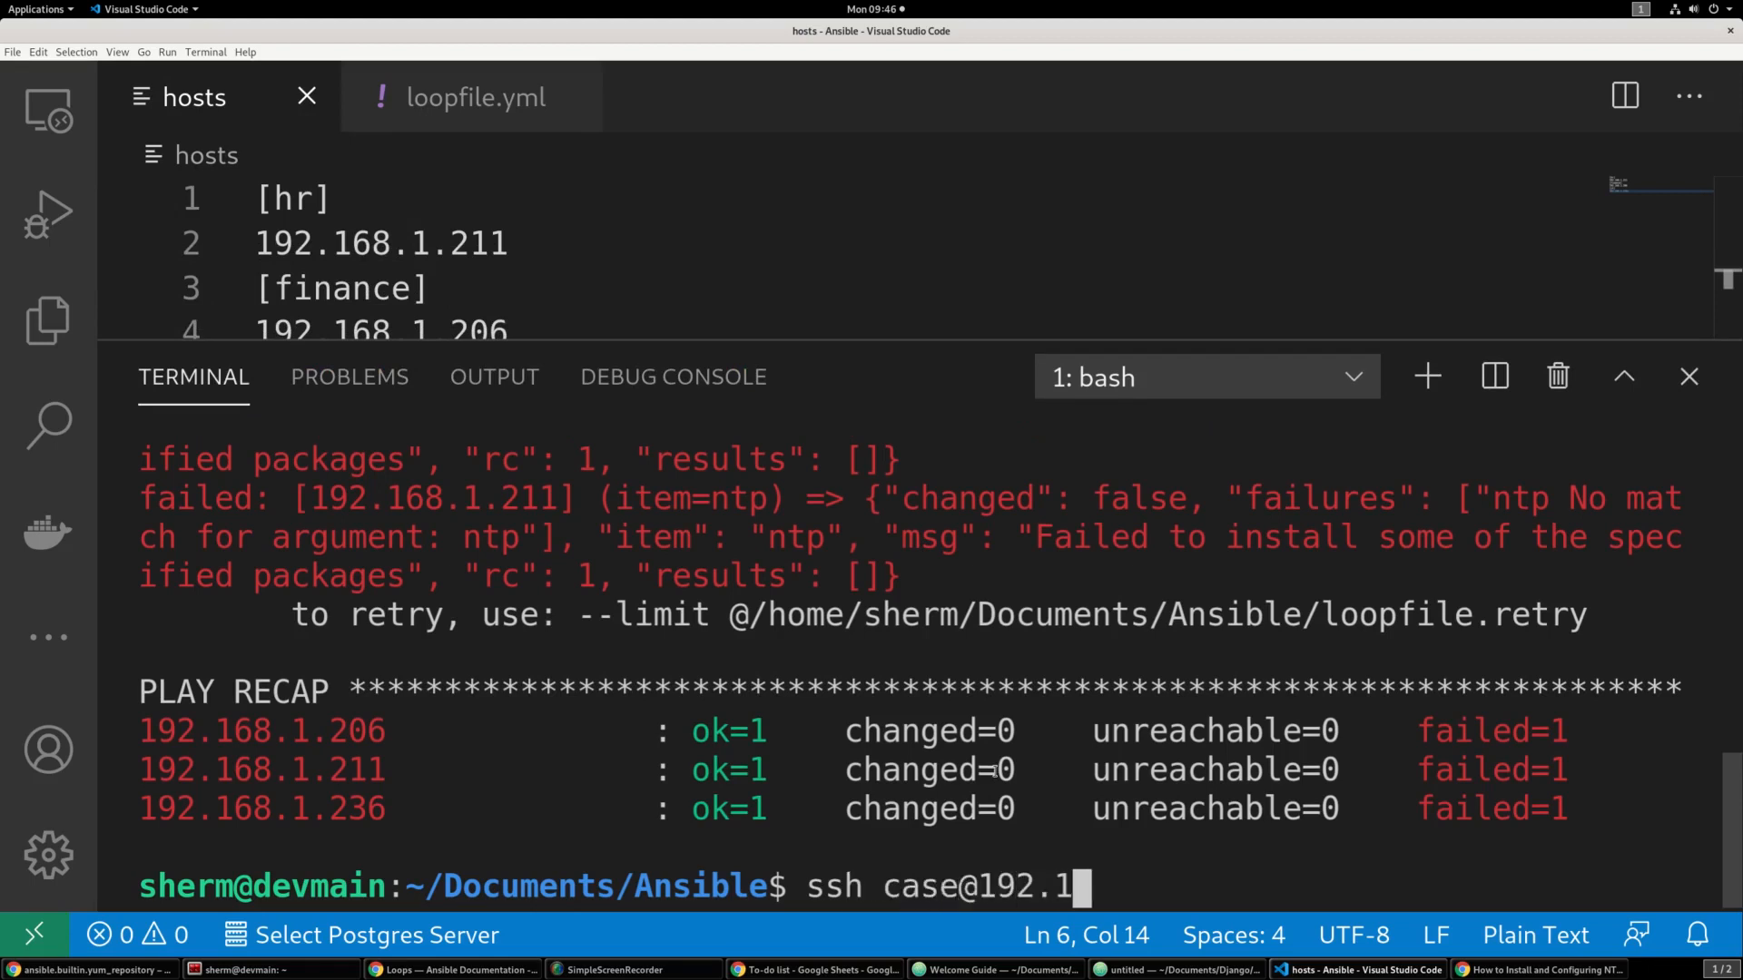
{"action": "type", "text": "68.1.2"}
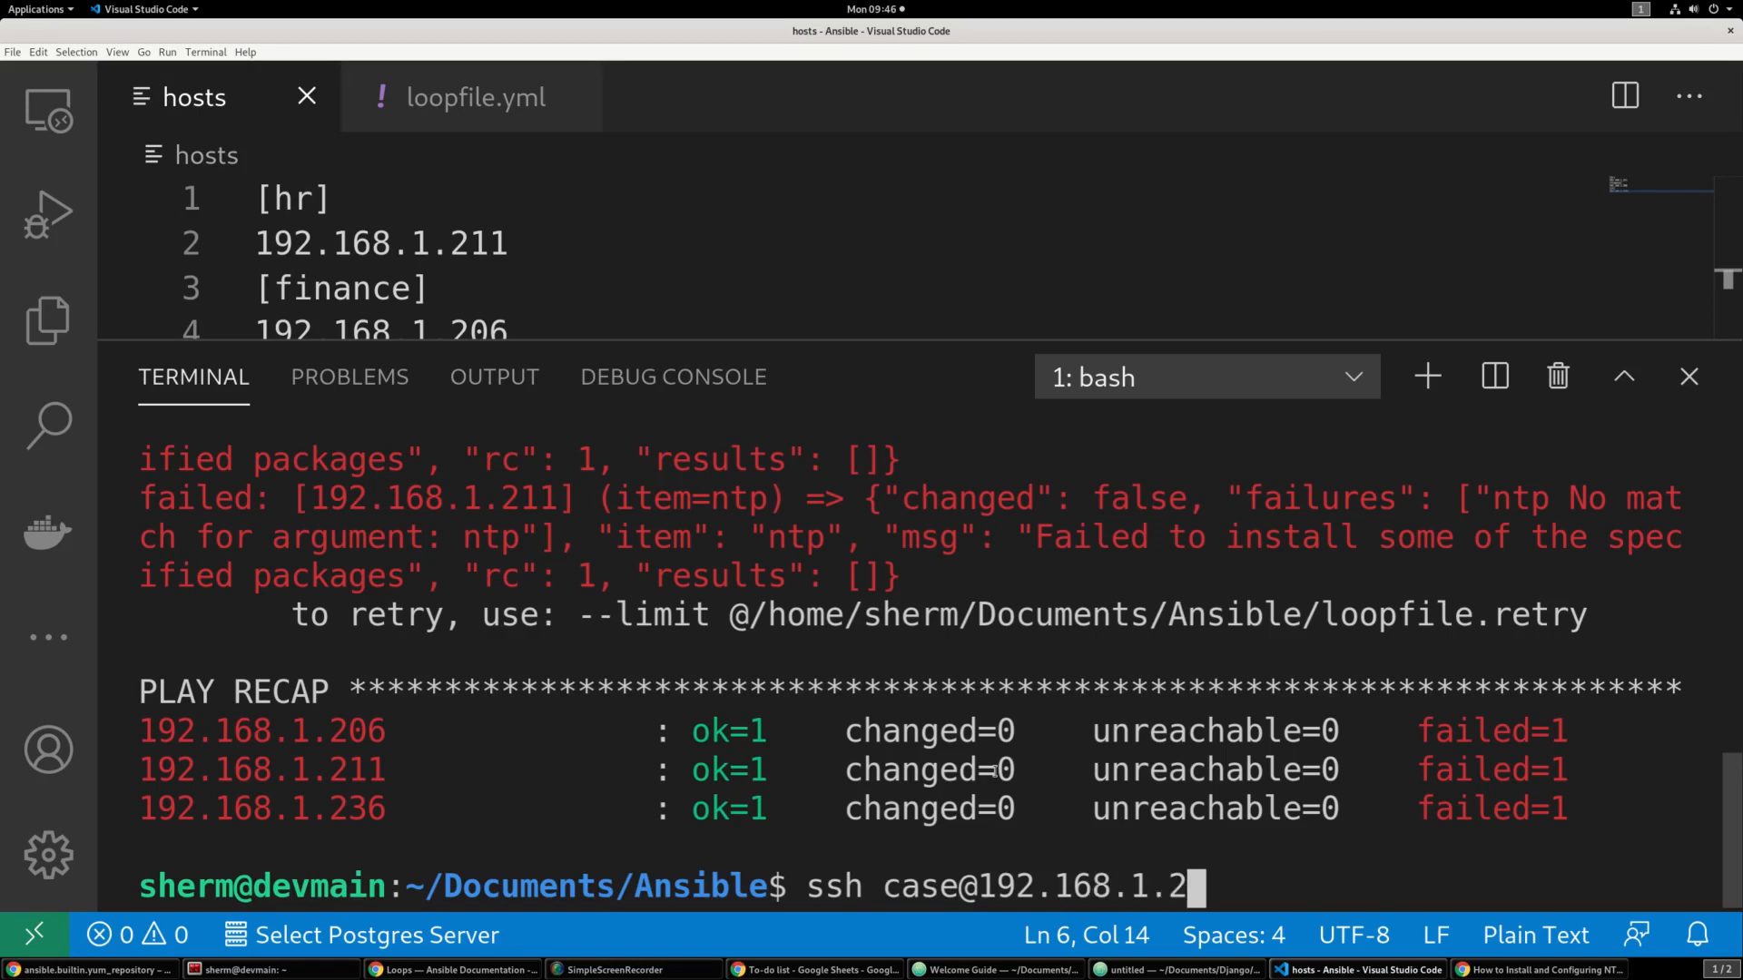
{"action": "key", "text": "Return"}
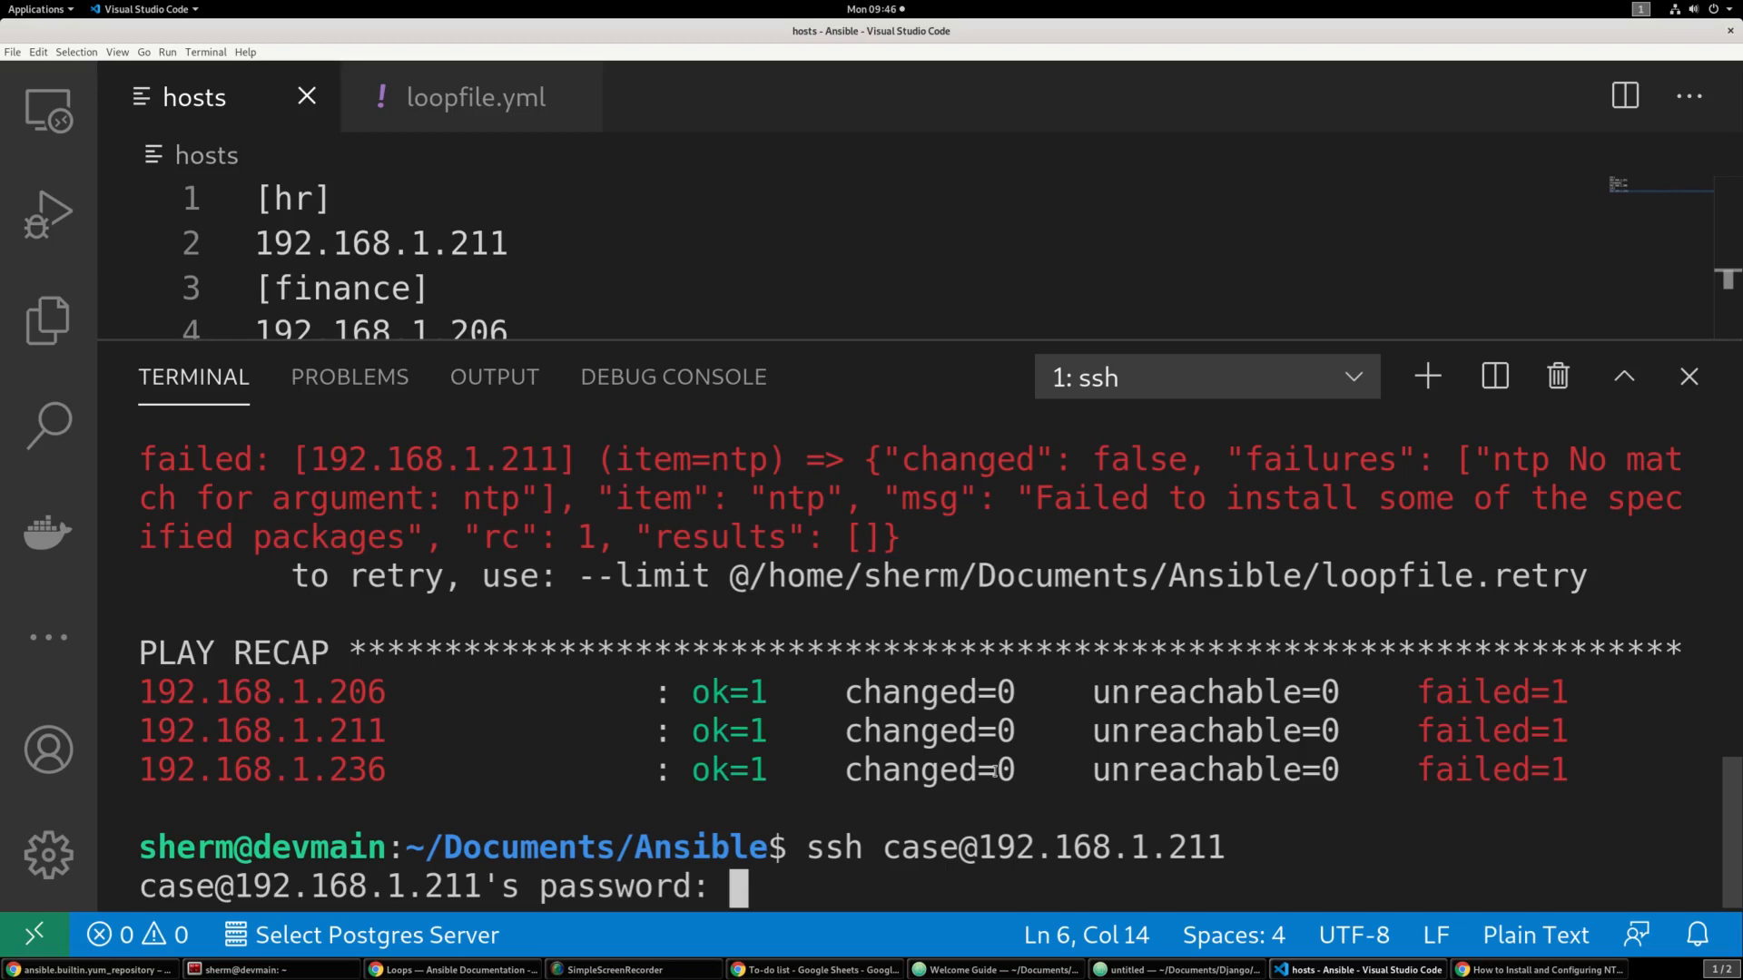
{"action": "key", "text": "Return"}
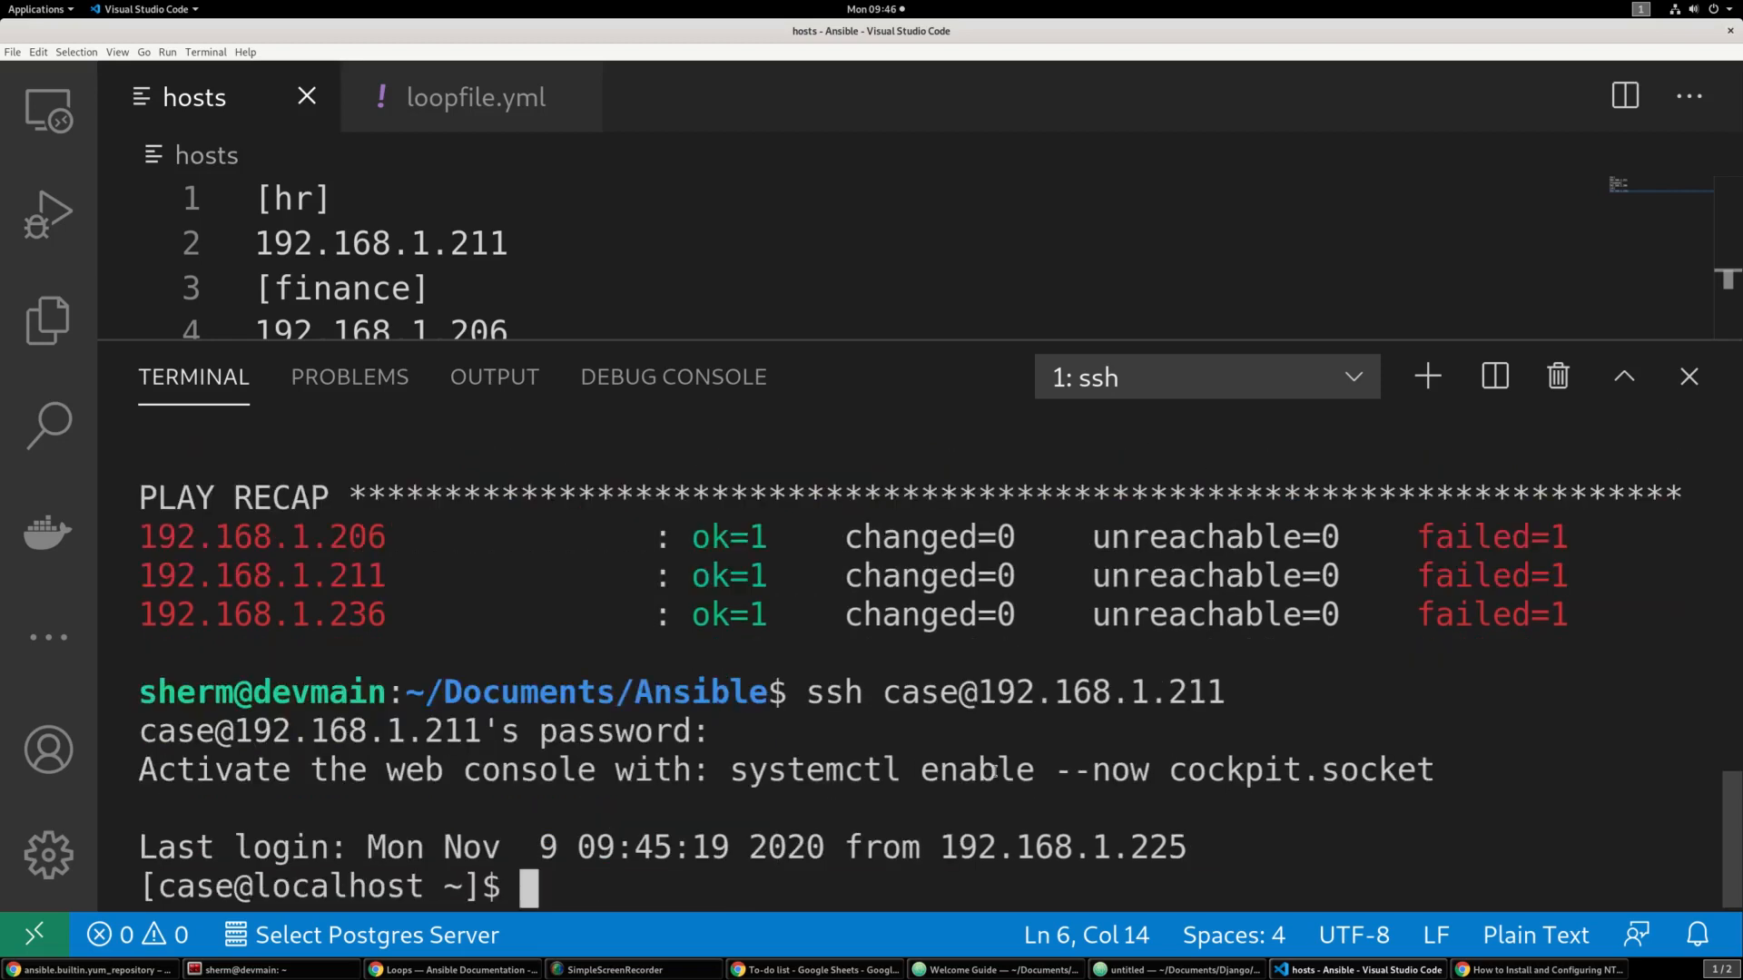
Run 'yum search ntp' on the host, revealing chrony and ntpstat packages.
{"action": "type", "text": "yum"}
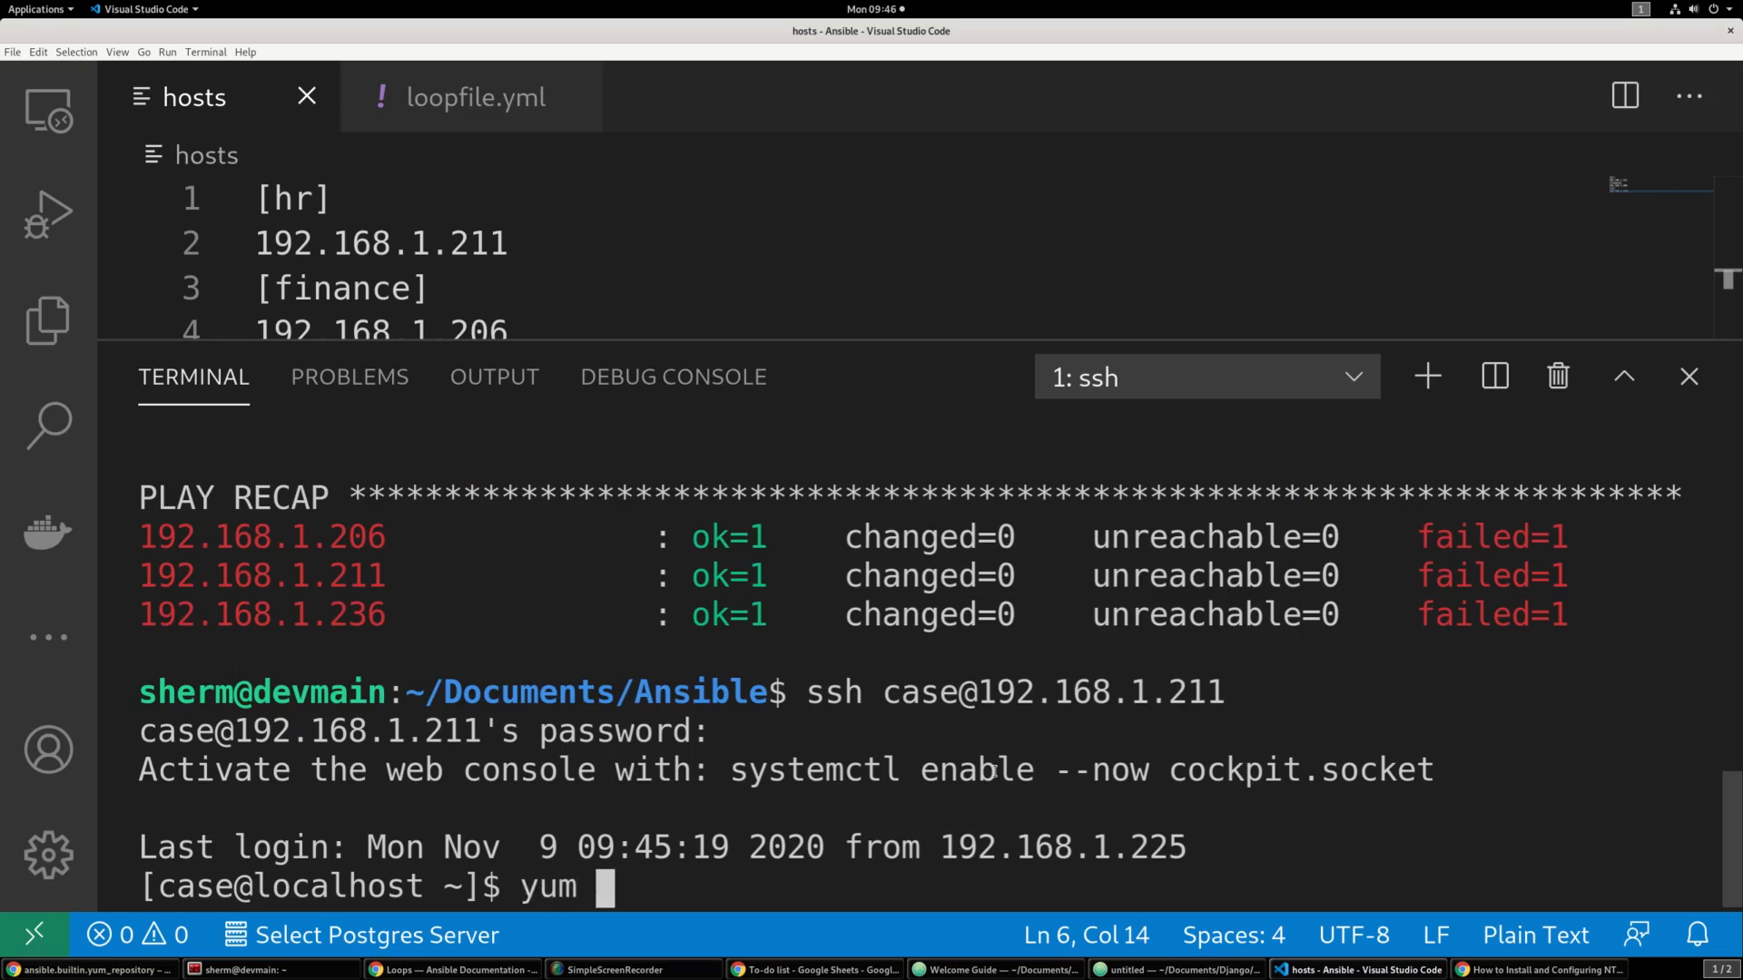
{"action": "type", "text": "search ntp"}
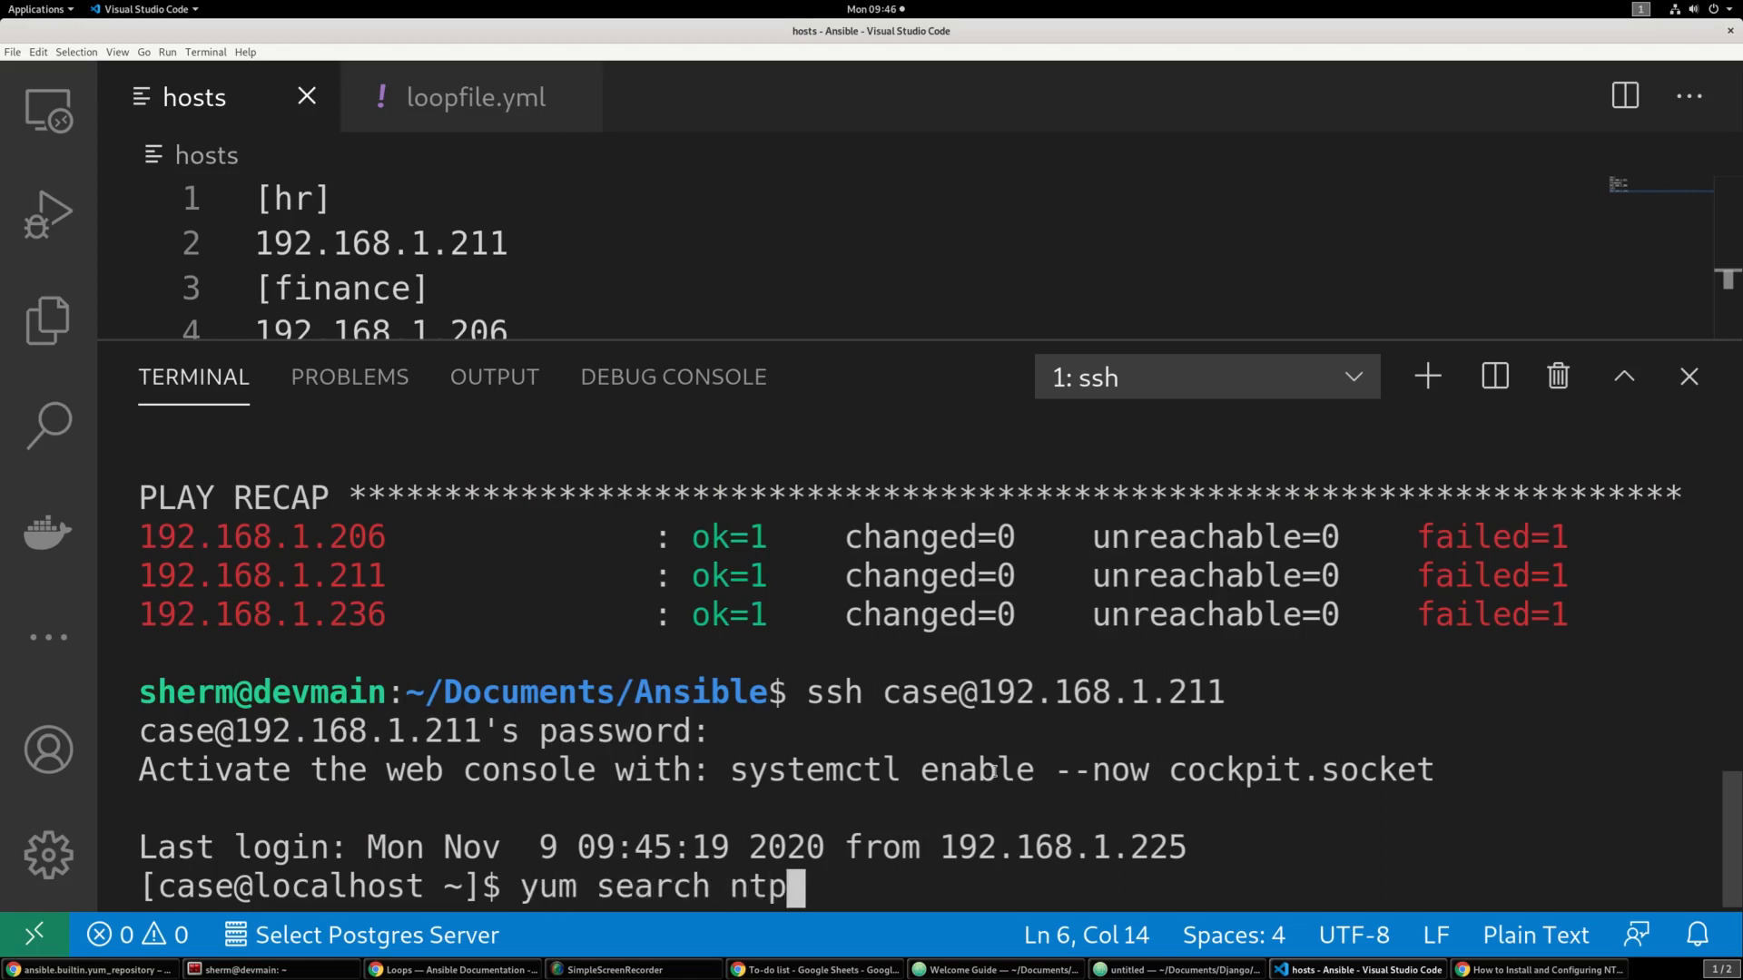
{"action": "key", "text": "Return"}
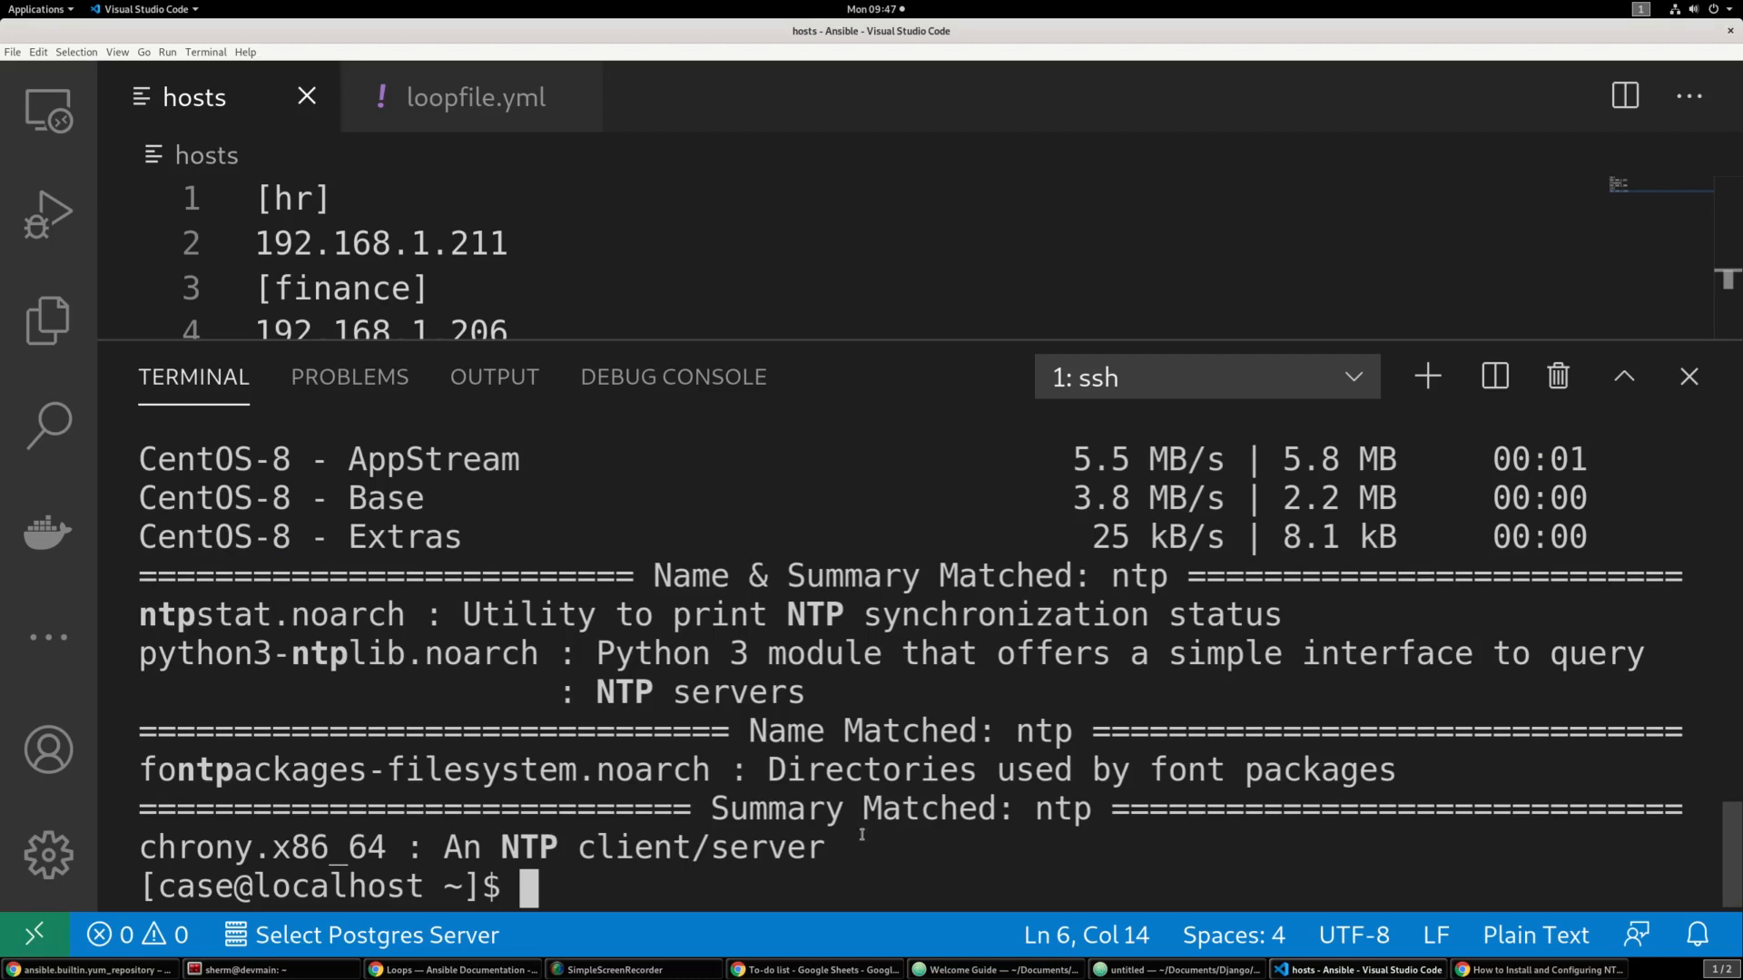
{"action": "scroll", "scroll_direction": "up", "scroll_amount": 3}
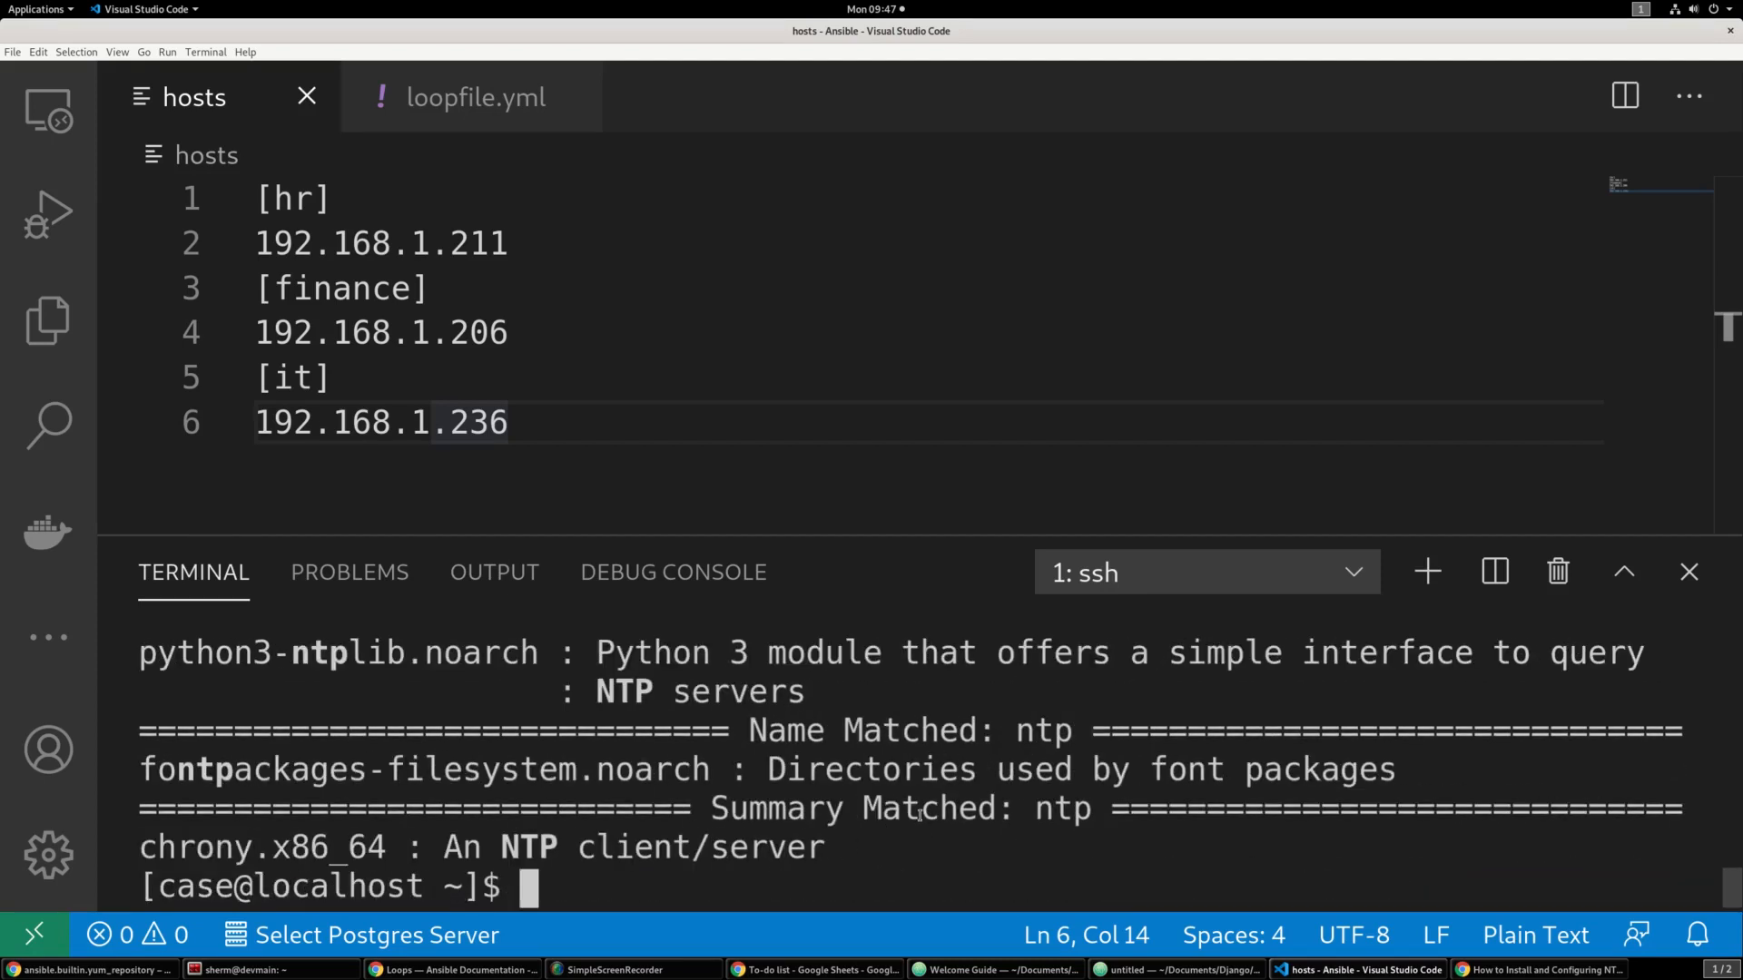
Exit the SSH session and replace ntp with chrony in loopfile.yml, saving it.
{"action": "type", "text": "exit"}
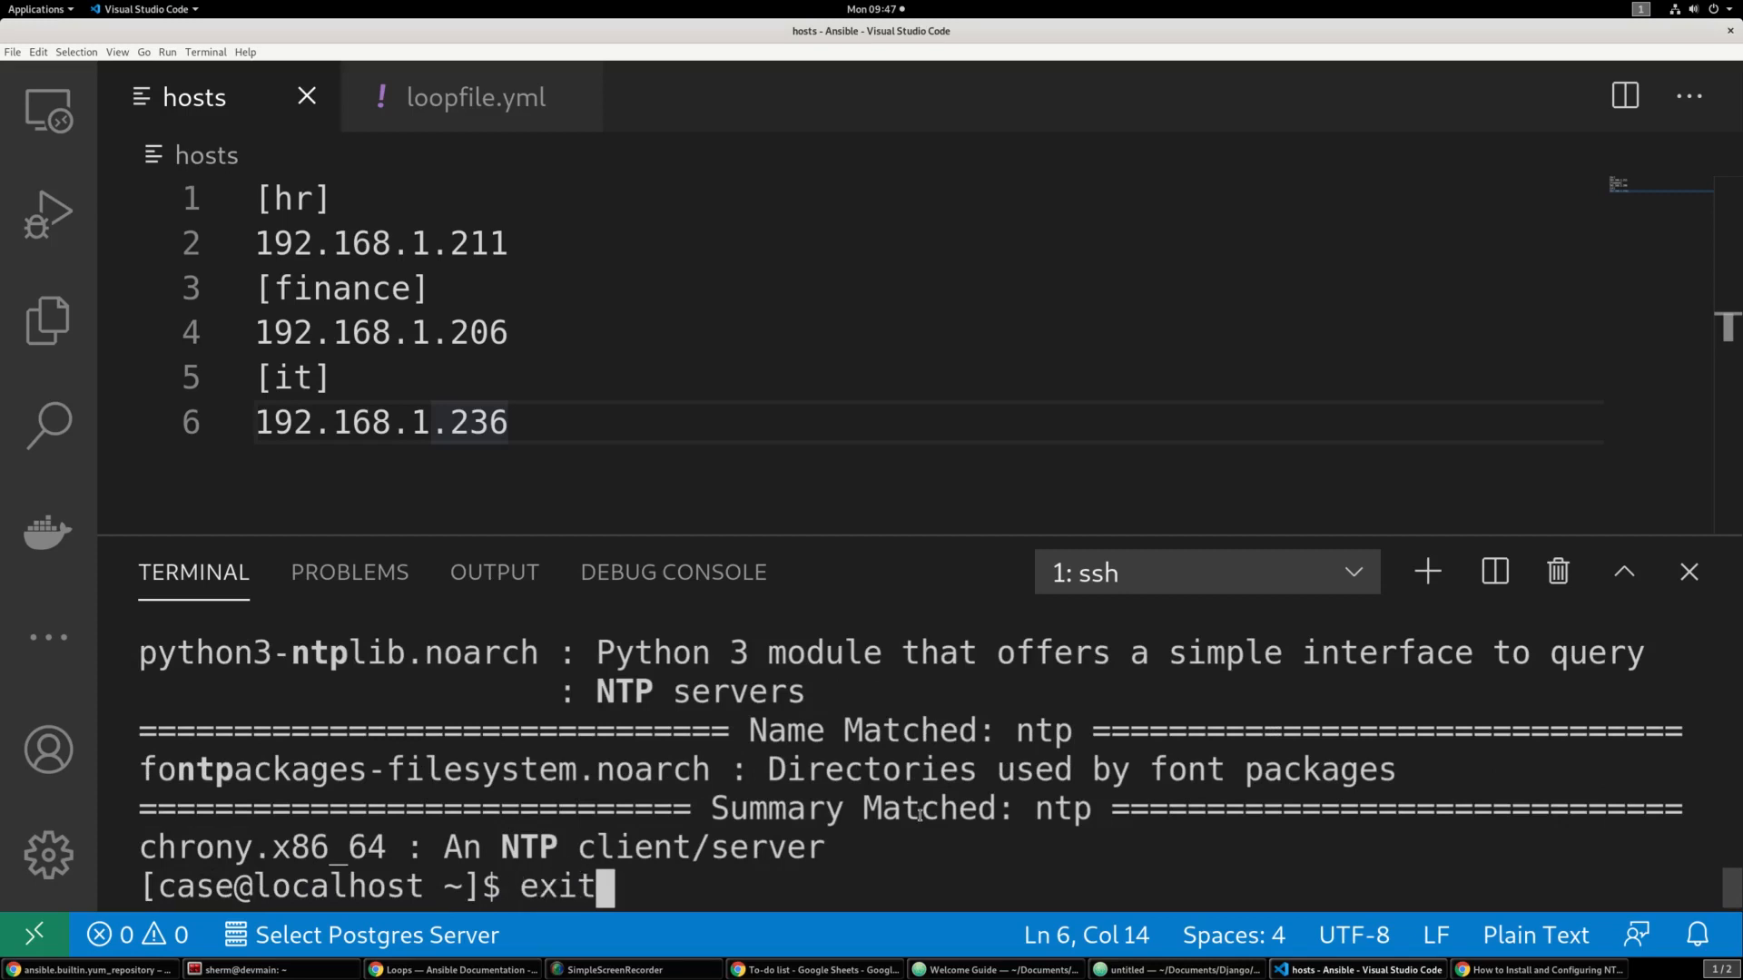
{"action": "left_click", "coordinate": [476, 97]}
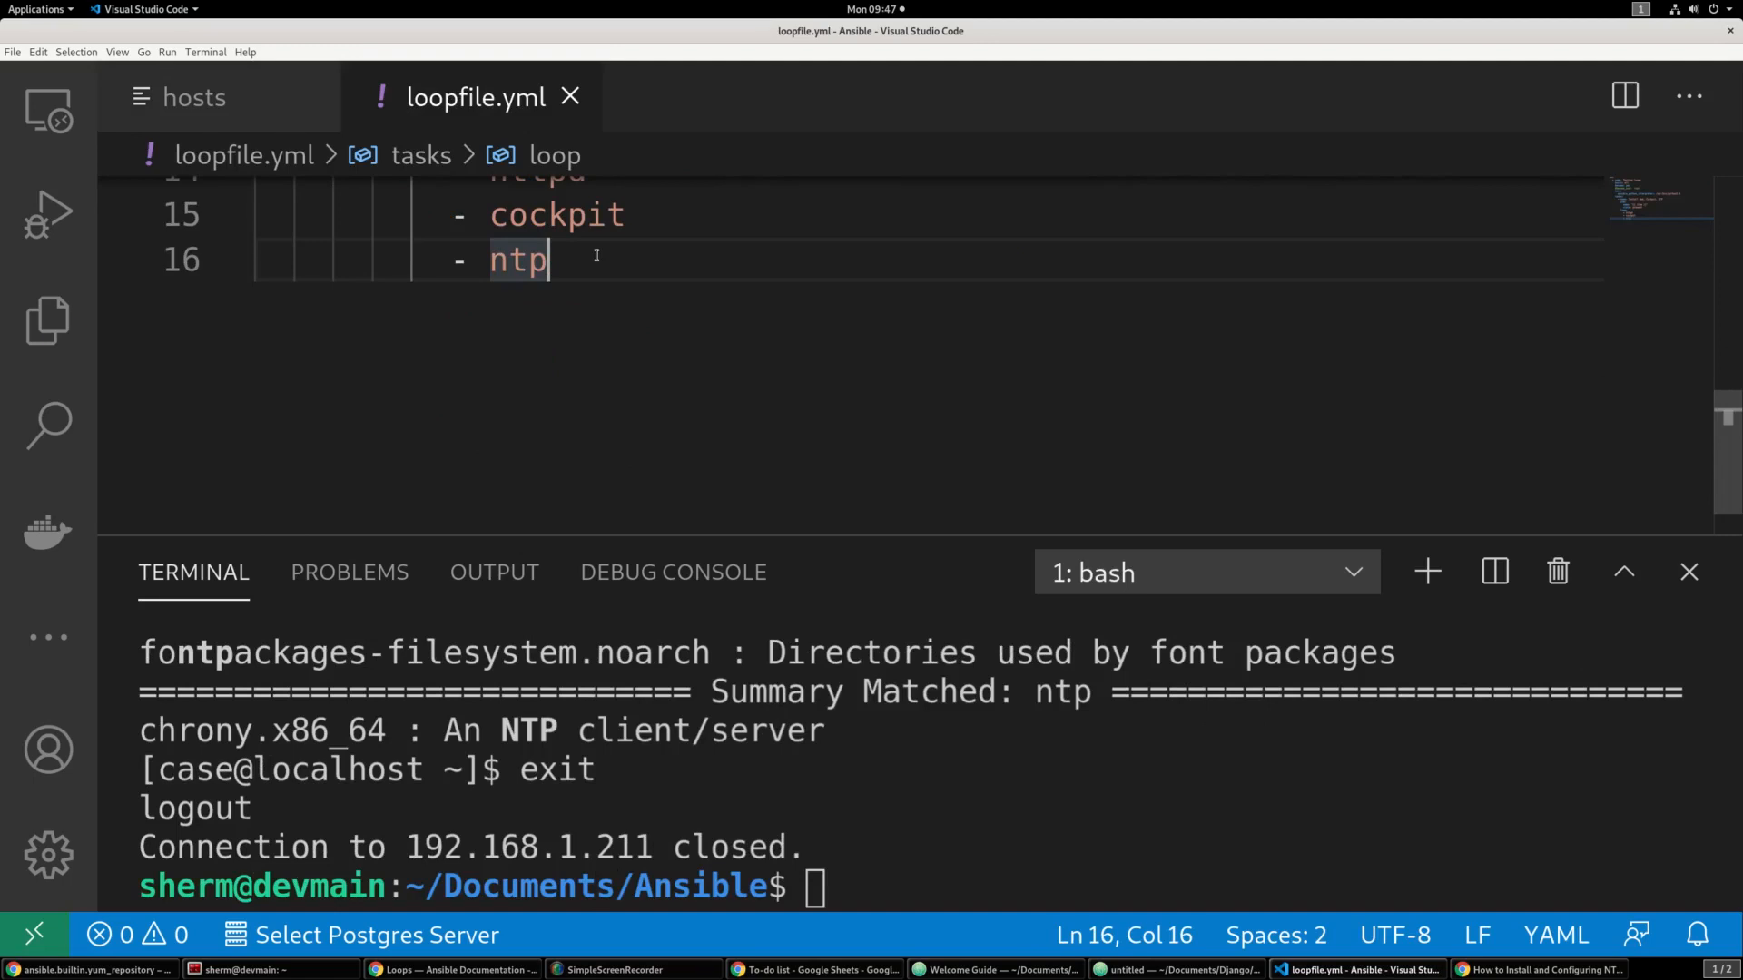
{"action": "type", "text": "chron"}
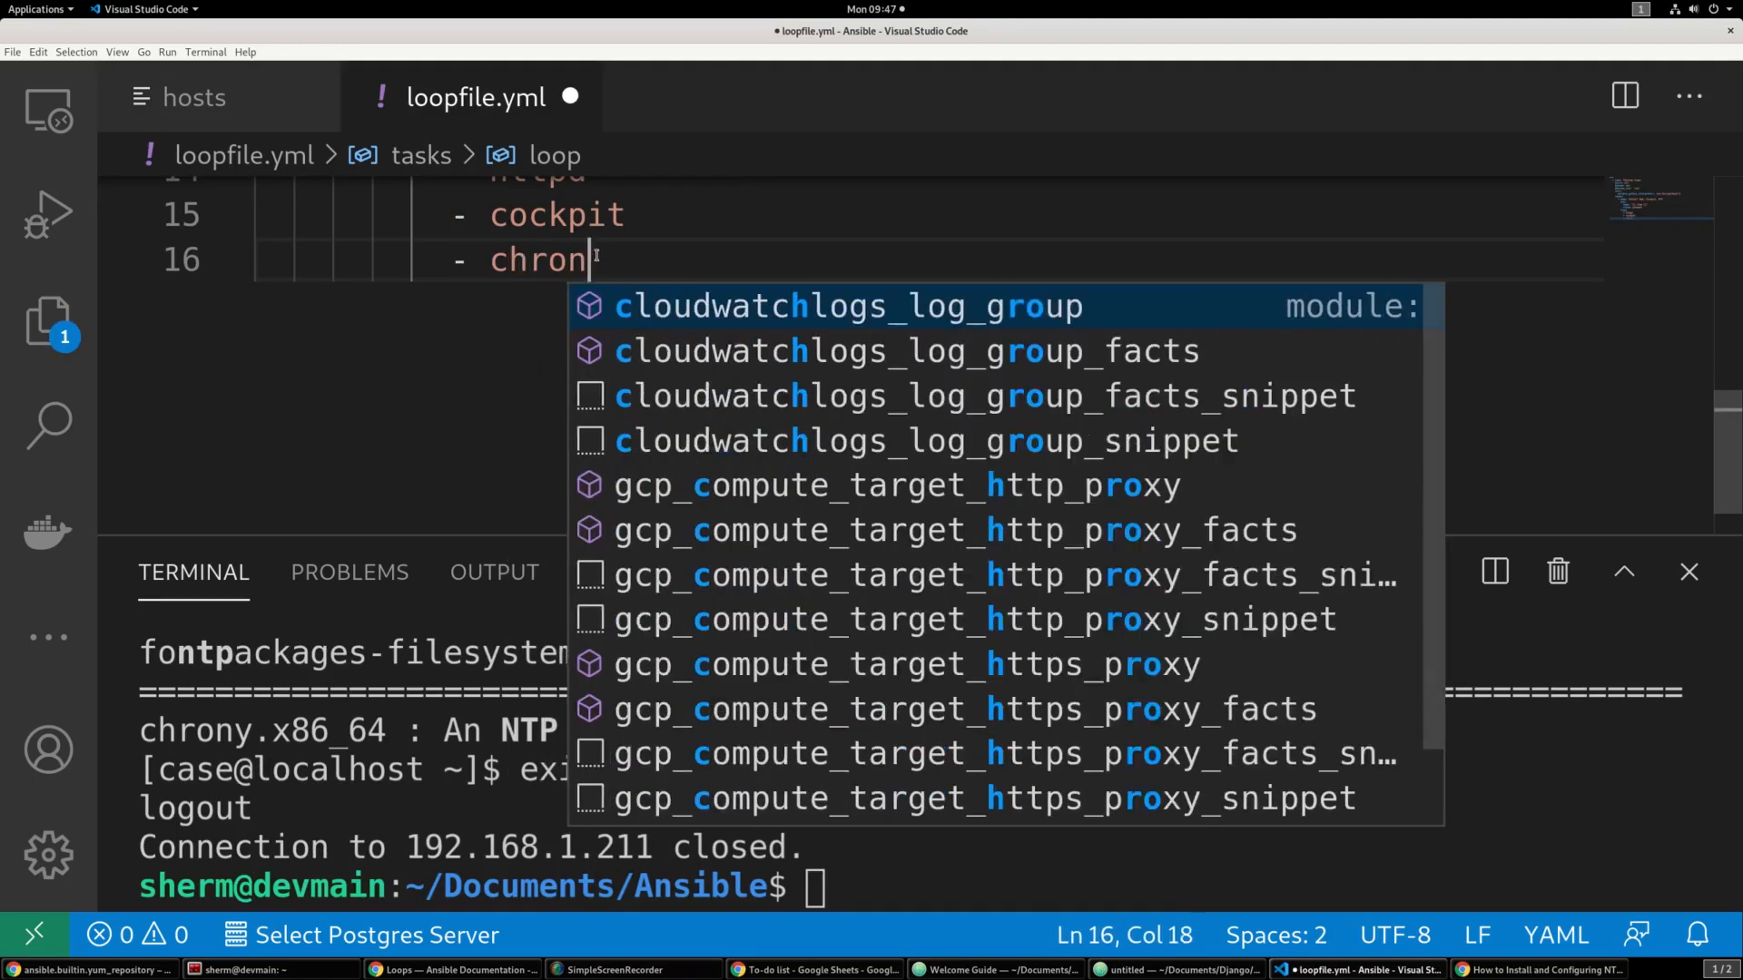
{"action": "type", "text": "y"}
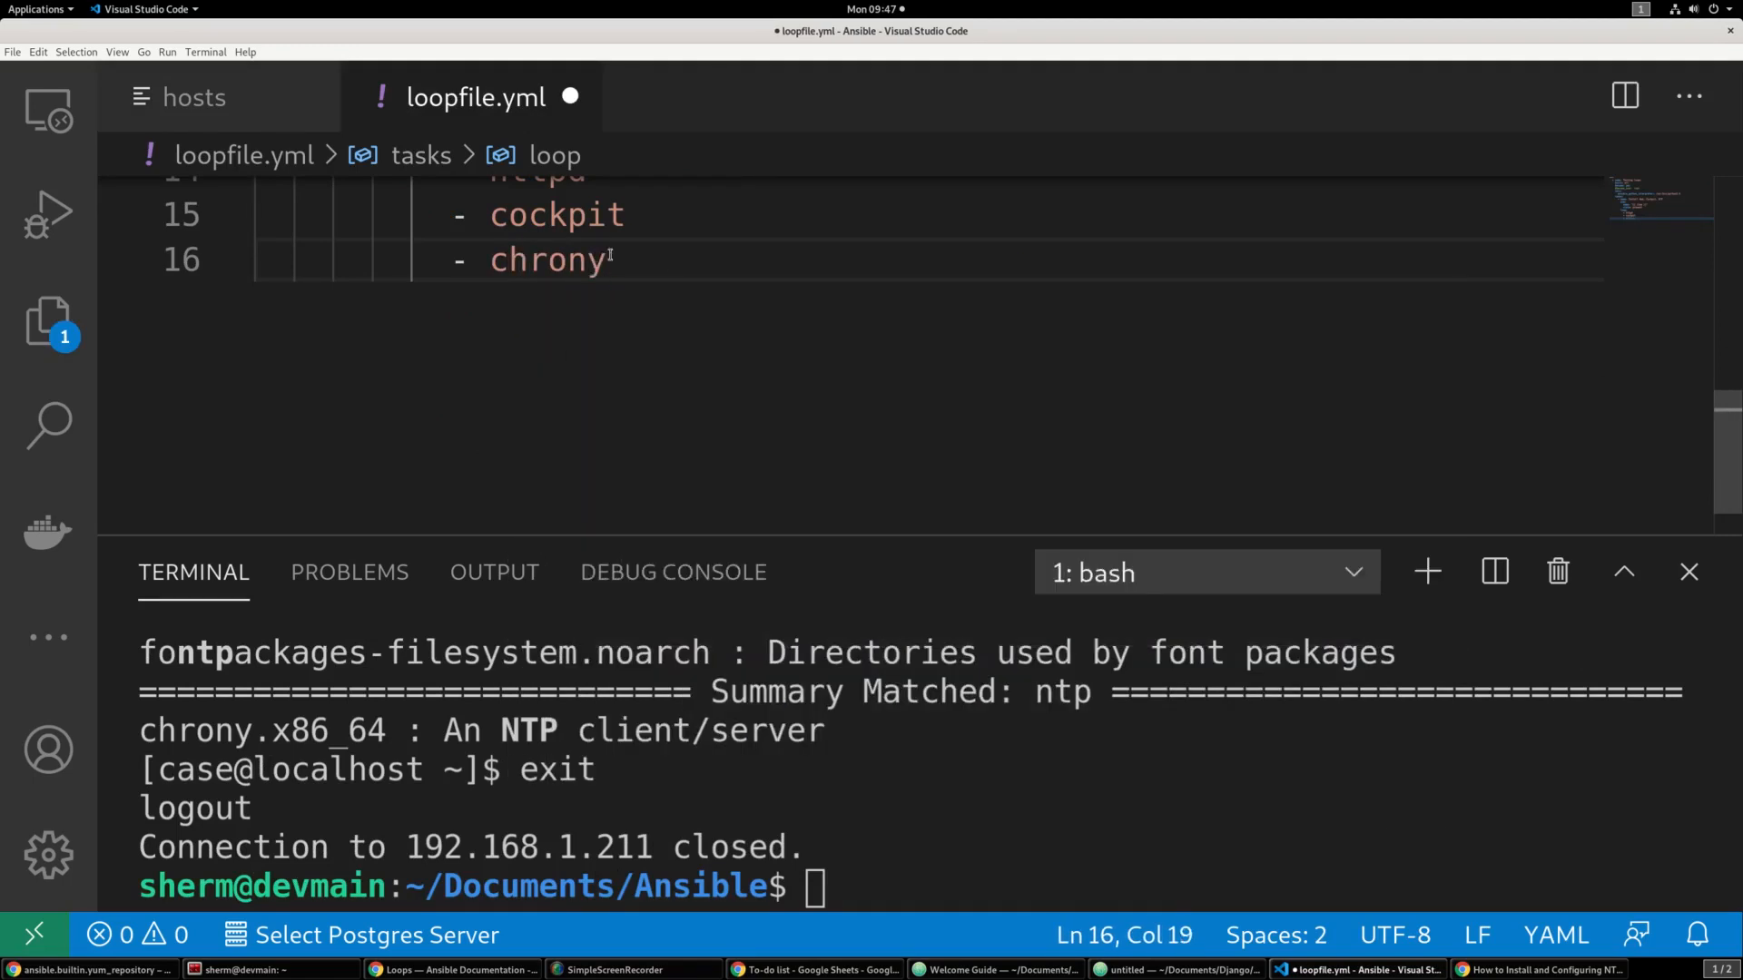
{"action": "key", "text": "ctrl+s"}
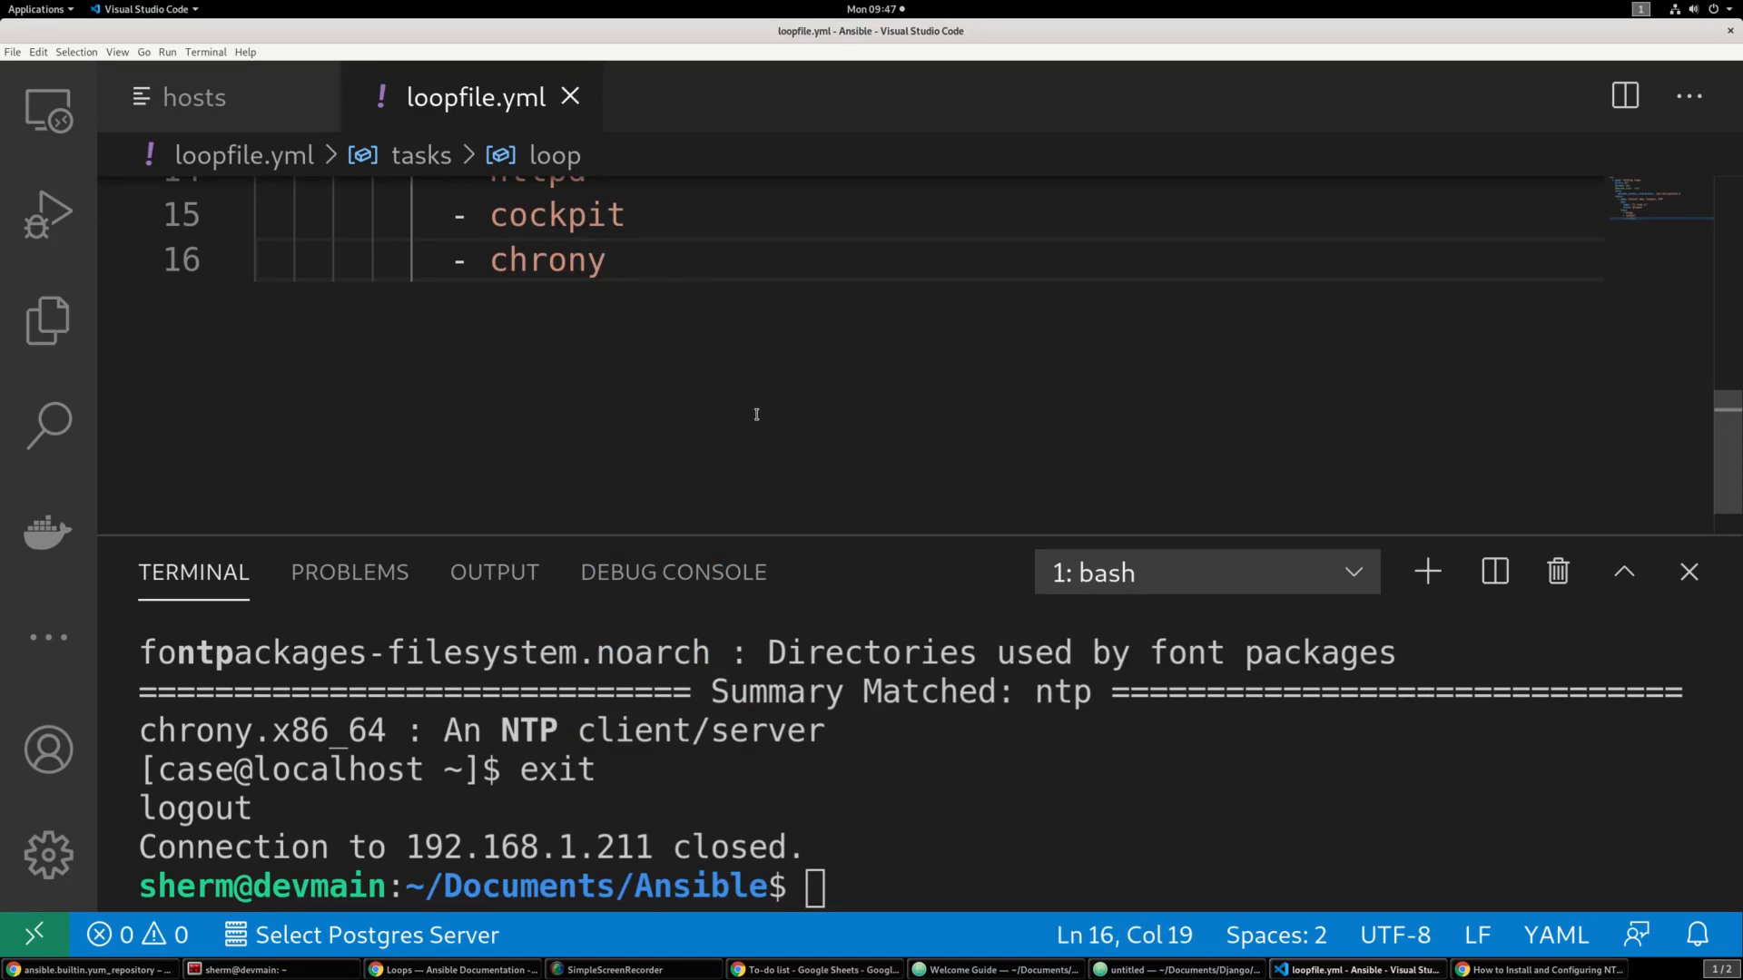
Add ntpstat as a new loop item below chrony and save the playbook.
{"action": "scroll", "scroll_direction": "up", "scroll_amount": 3}
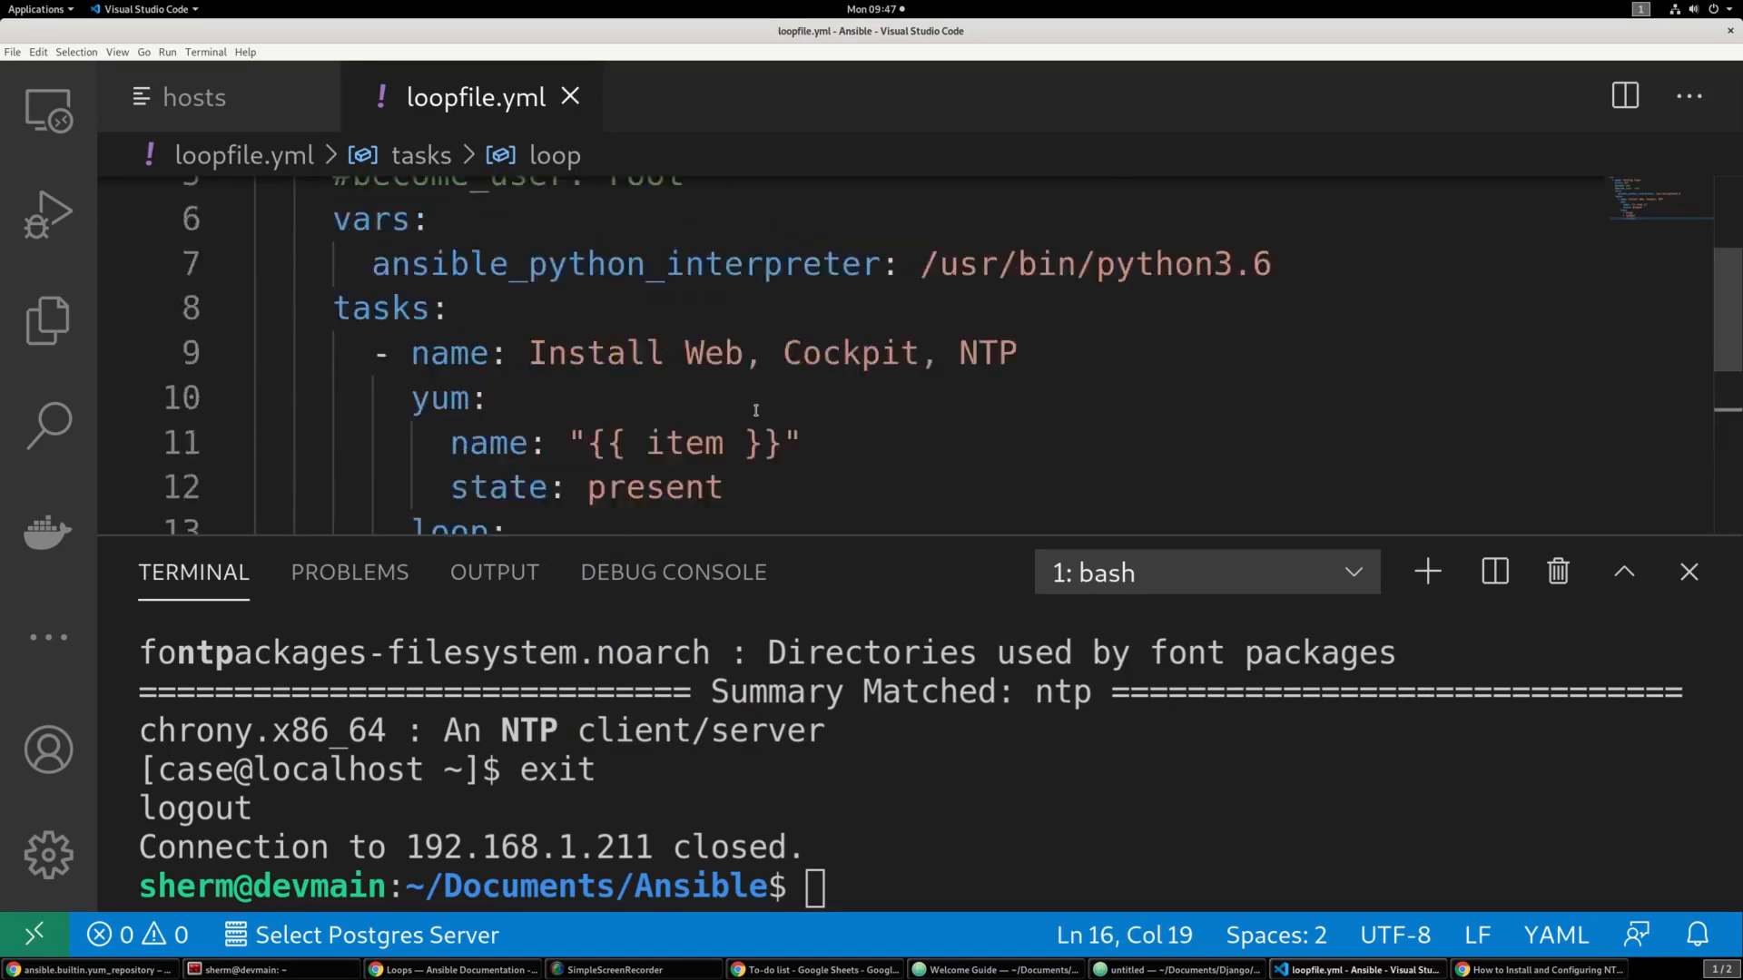
{"action": "scroll", "scroll_direction": "up", "scroll_amount": 3}
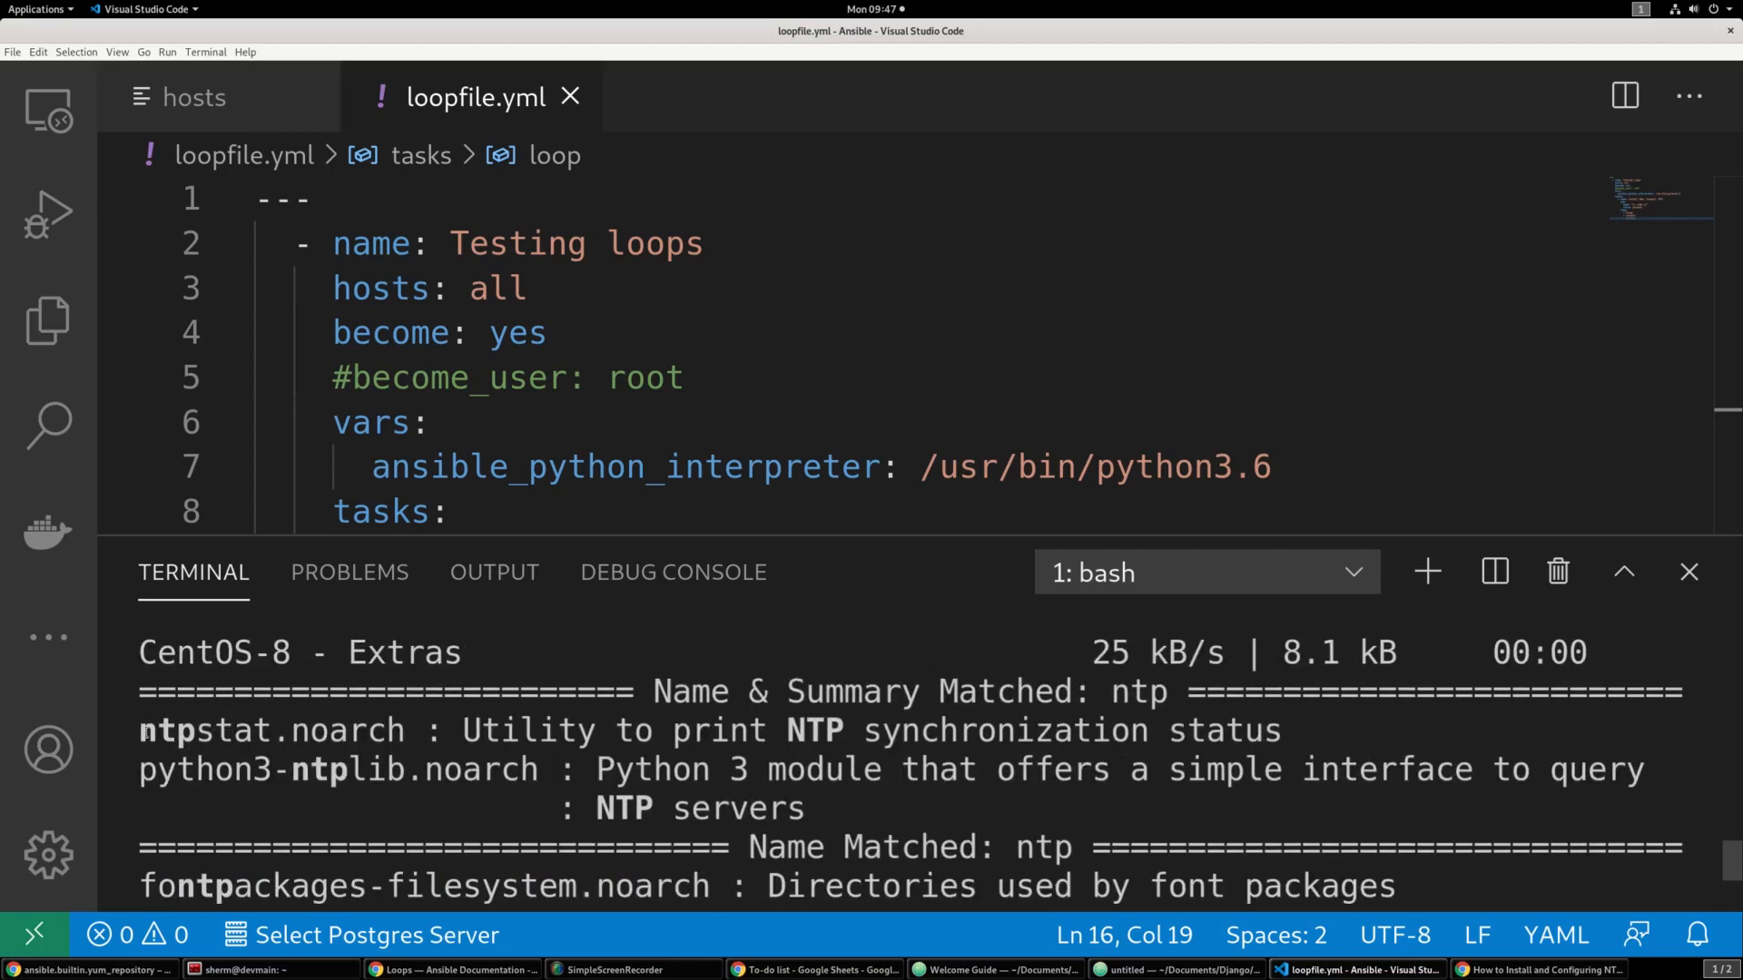
{"action": "right_click", "coordinate": [223, 730]}
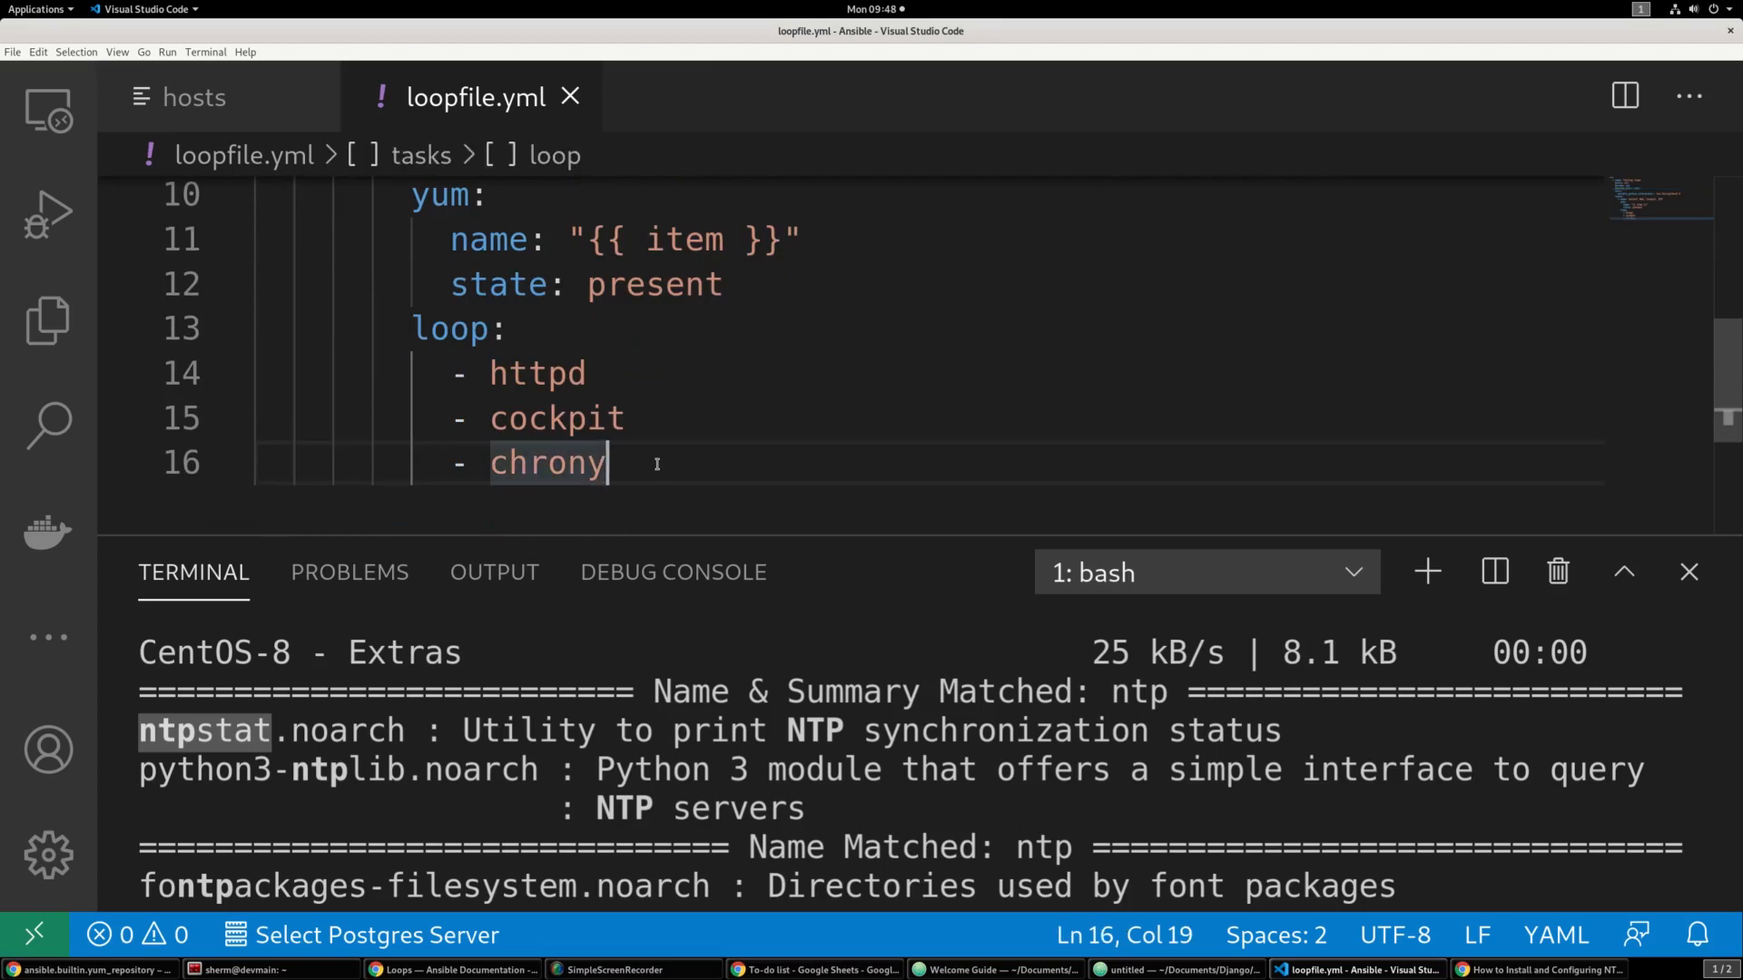
{"action": "key", "text": "Return"}
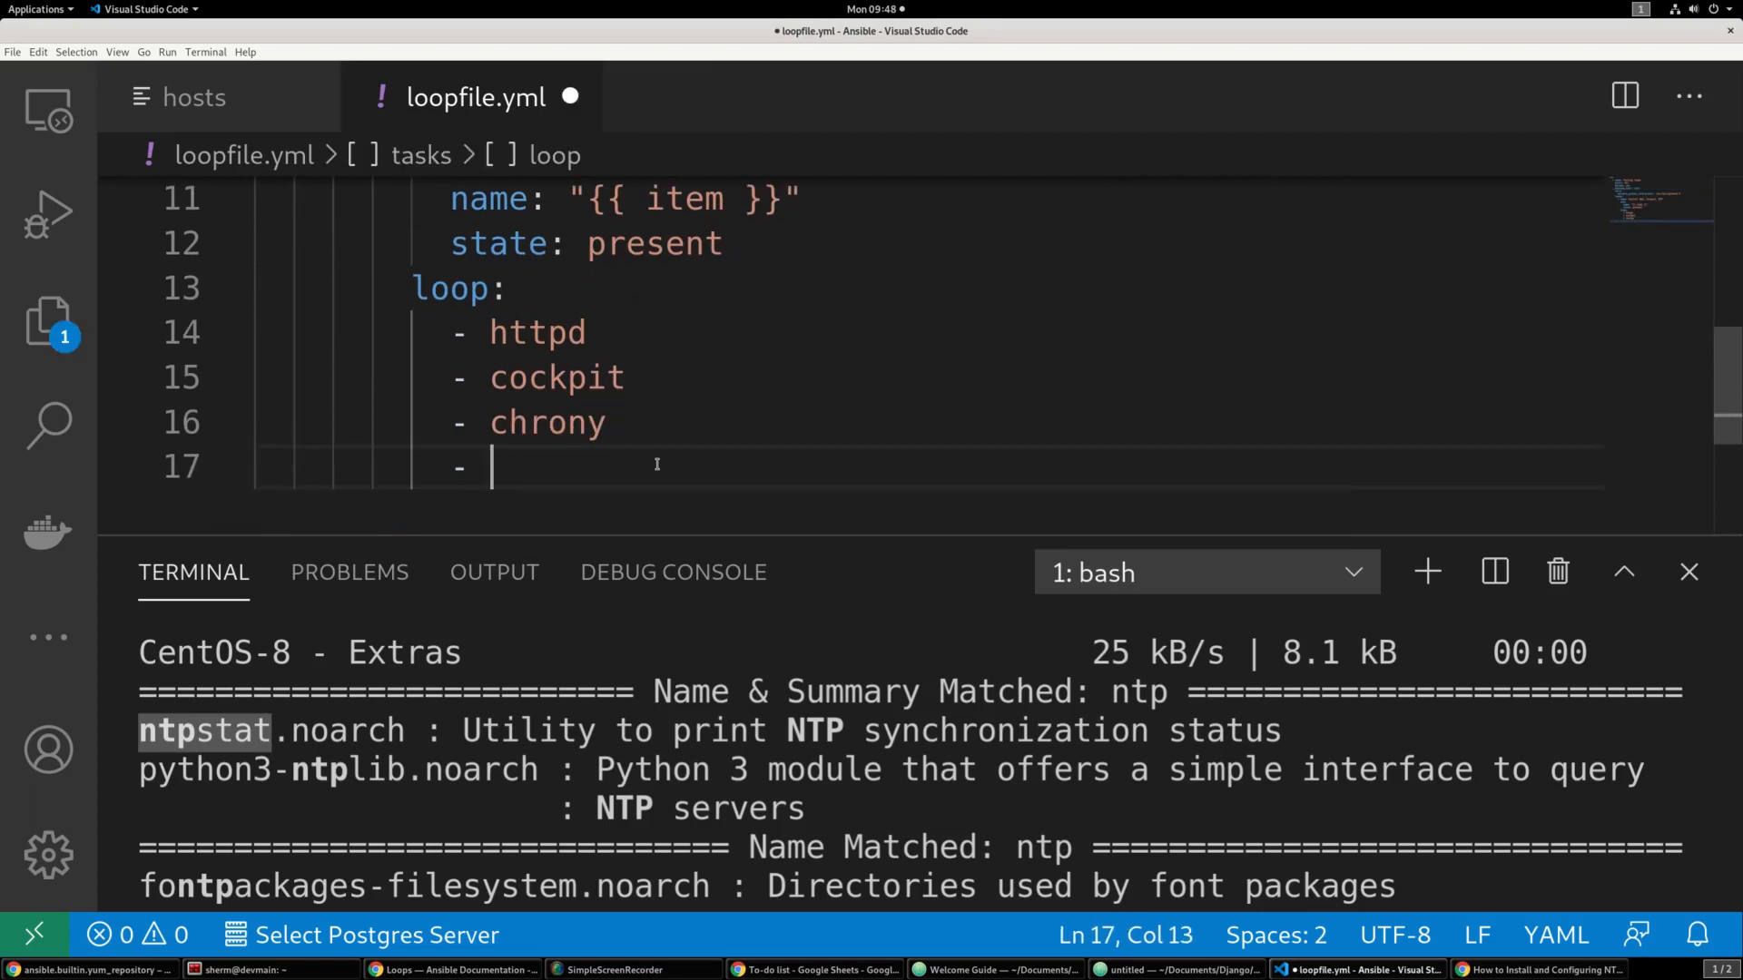
{"action": "type", "text": "ntpstate"}
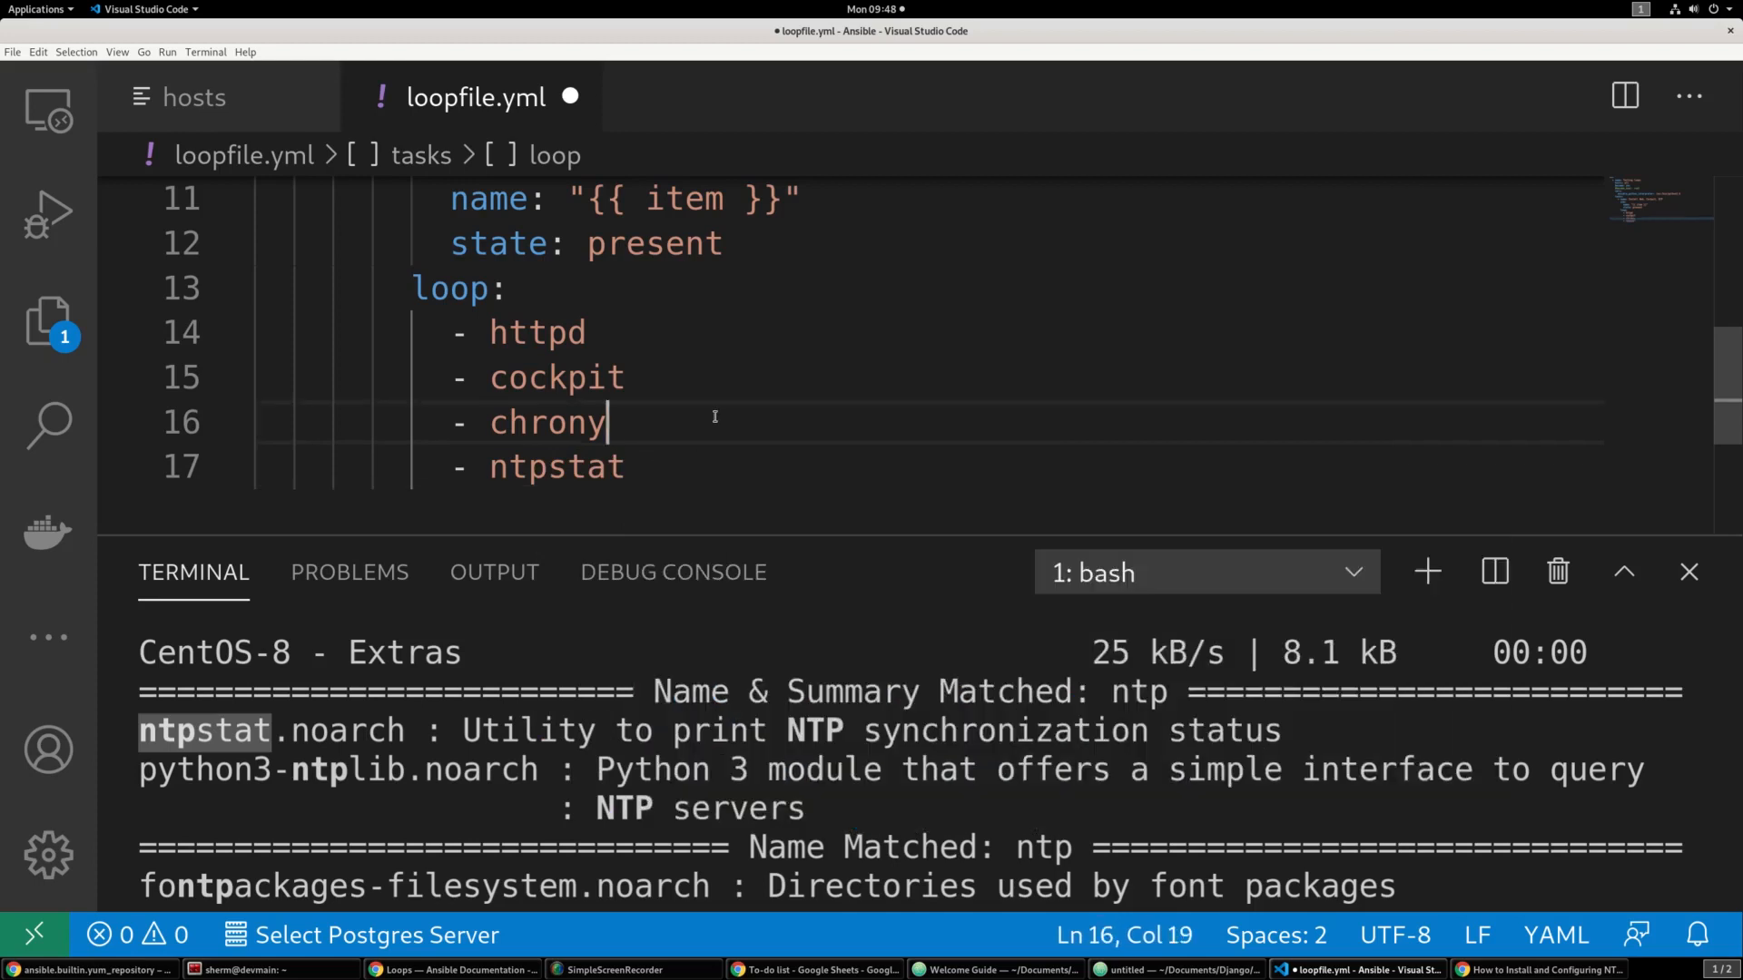
{"action": "key", "text": "ctrl+s"}
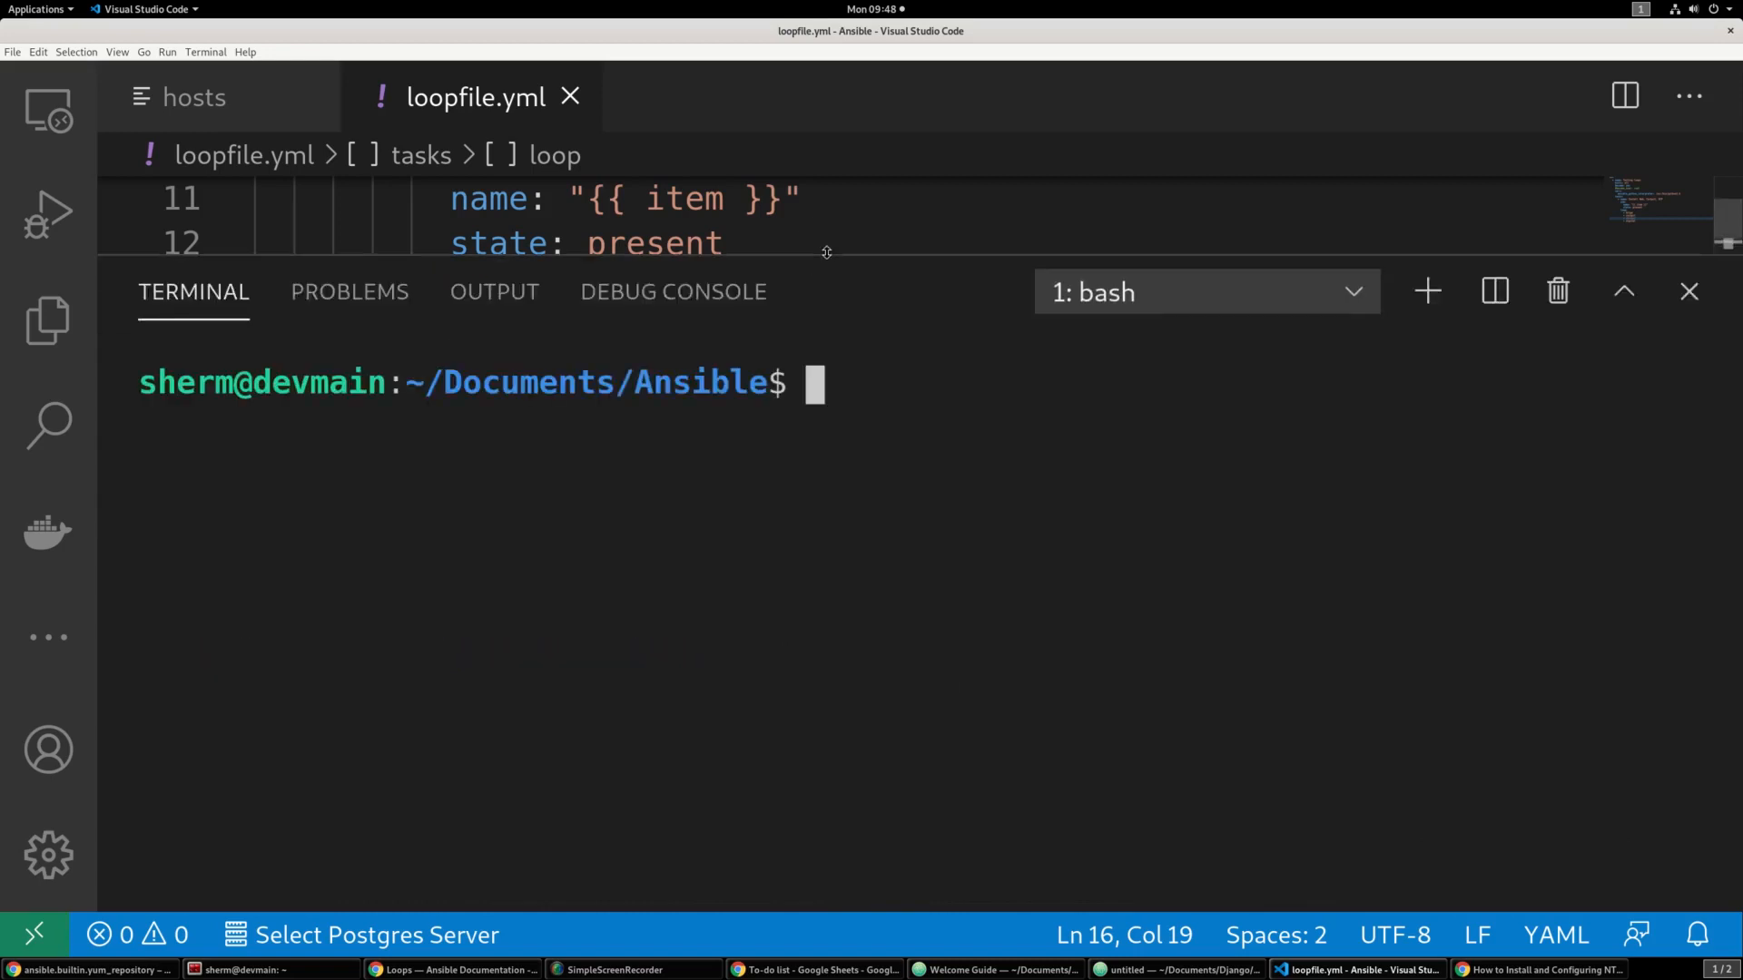
Run 'ansible-playbook -i hosts loopfile.yml -u case -k --ask-become-pass' with SSH and sudo passwords.
{"action": "type", "text": "ssh case@192.168.1.211"}
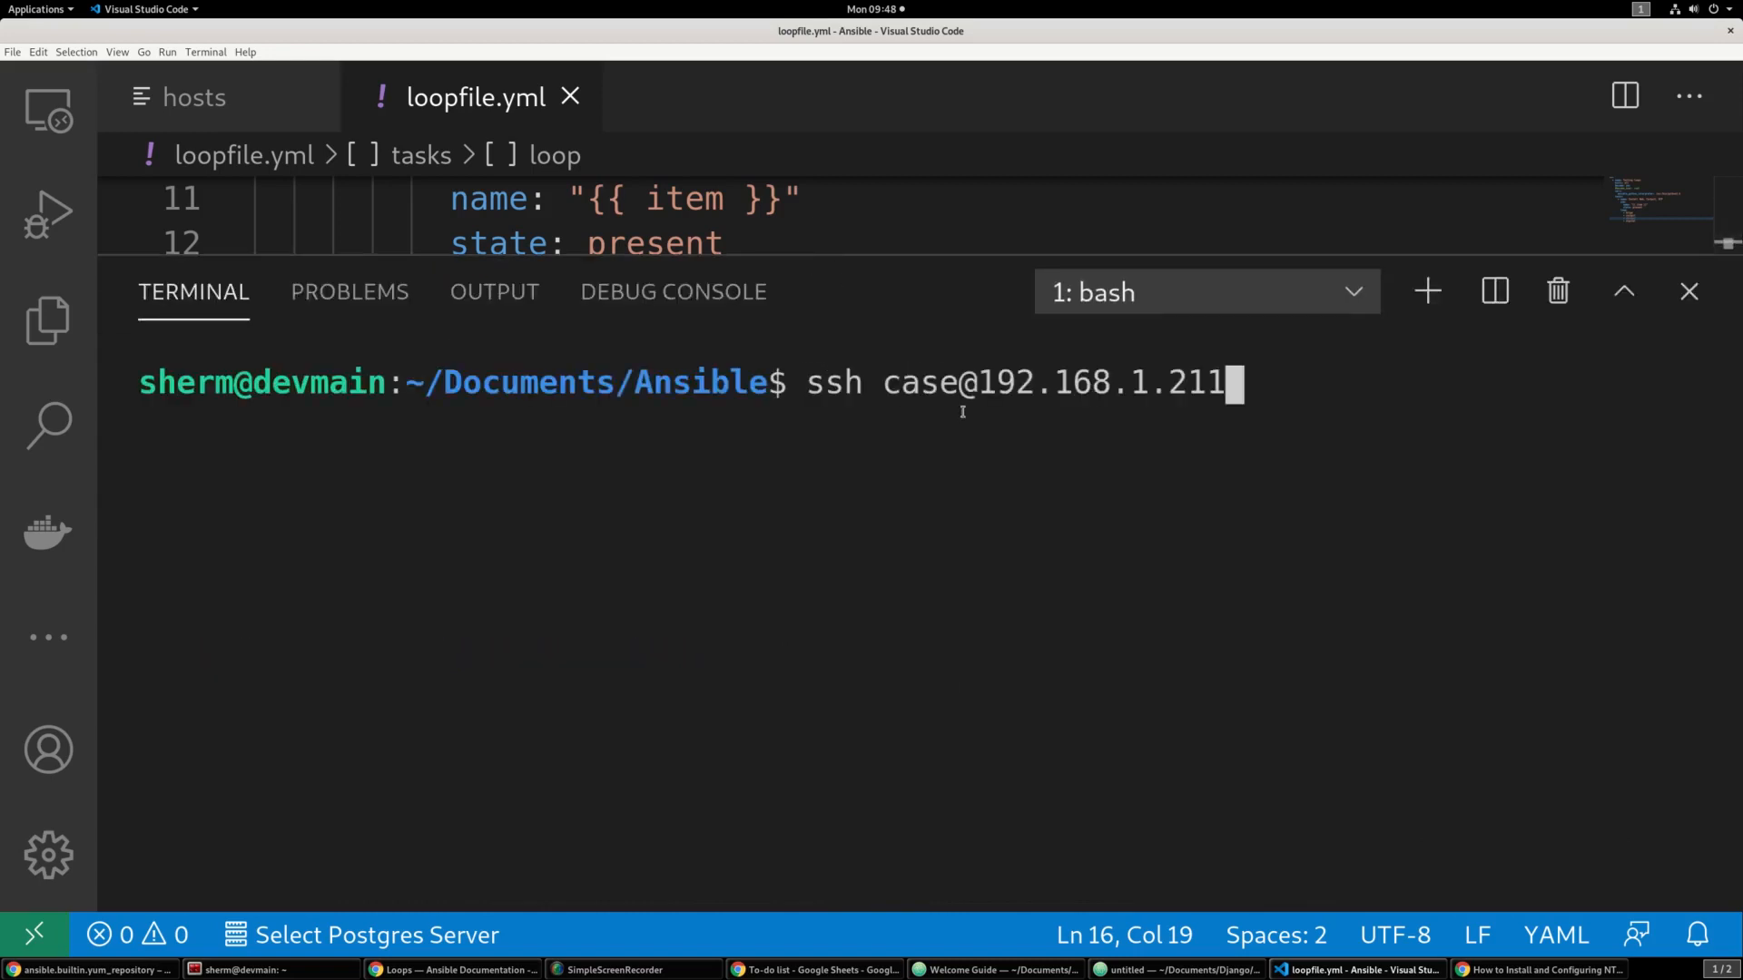
{"action": "type", "text": "ansible-playbook -i hosts loopfile.yml -u case -k --ask-become-pass"}
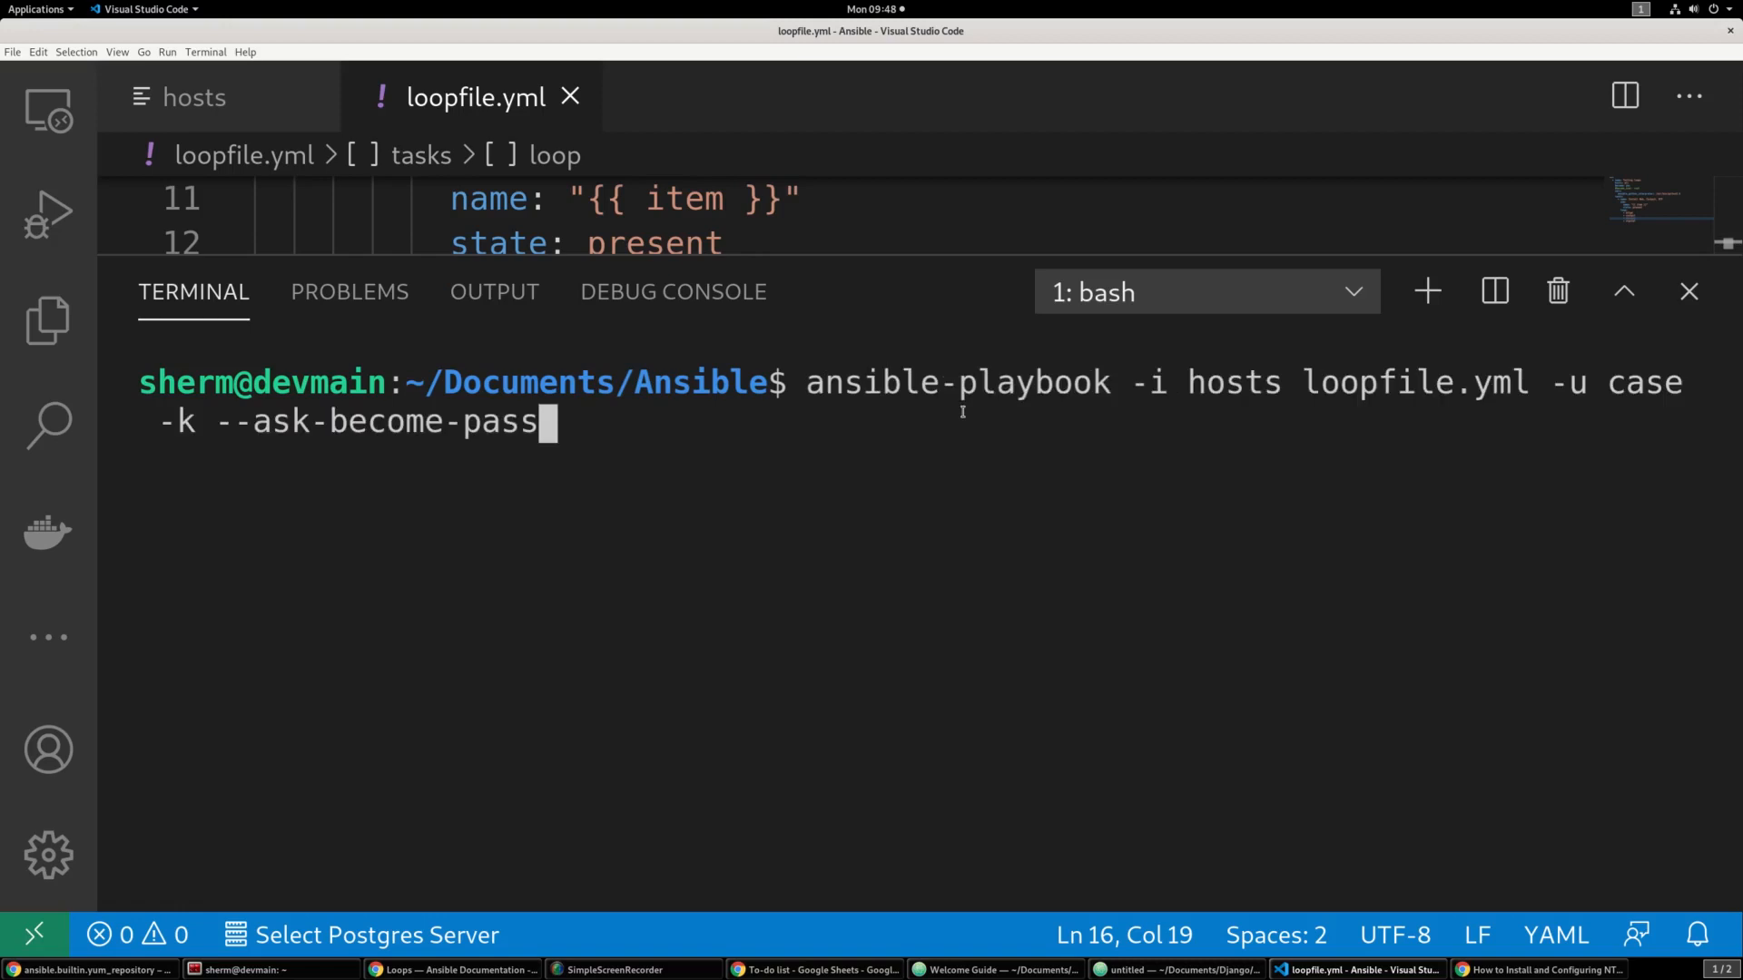
{"action": "key", "text": "Return"}
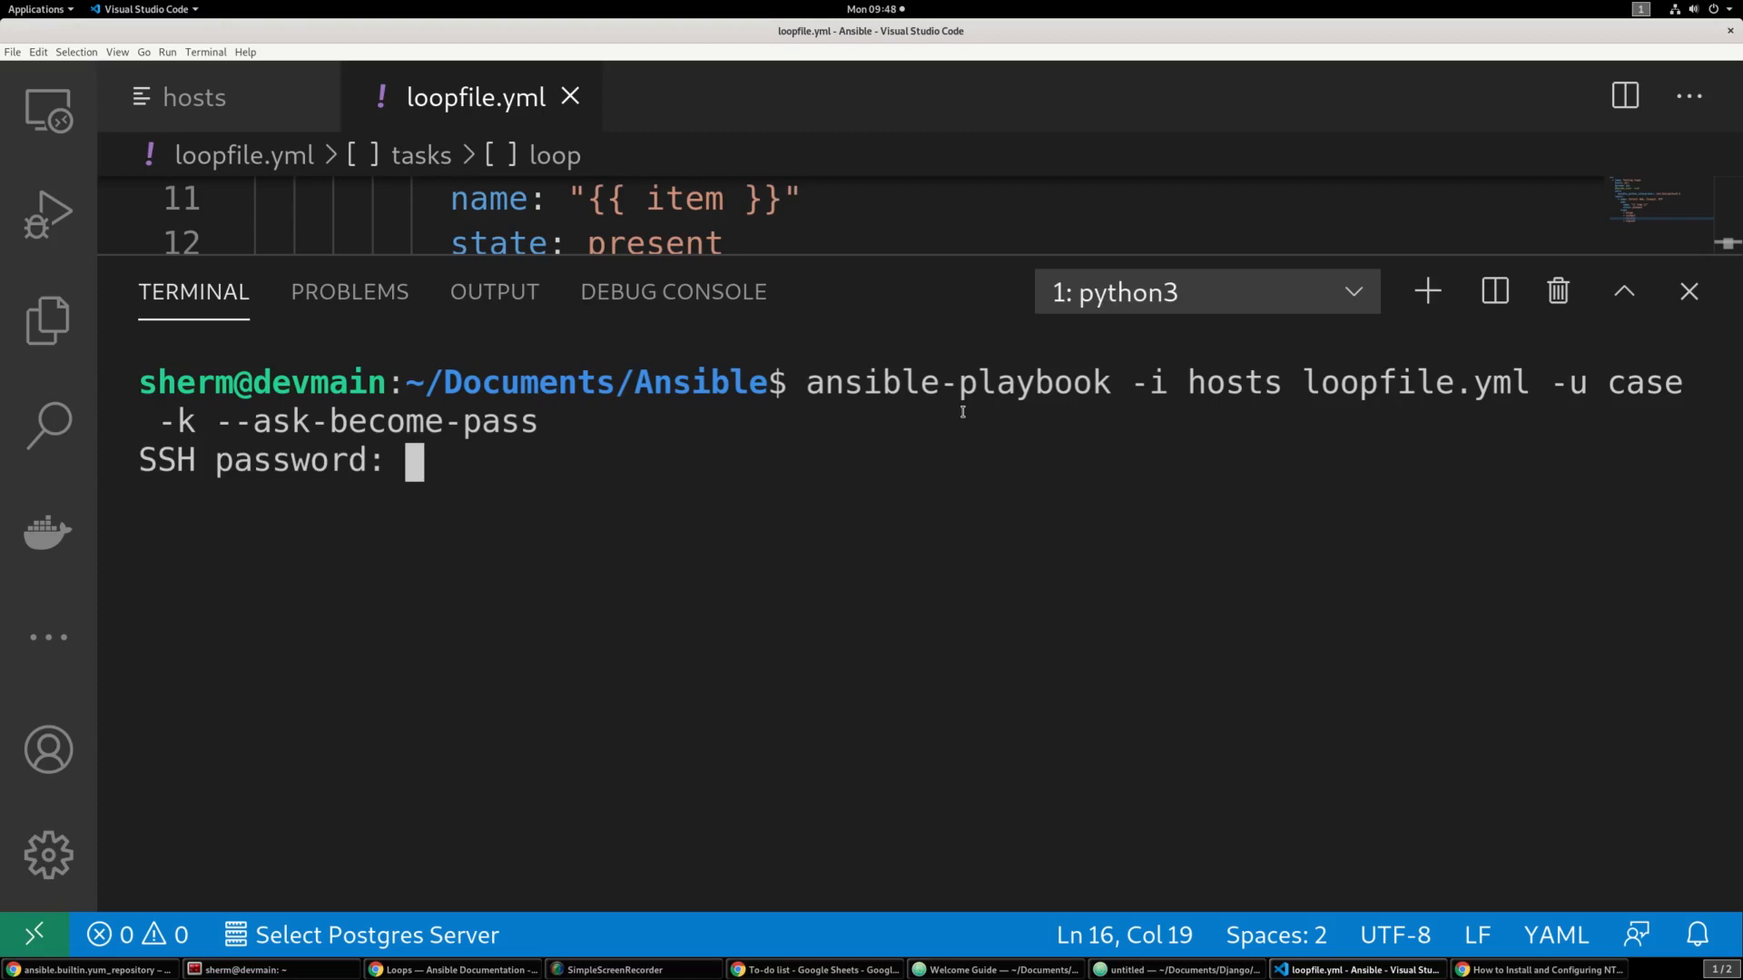
{"action": "key", "text": "Return"}
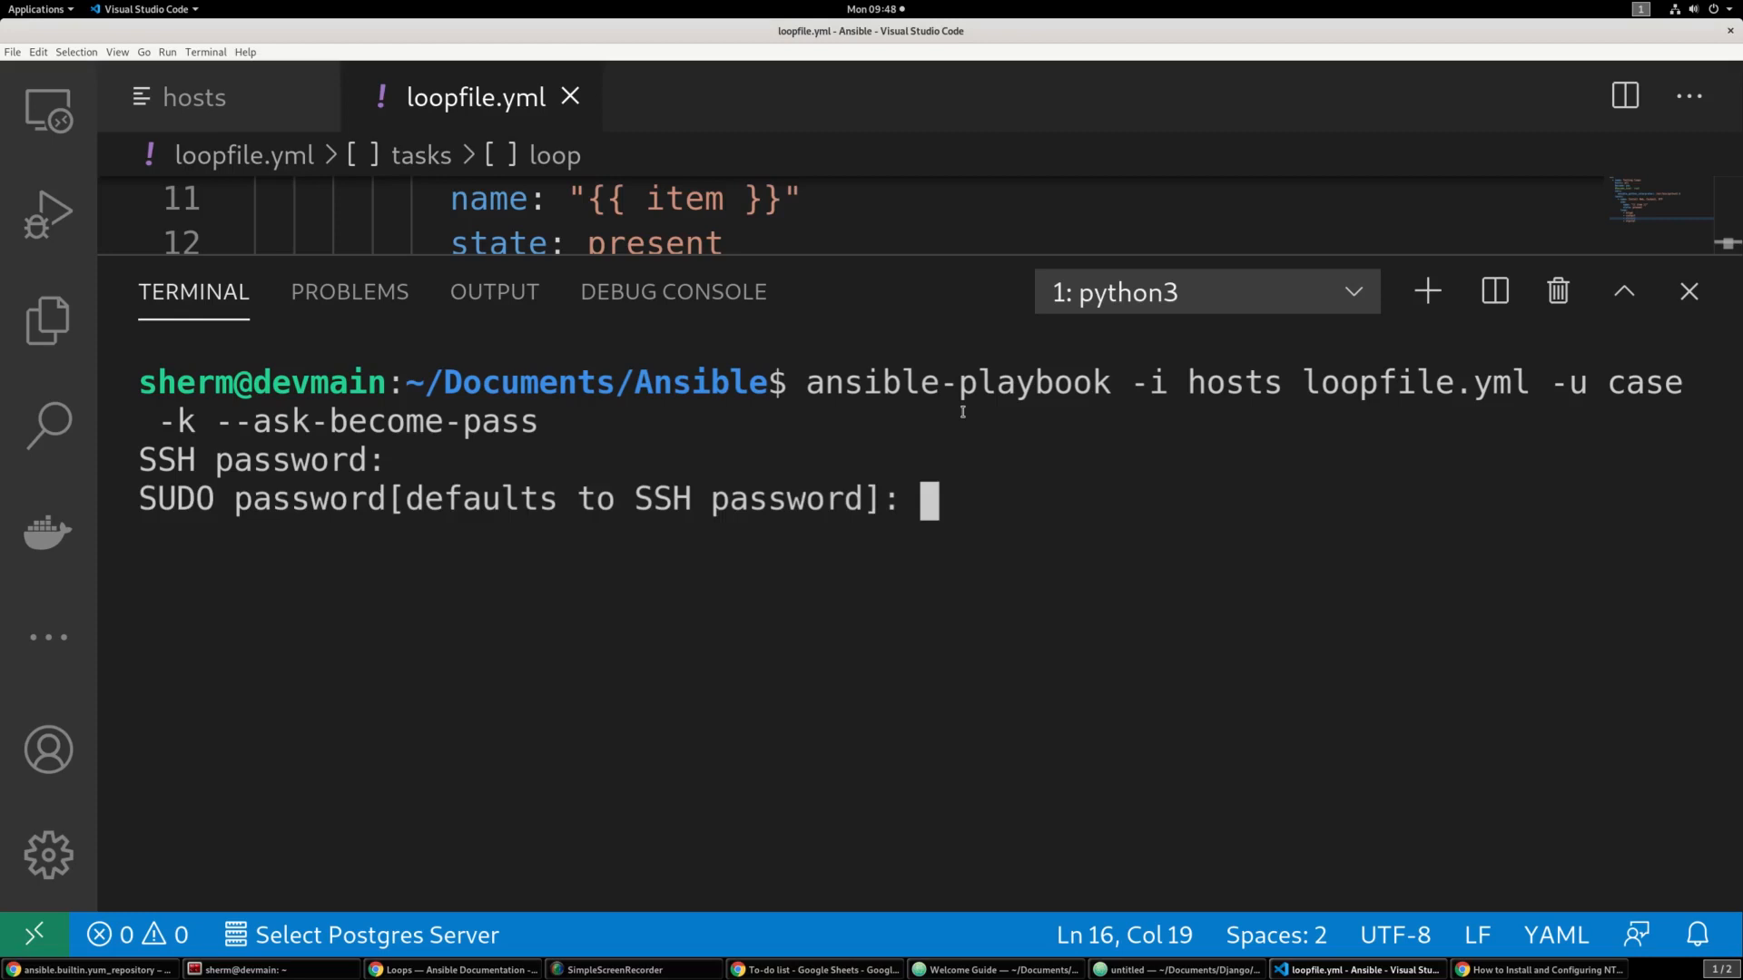
{"action": "key", "text": "Return"}
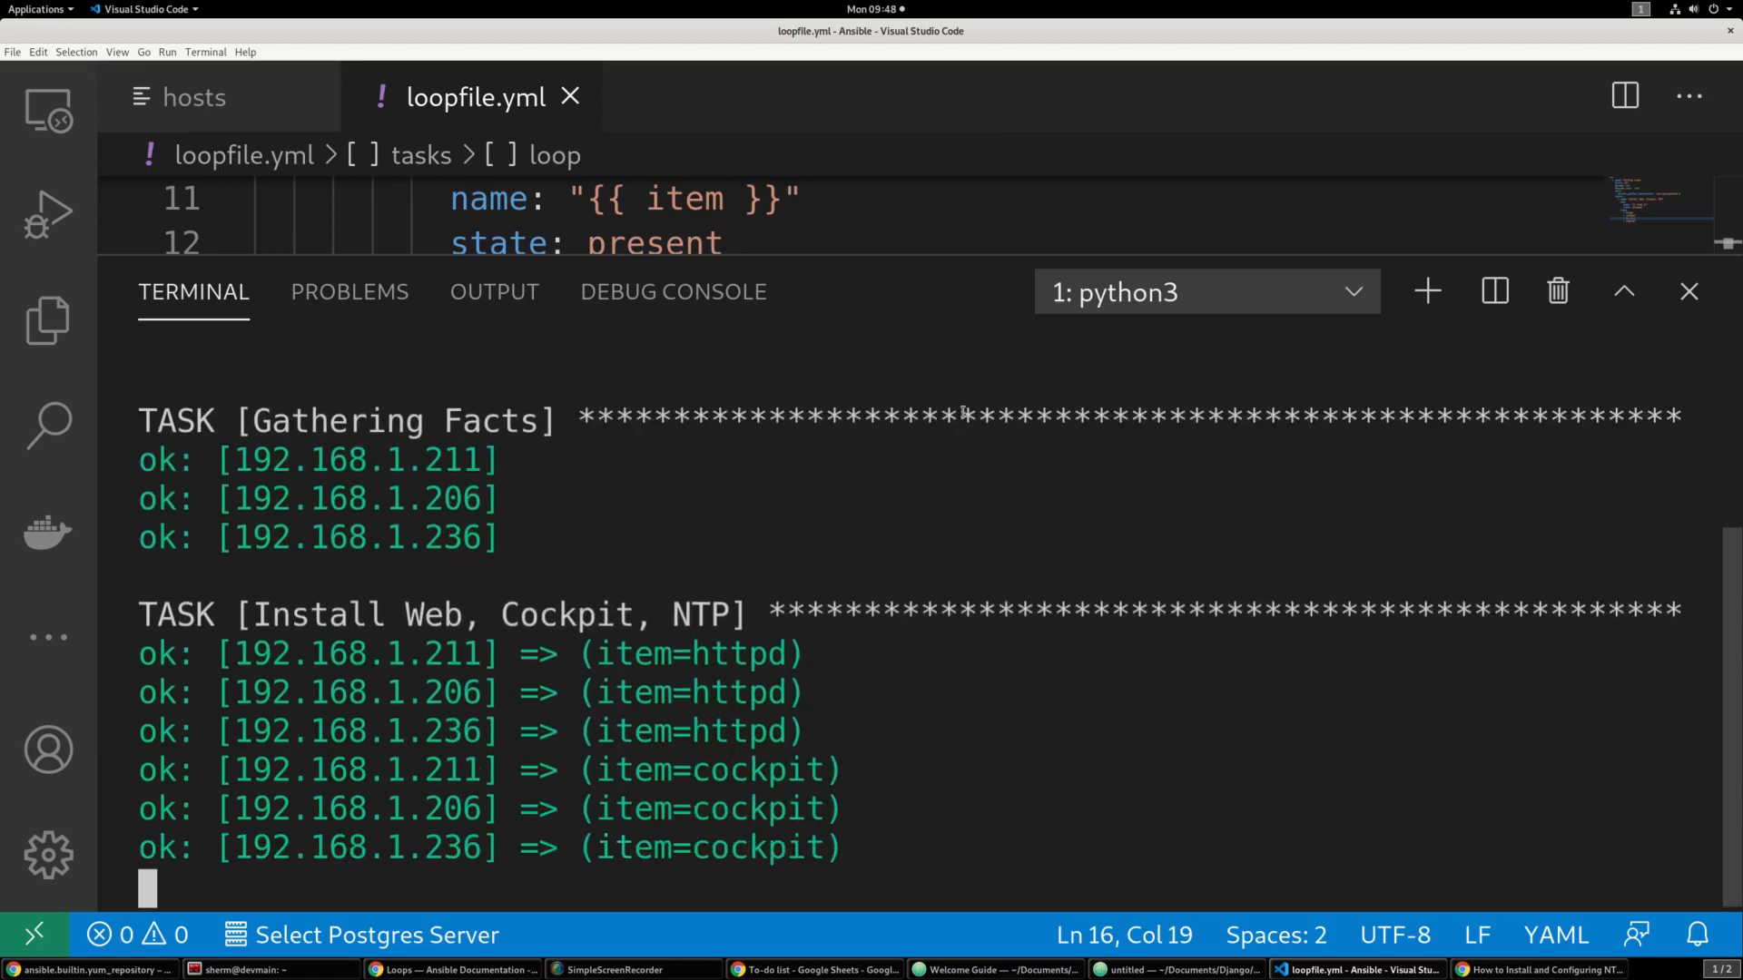
{"action": "scroll", "scroll_direction": "down", "scroll_amount": 3}
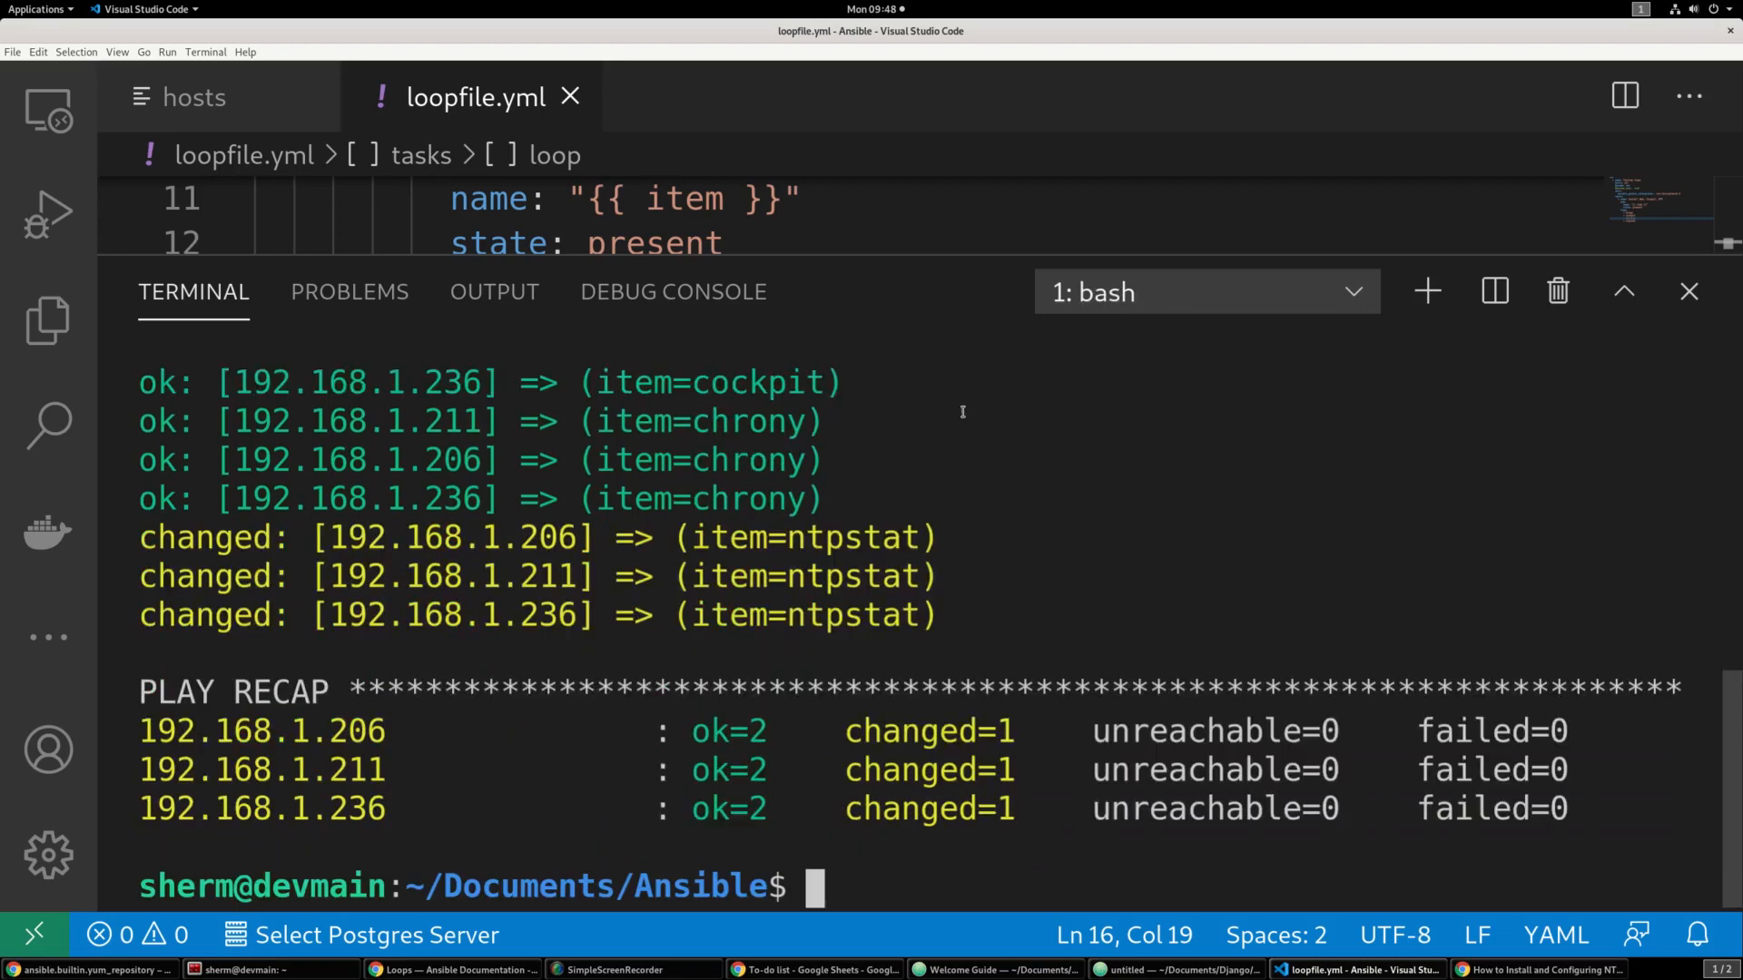
{"action": "mouse_move", "coordinate": [956, 506]}
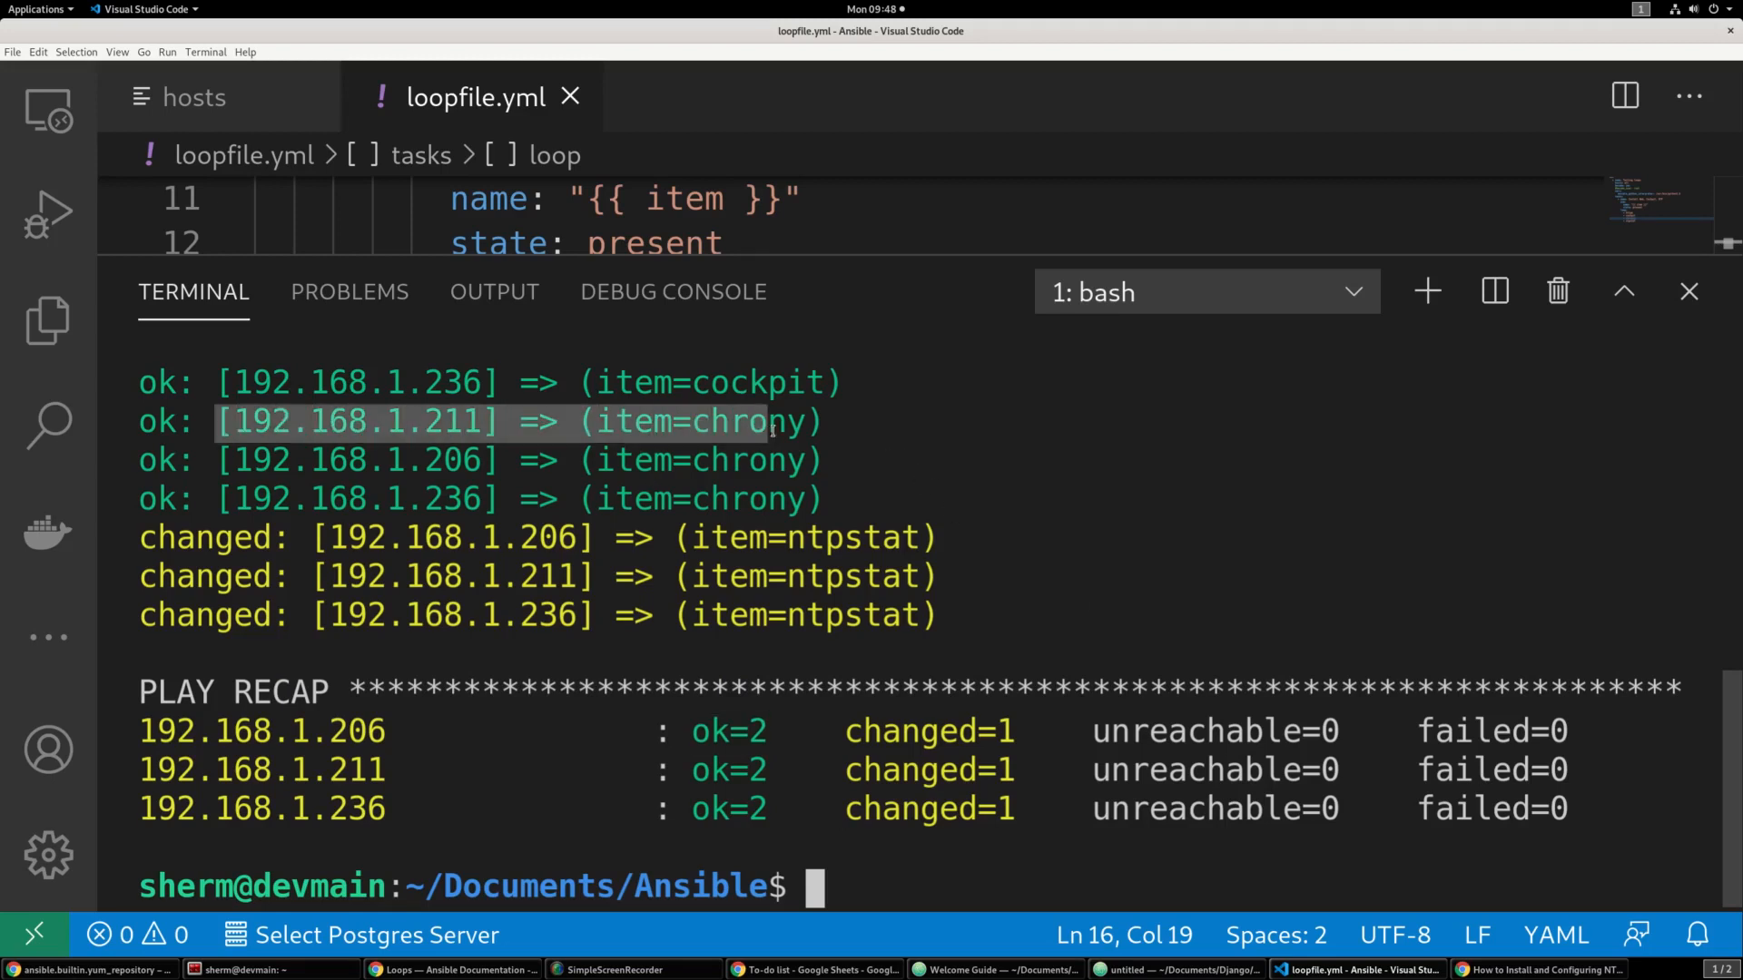
{"action": "scroll", "scroll_direction": "up", "scroll_amount": 3}
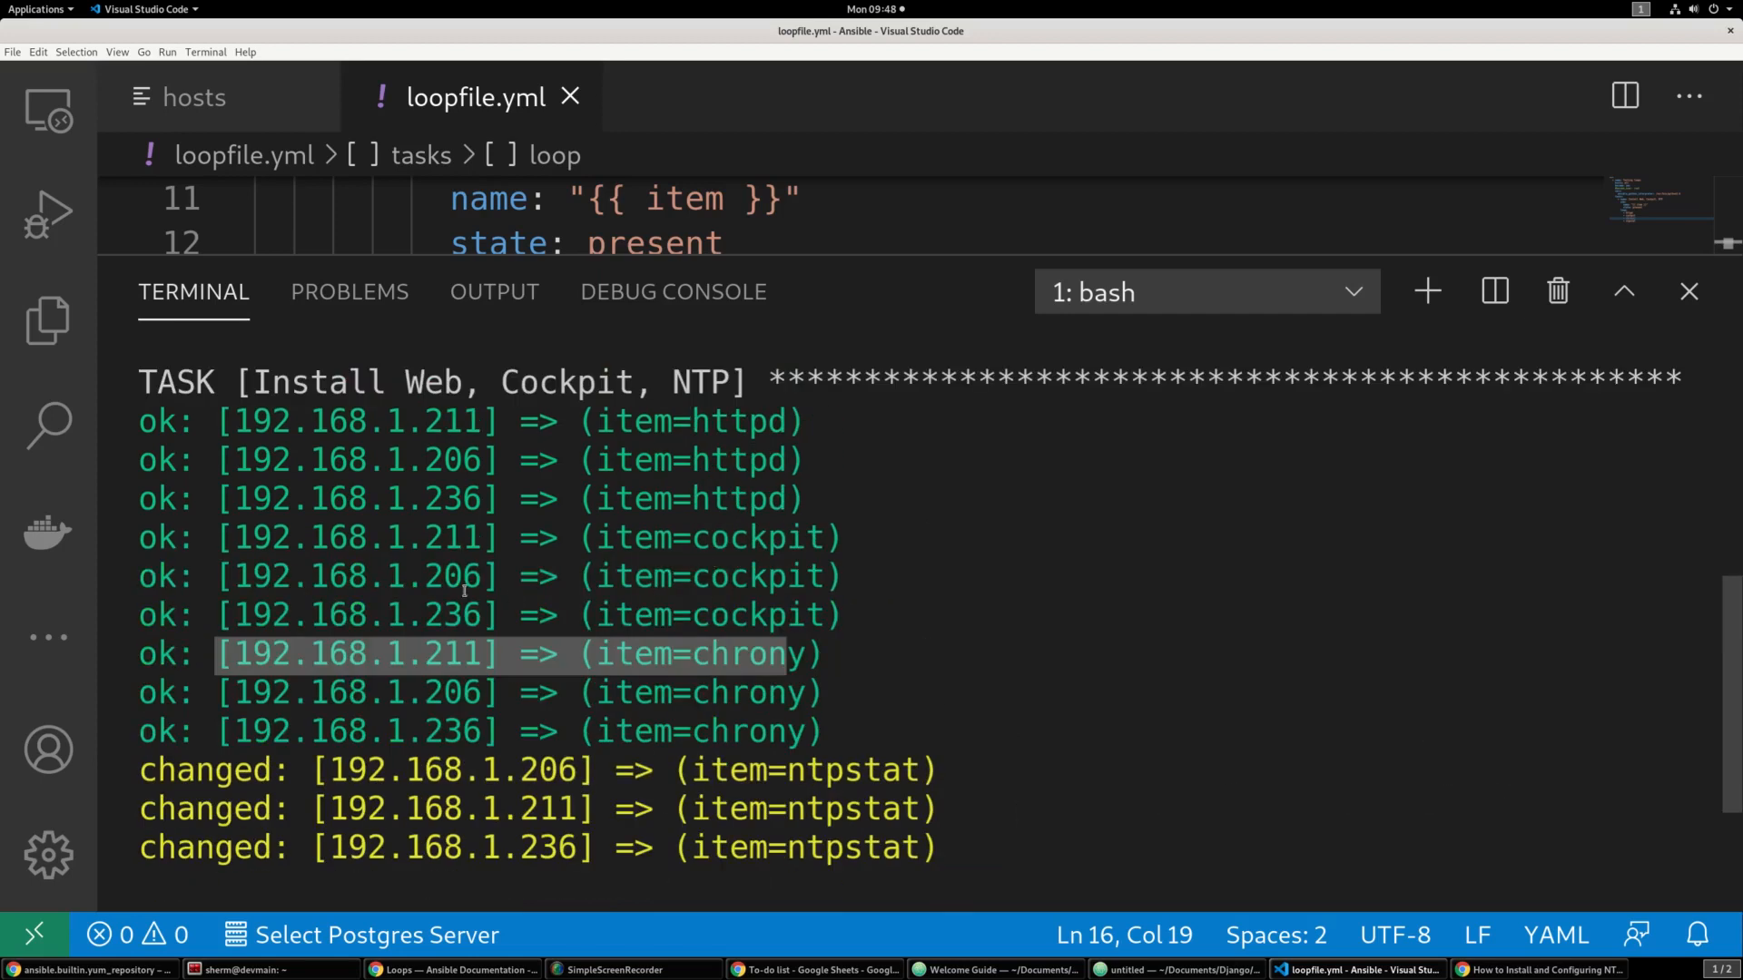
{"action": "scroll", "scroll_direction": "down", "scroll_amount": 3}
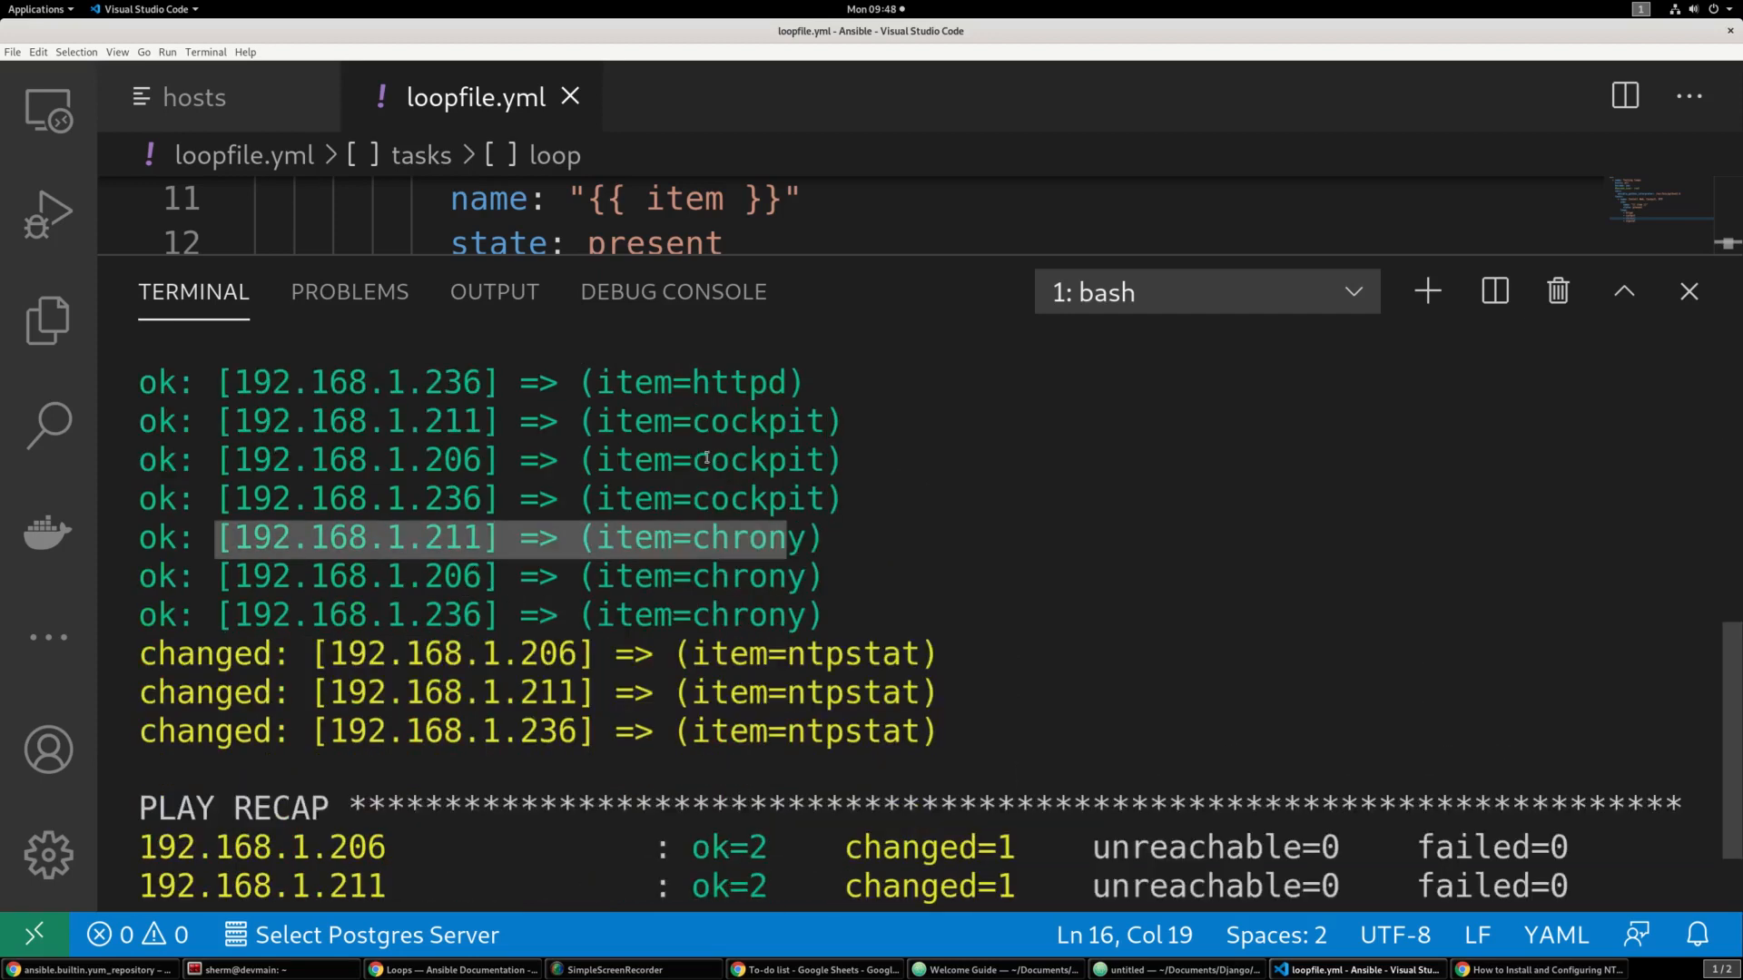
{"action": "scroll", "scroll_direction": "up", "scroll_amount": 3}
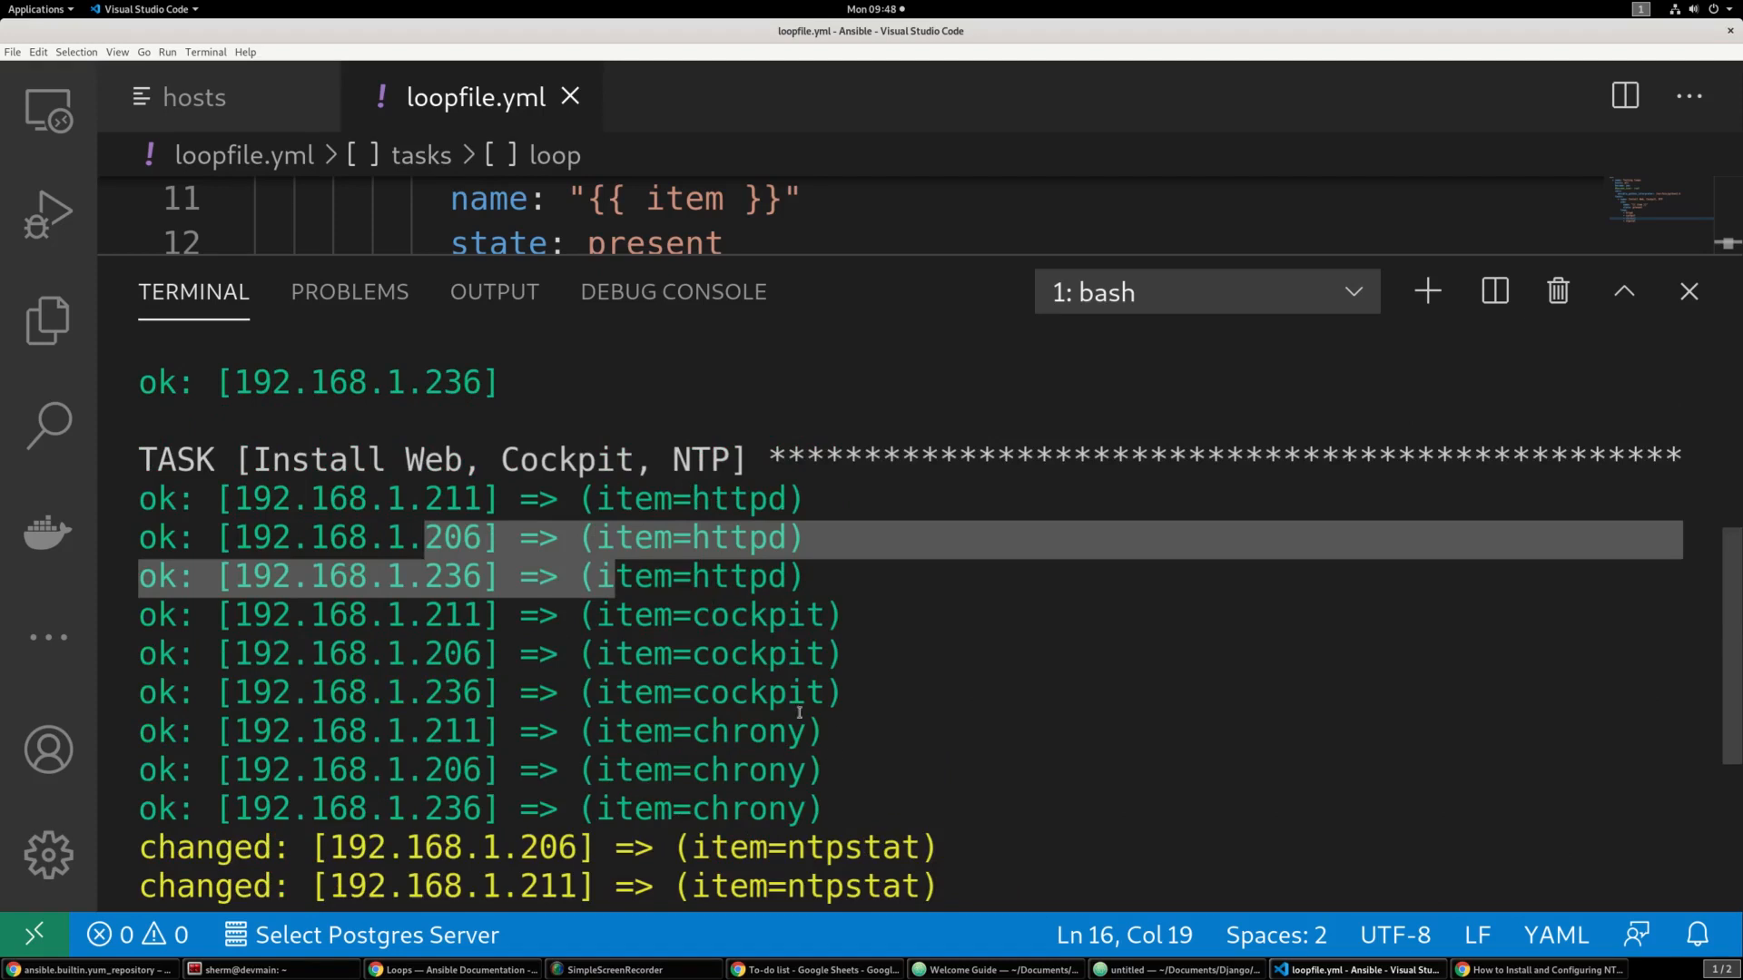
{"action": "scroll", "scroll_direction": "down", "scroll_amount": 3}
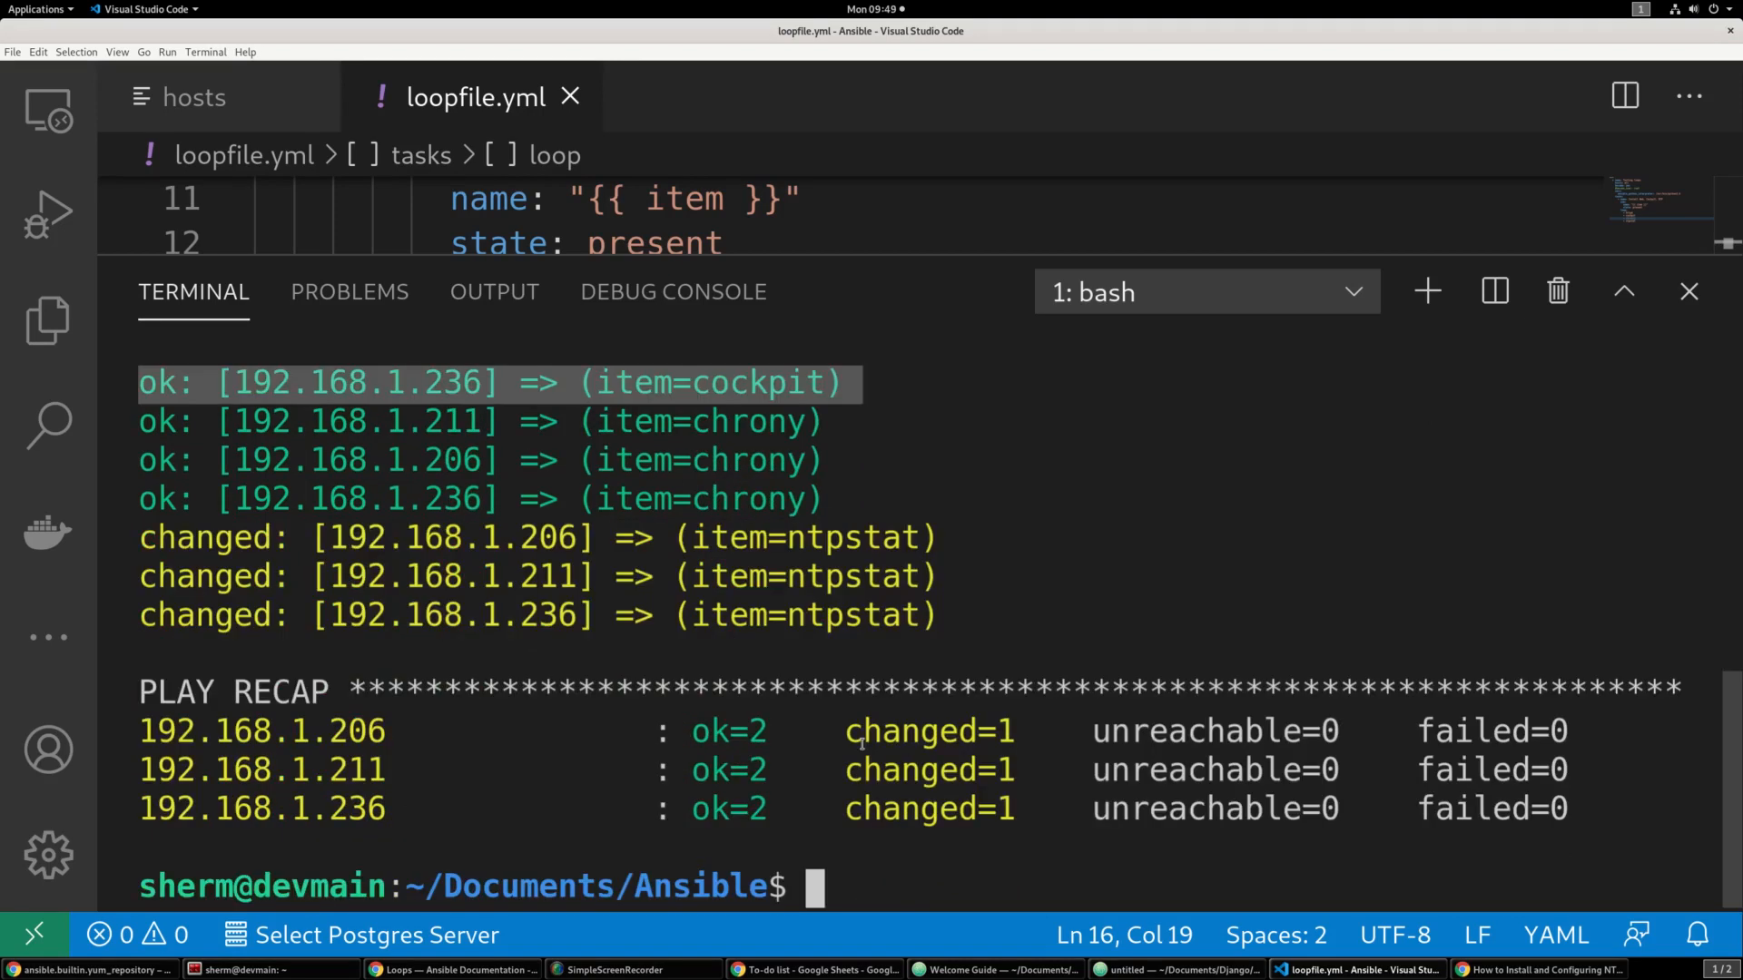